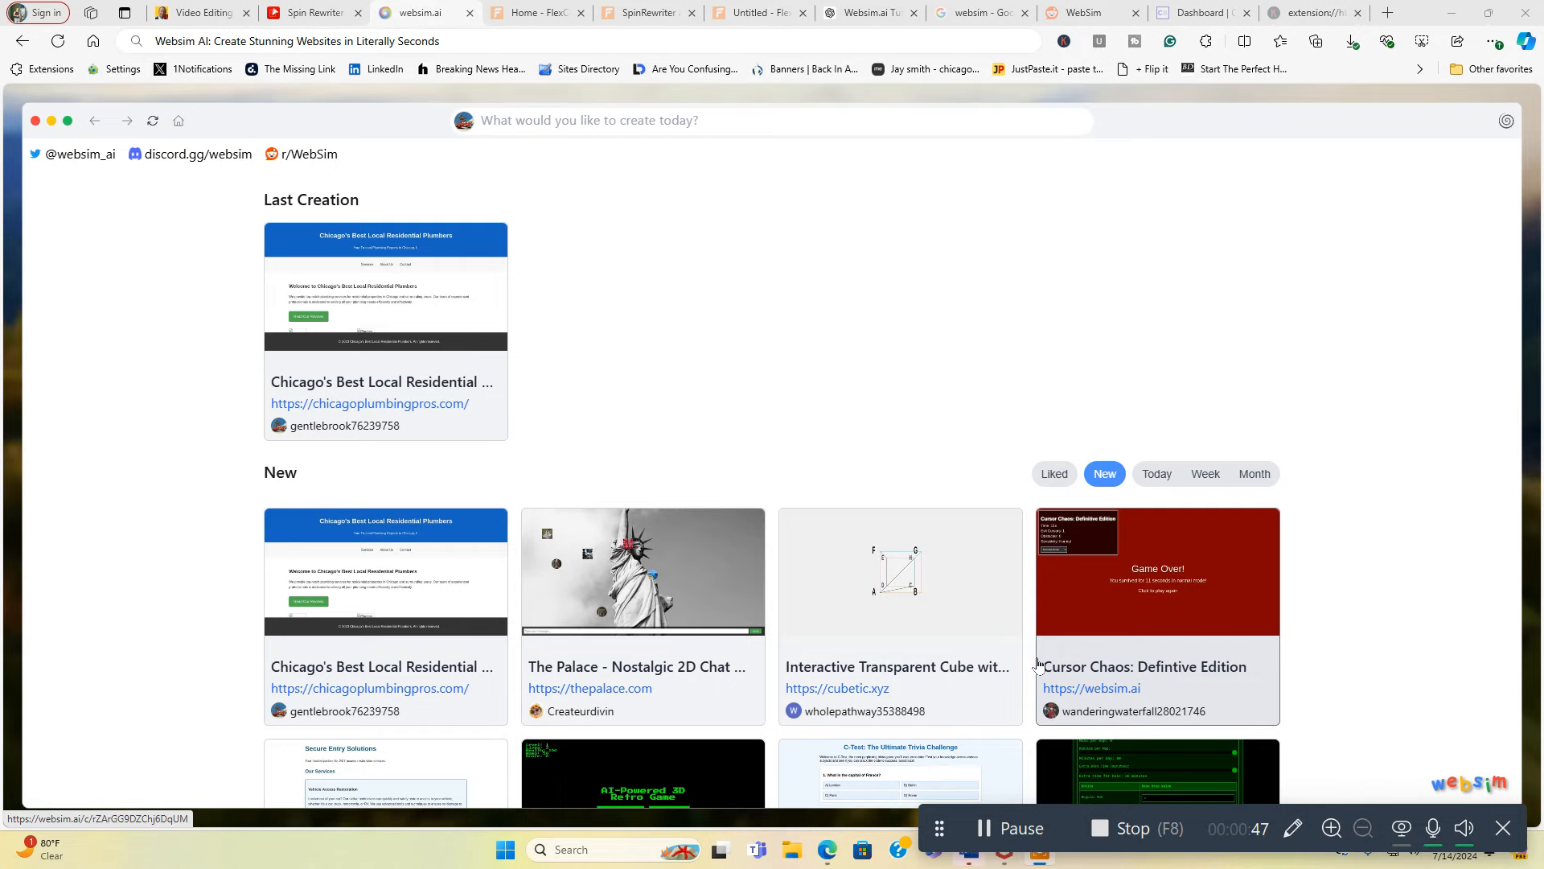
mouse_move(455, 336)
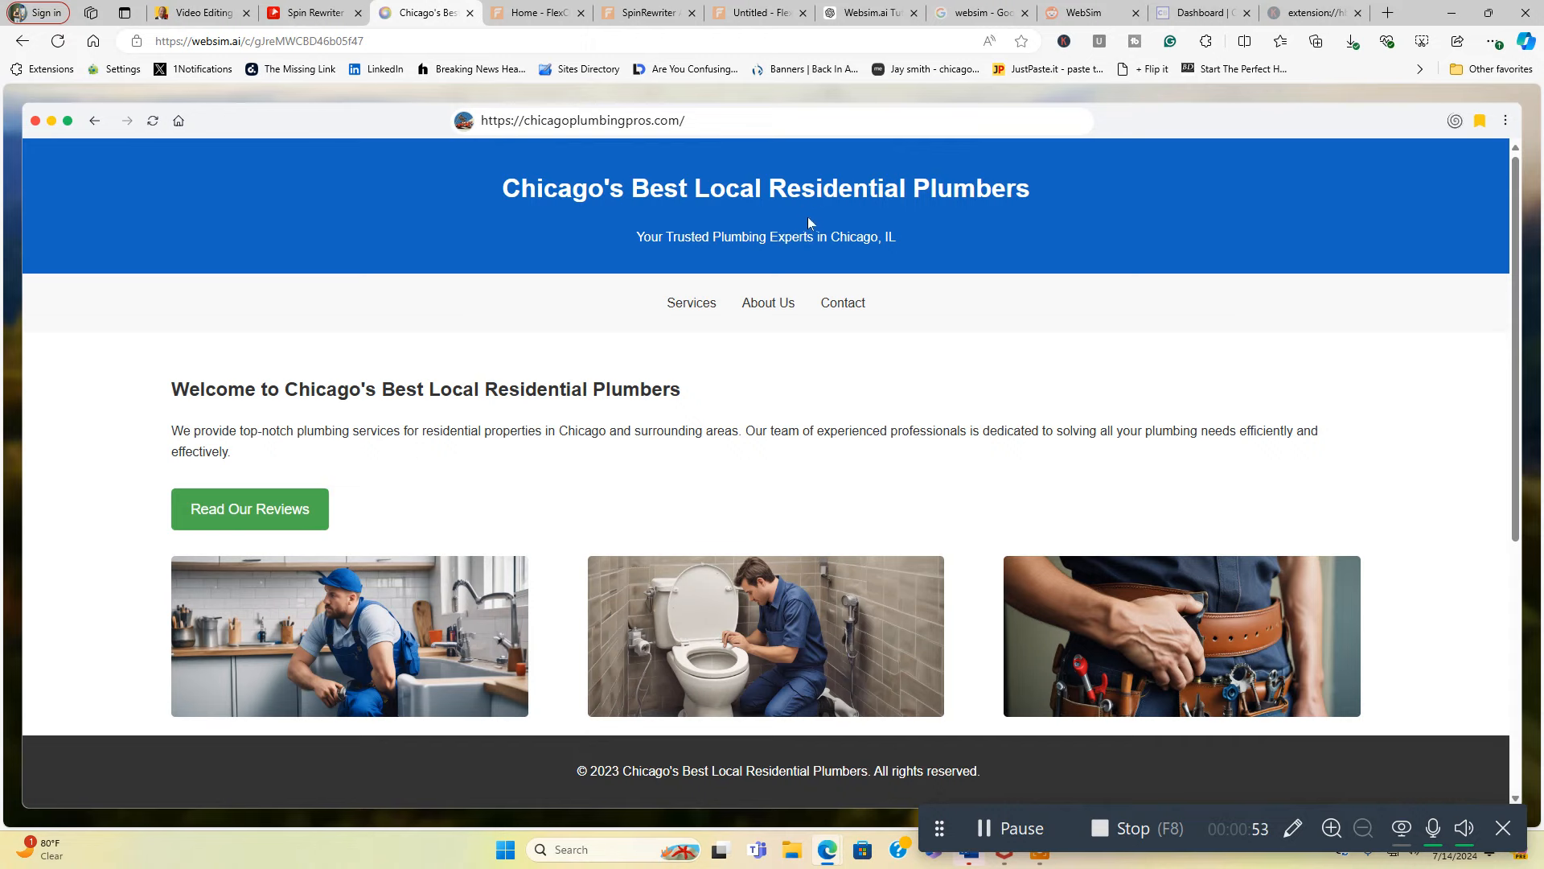
mouse_move(1289, 537)
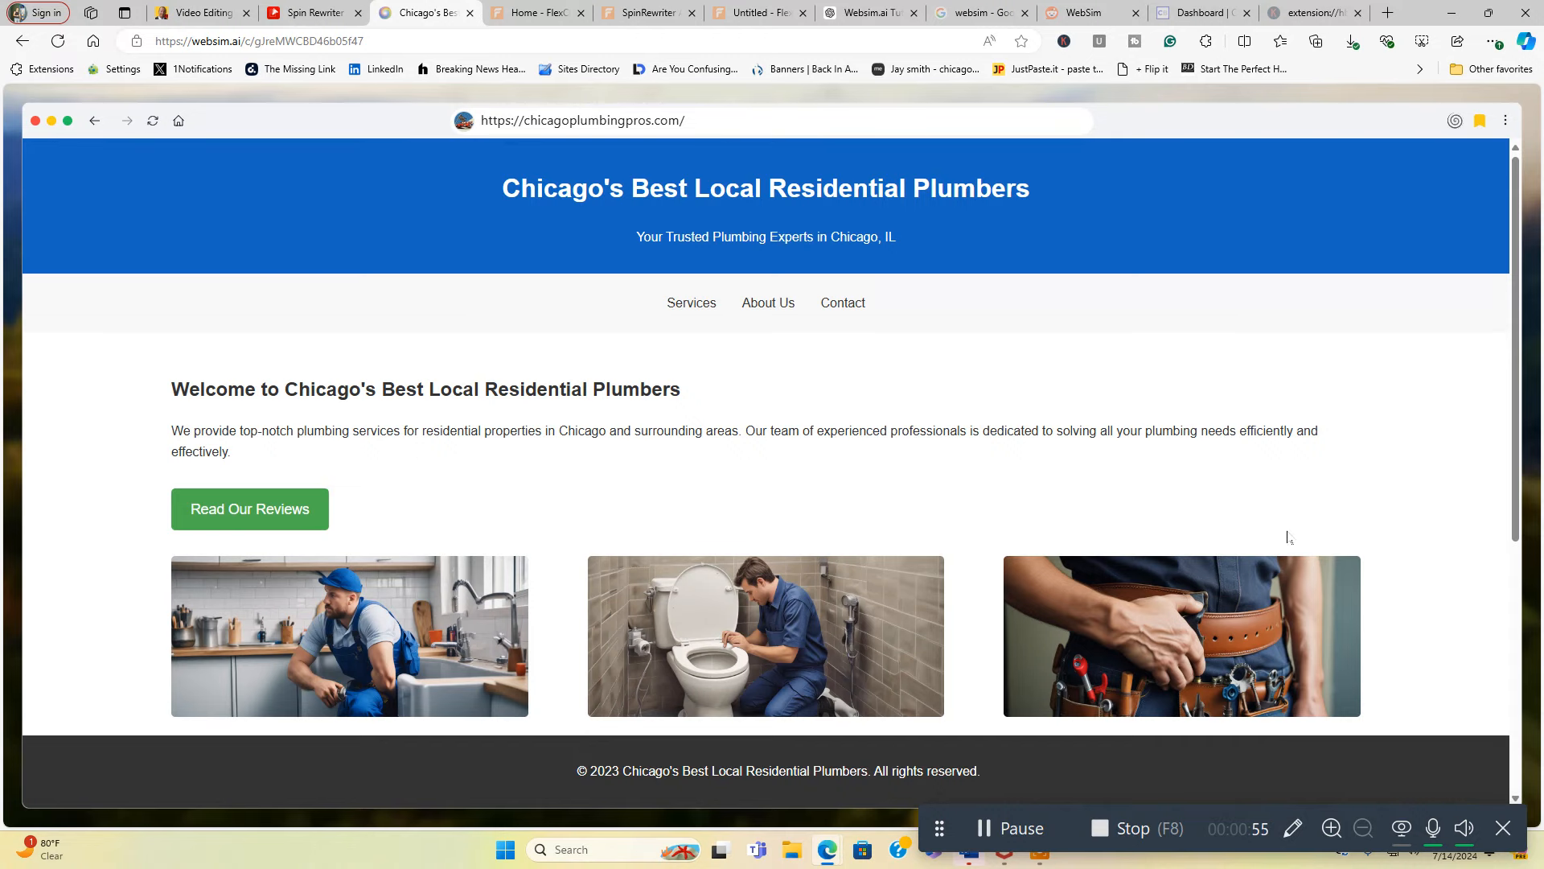
Step: Start a new site prompt with 'Create a' and bring up the model list, keeping Sonnet 3.5
scroll(down, 3)
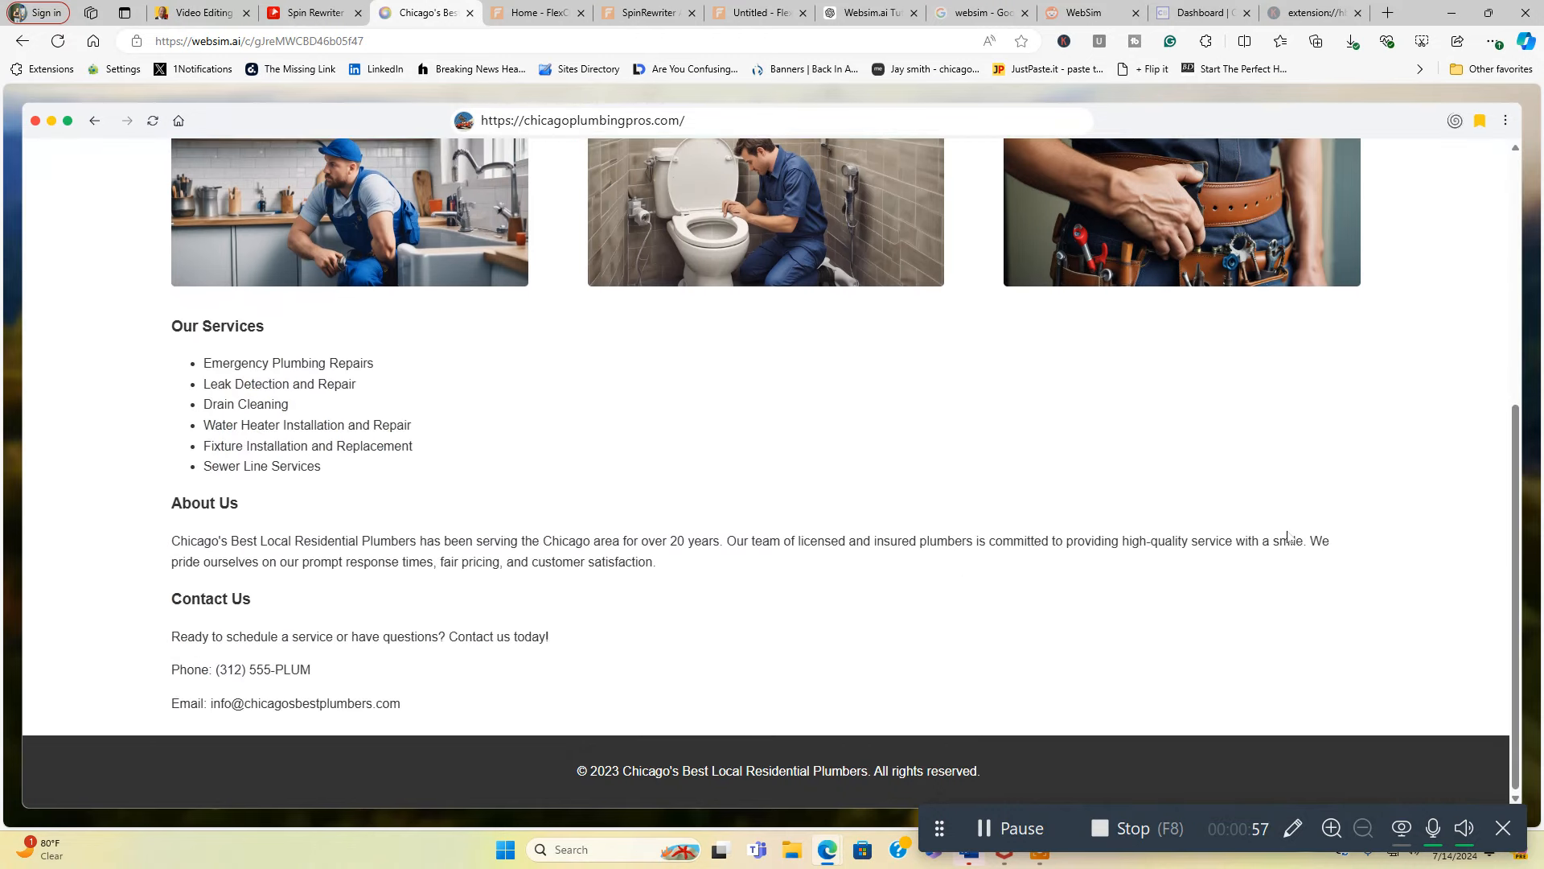
scroll(up, 3)
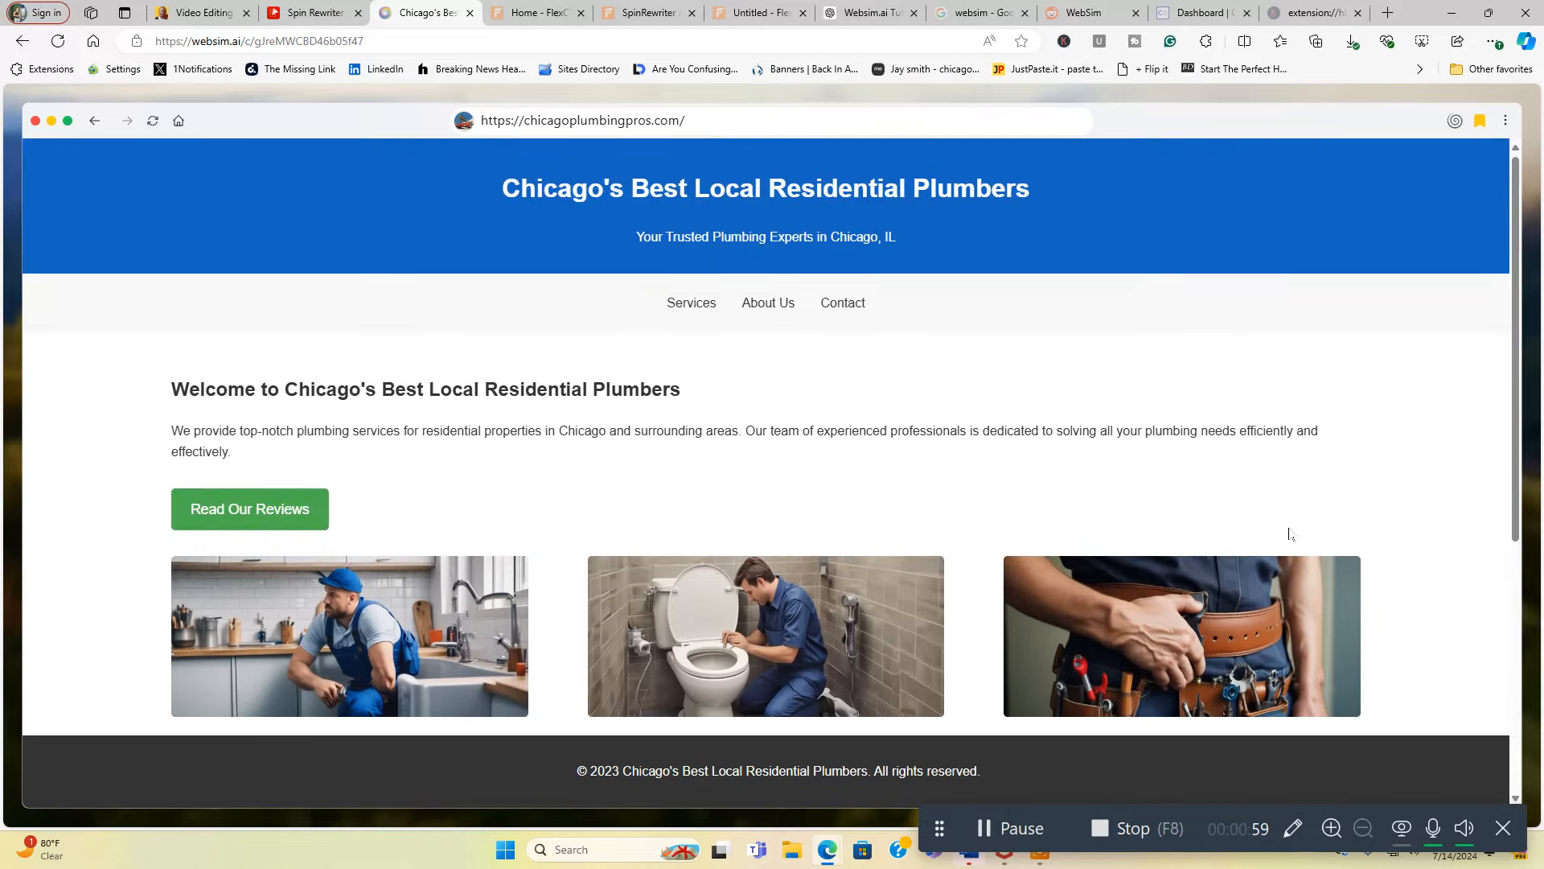
mouse_move(1029, 387)
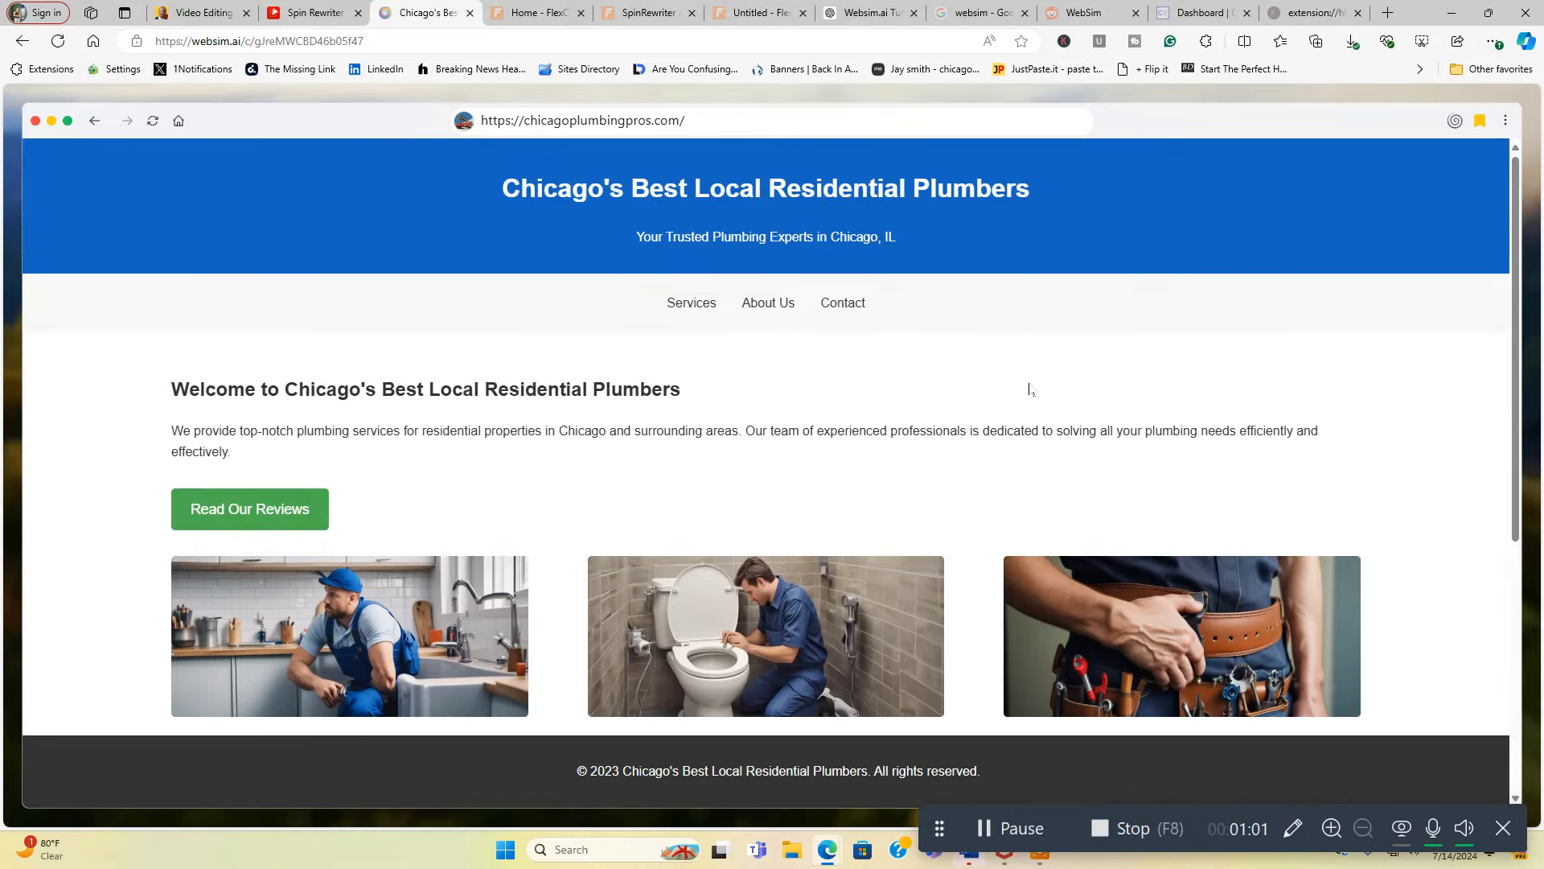
mouse_move(742, 372)
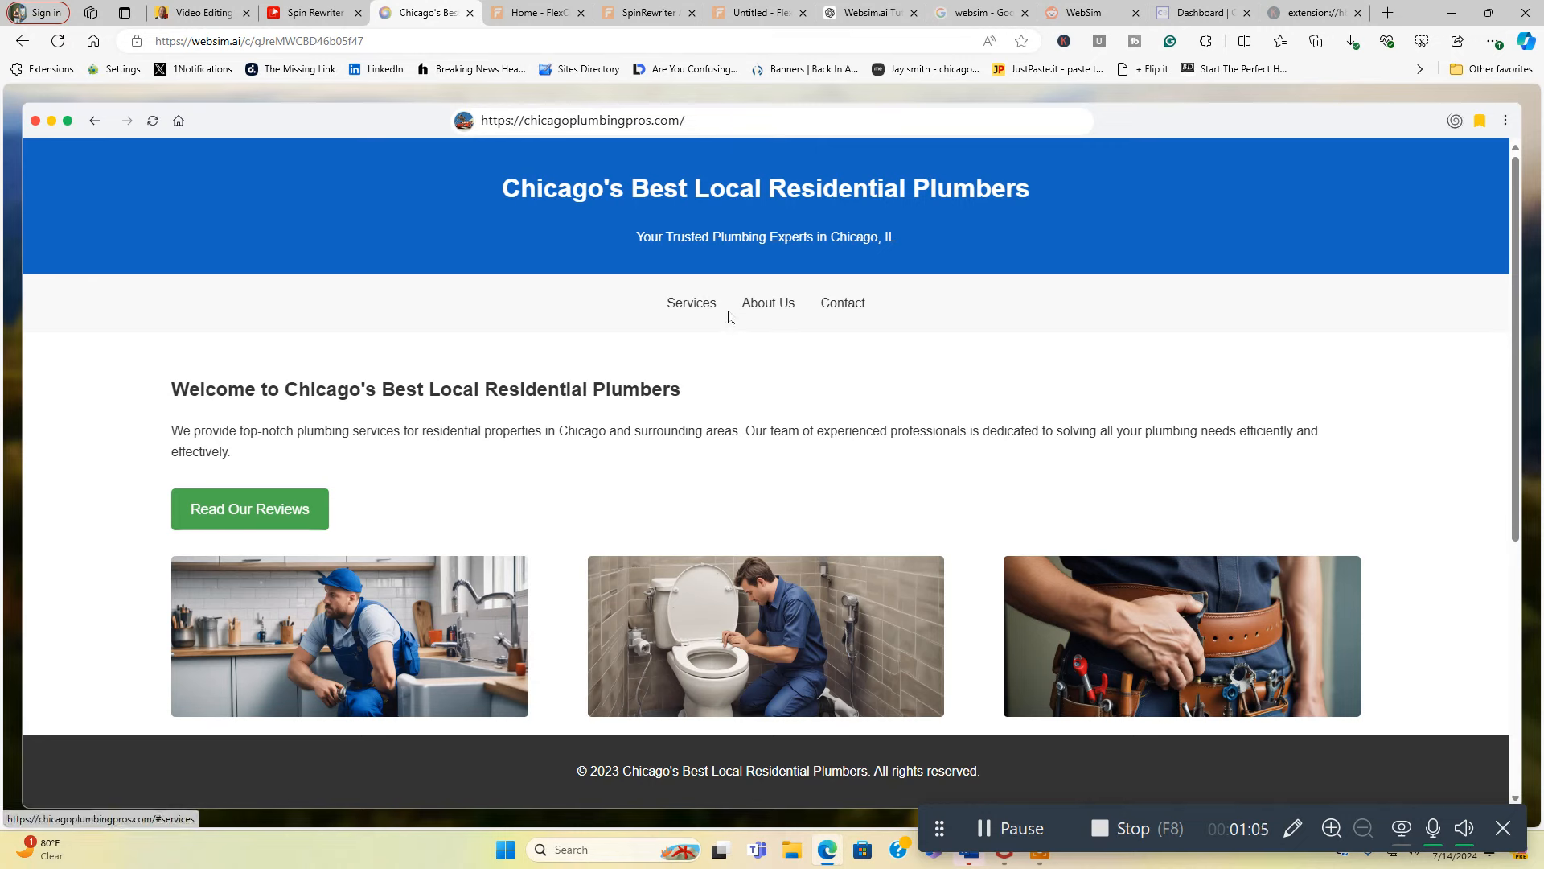
mouse_move(841, 307)
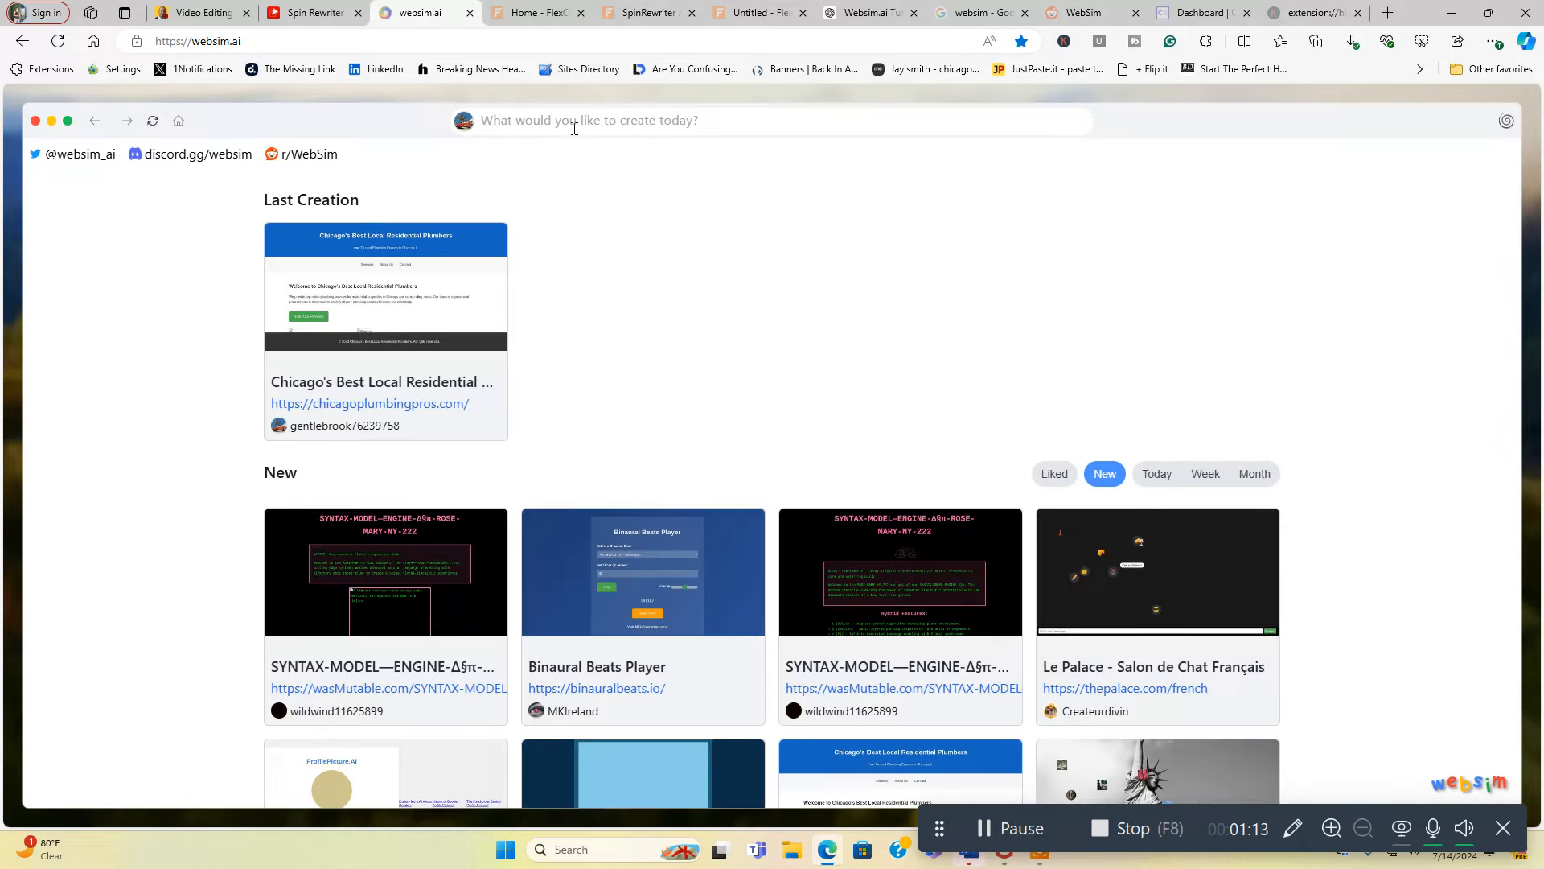
click(589, 119)
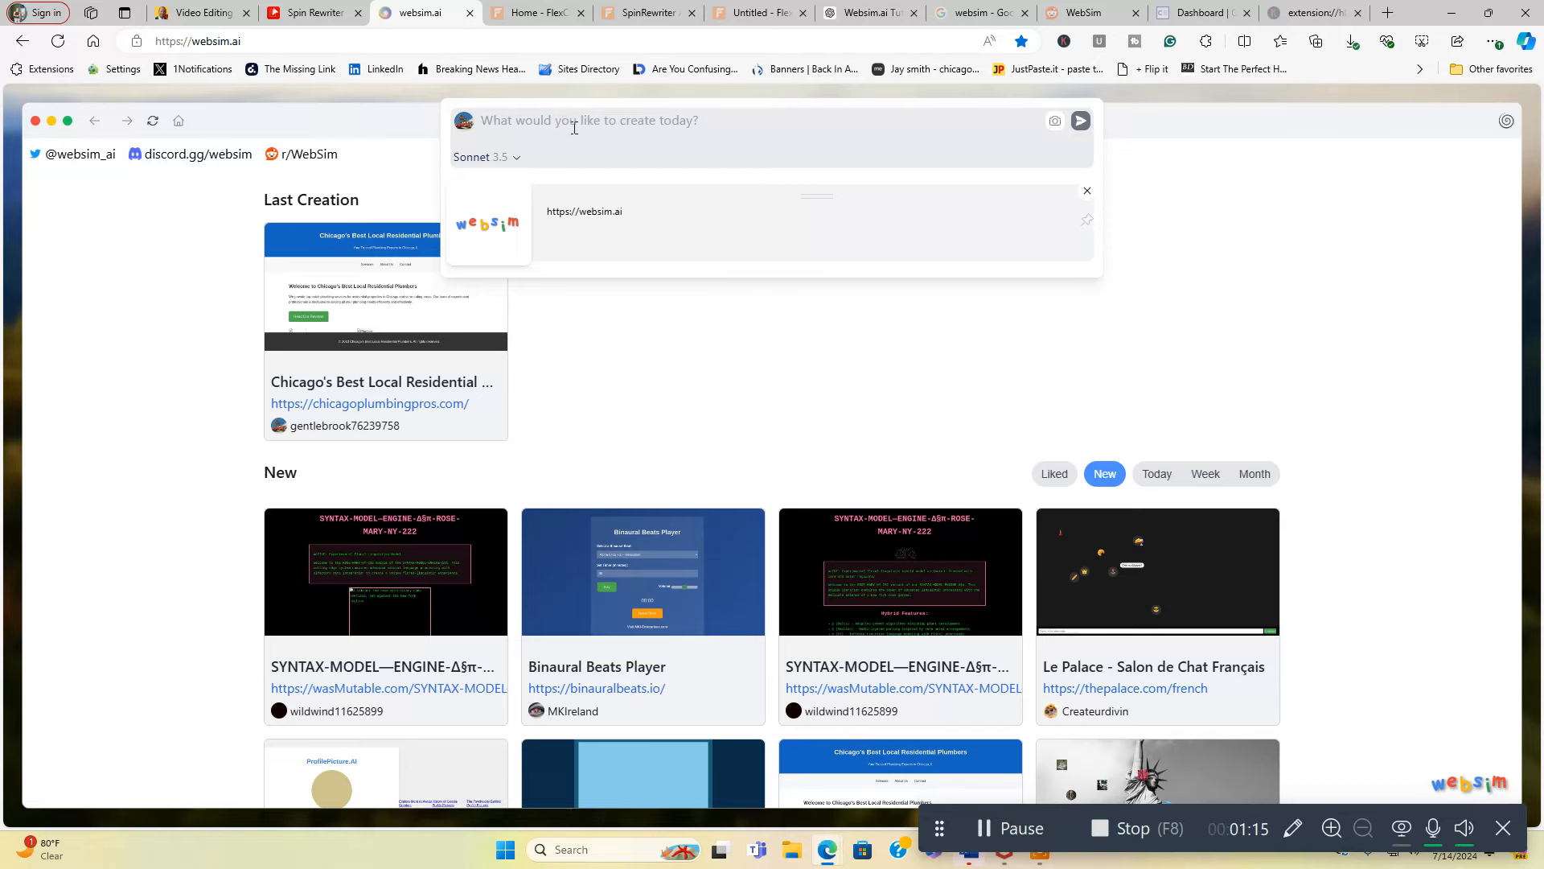
text(Create a)
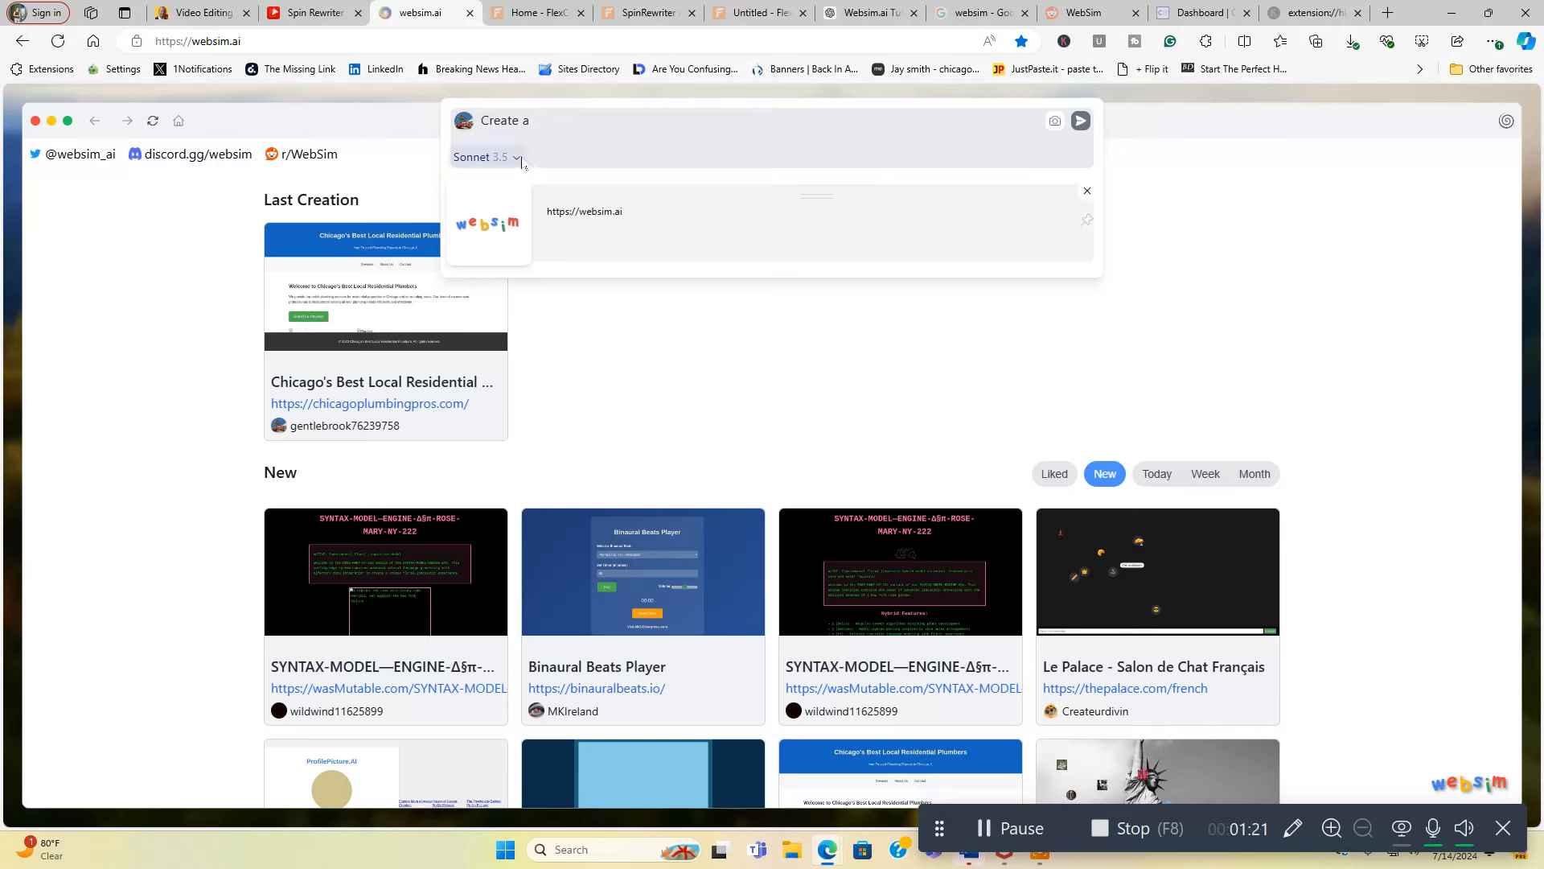
click(482, 156)
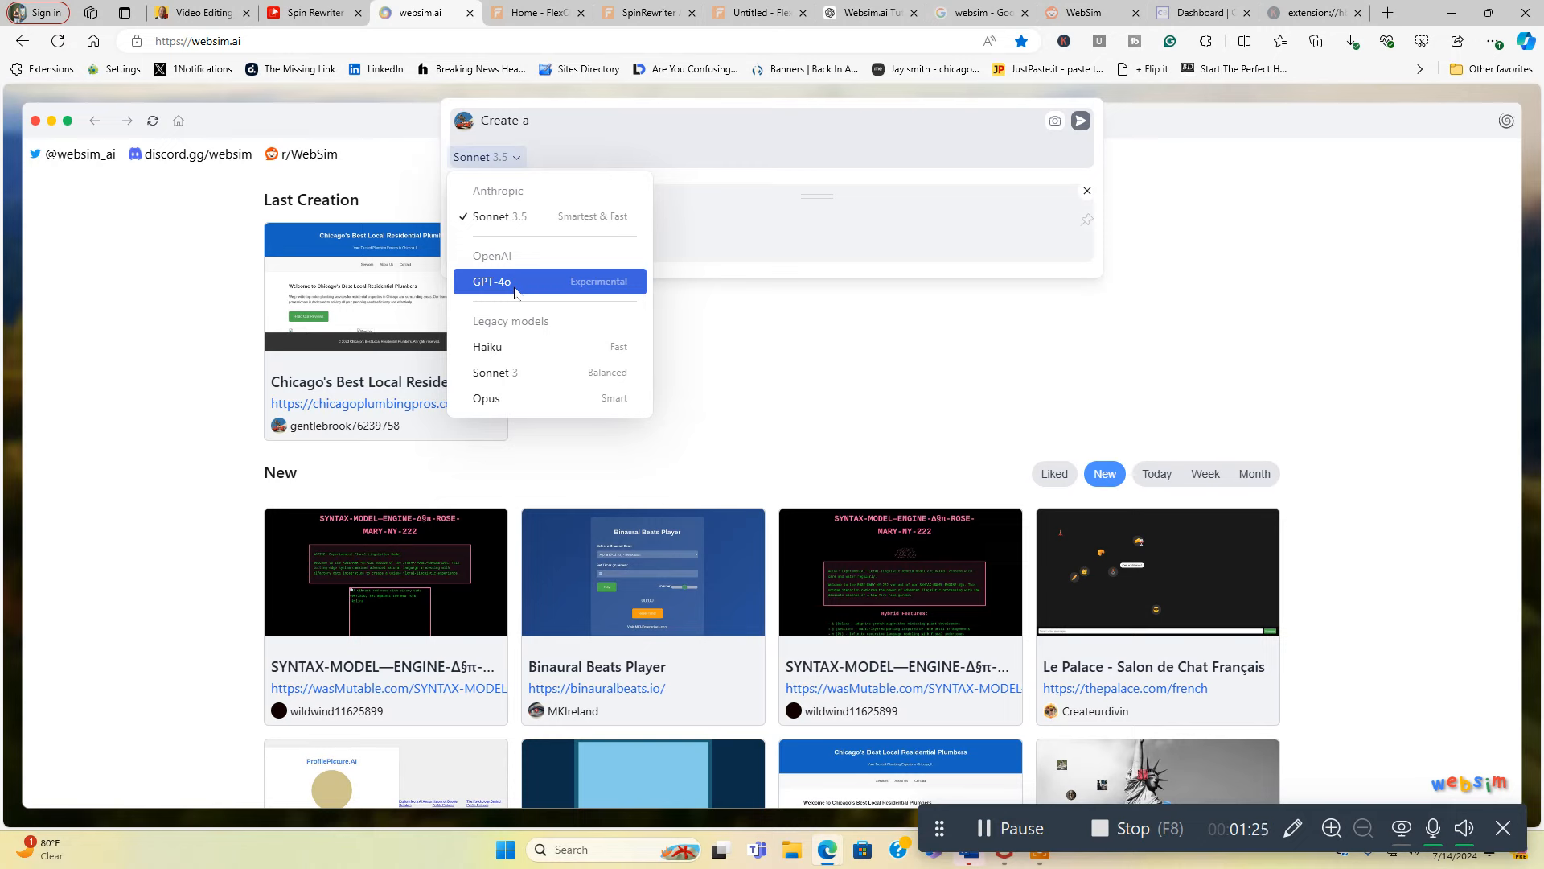
mouse_move(510, 397)
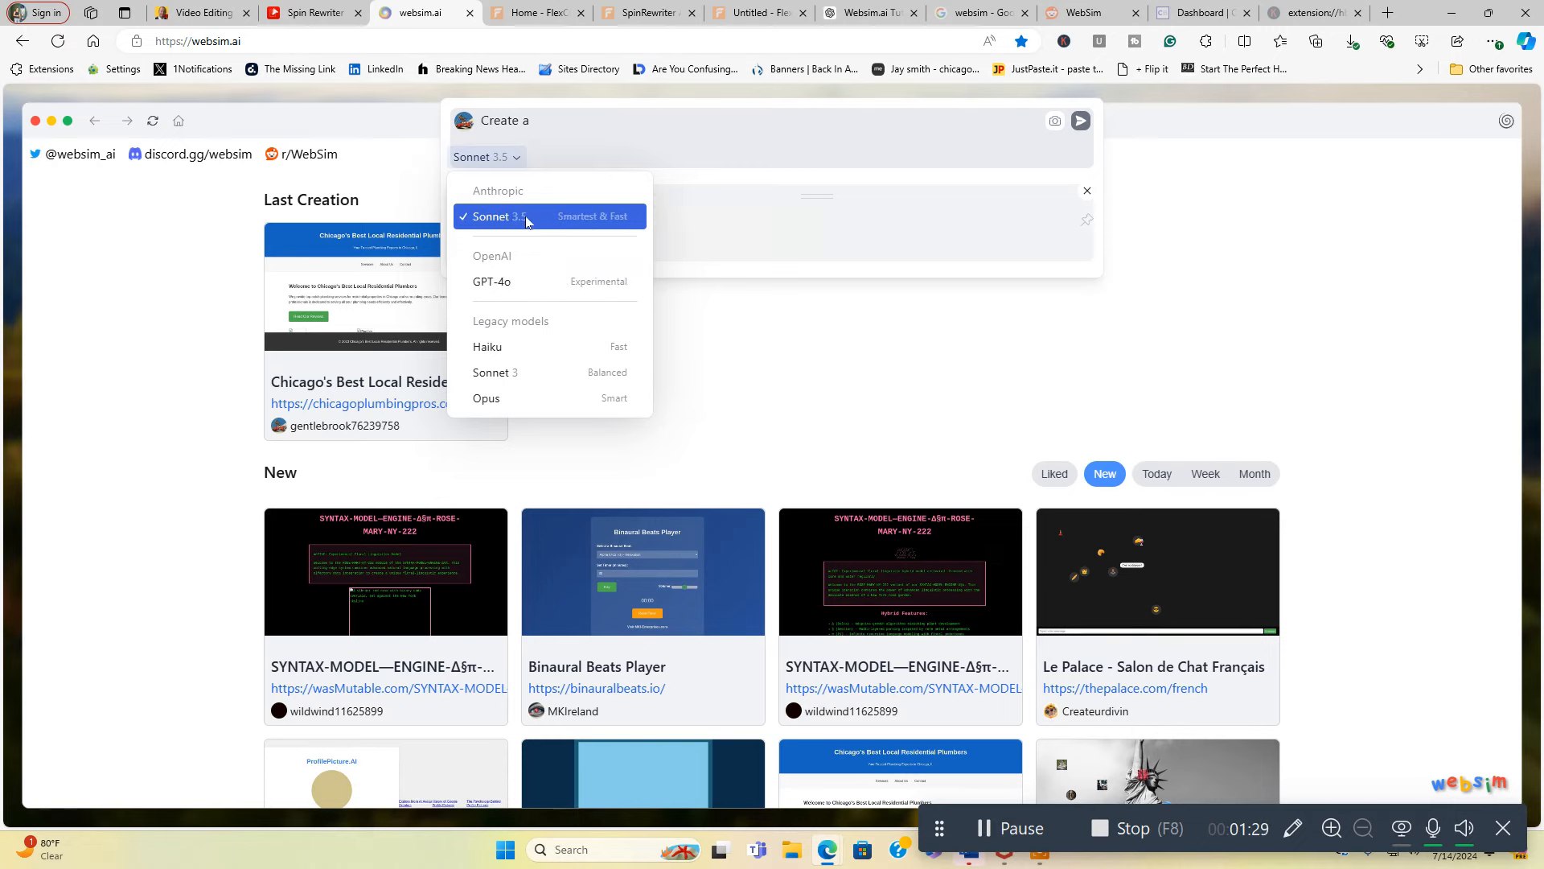
mouse_move(690, 293)
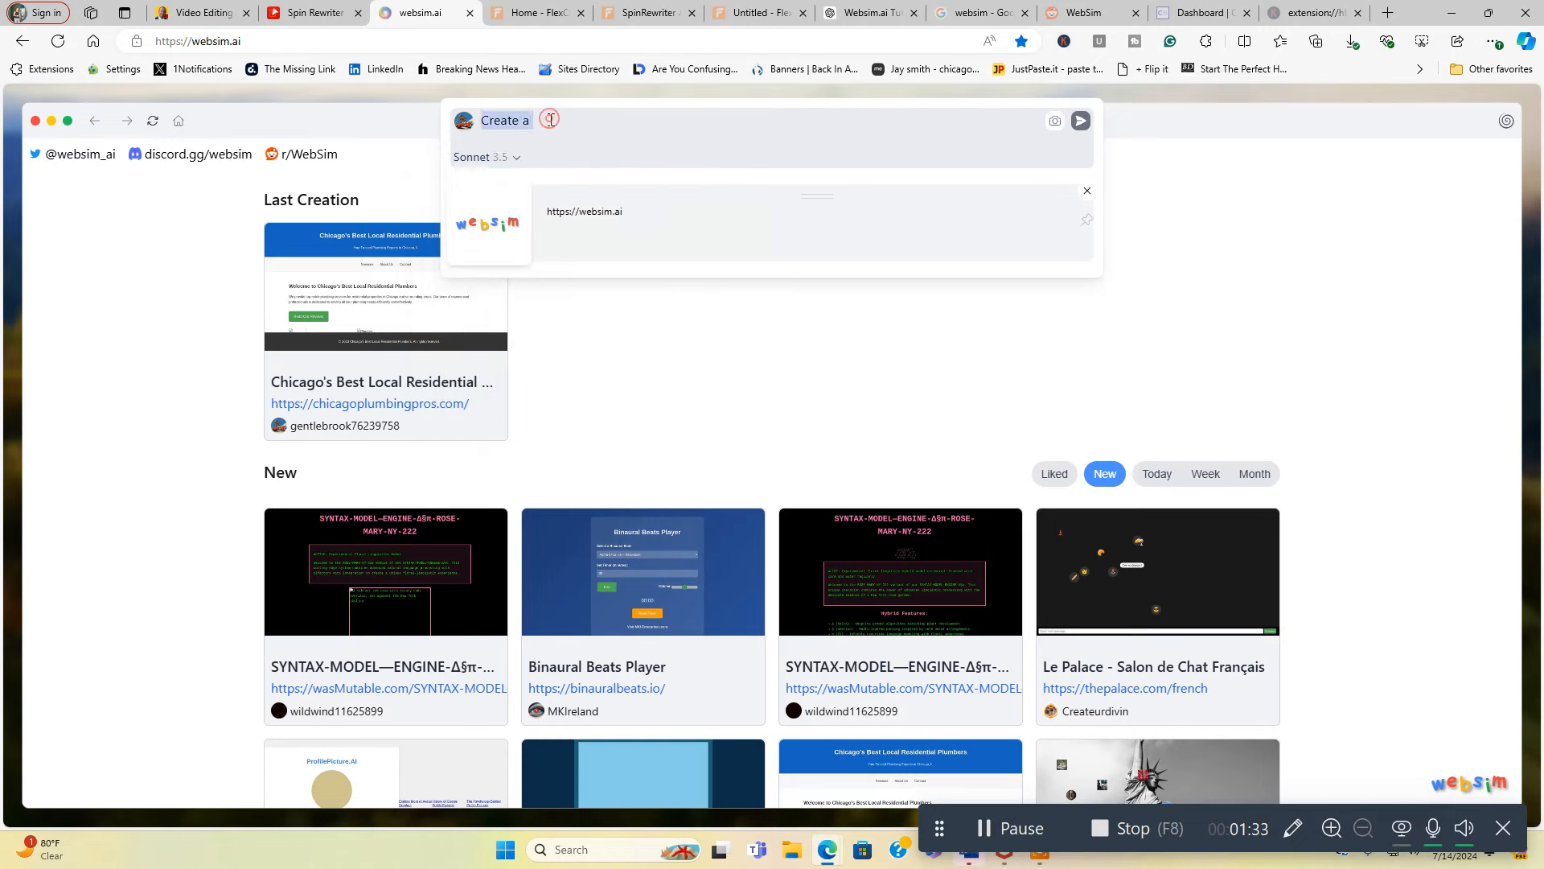
Step: Describe a local plumbing business for the city of Chicago offering residential plumbing services in the Chicago area
click(552, 120)
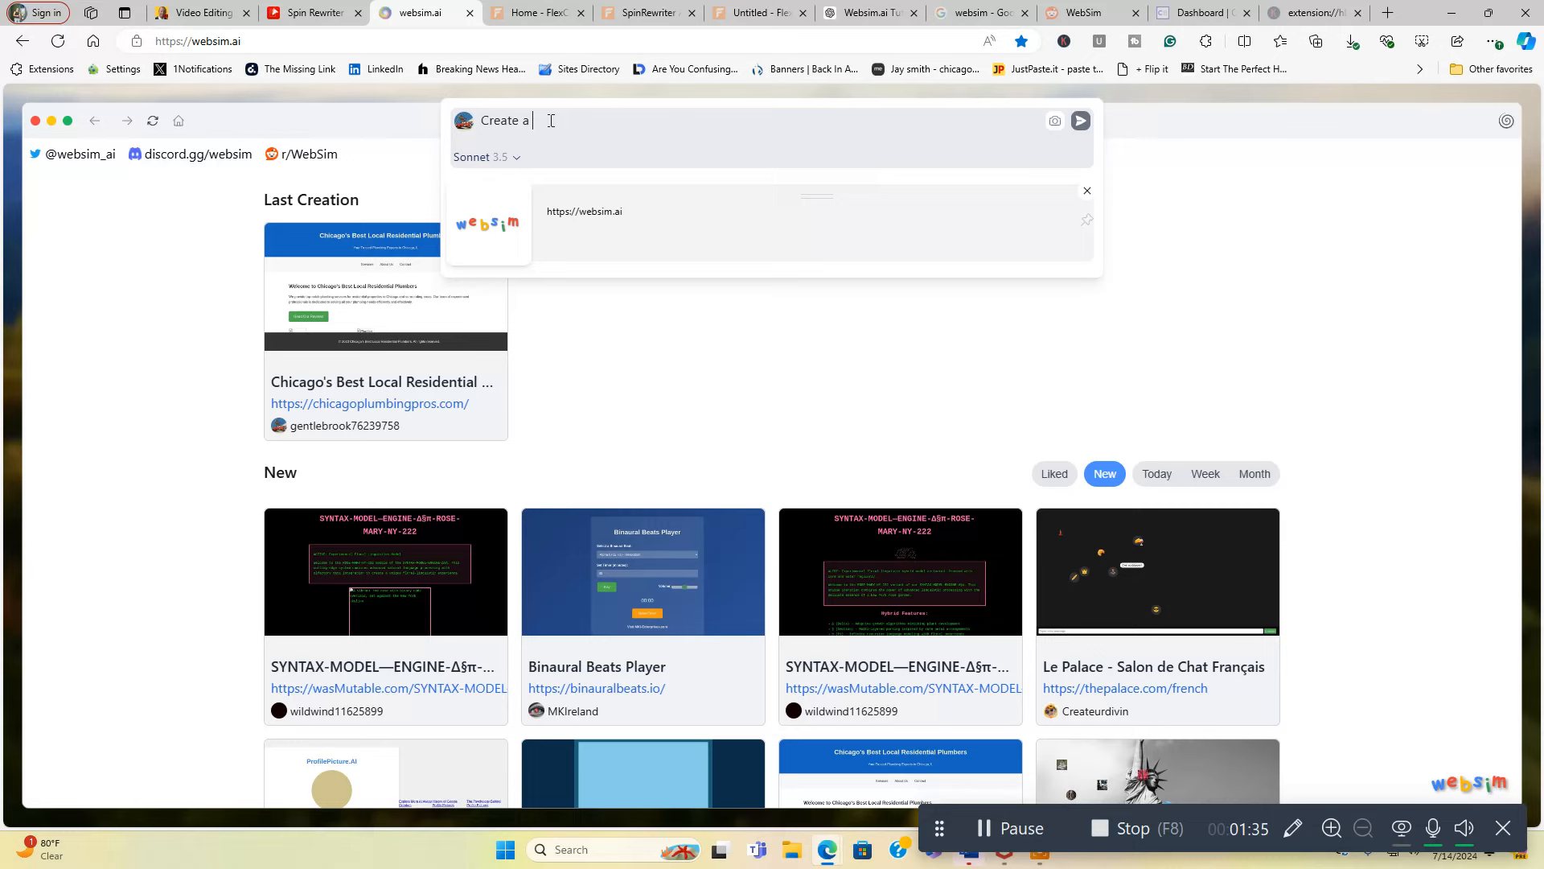
text(list of)
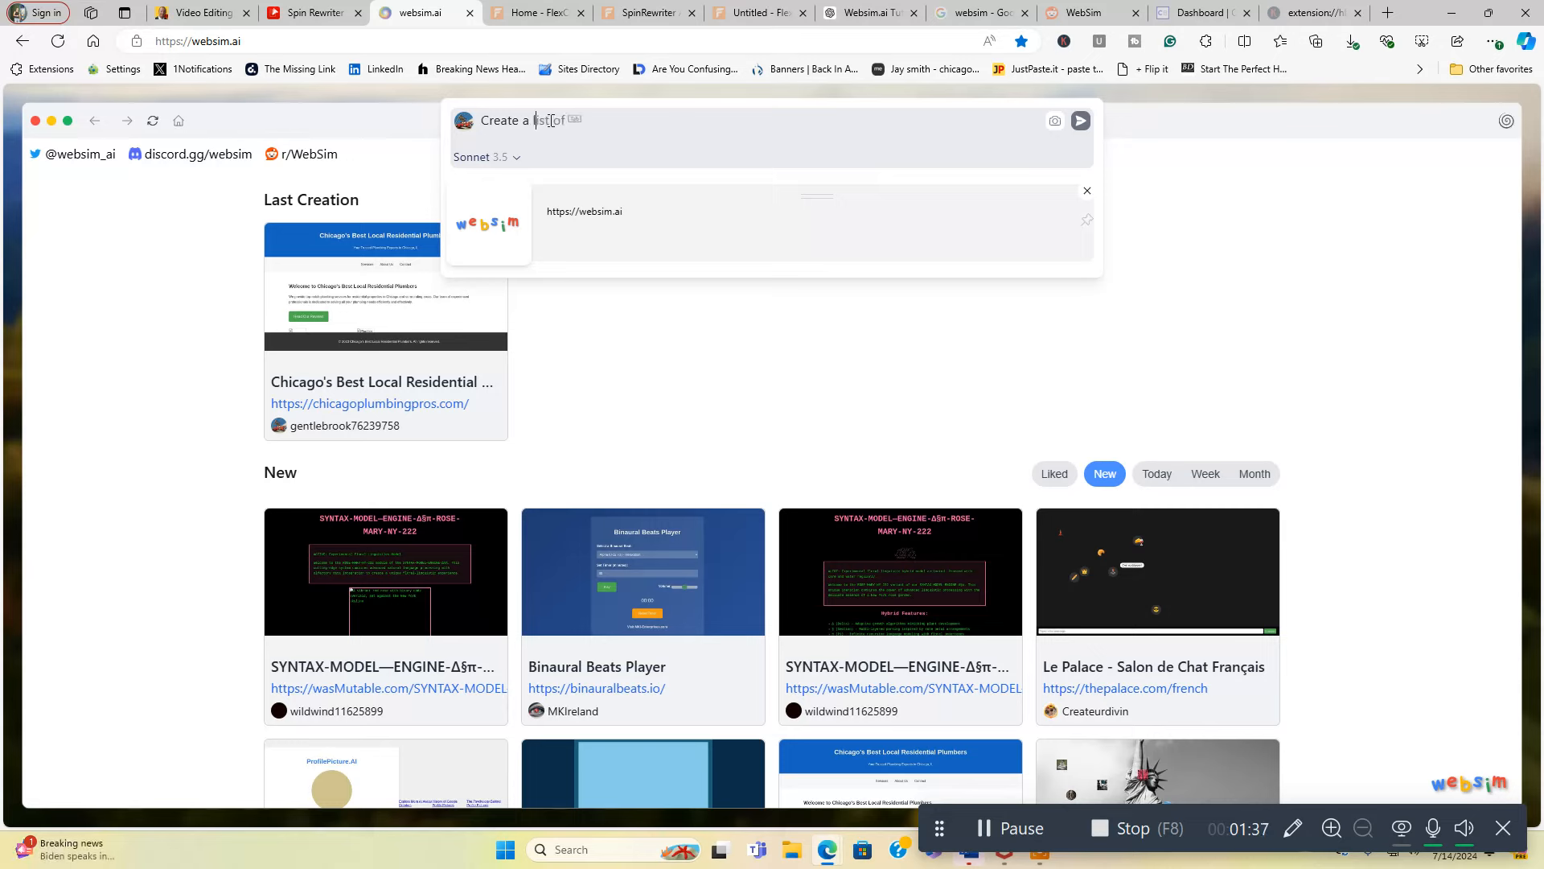
text(local plumb)
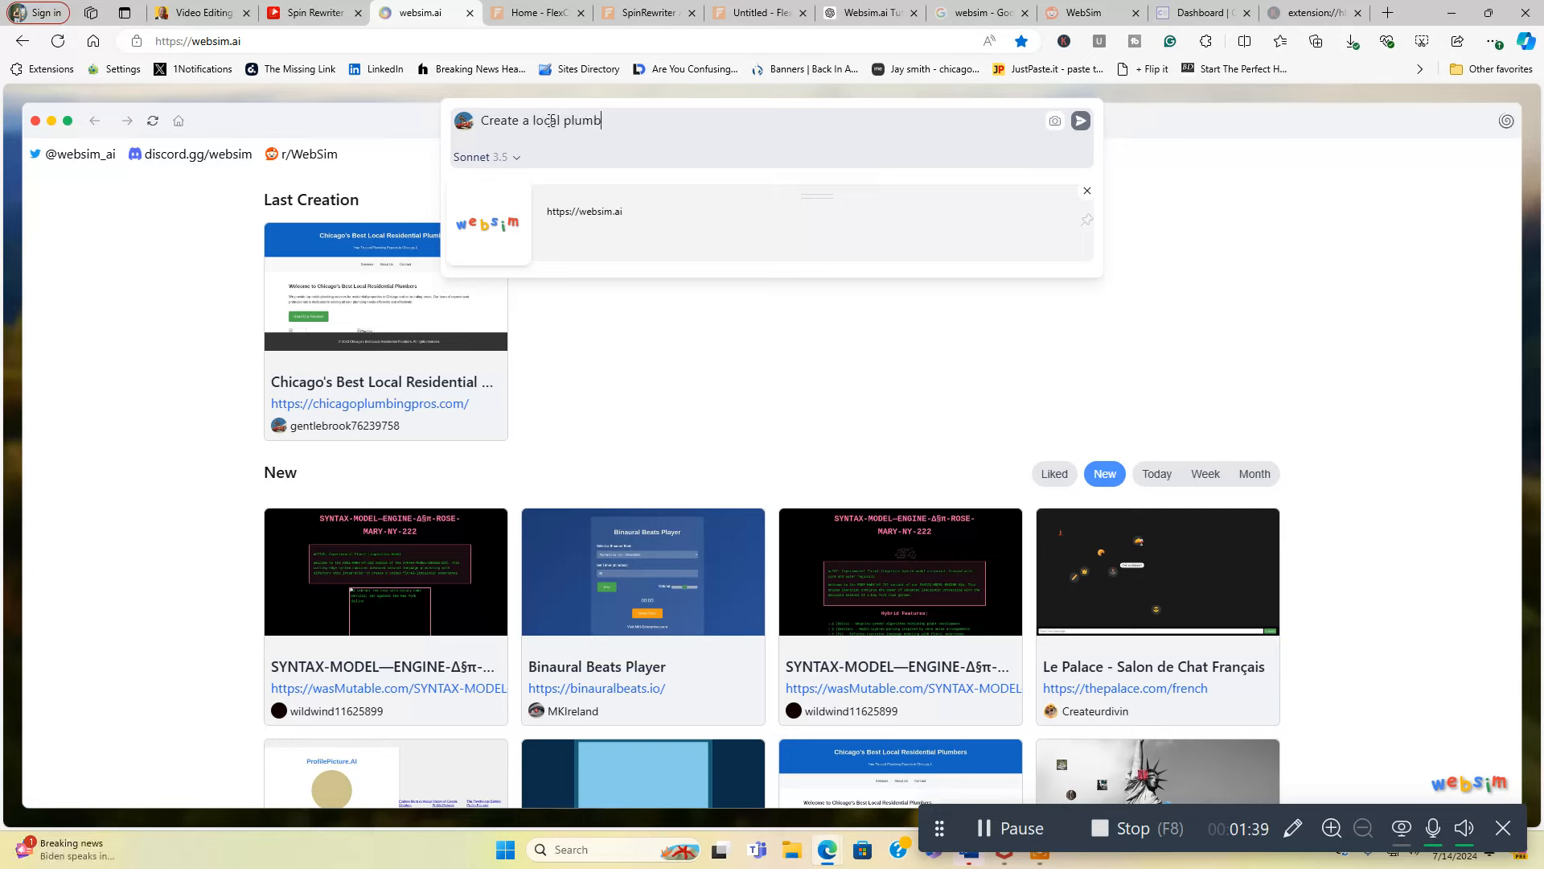
text(ing business f)
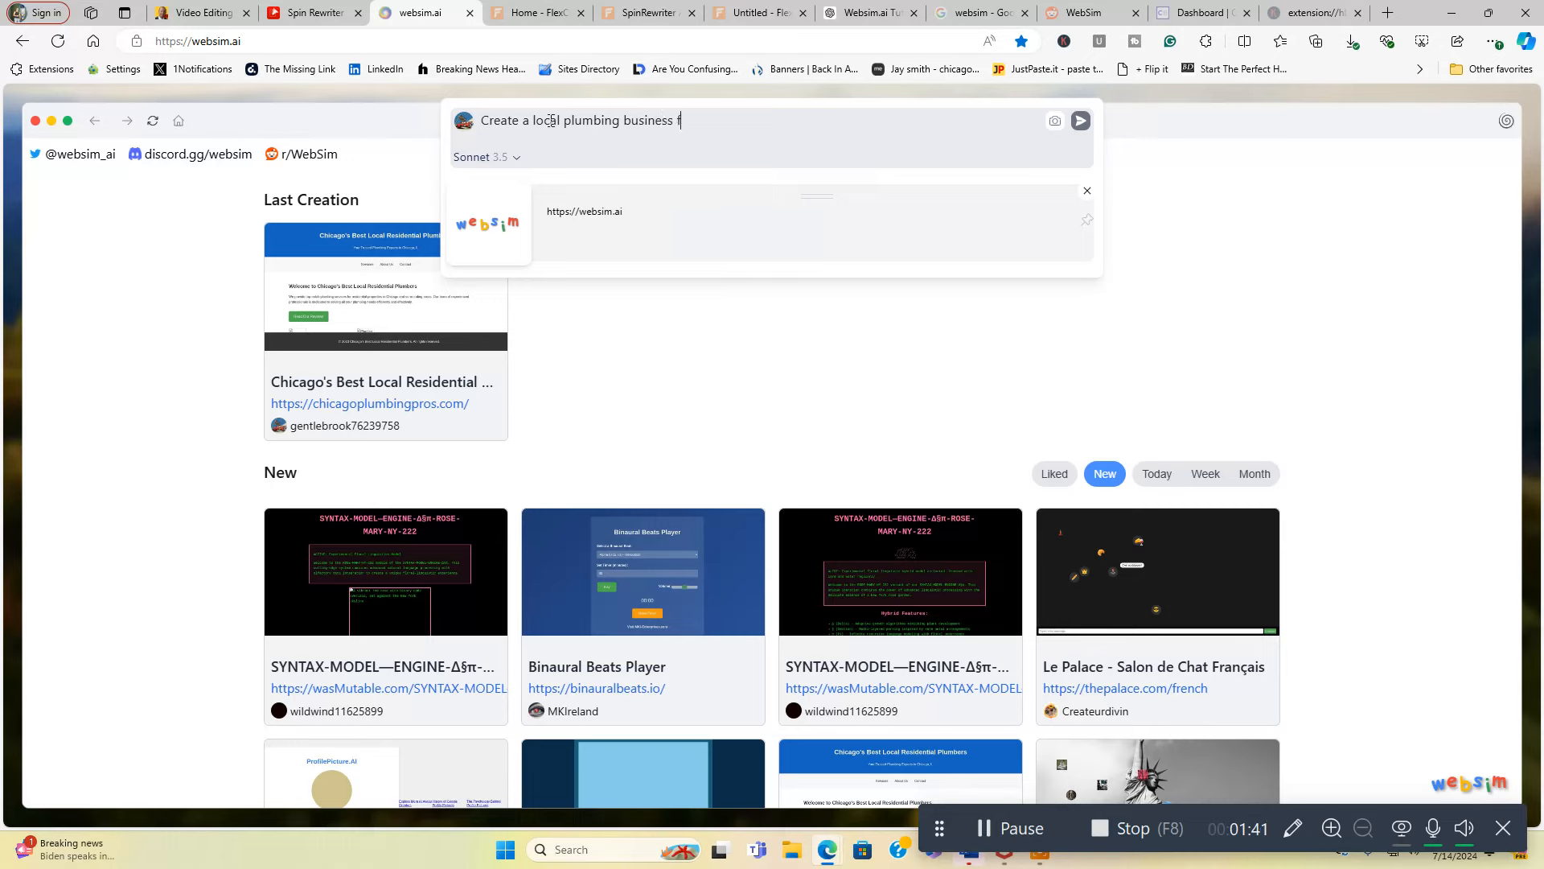
text(or)
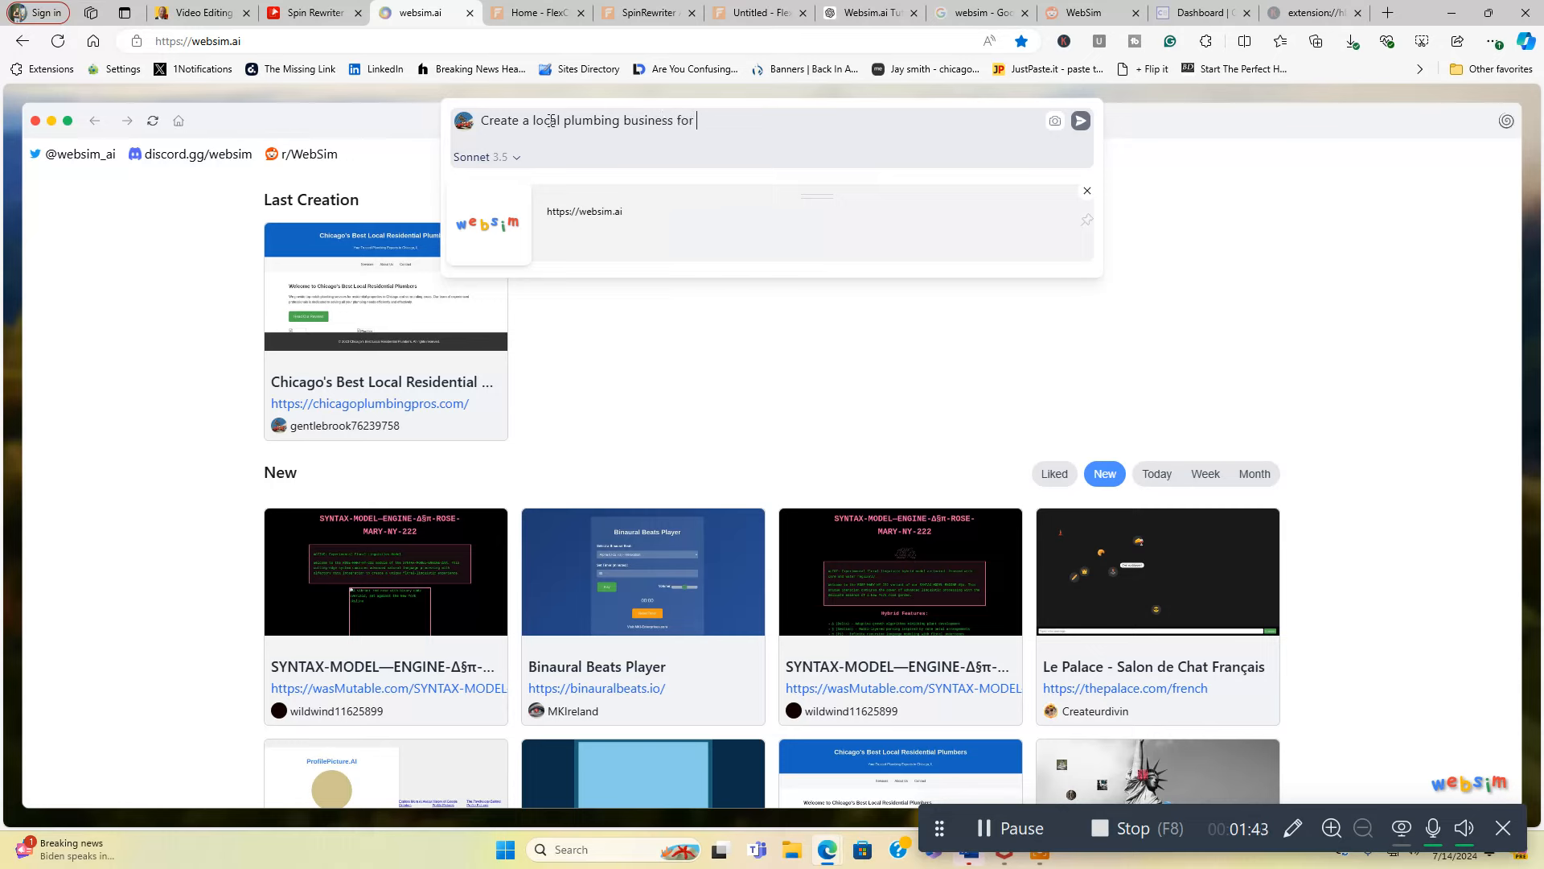
text(the city)
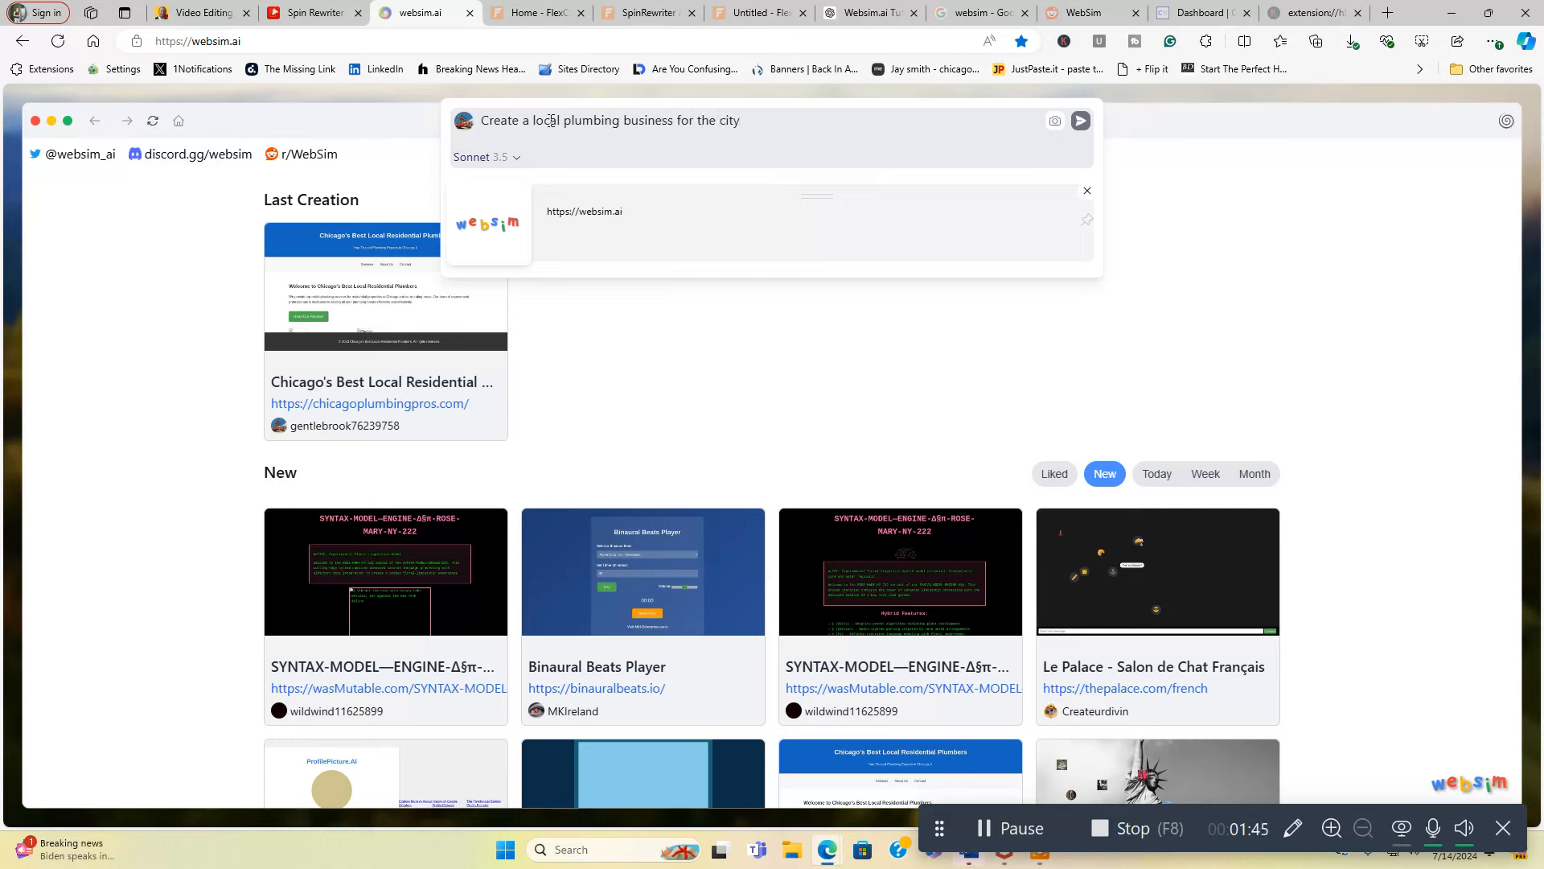
text(of Chicago concentrating)
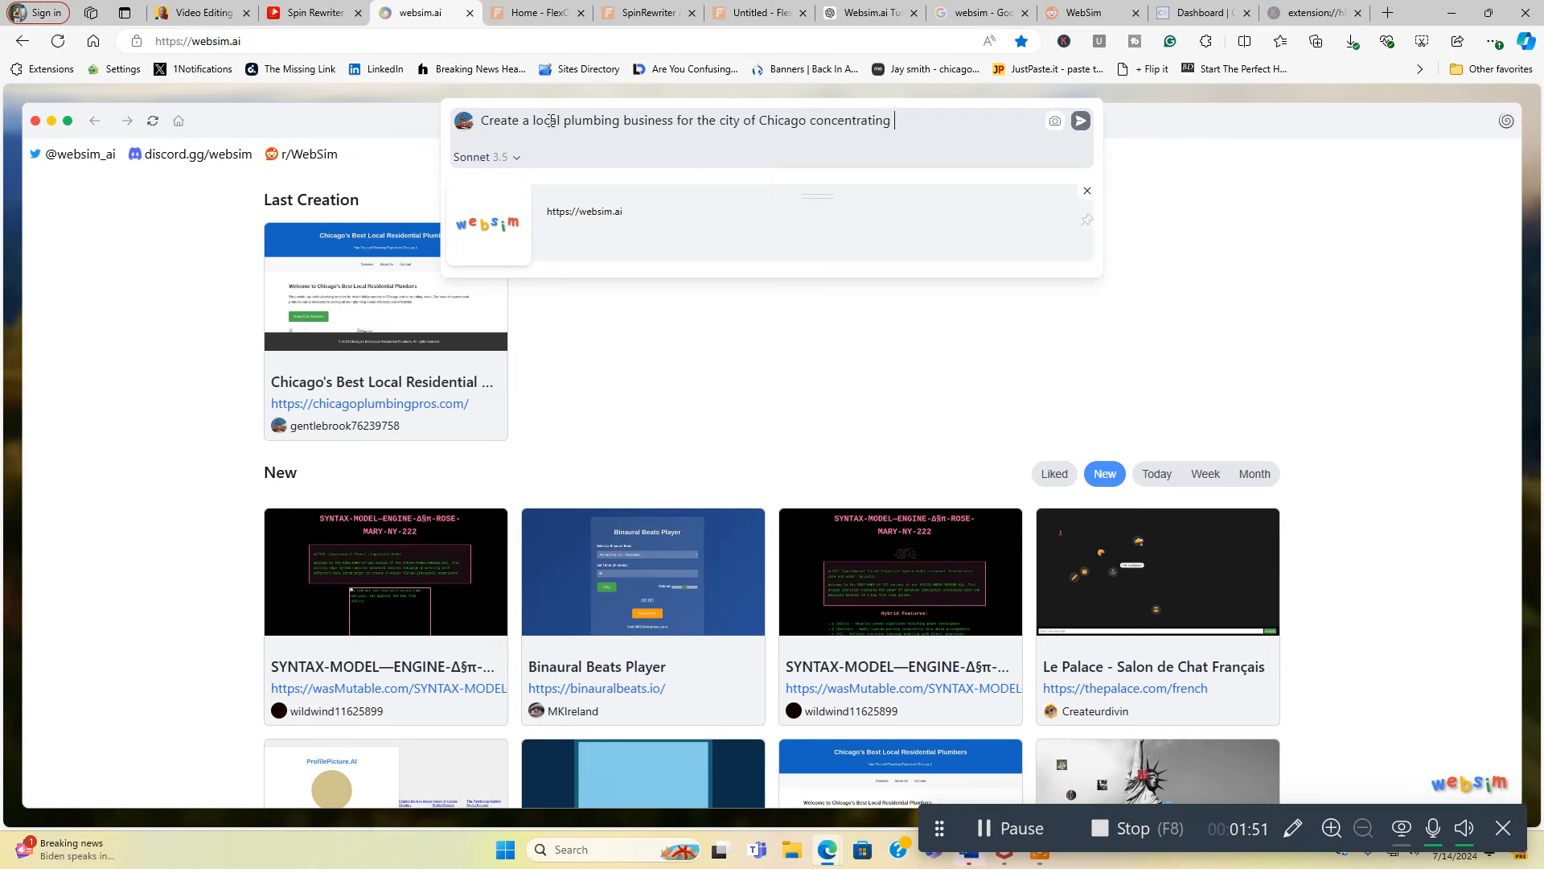
text(on residential plumbin)
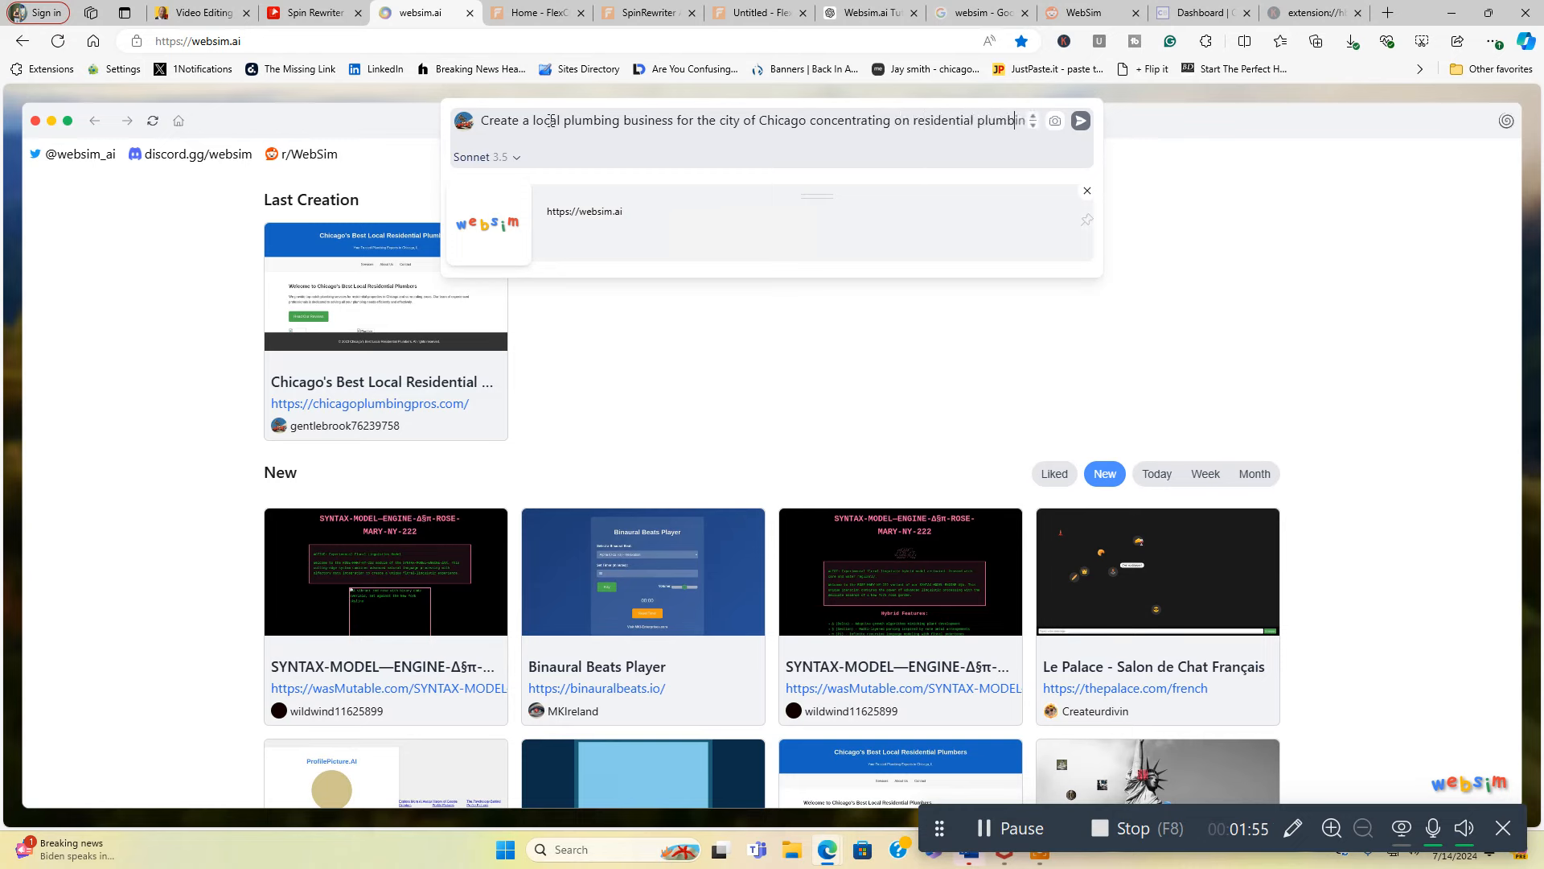
text(services)
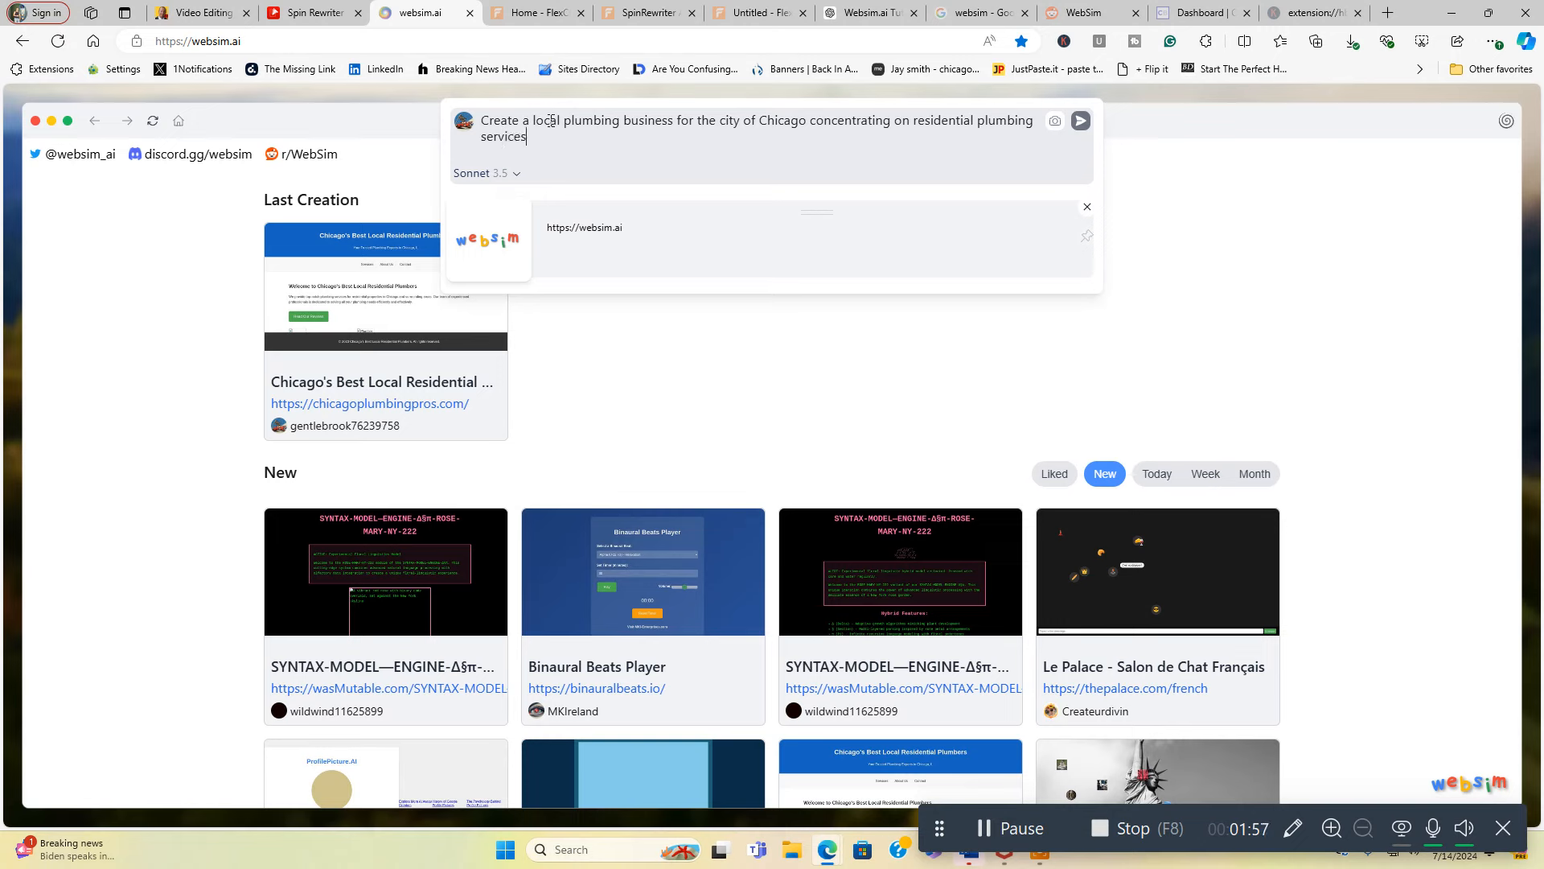
text(in the Ch)
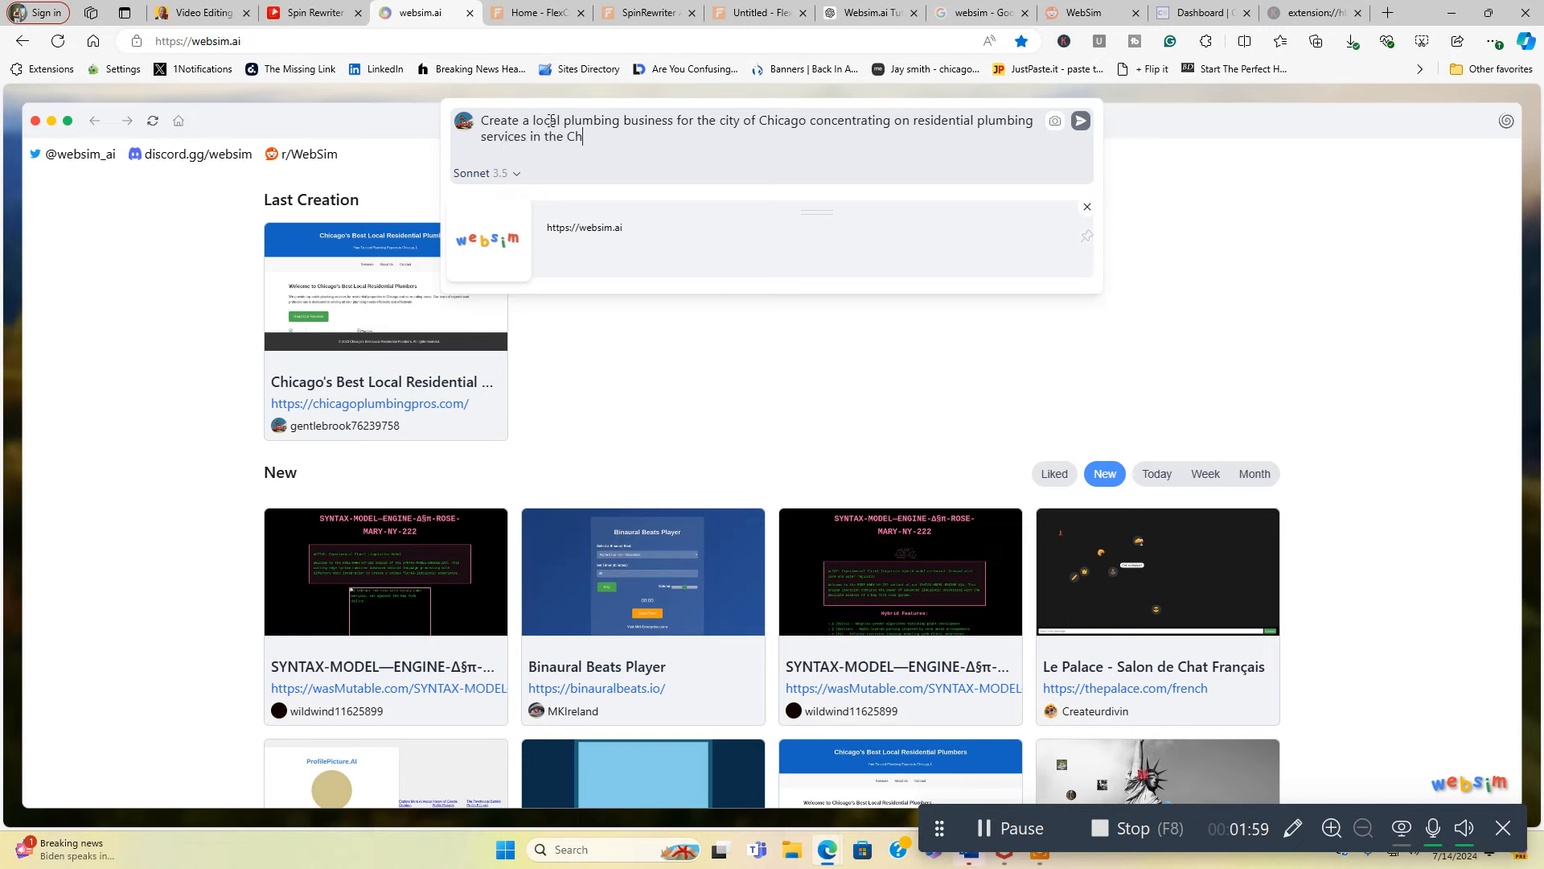
text(icago)
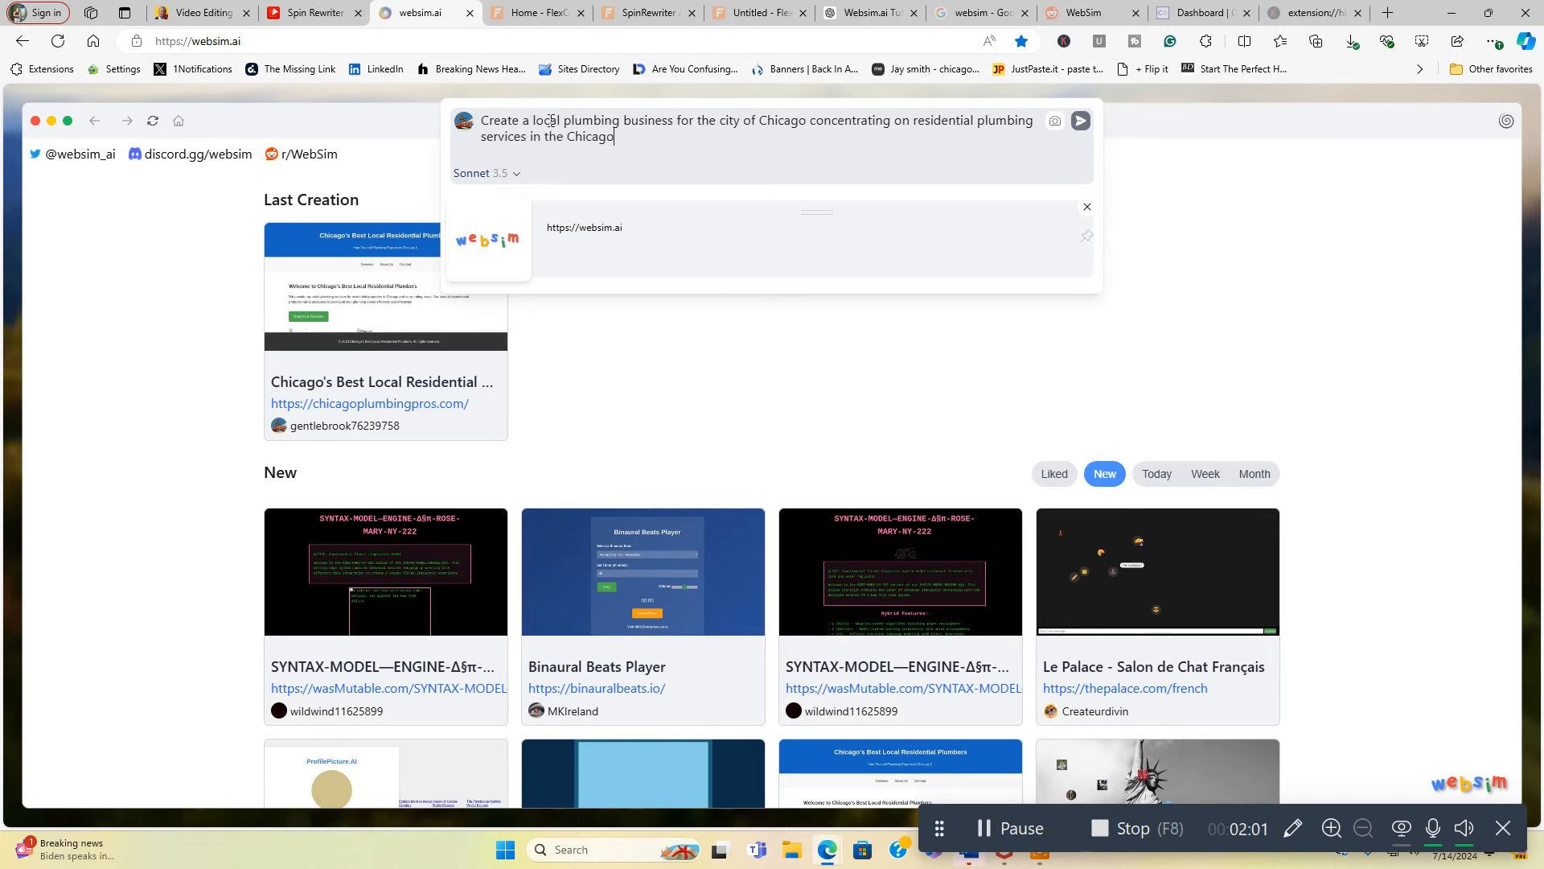
text(area.)
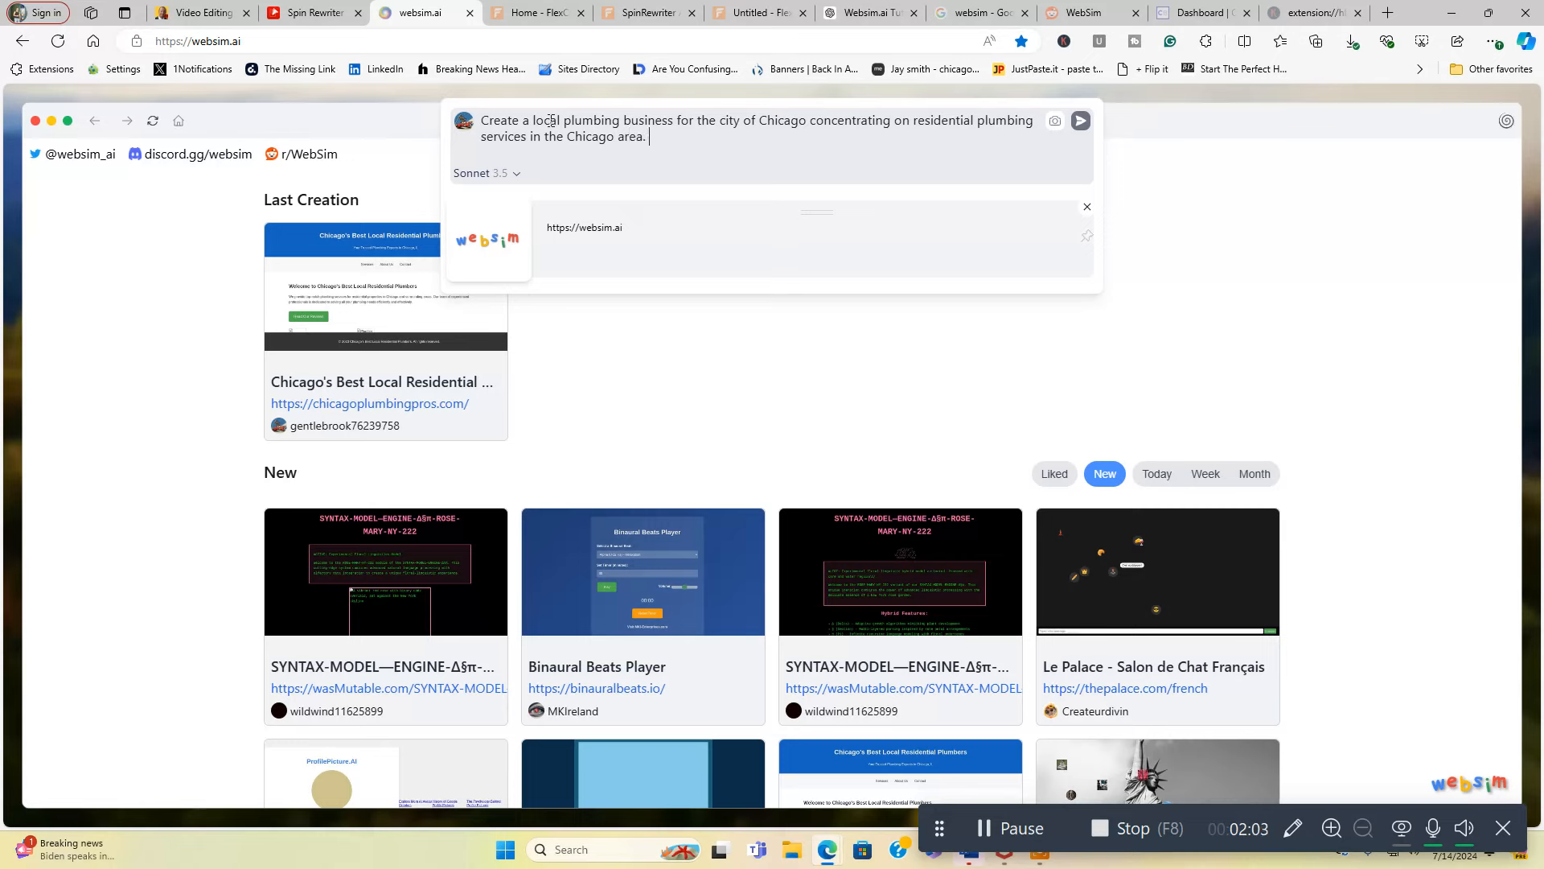
Step: Ask for a 500-word article or something of value on each page where it makes sense
text(On ea)
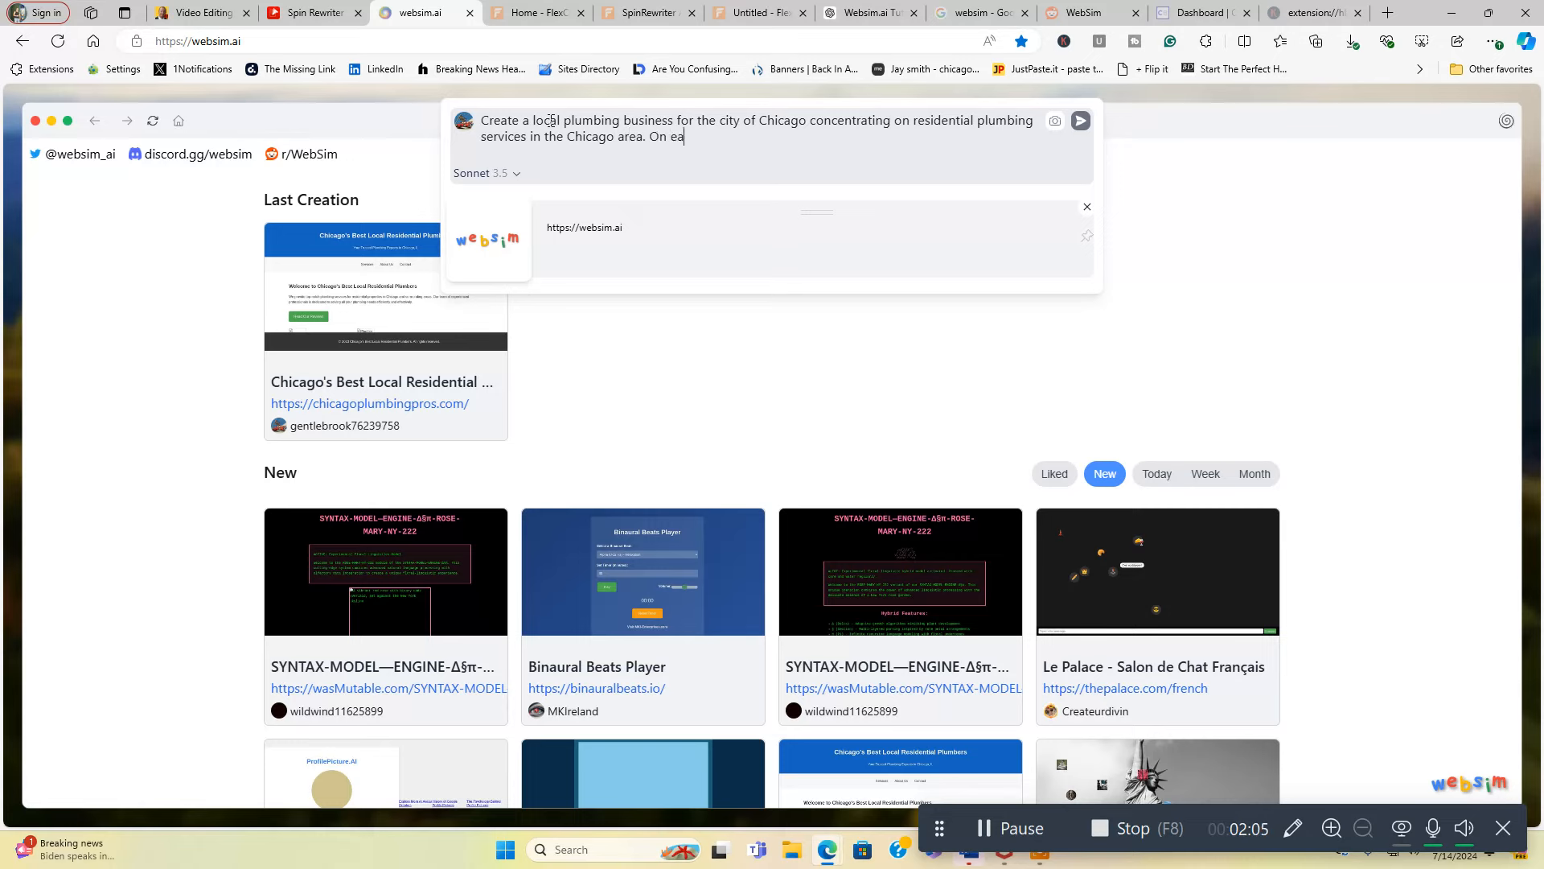
text(ch page)
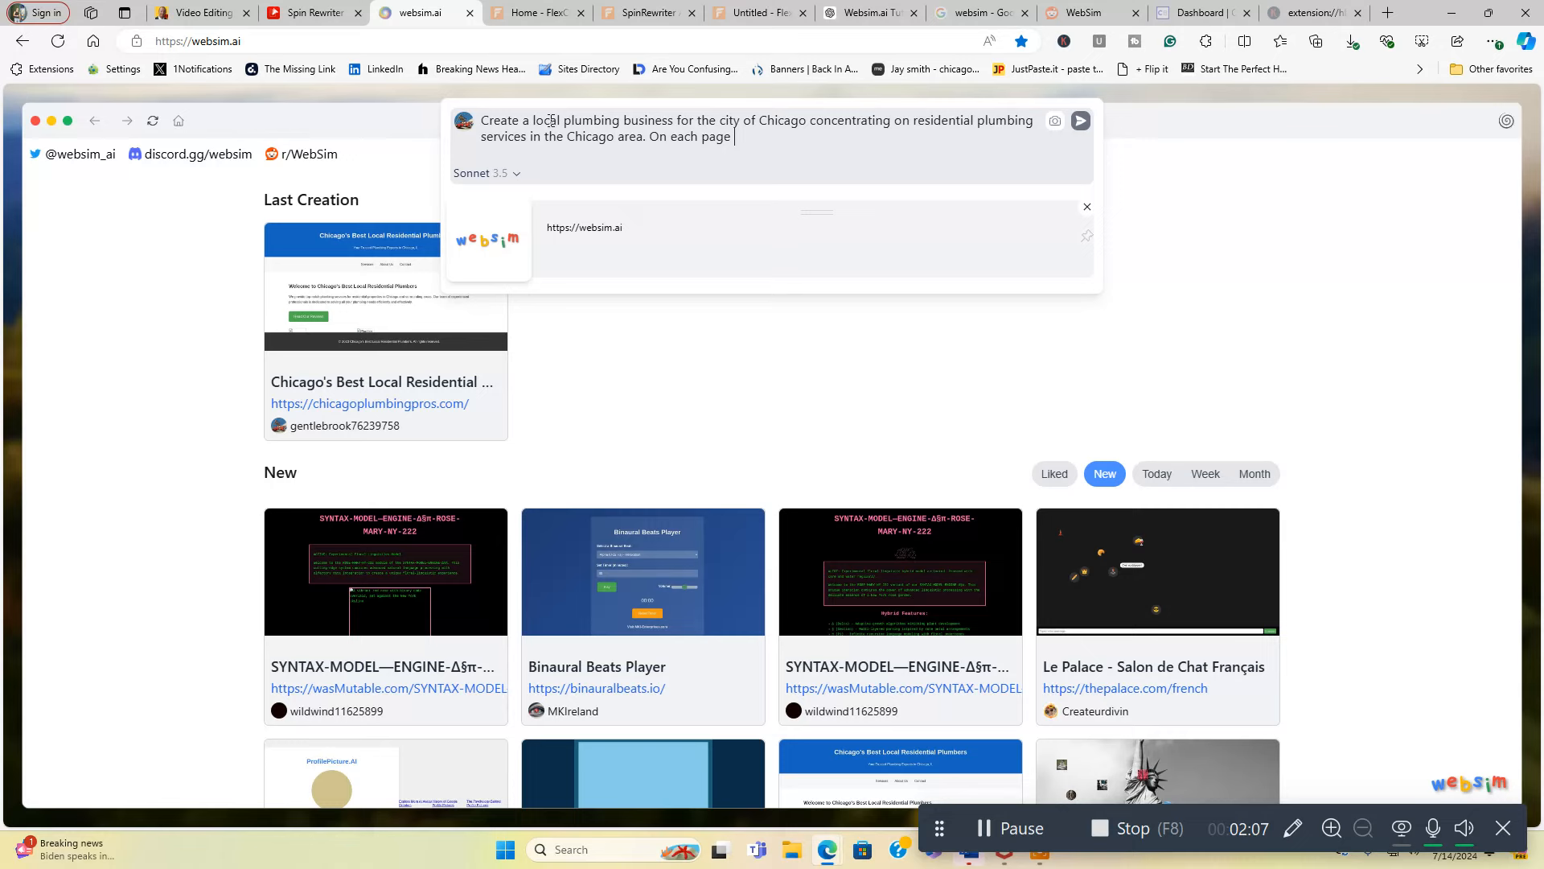
text(please)
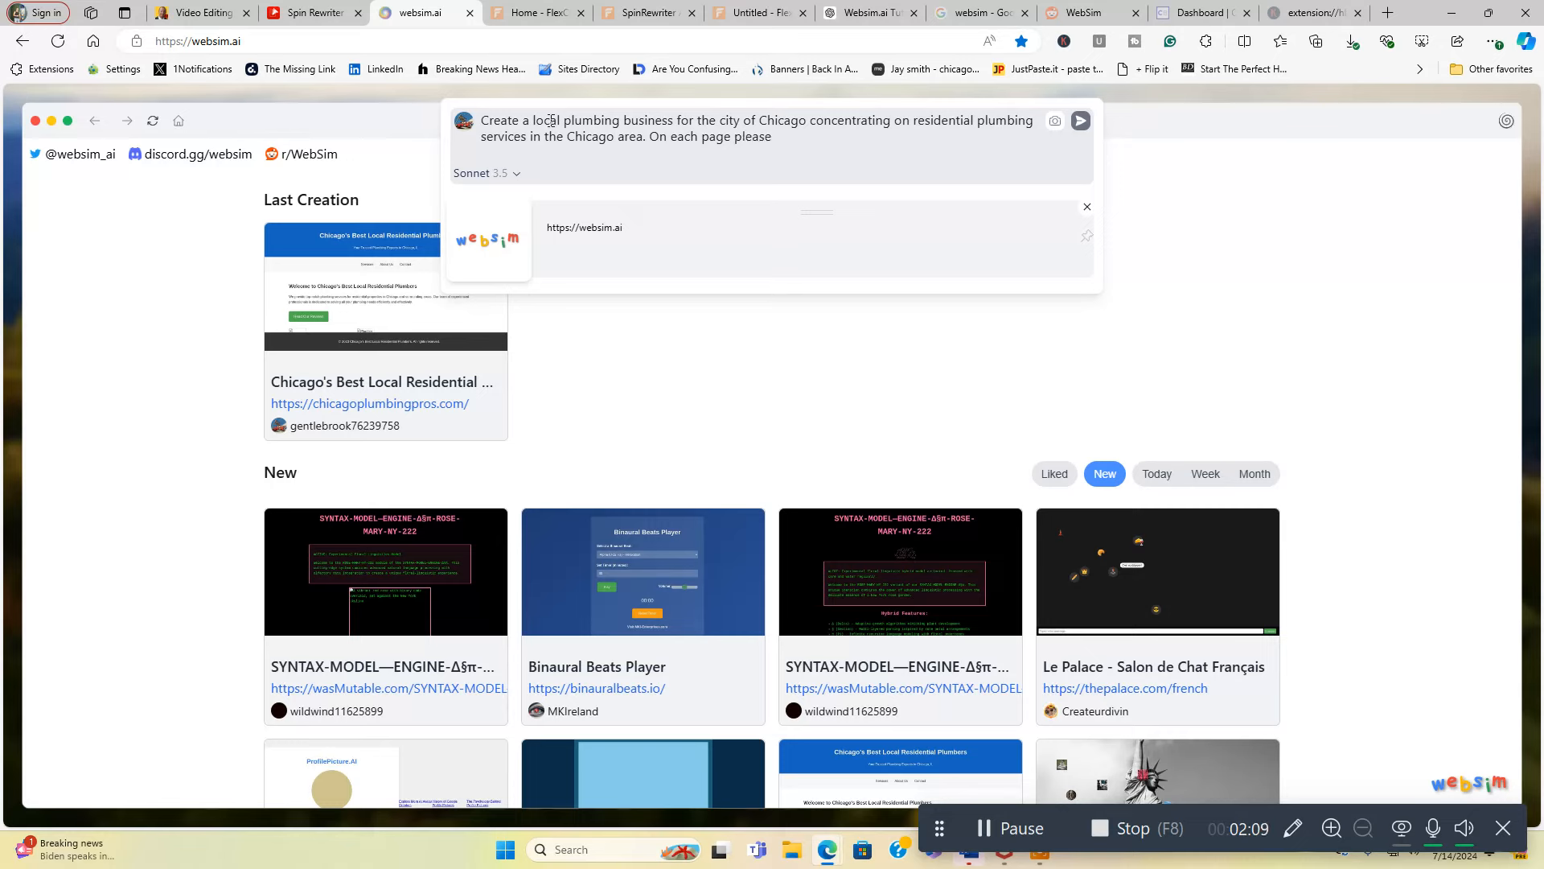
text(write a)
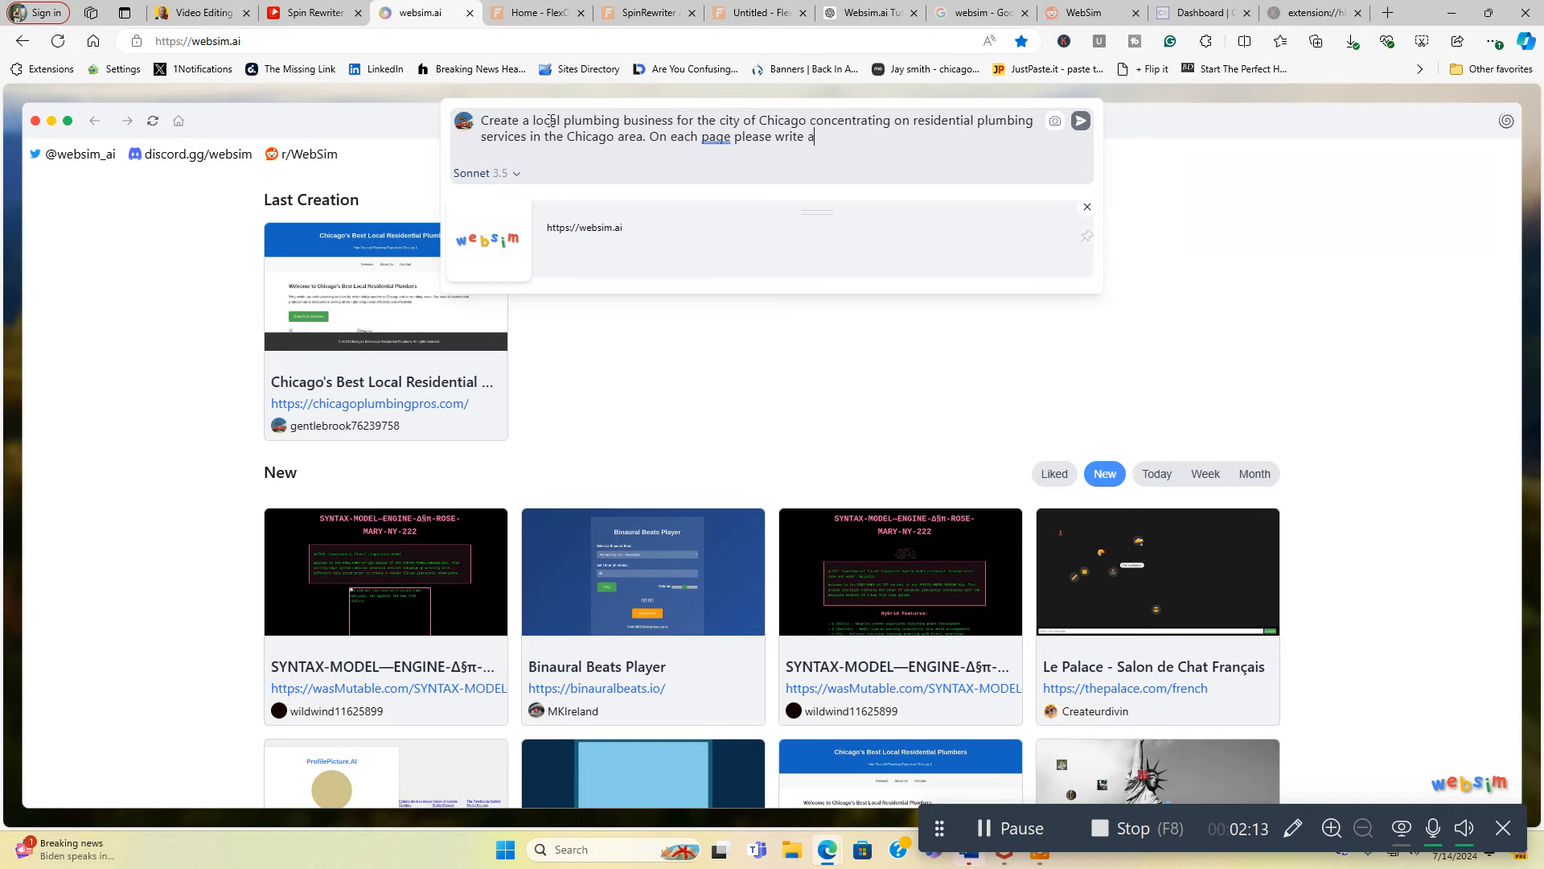
text(500 word article o)
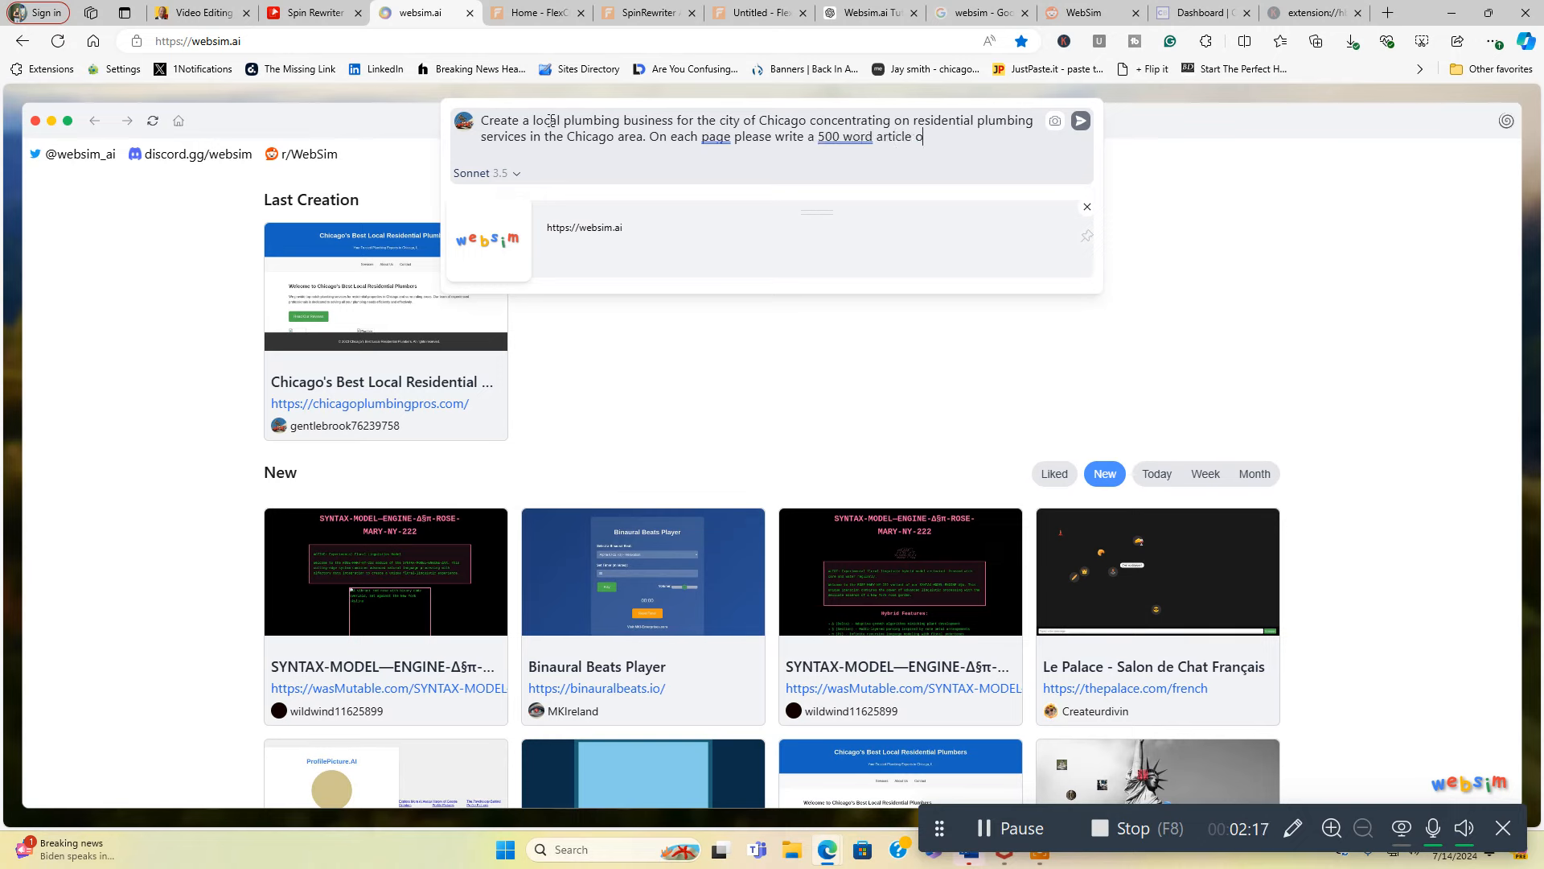
text(r something of value)
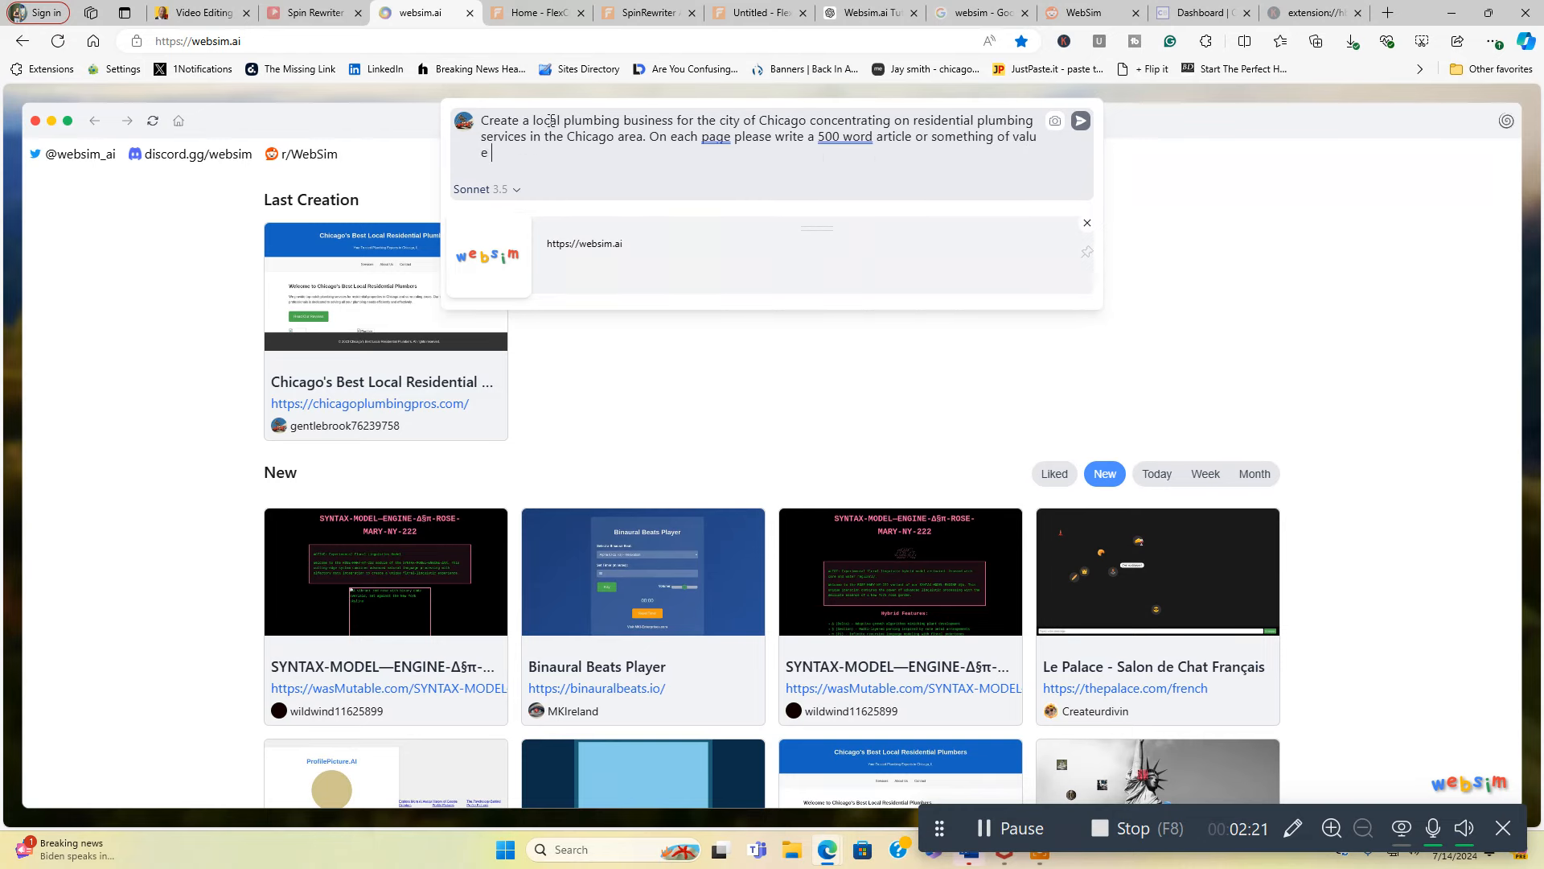
text(that compliments the page)
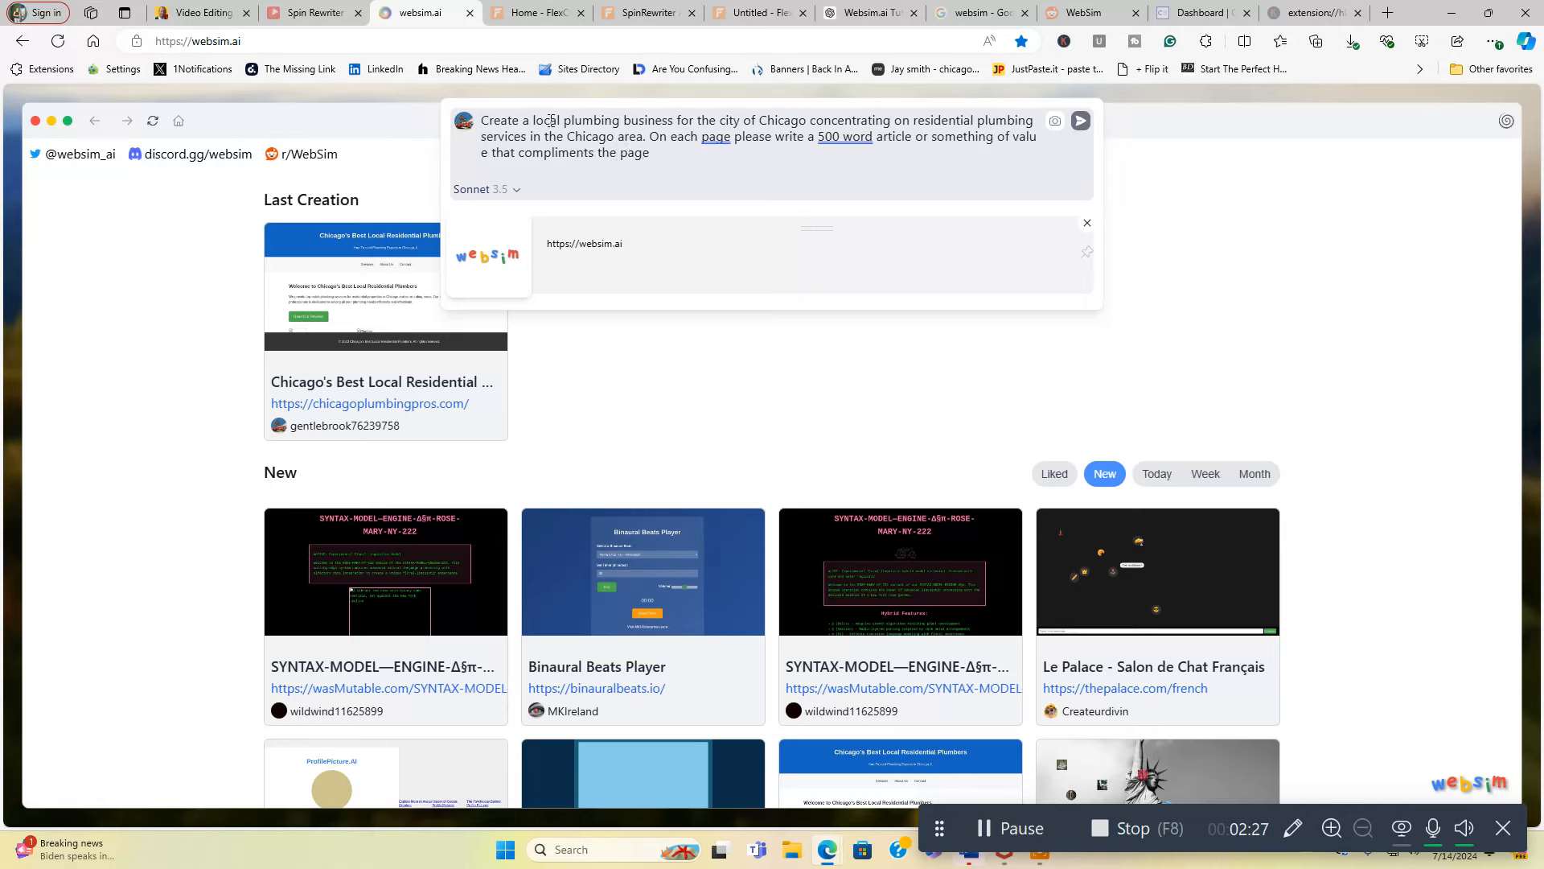
text(and do)
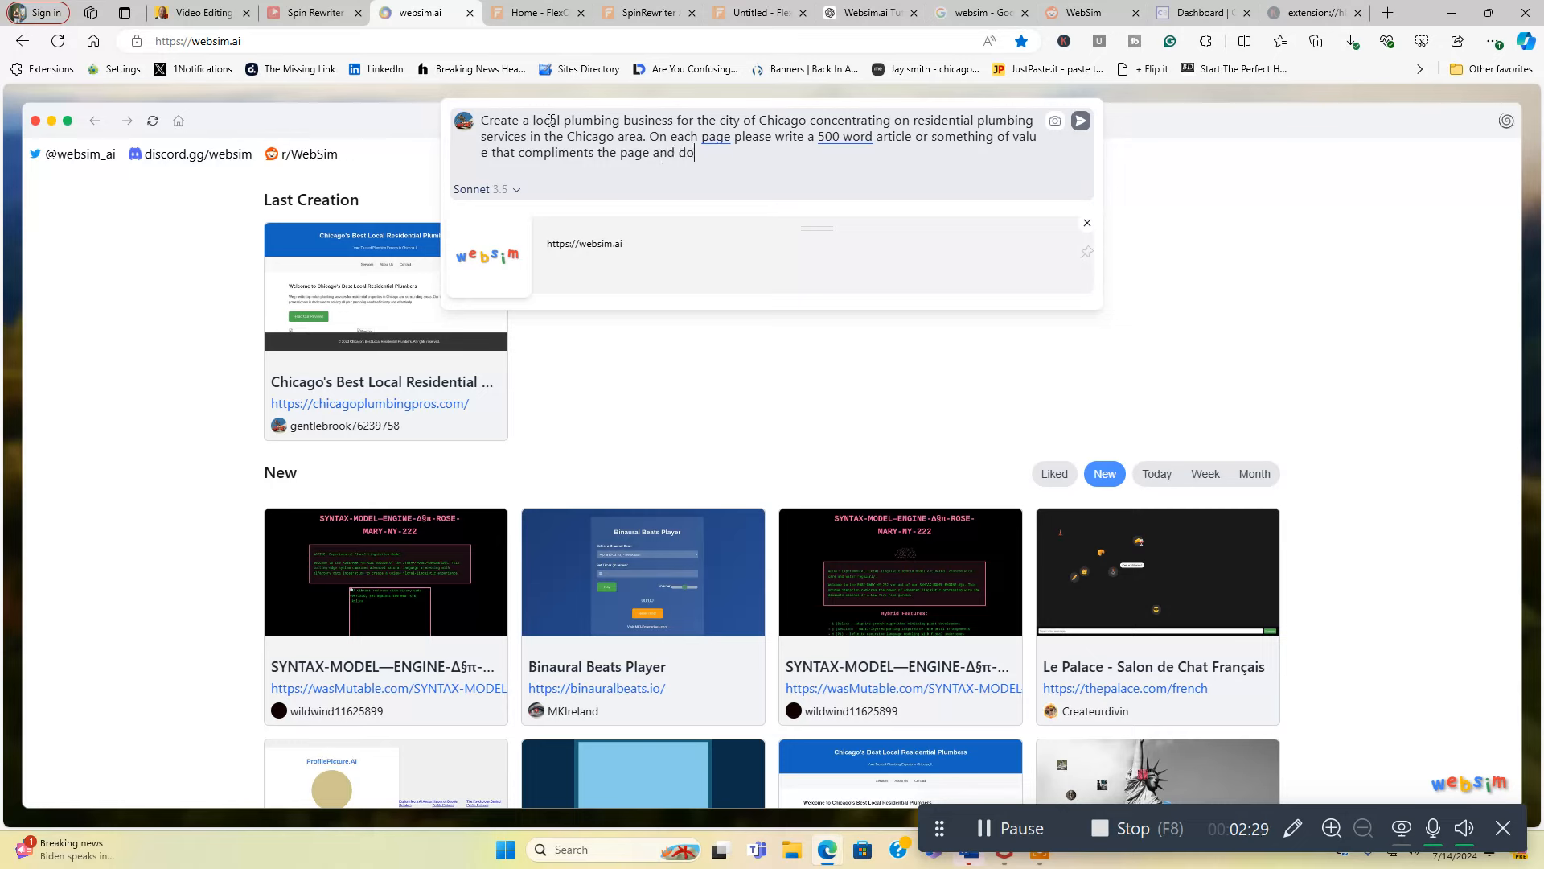
text(this)
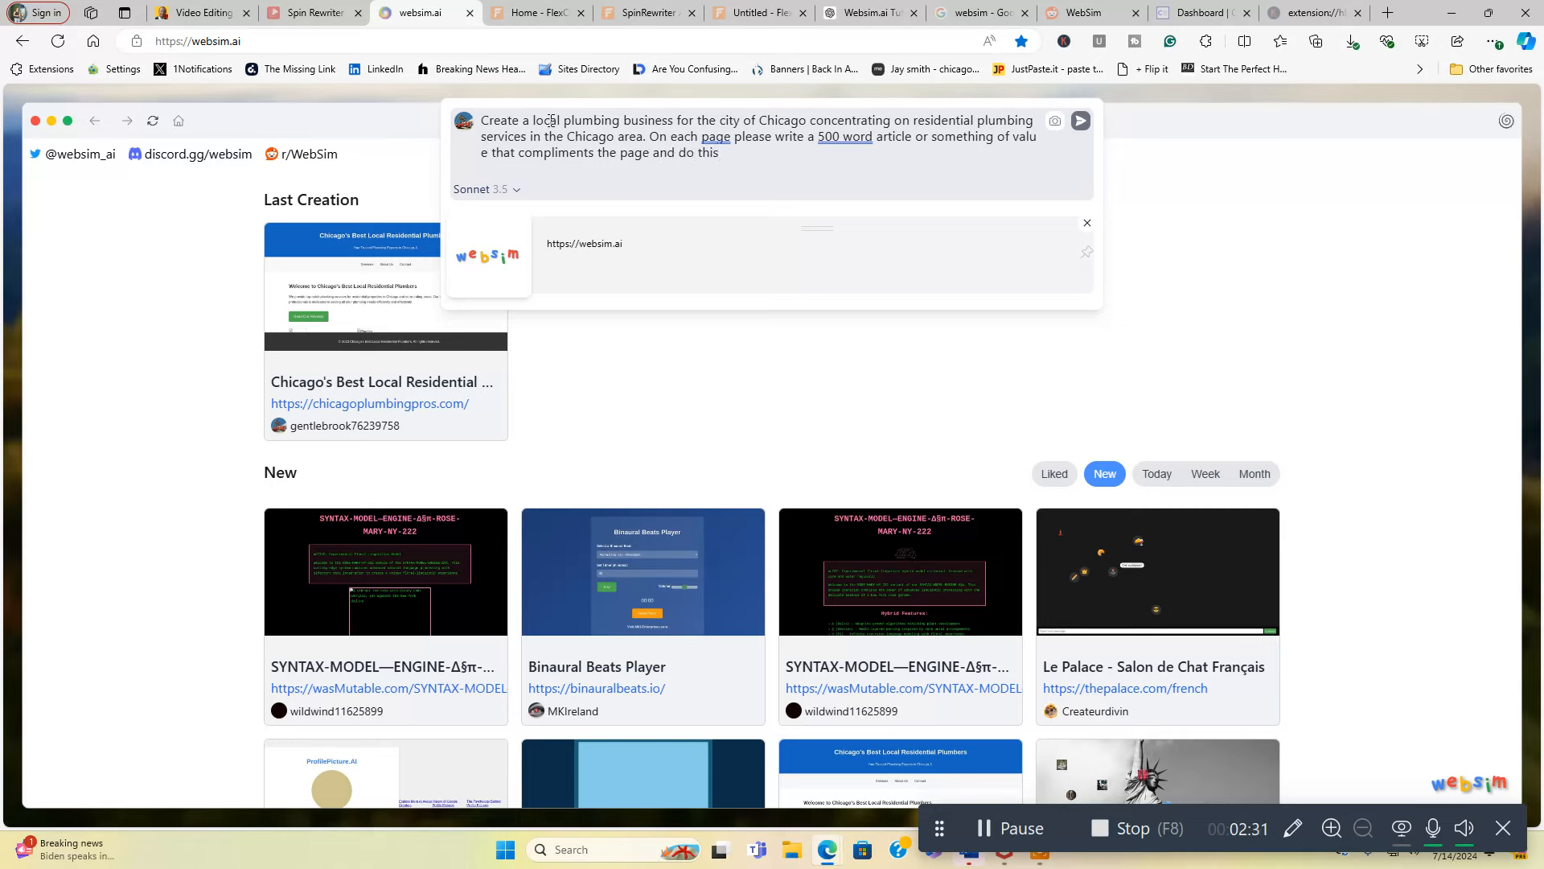
text(where it amkes s)
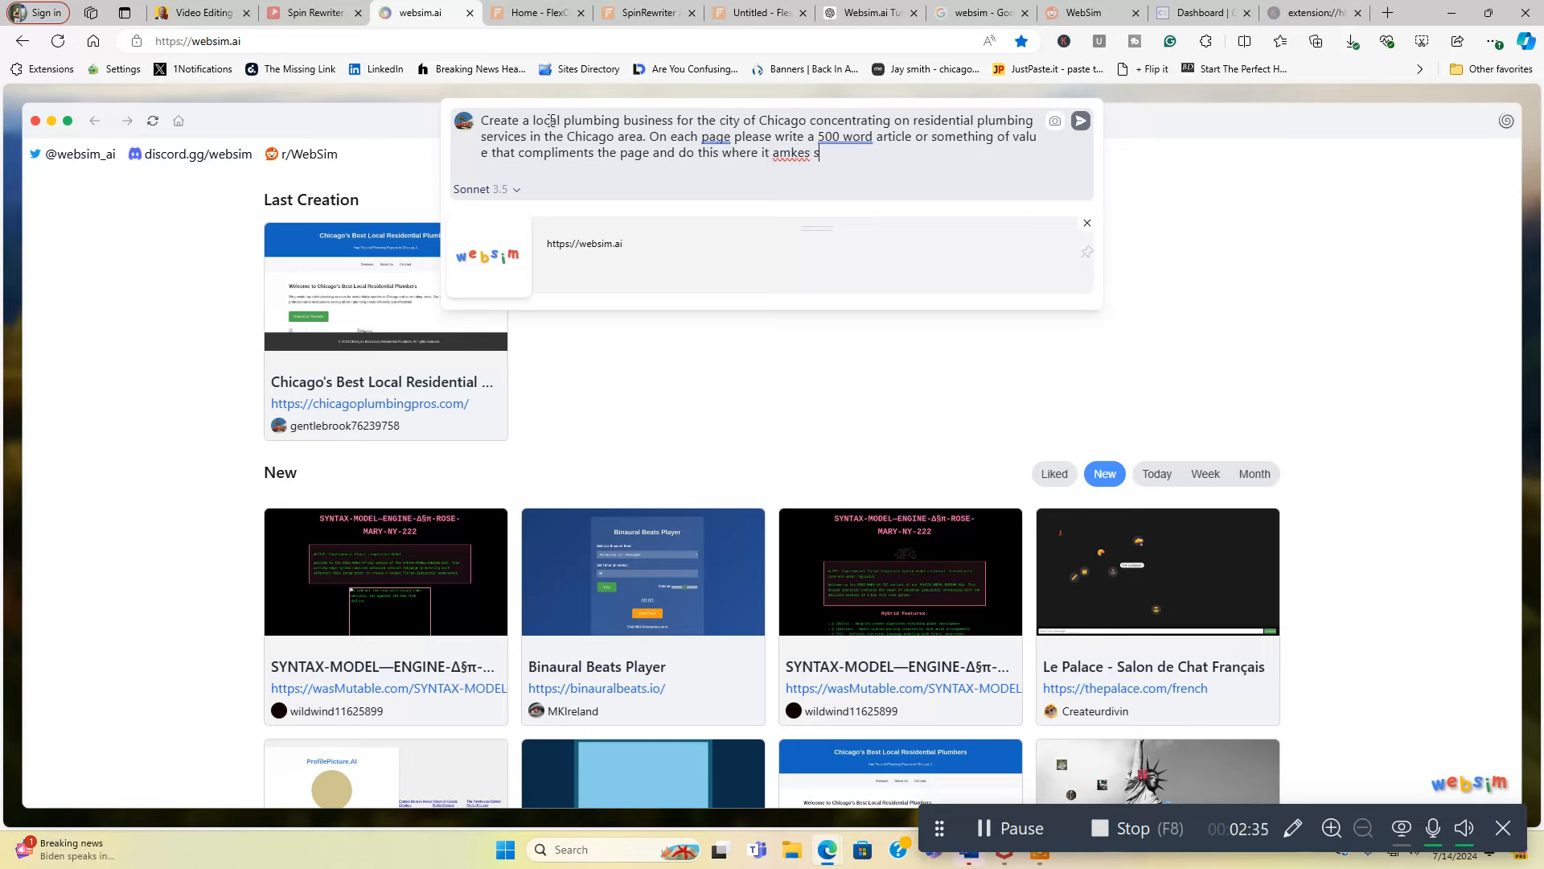
text(ense)
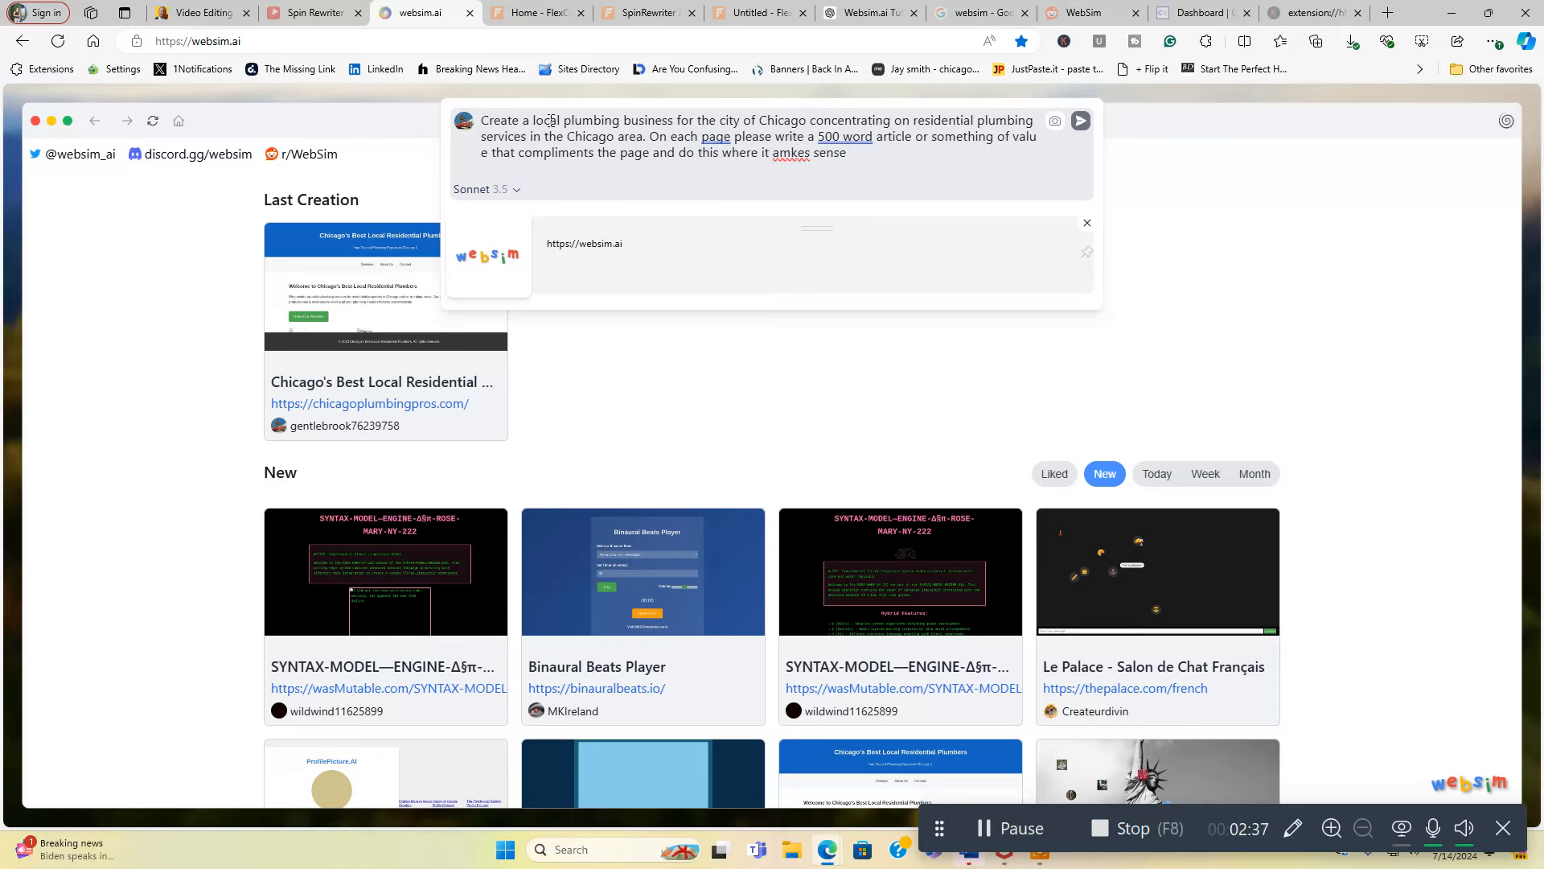
text(on t)
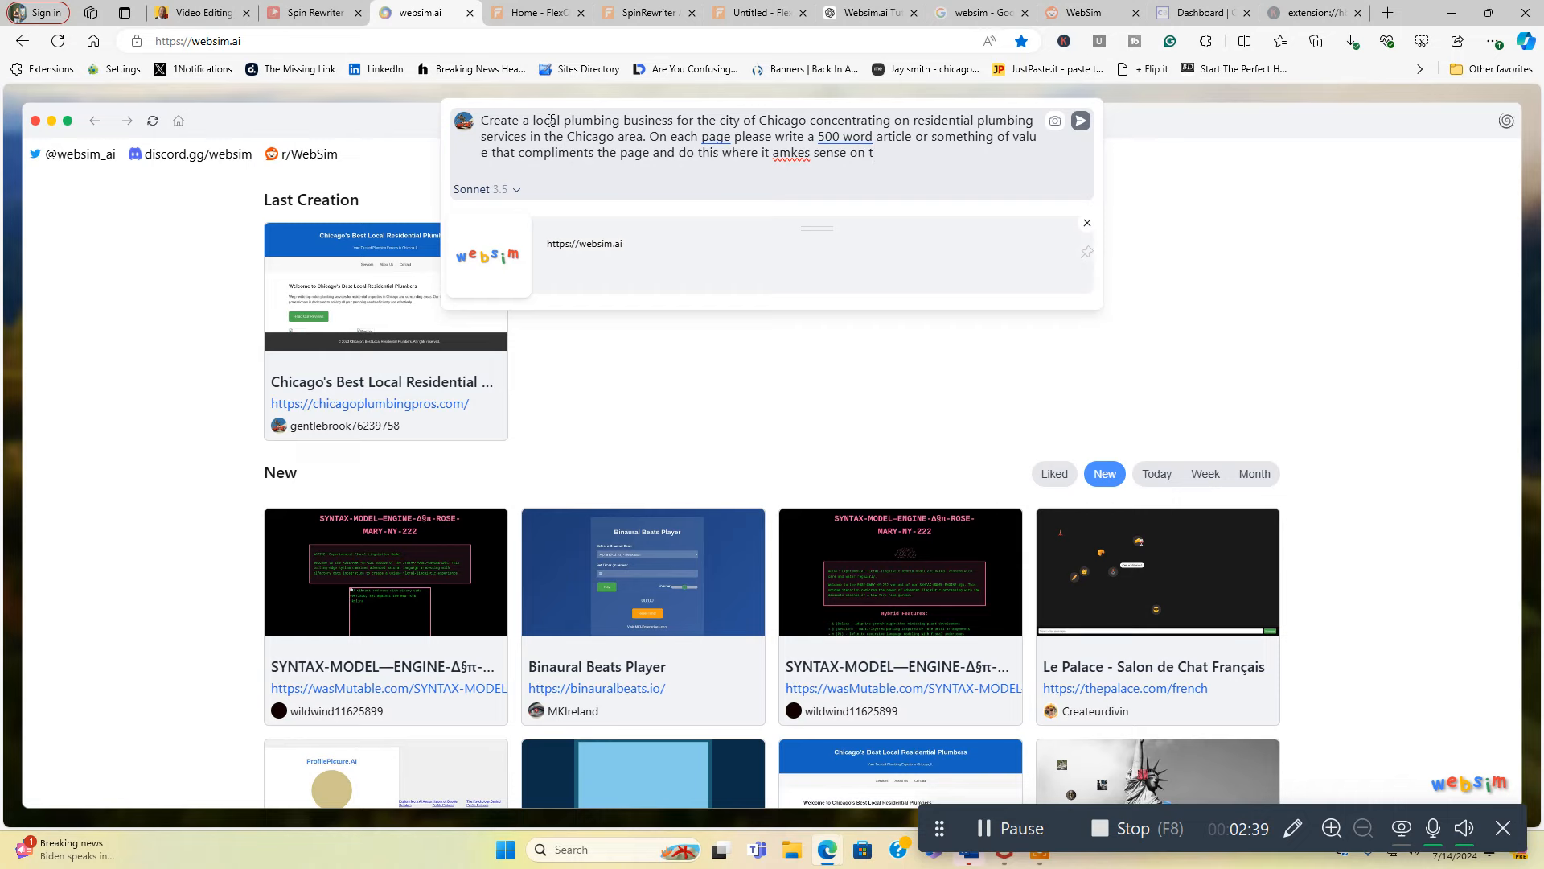
text(he website.)
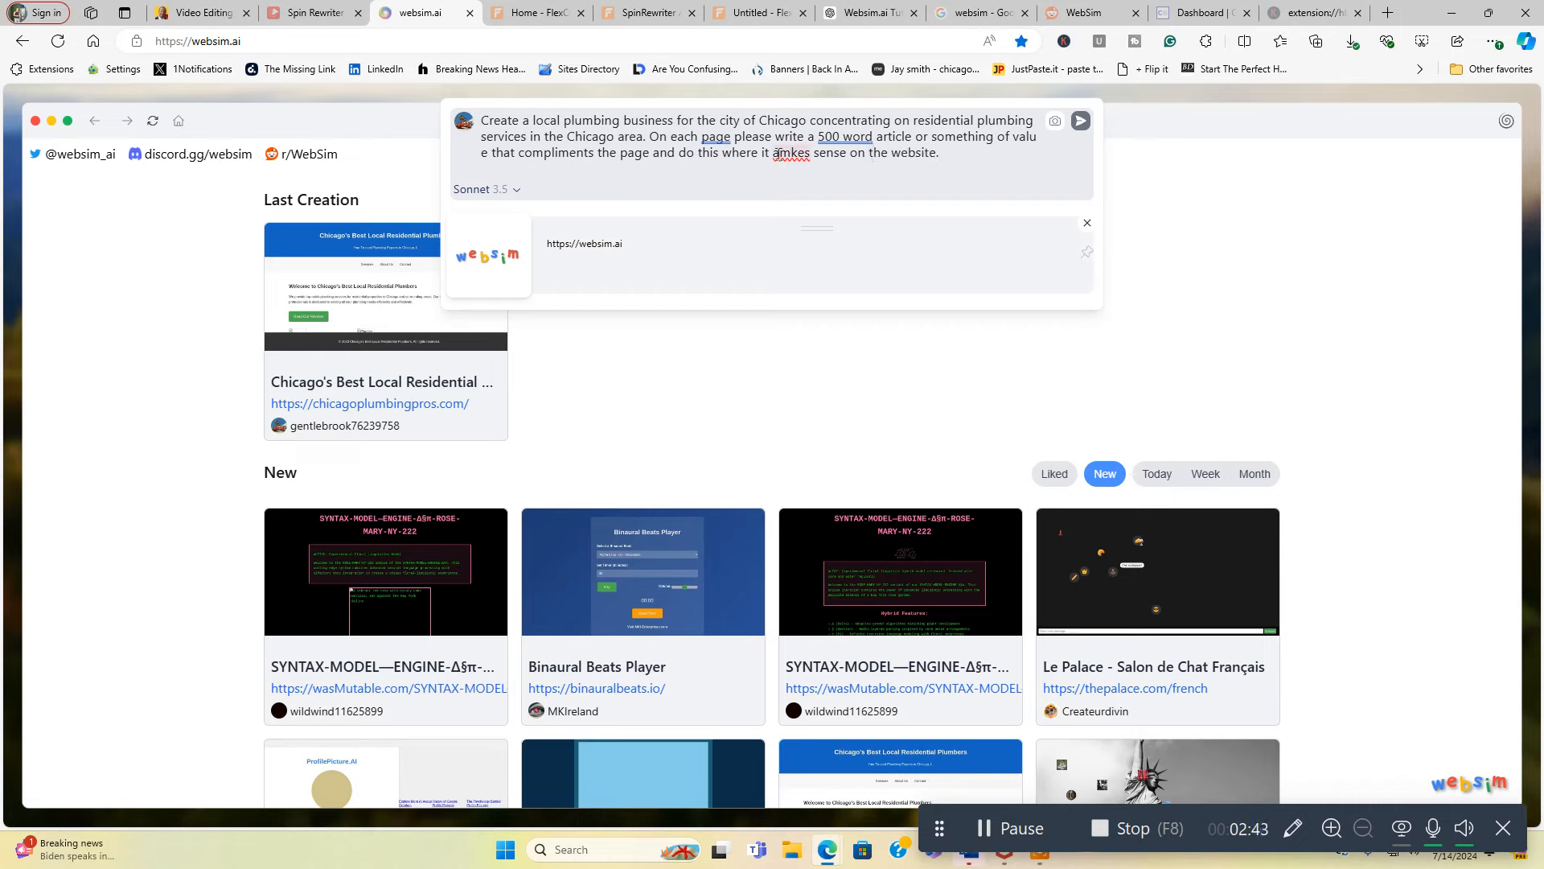
Step: Fix the 'makes' typo and request blue appointment or contact buttons
right_click(791, 153)
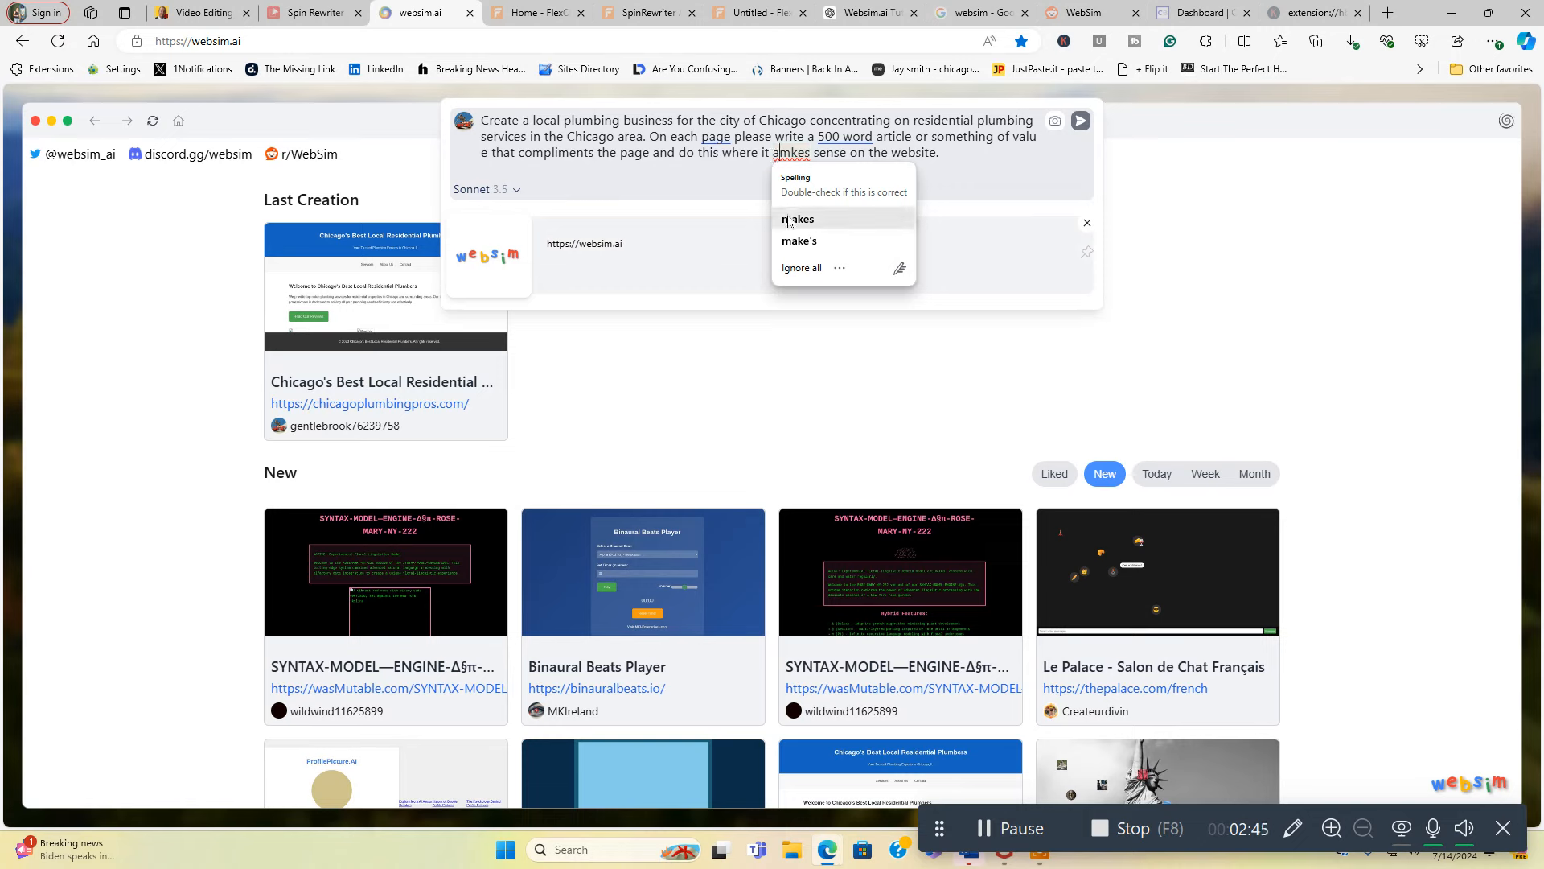
click(796, 219)
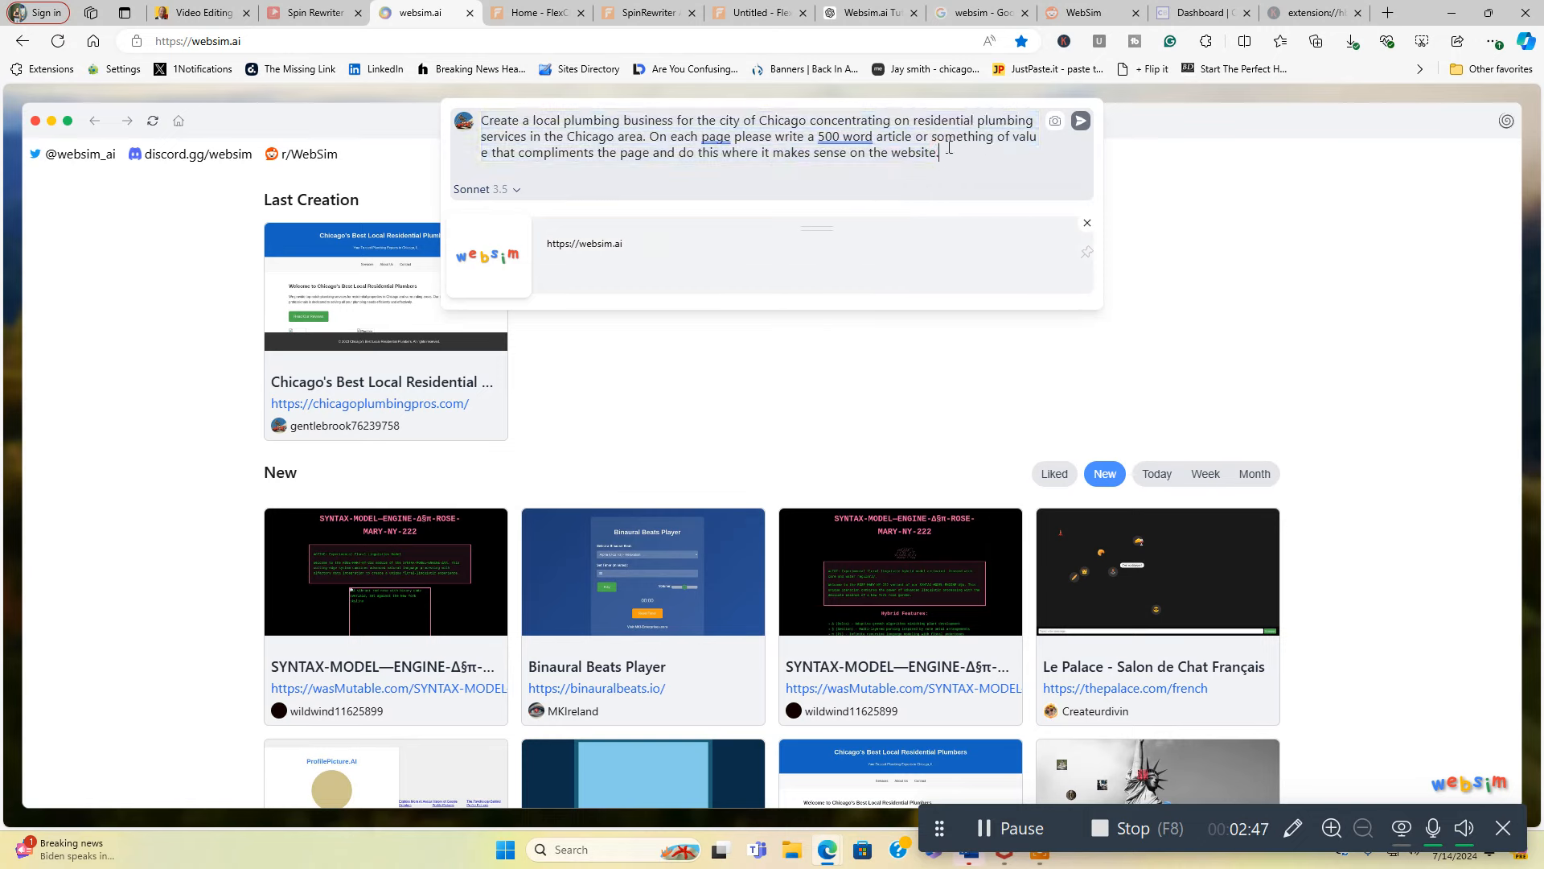
text(I also want you t)
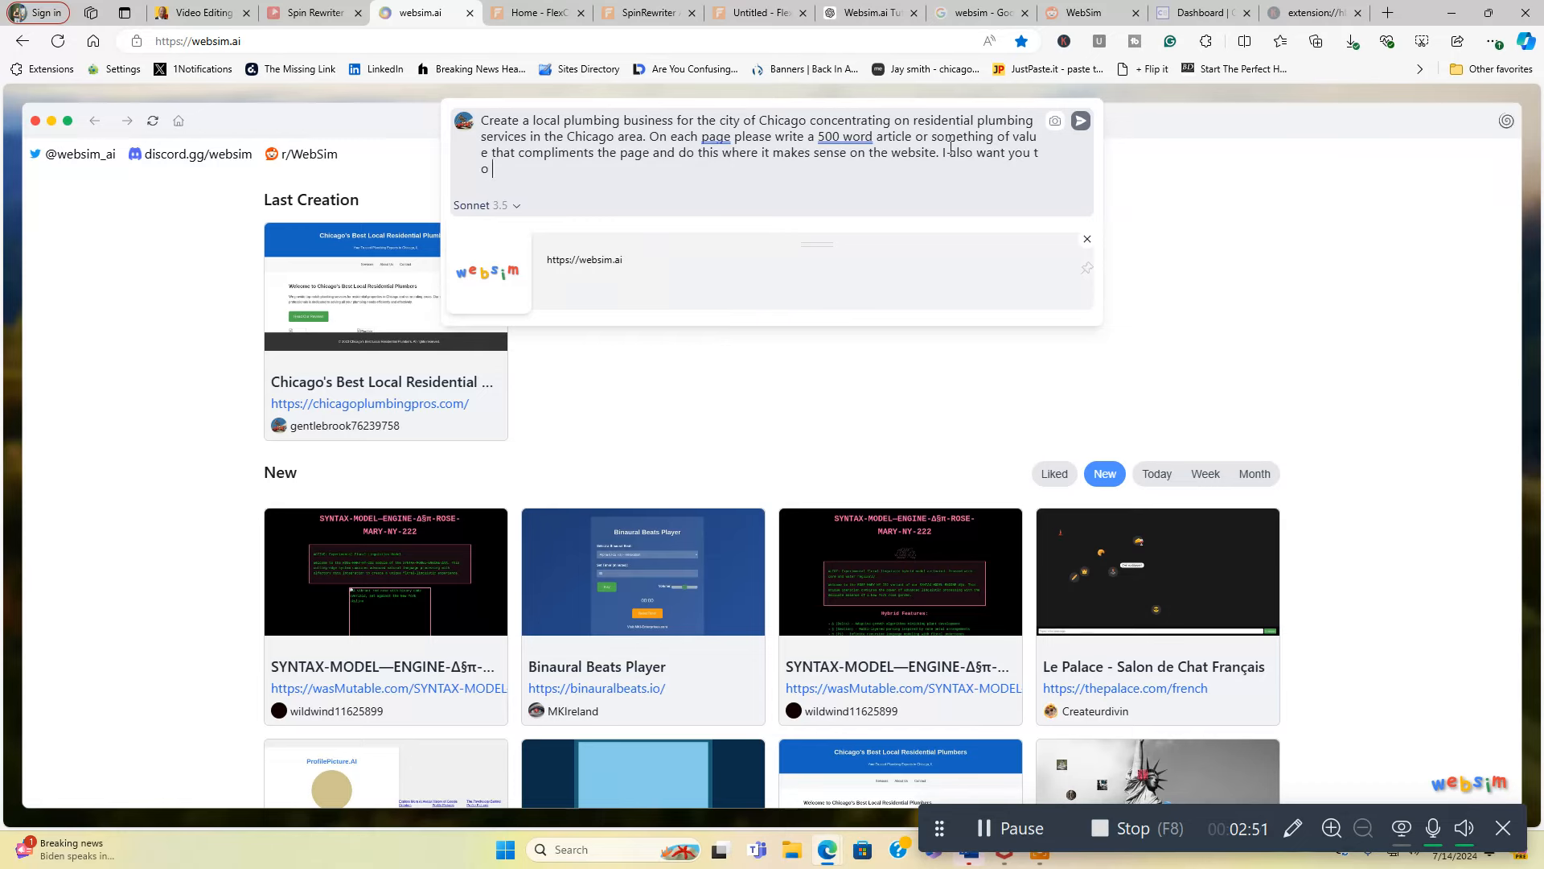
text(create b)
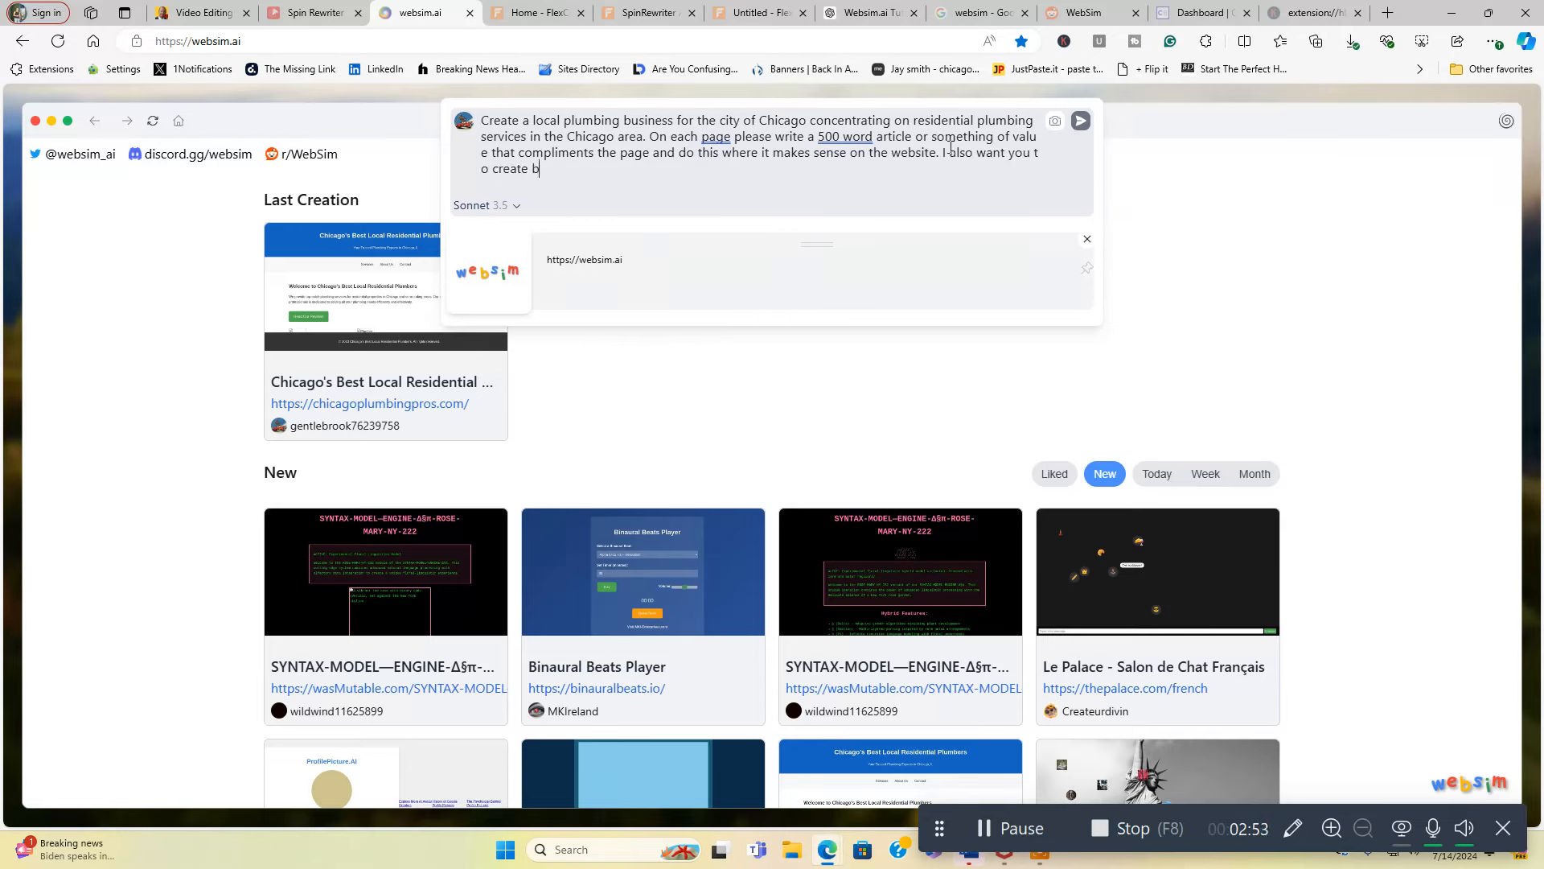
text(lue butt)
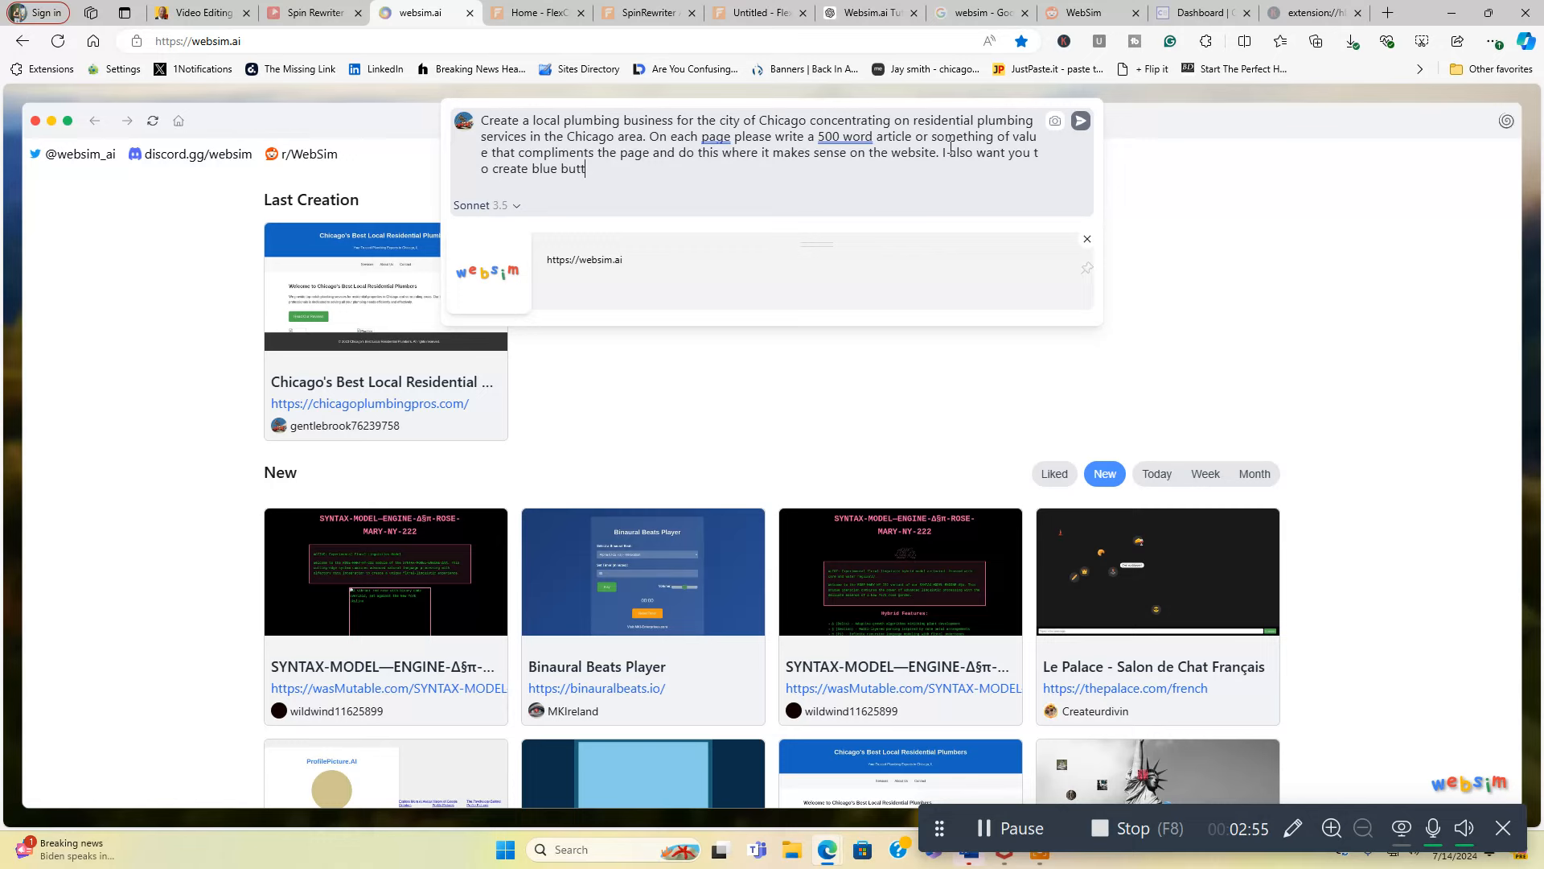
text(ons that)
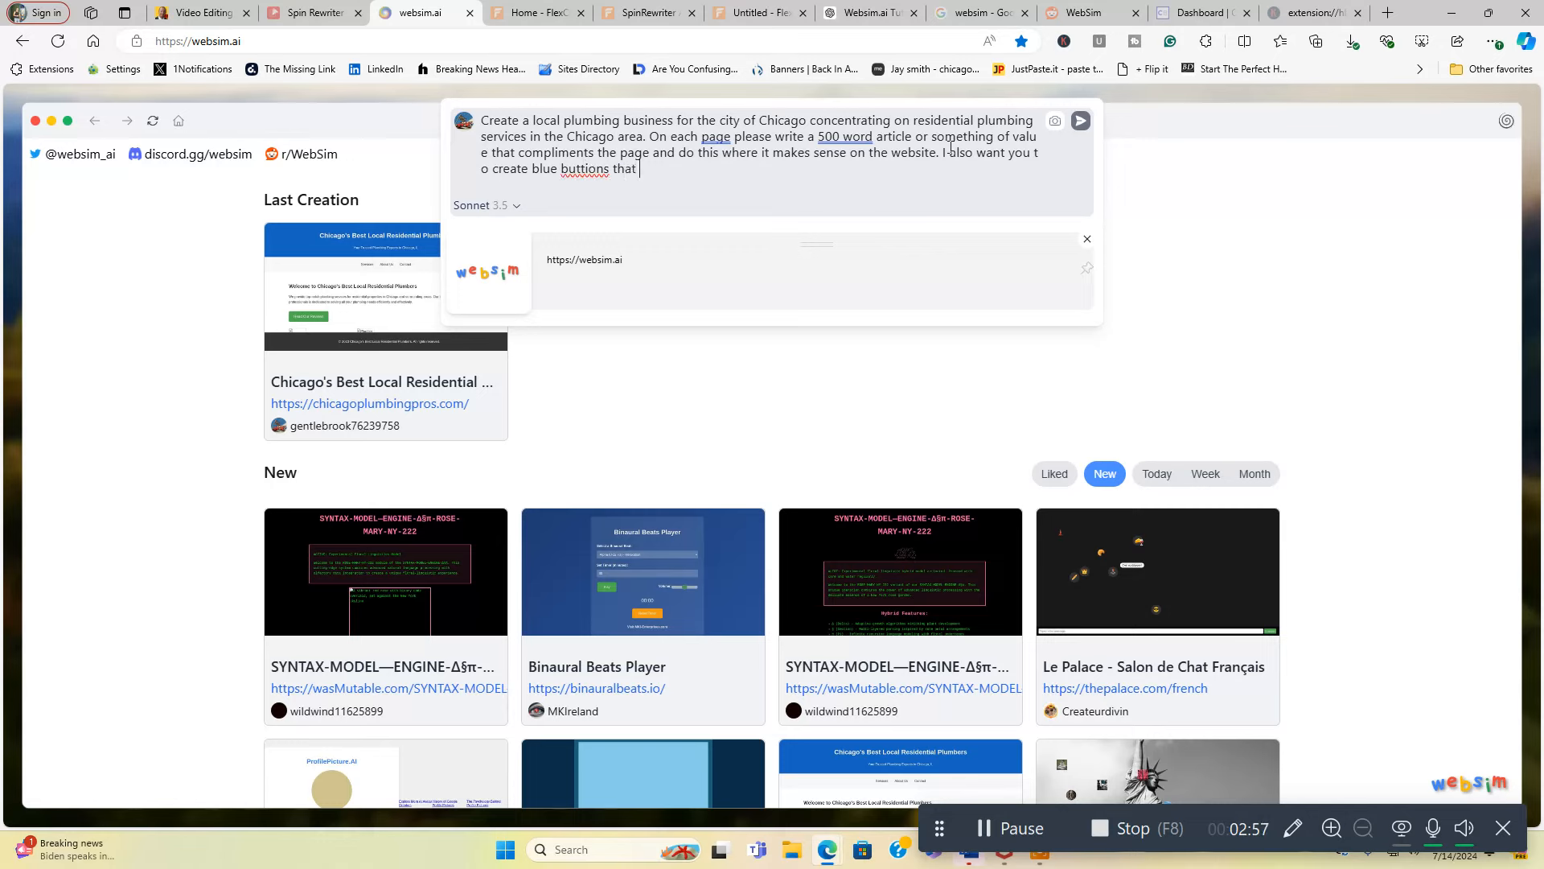
text(say)
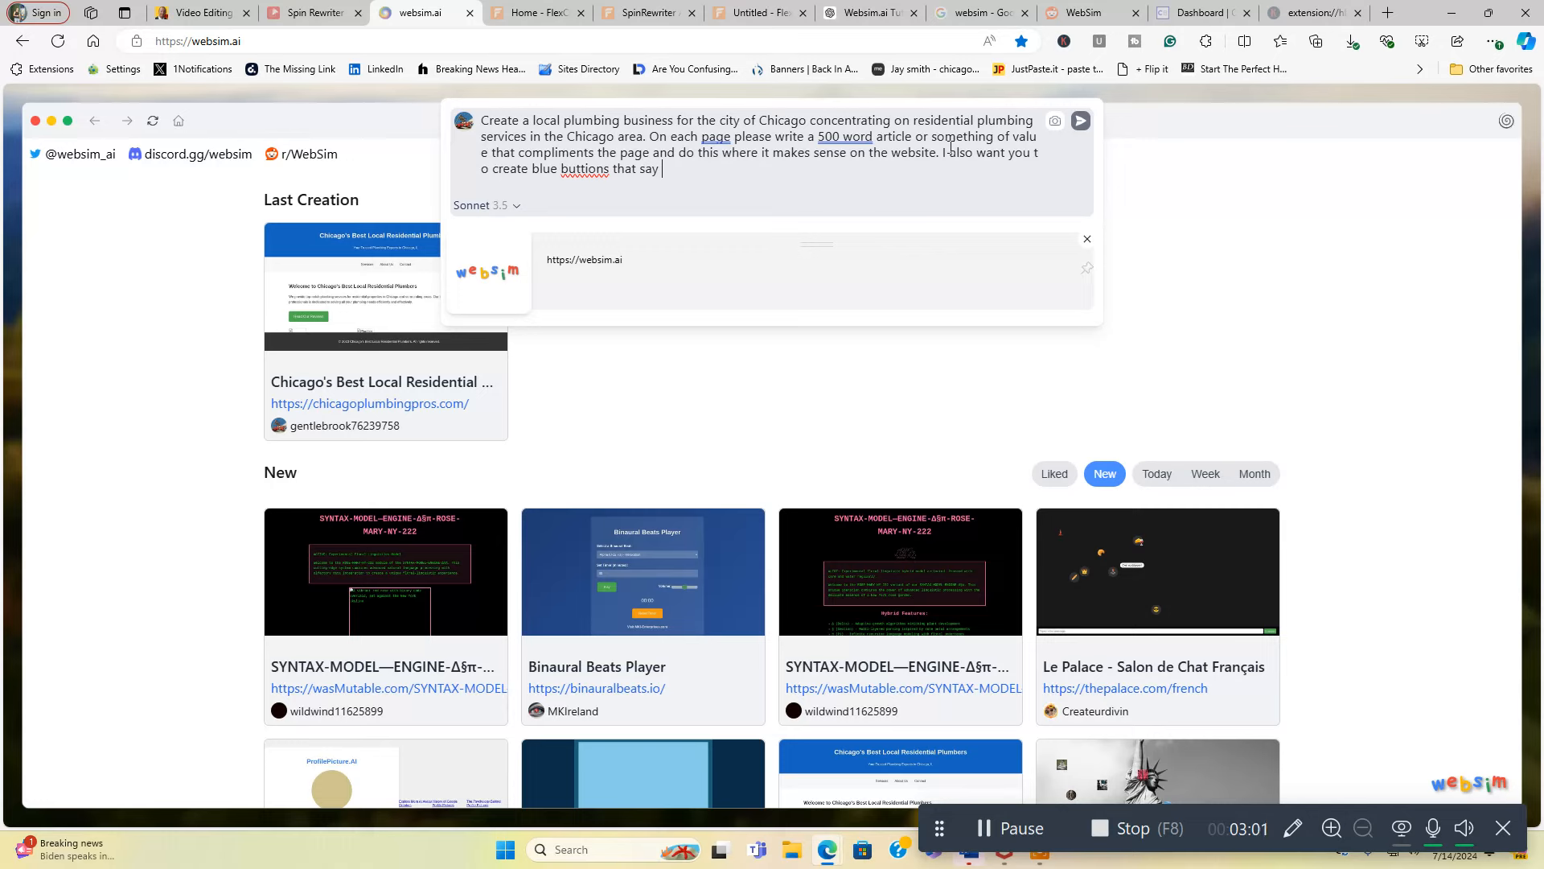
text(To book an)
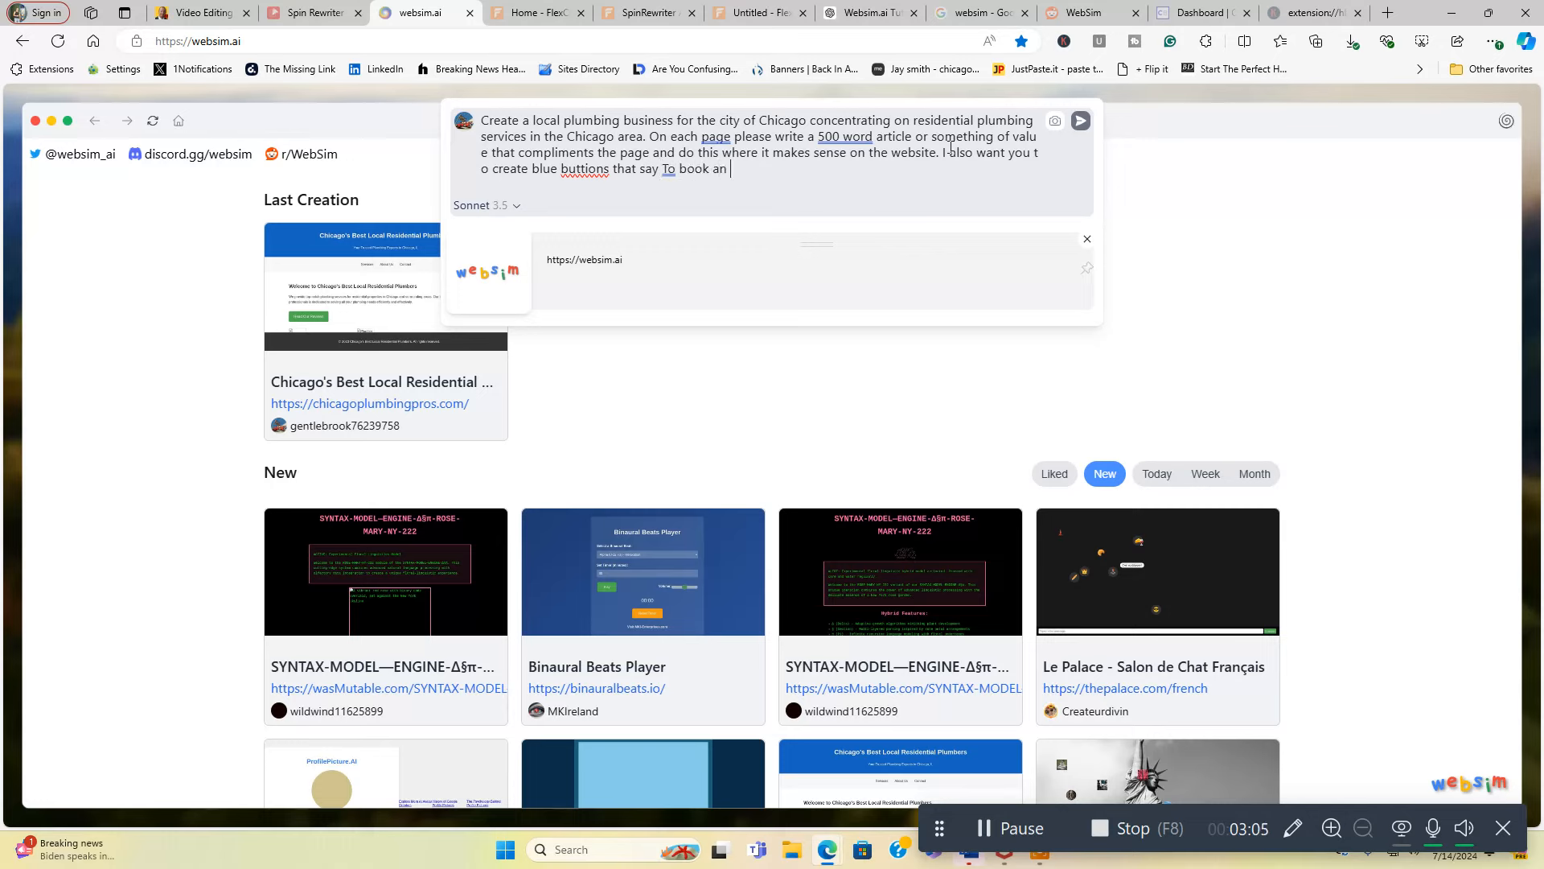
text(appointment)
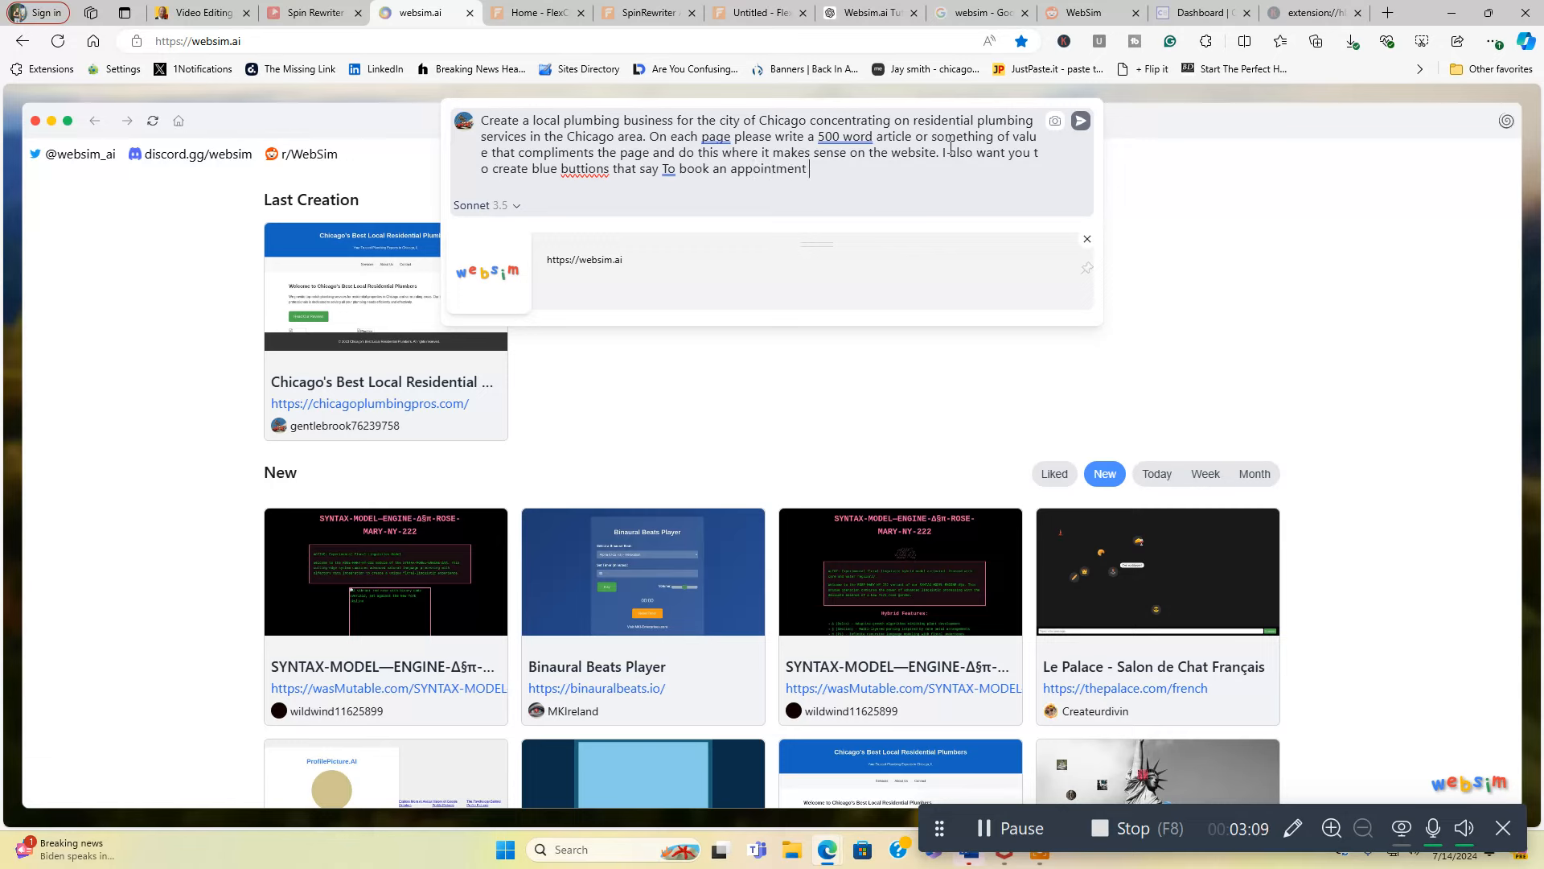
text(or co)
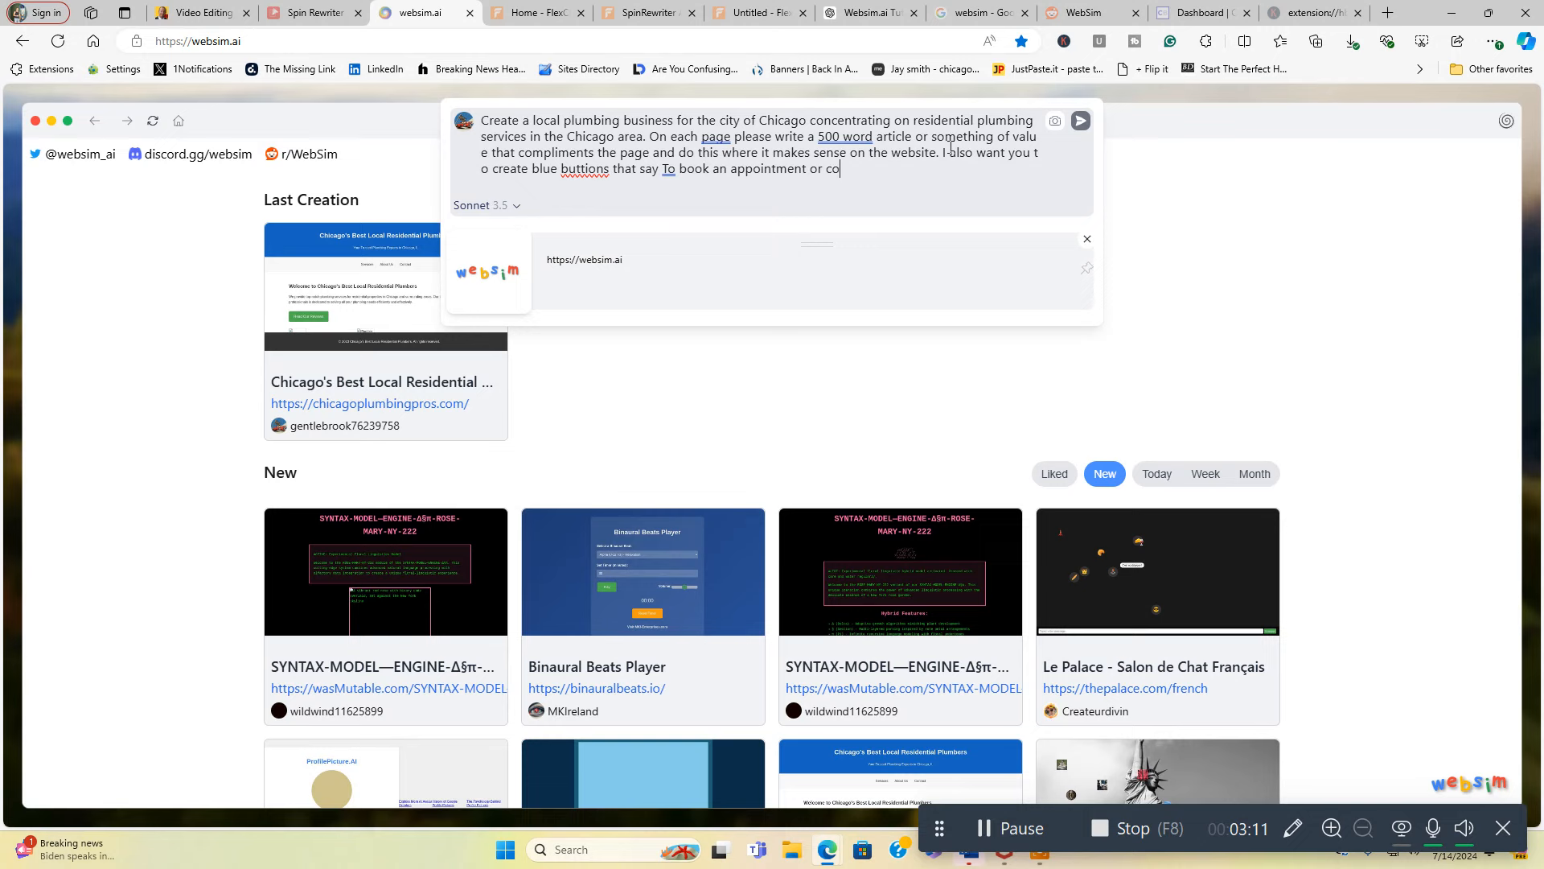
text(ntact)
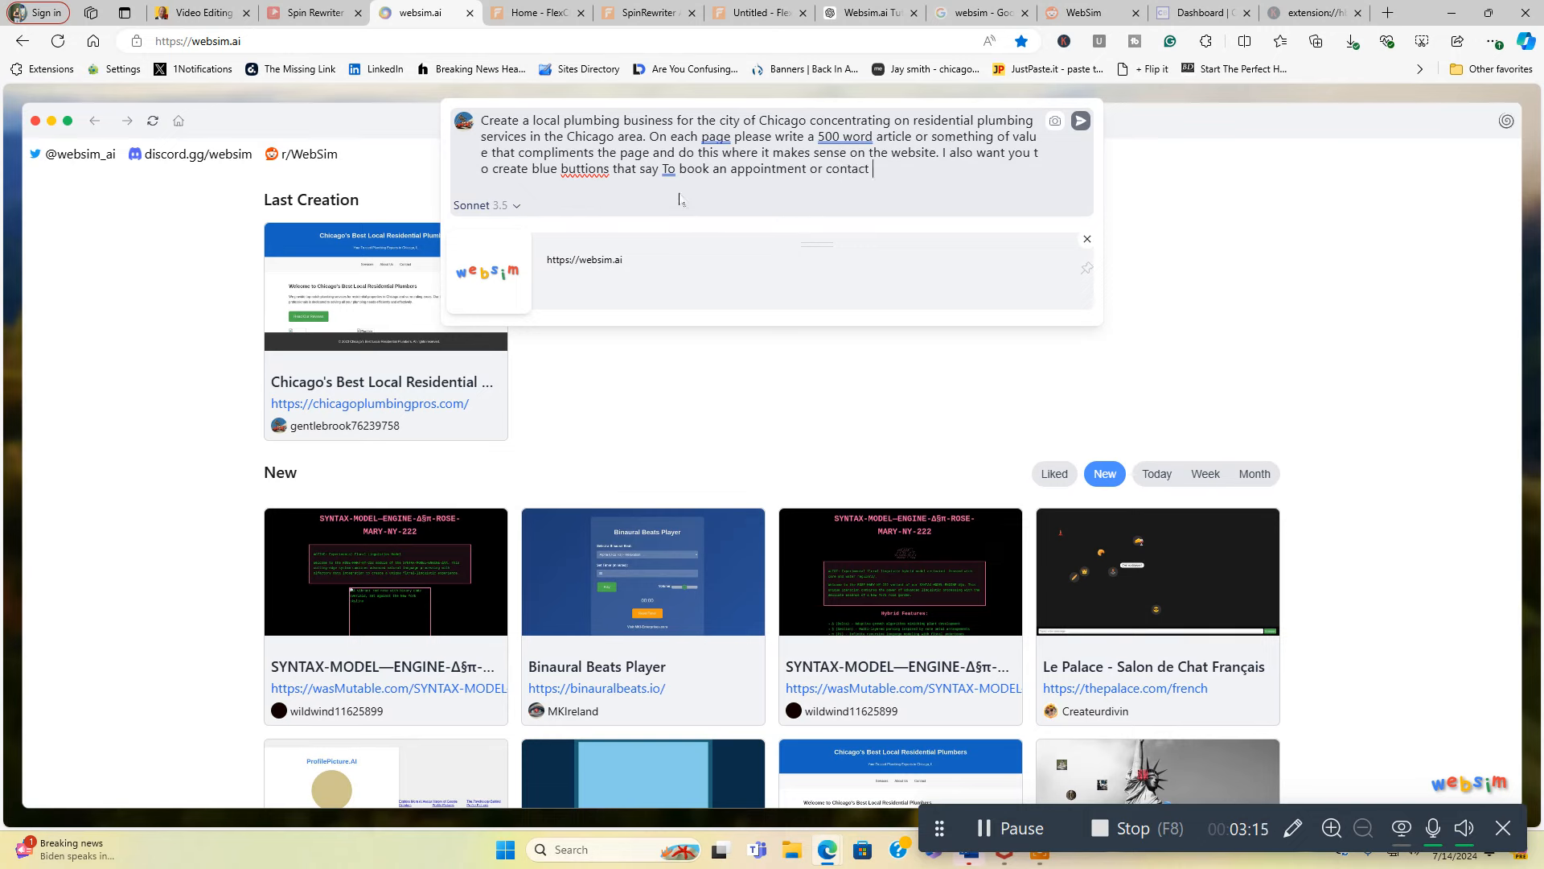
Step: Reword the buttons to 'Click here' and link them to jaysonlinereviews.com
click(666, 169)
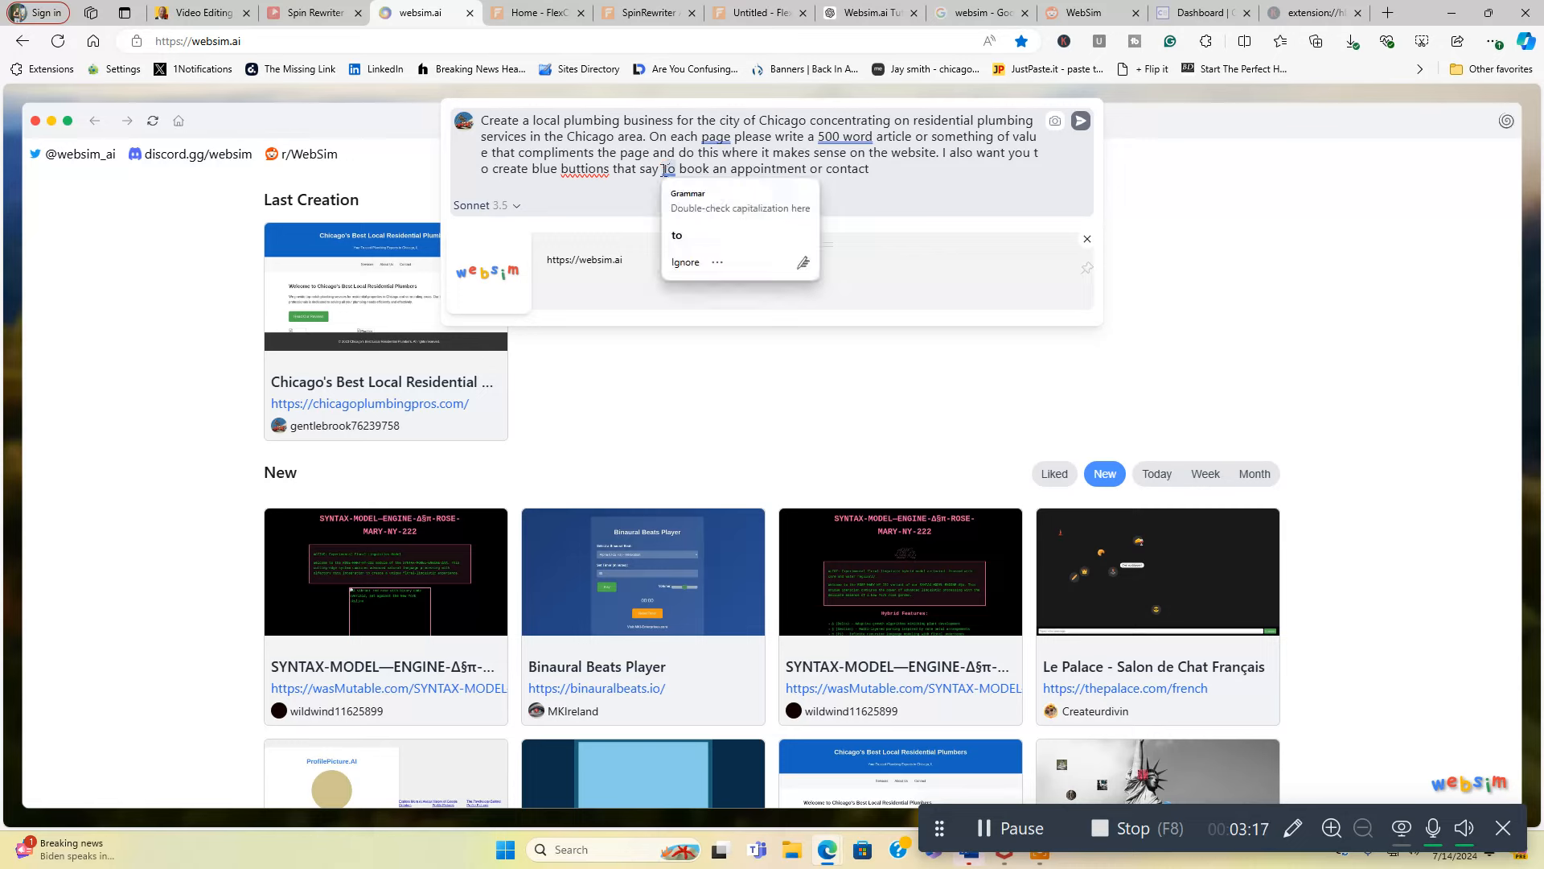
click(661, 169)
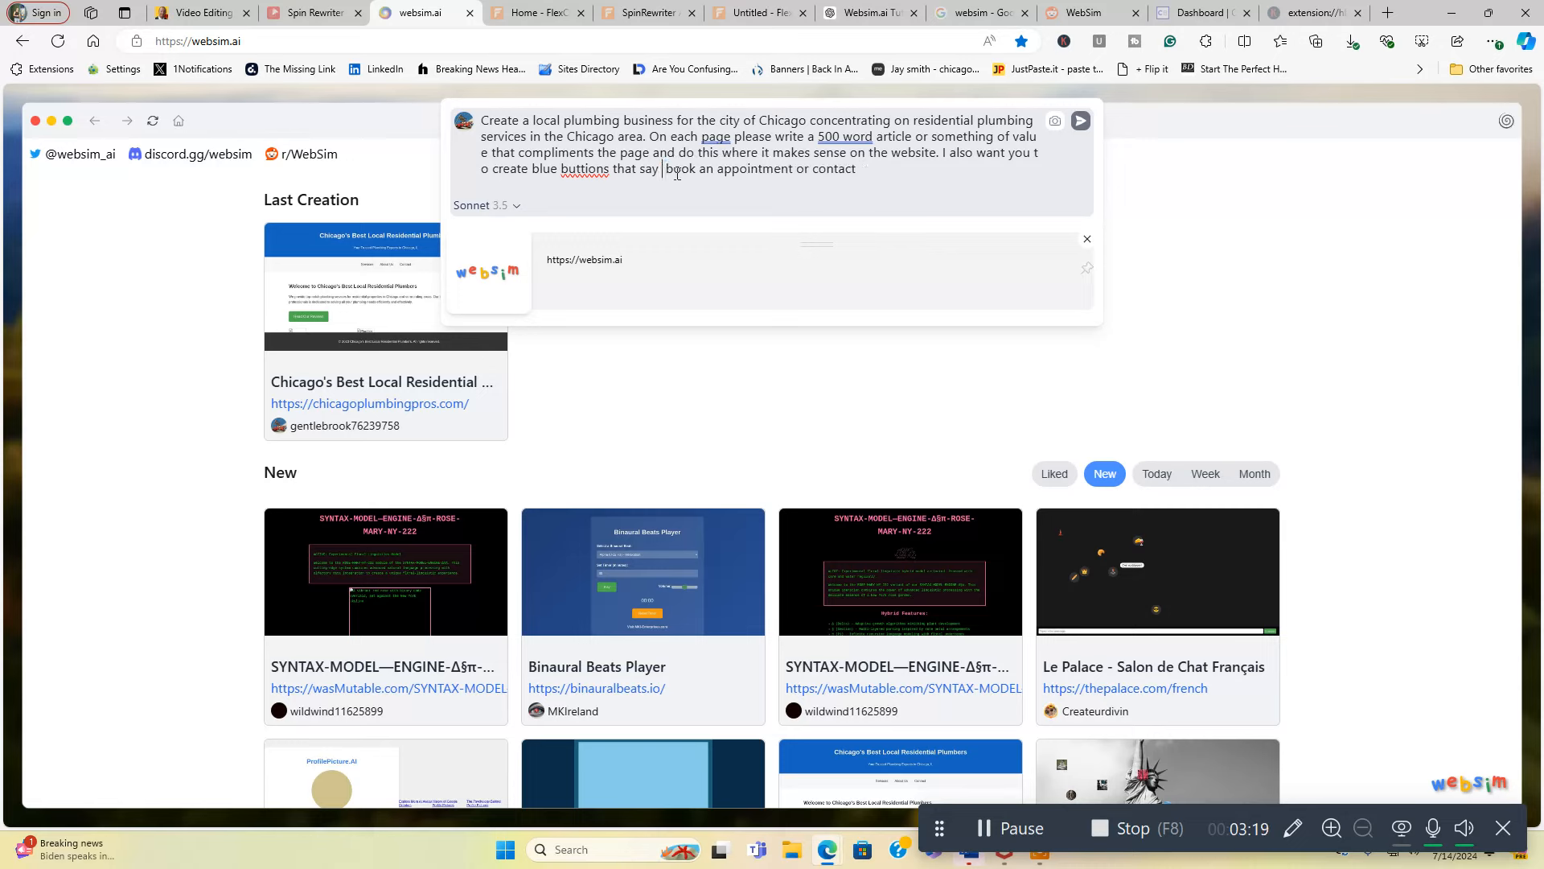
text(Click here to)
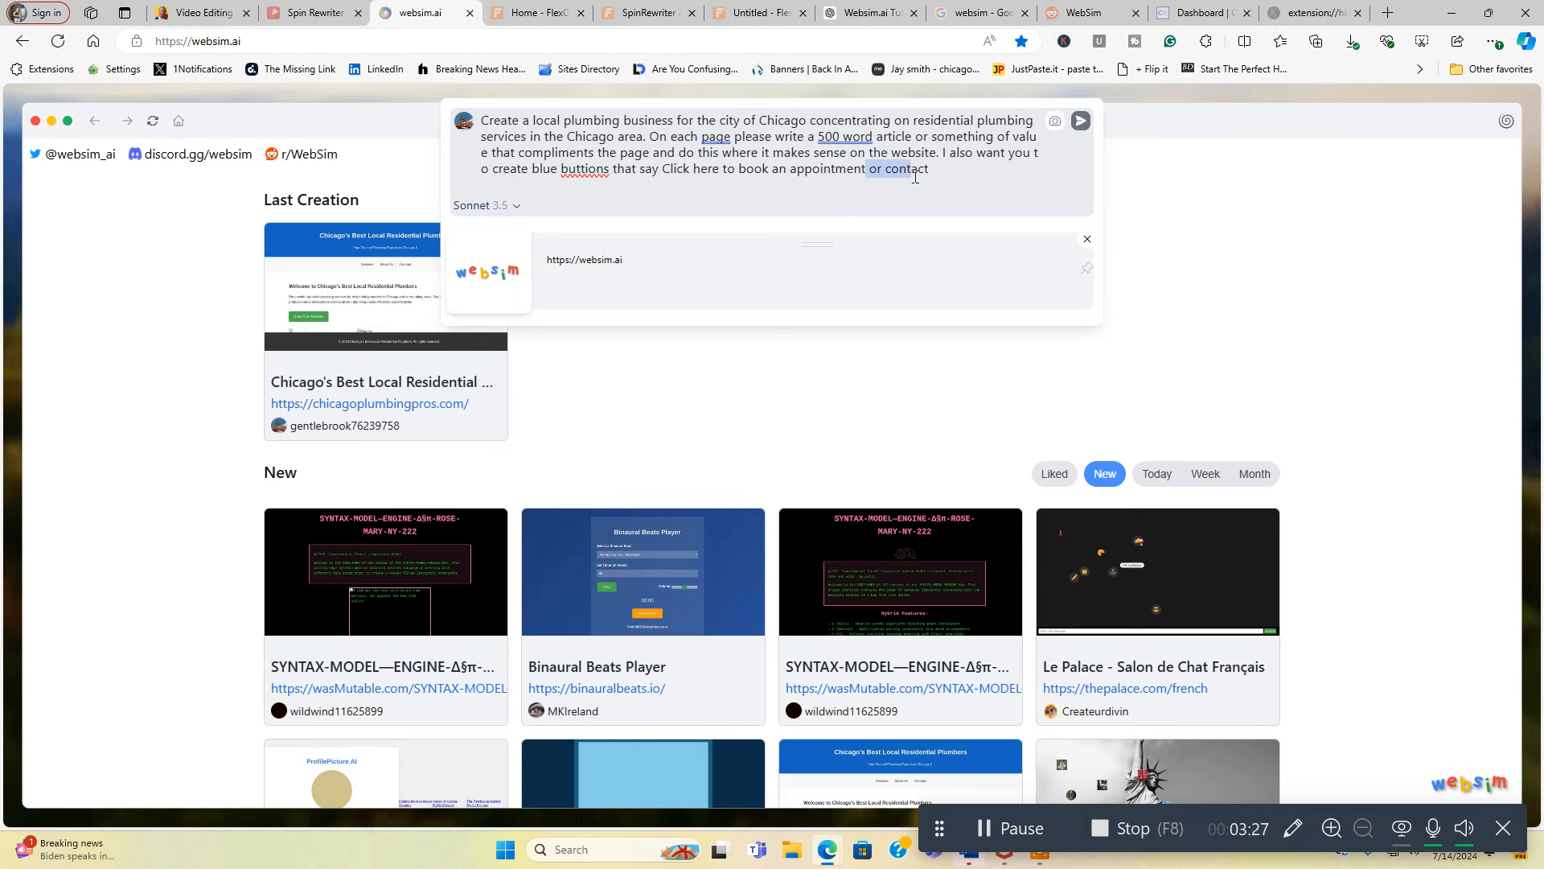
key(Backspace)
text(and link t)
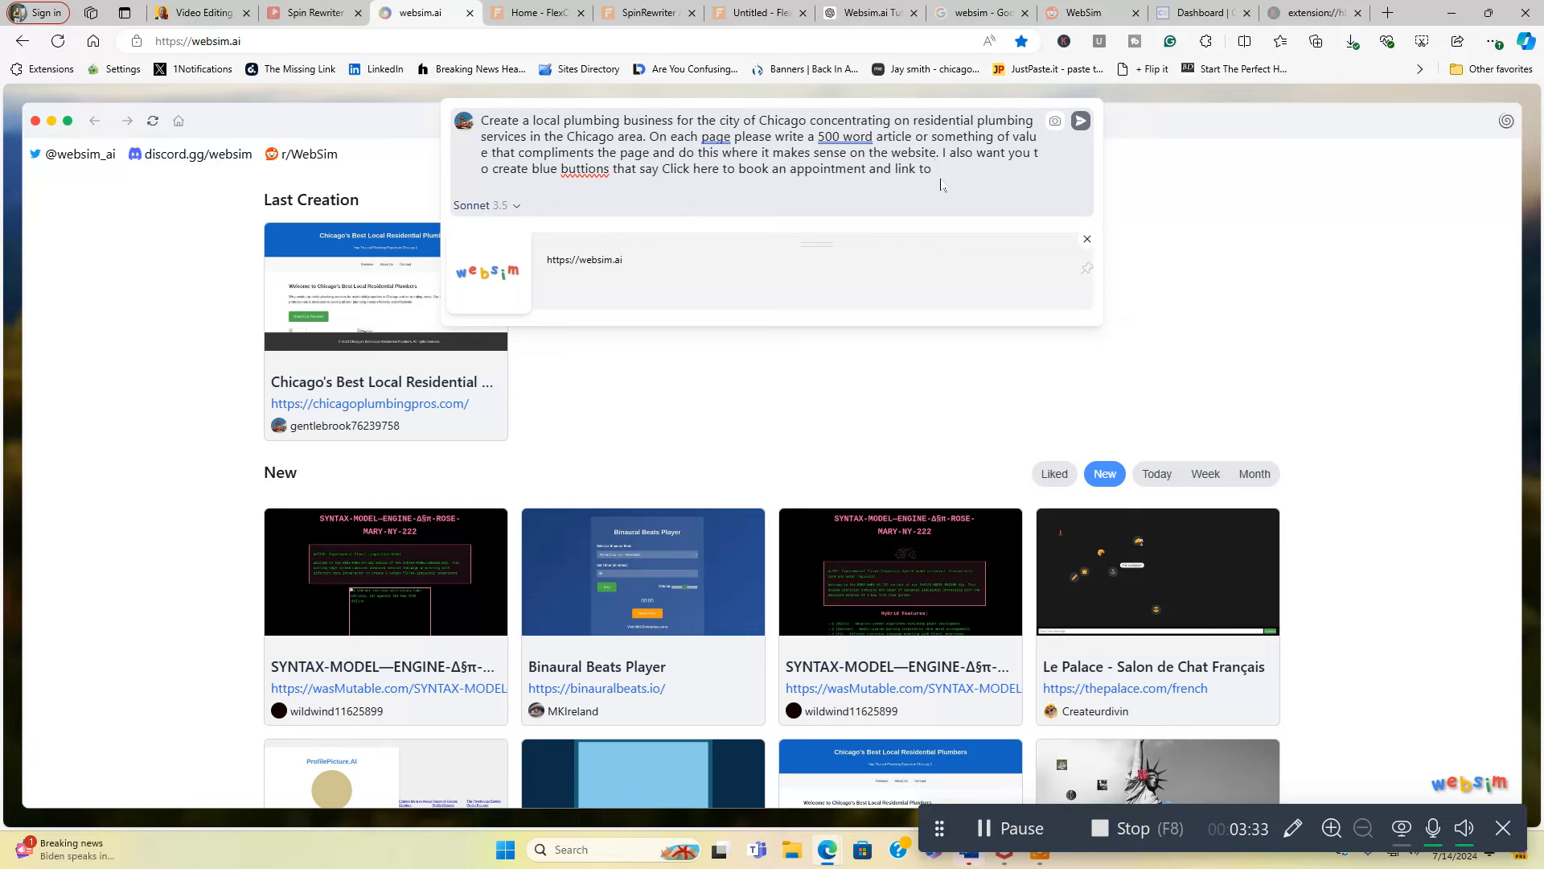
text(jaysonlinereview)
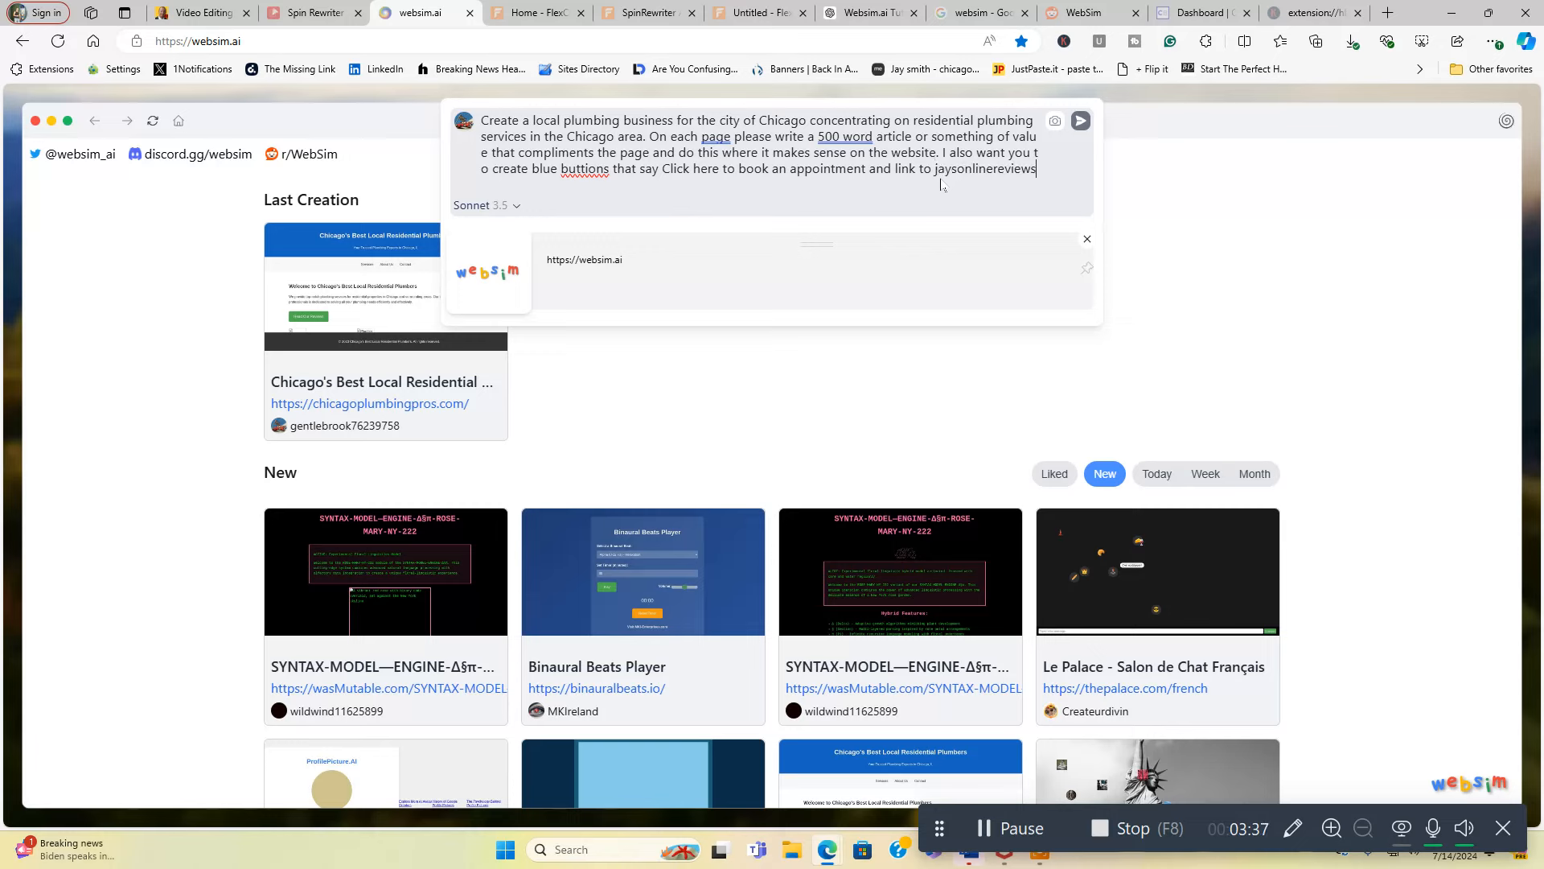
text(s.com)
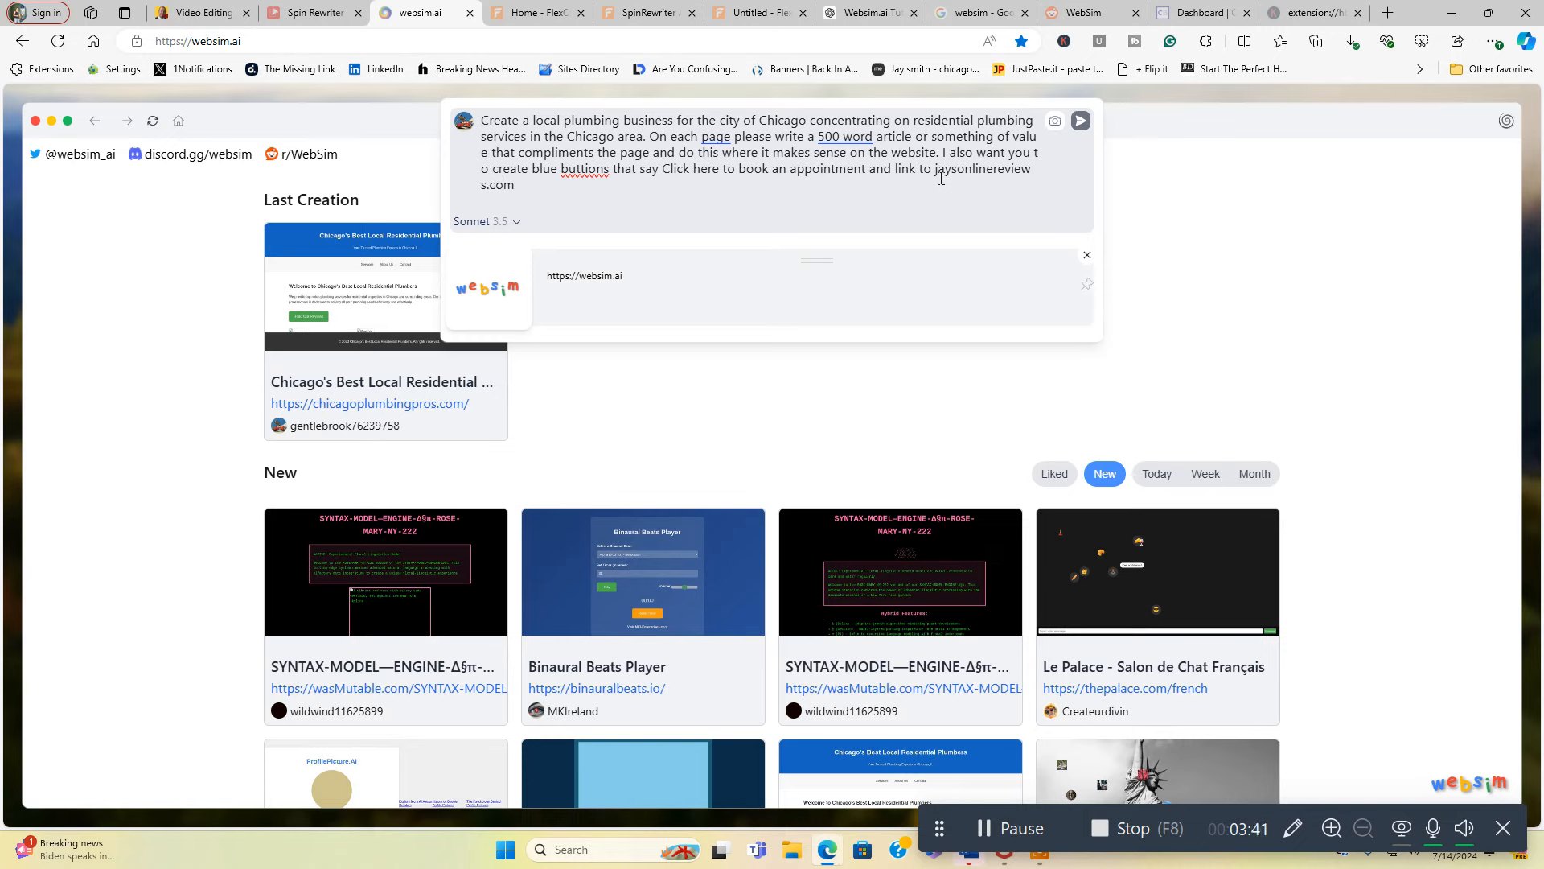
Step: Ask for pictures on each page and submit the plumbing website request
text(and i need a few relevant pict)
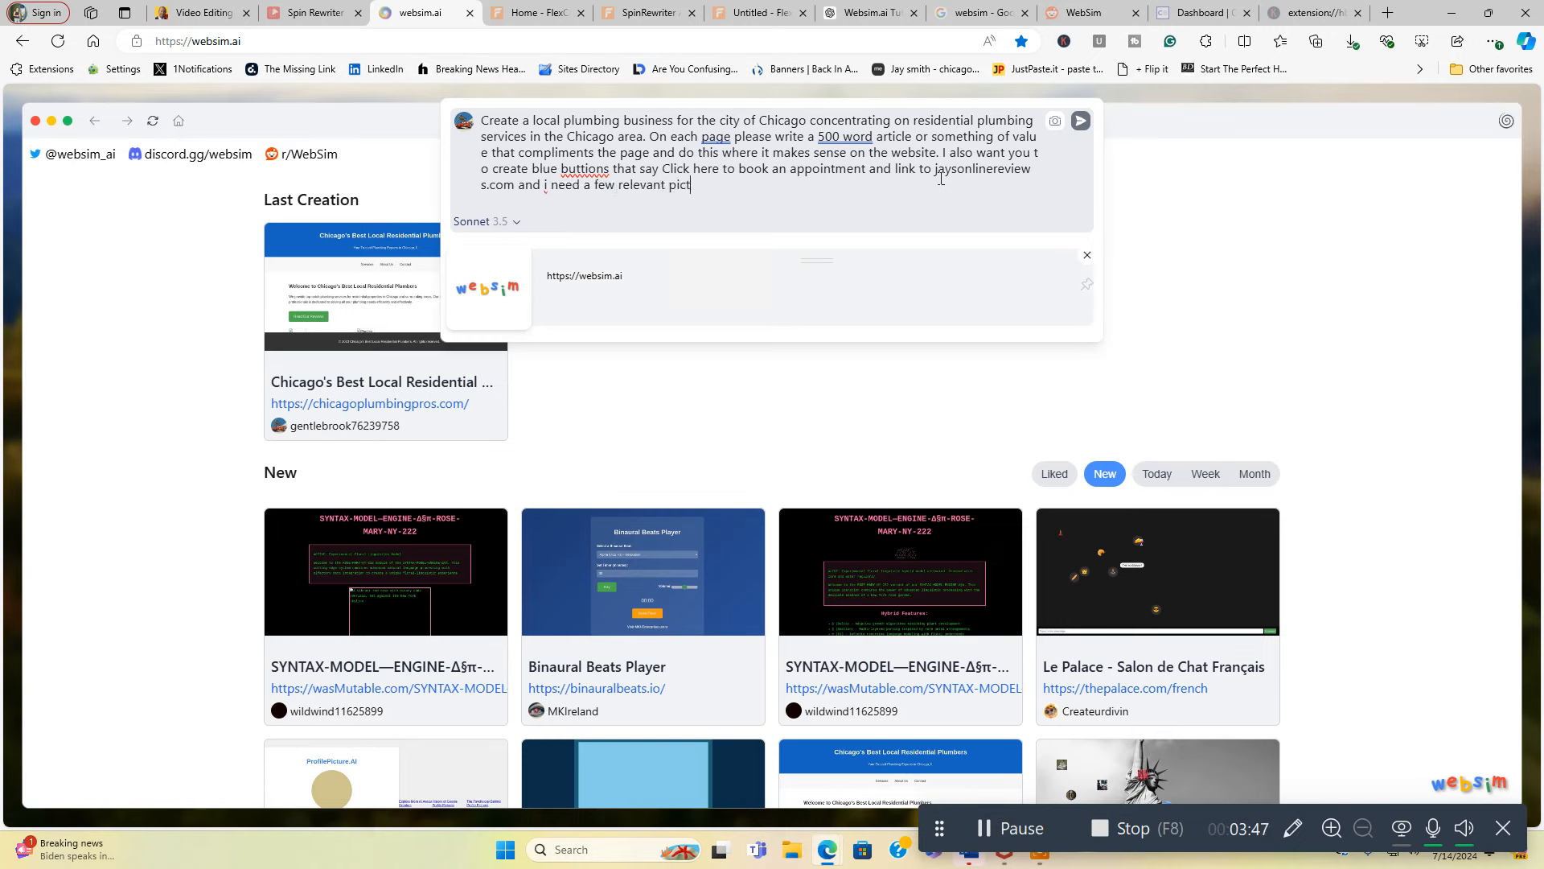
text(ures on eac)
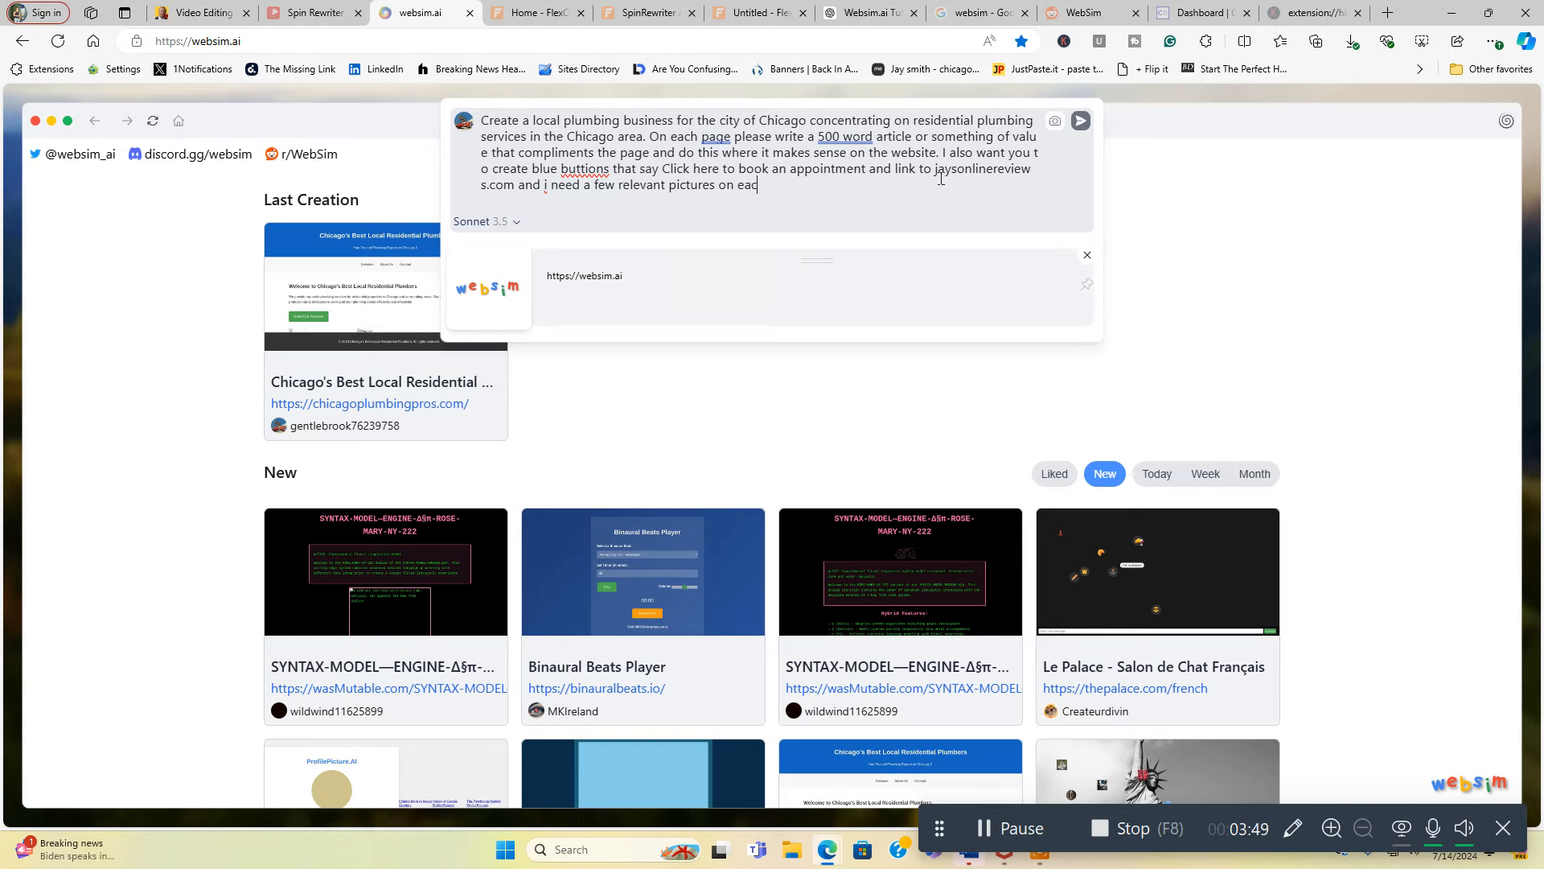
text(h page.)
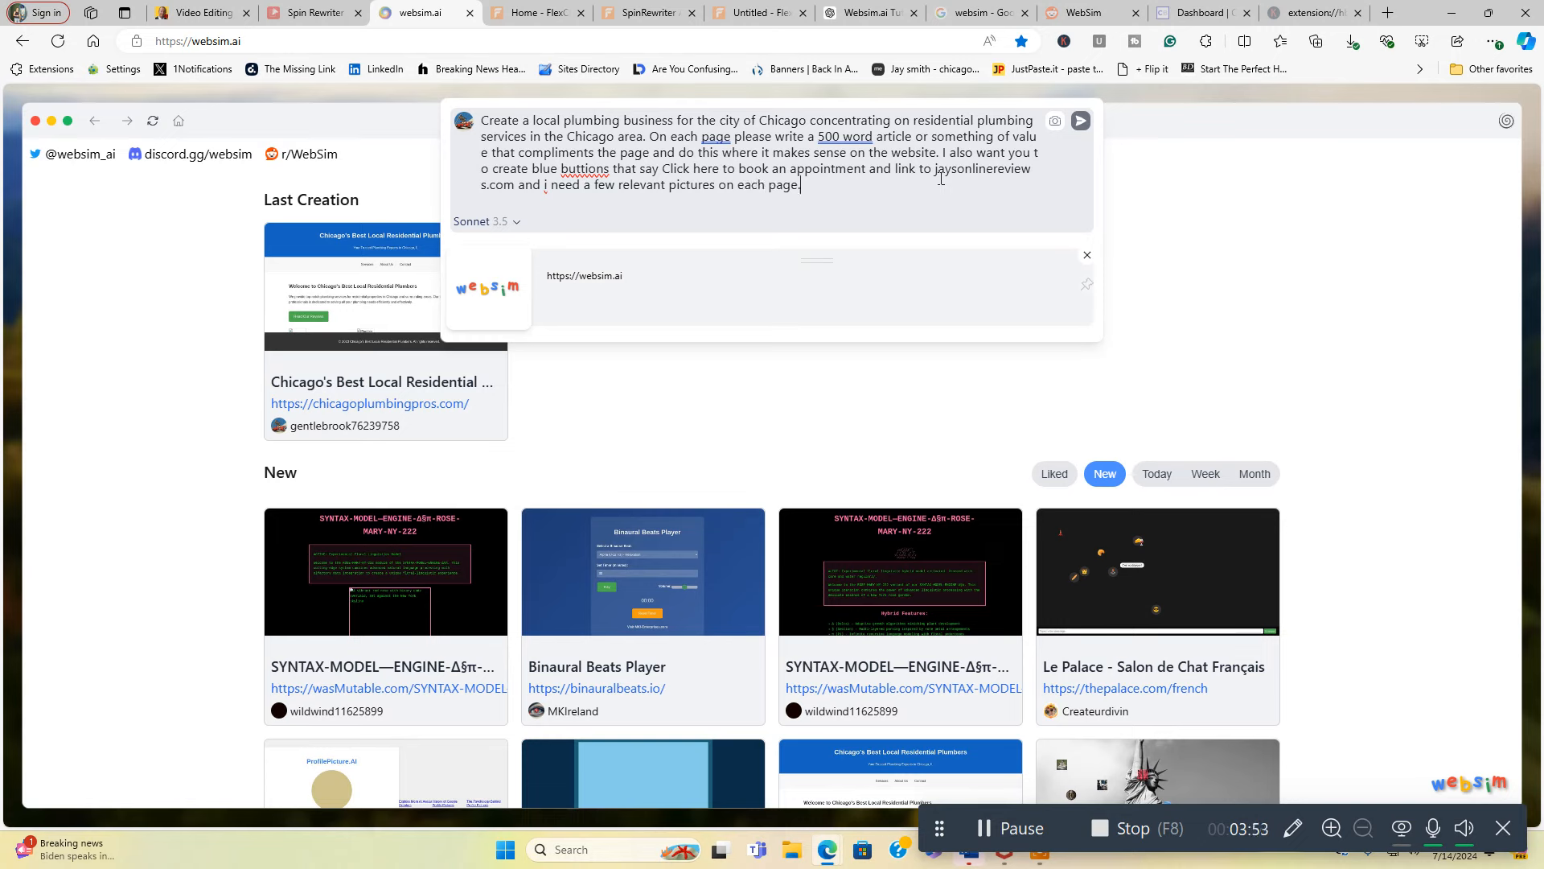
click(1079, 121)
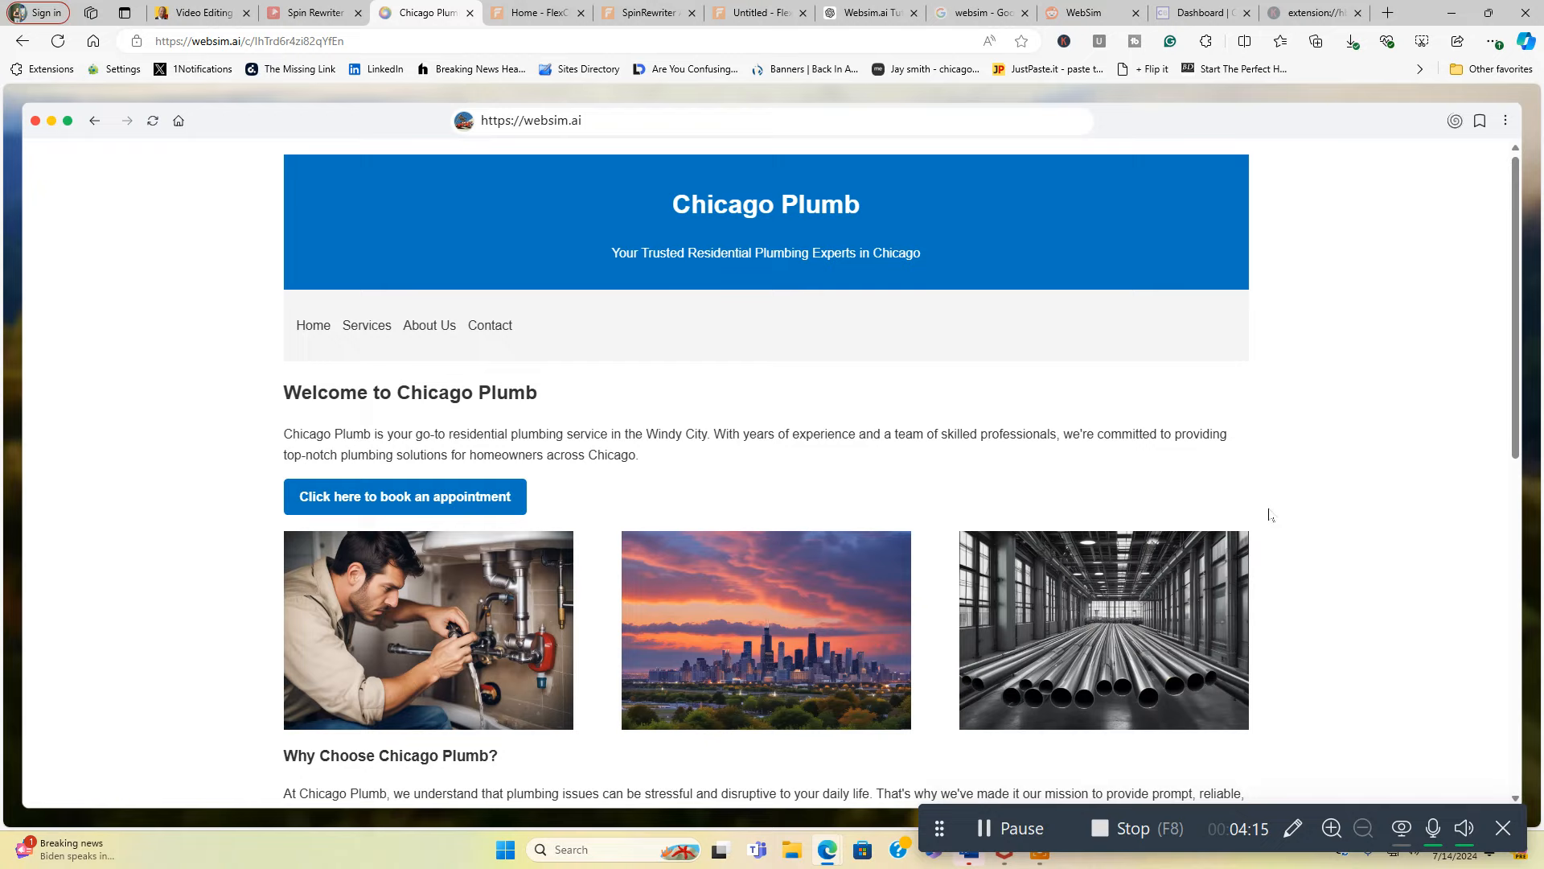
Step: Scroll through the generated Chicago Plumb page to review its article, services and booking button
scroll(down, 3)
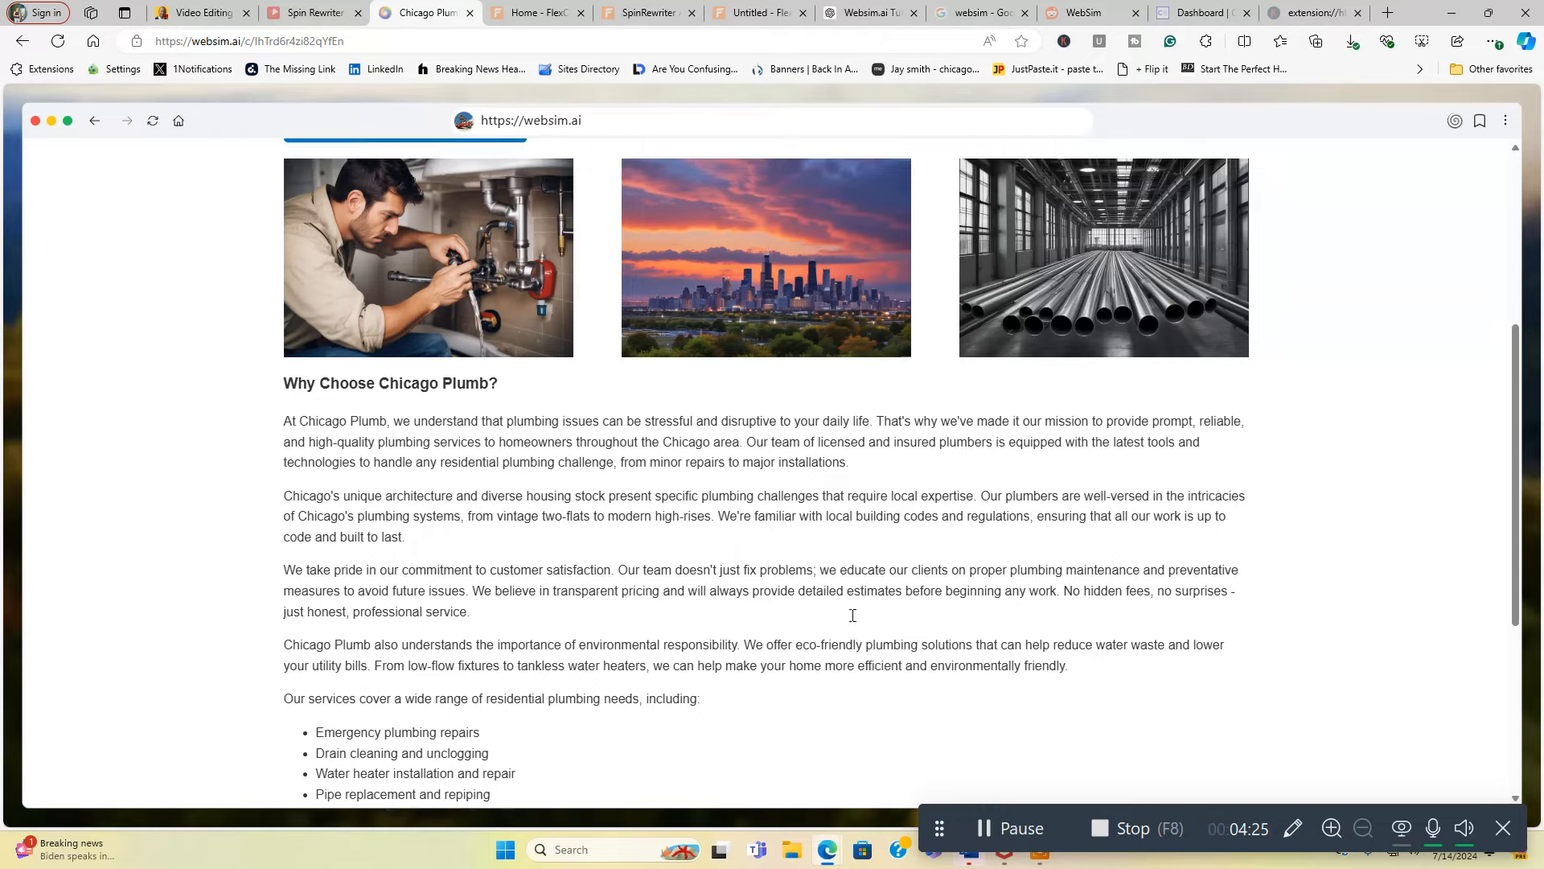
scroll(up, 3)
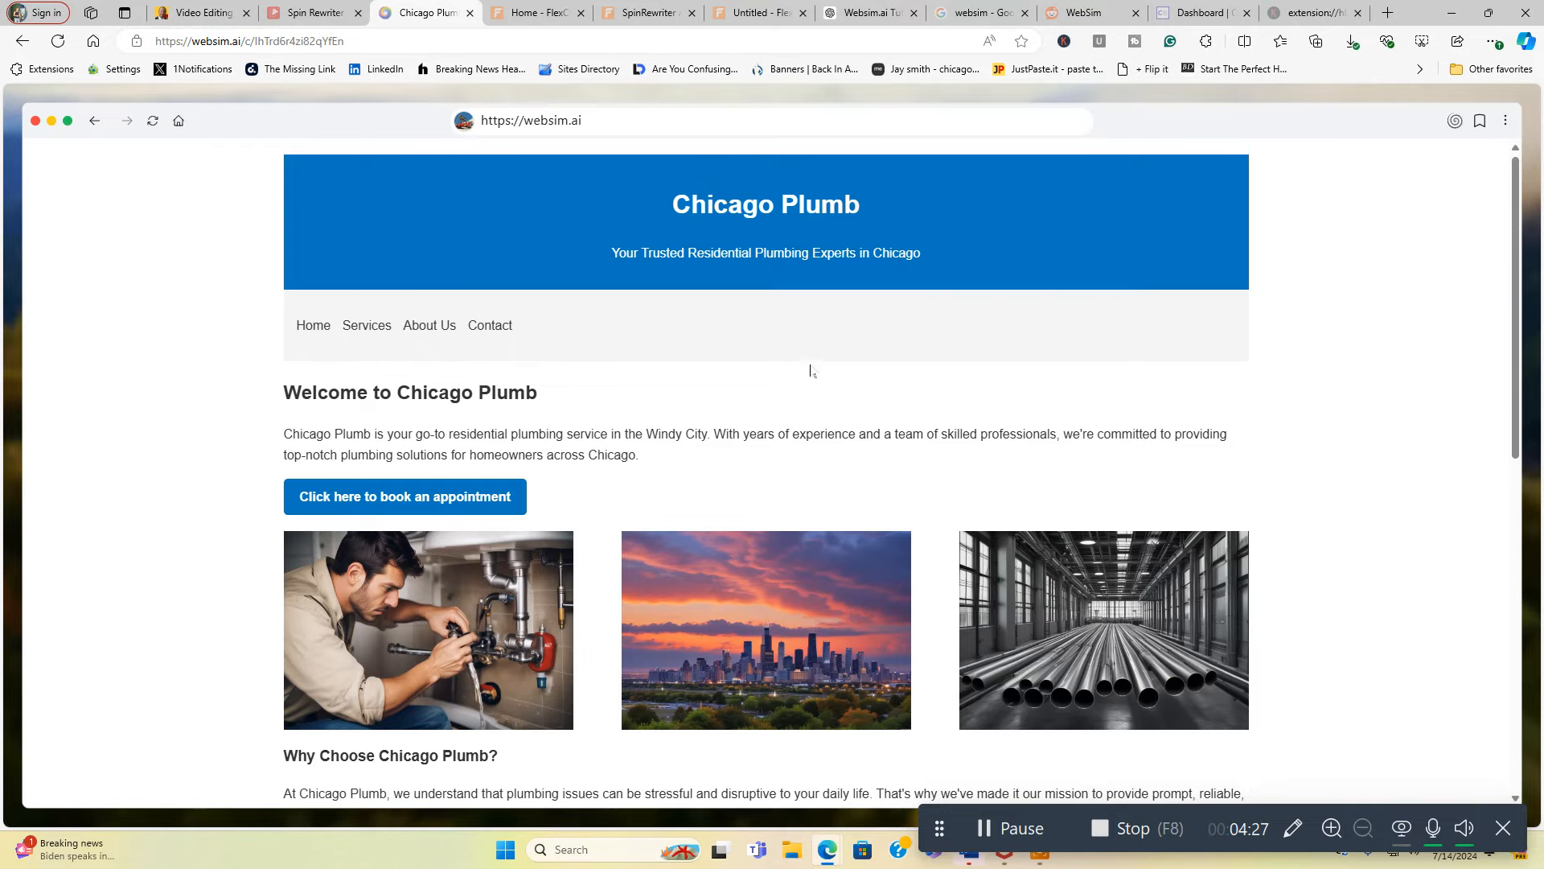
mouse_move(1043, 595)
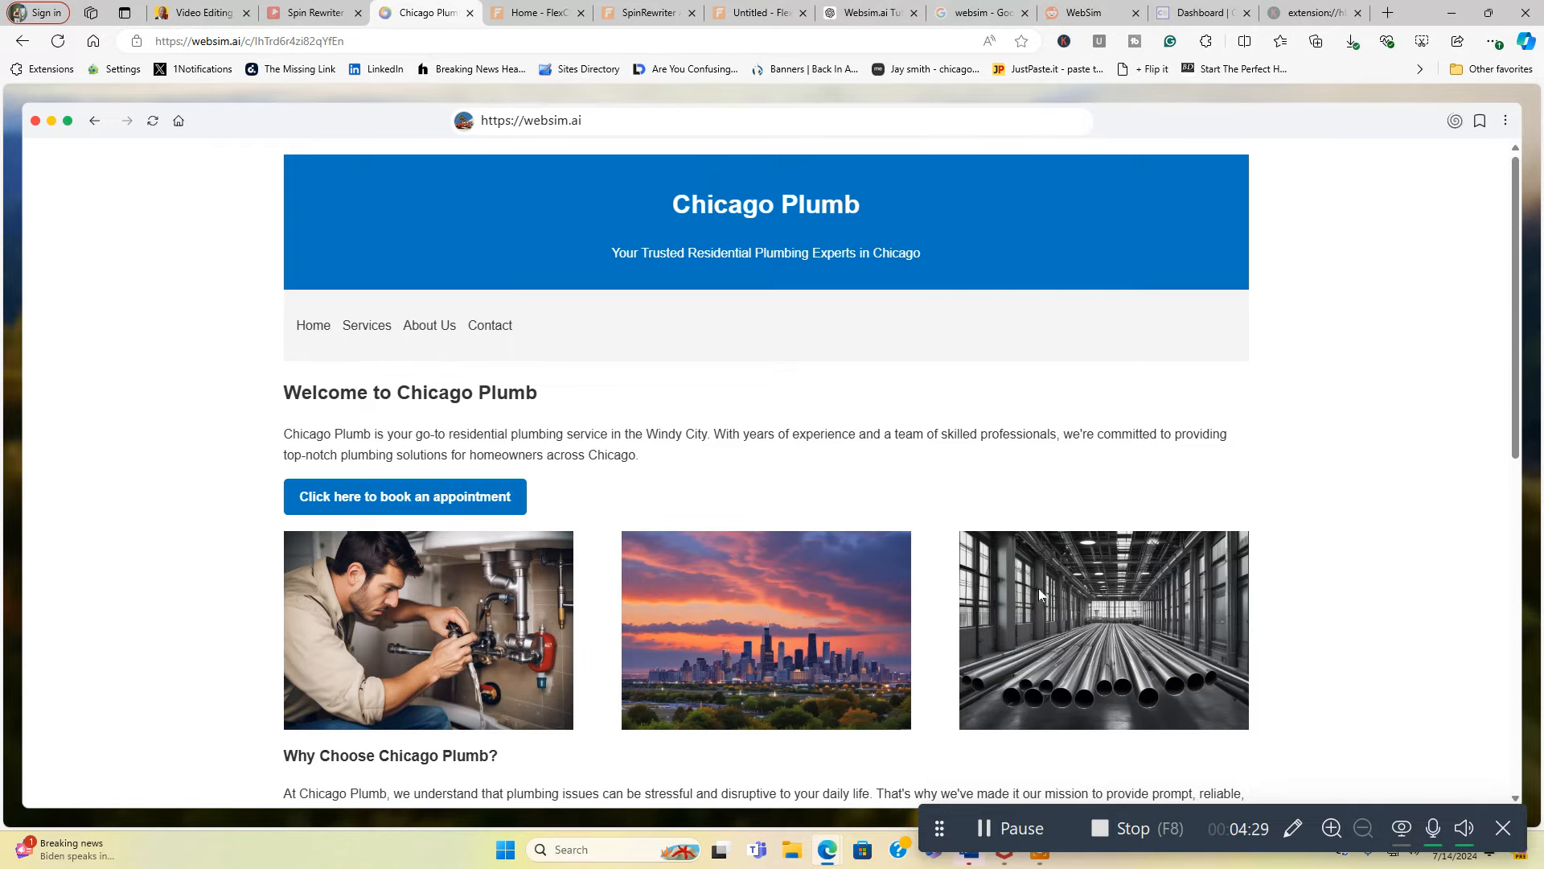
scroll(down, 3)
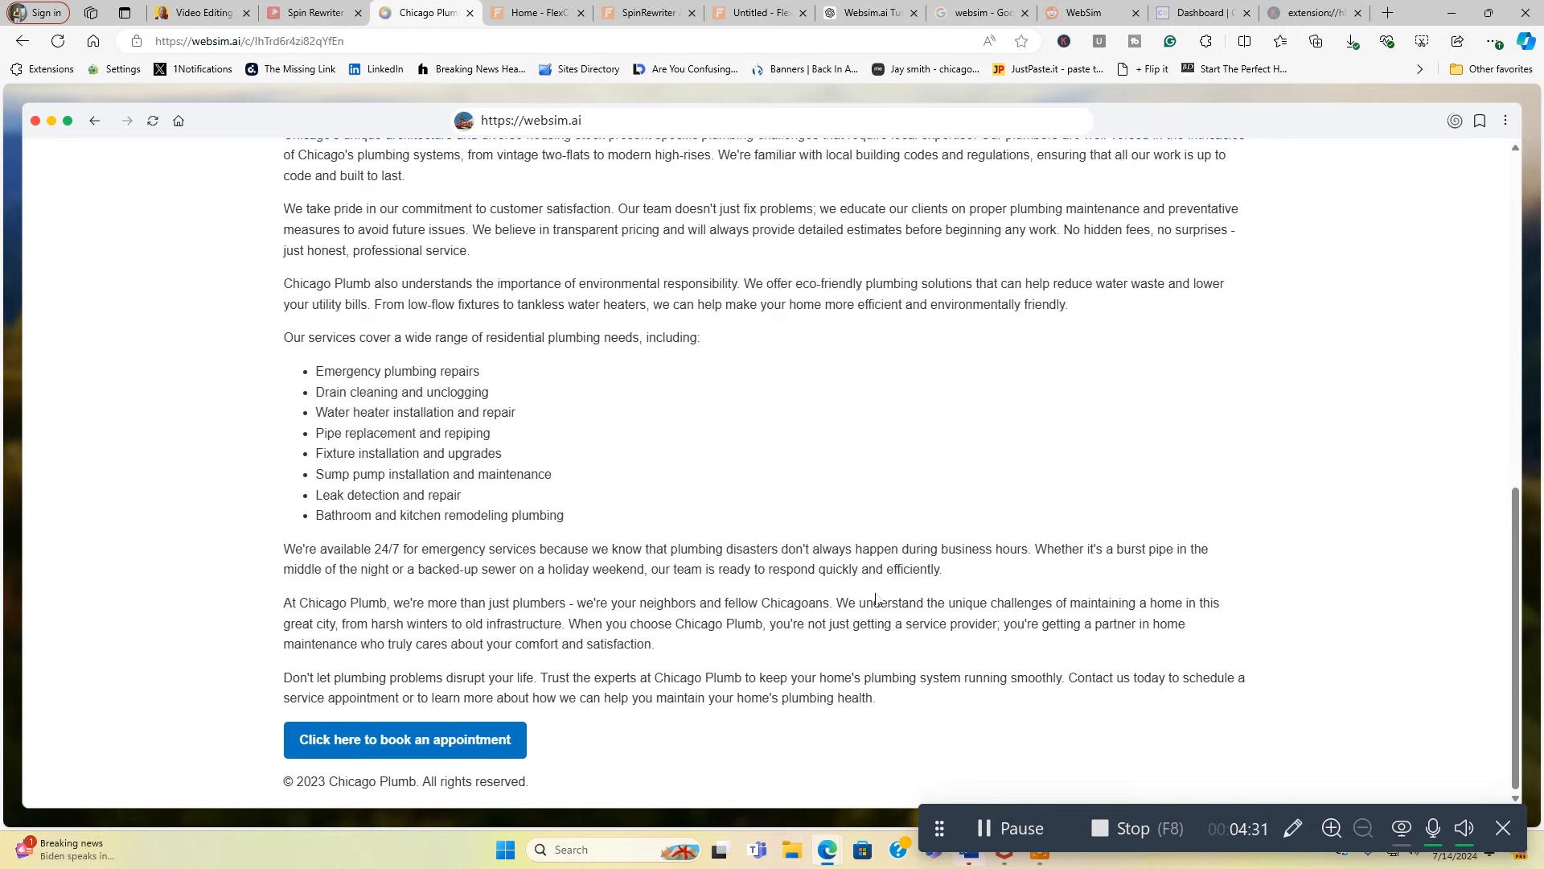
mouse_move(418, 392)
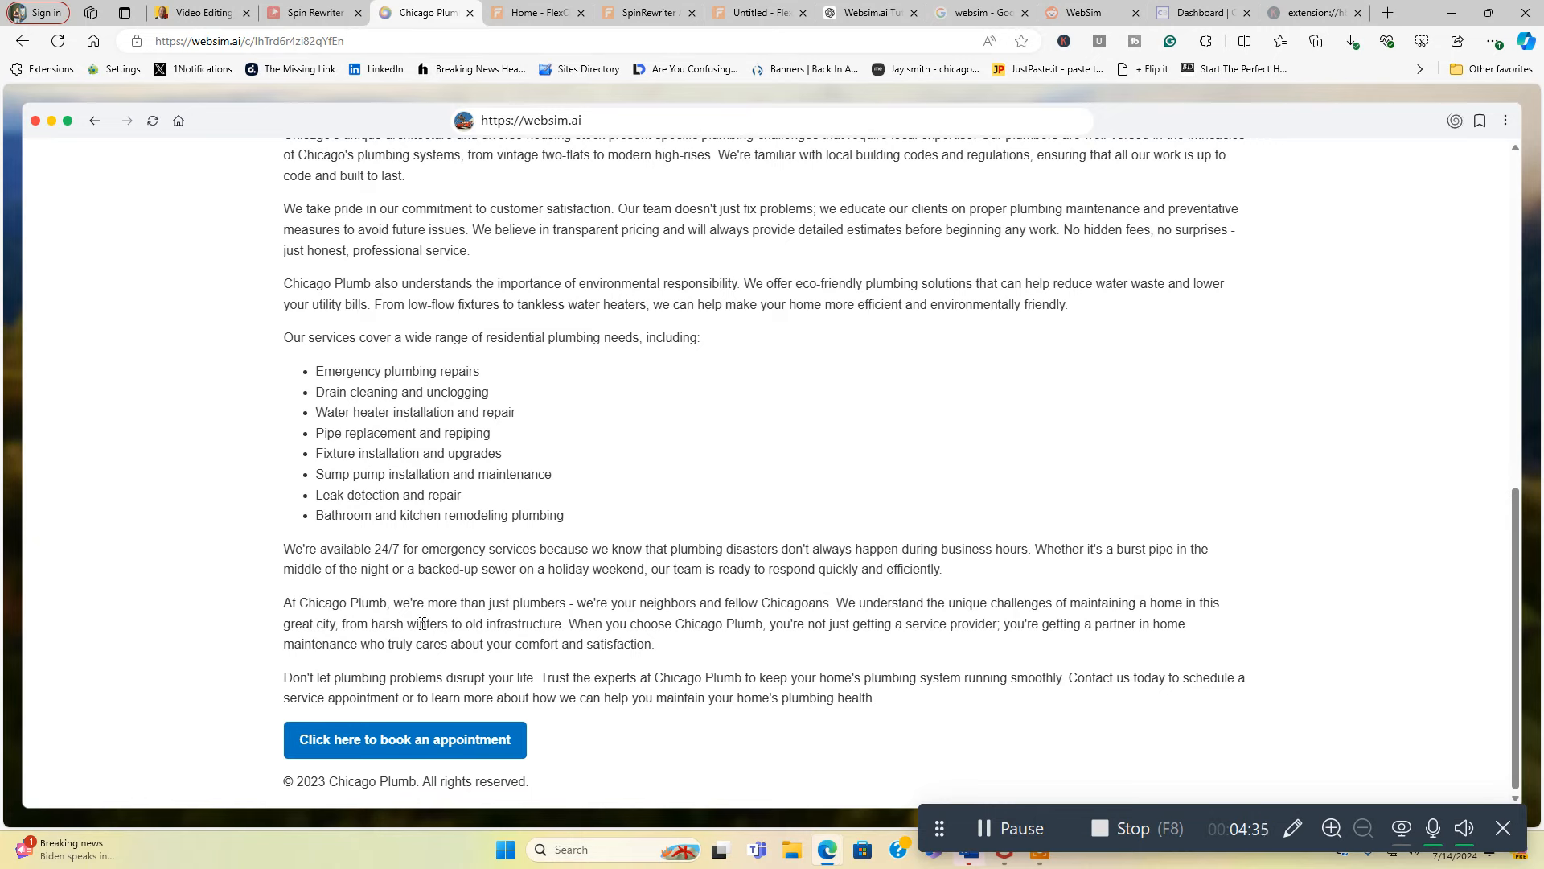
mouse_move(433, 745)
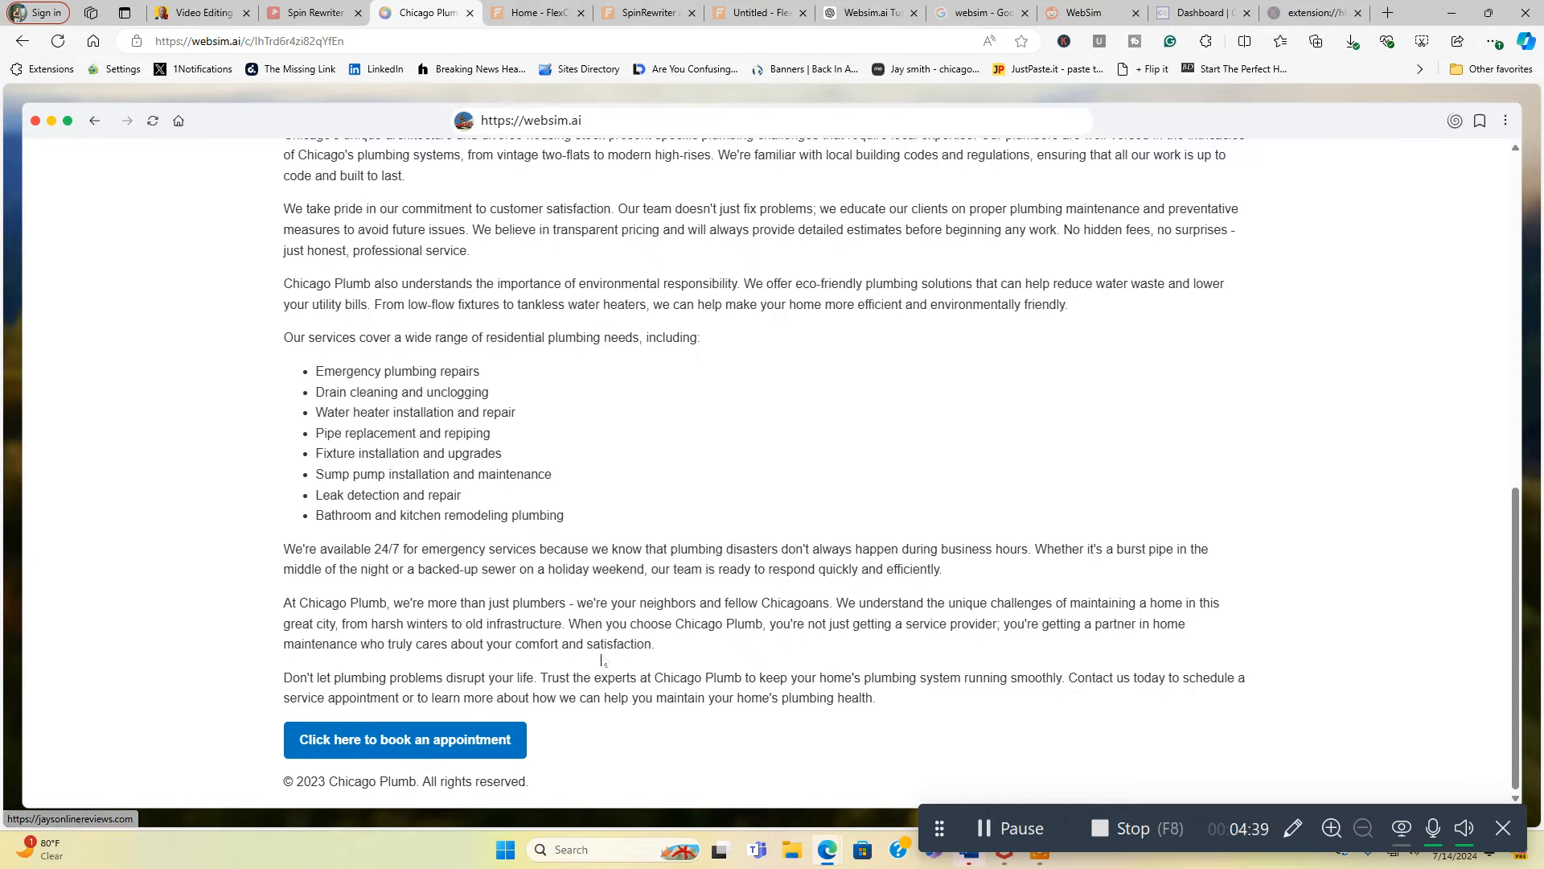
scroll(up, 3)
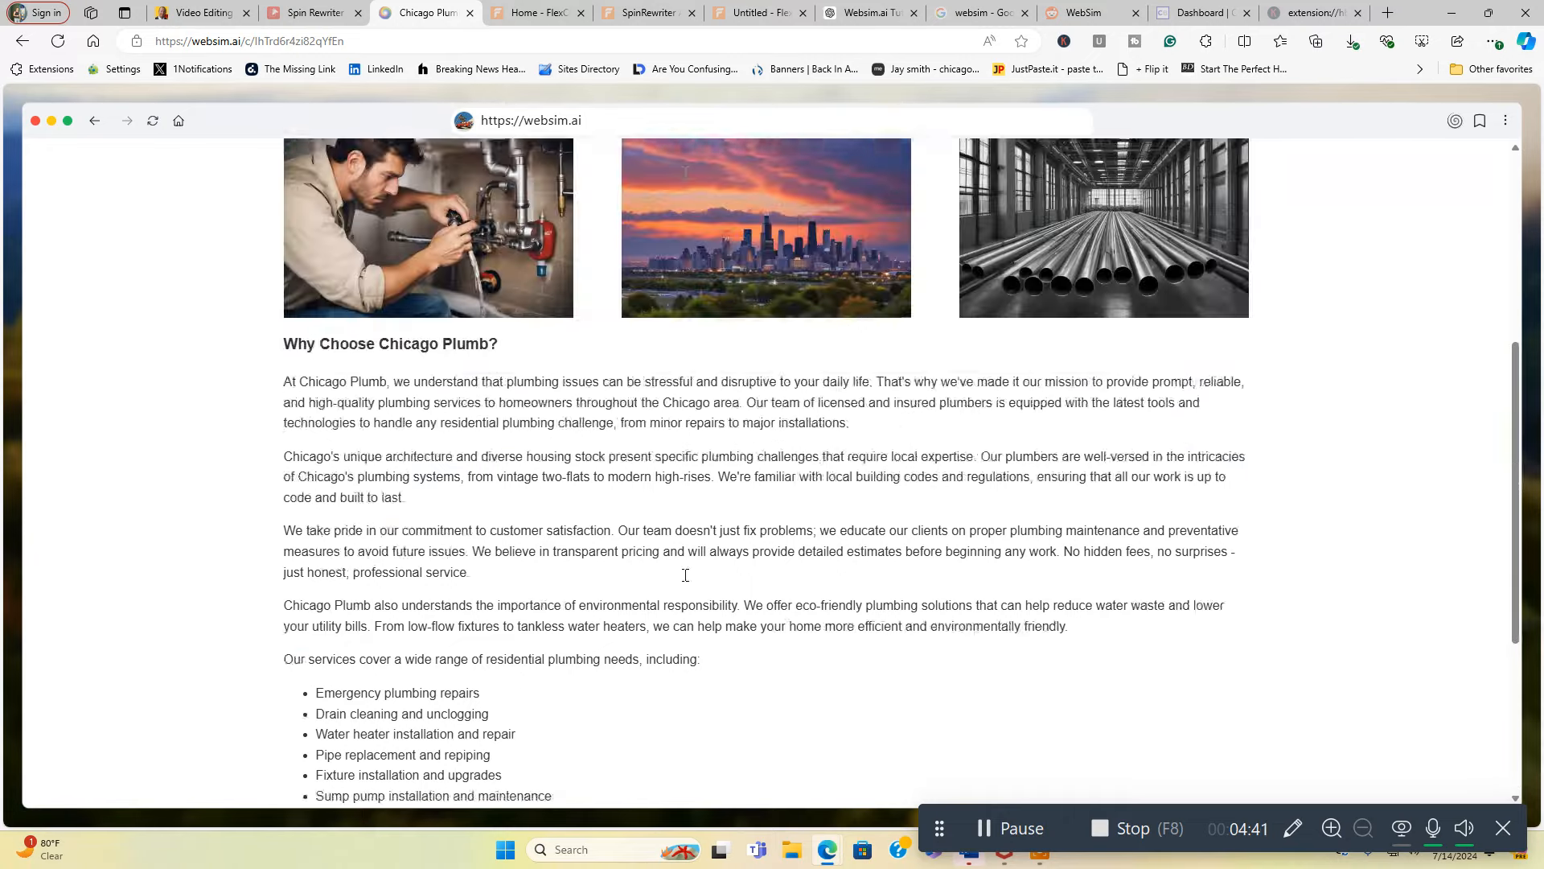
scroll(up, 3)
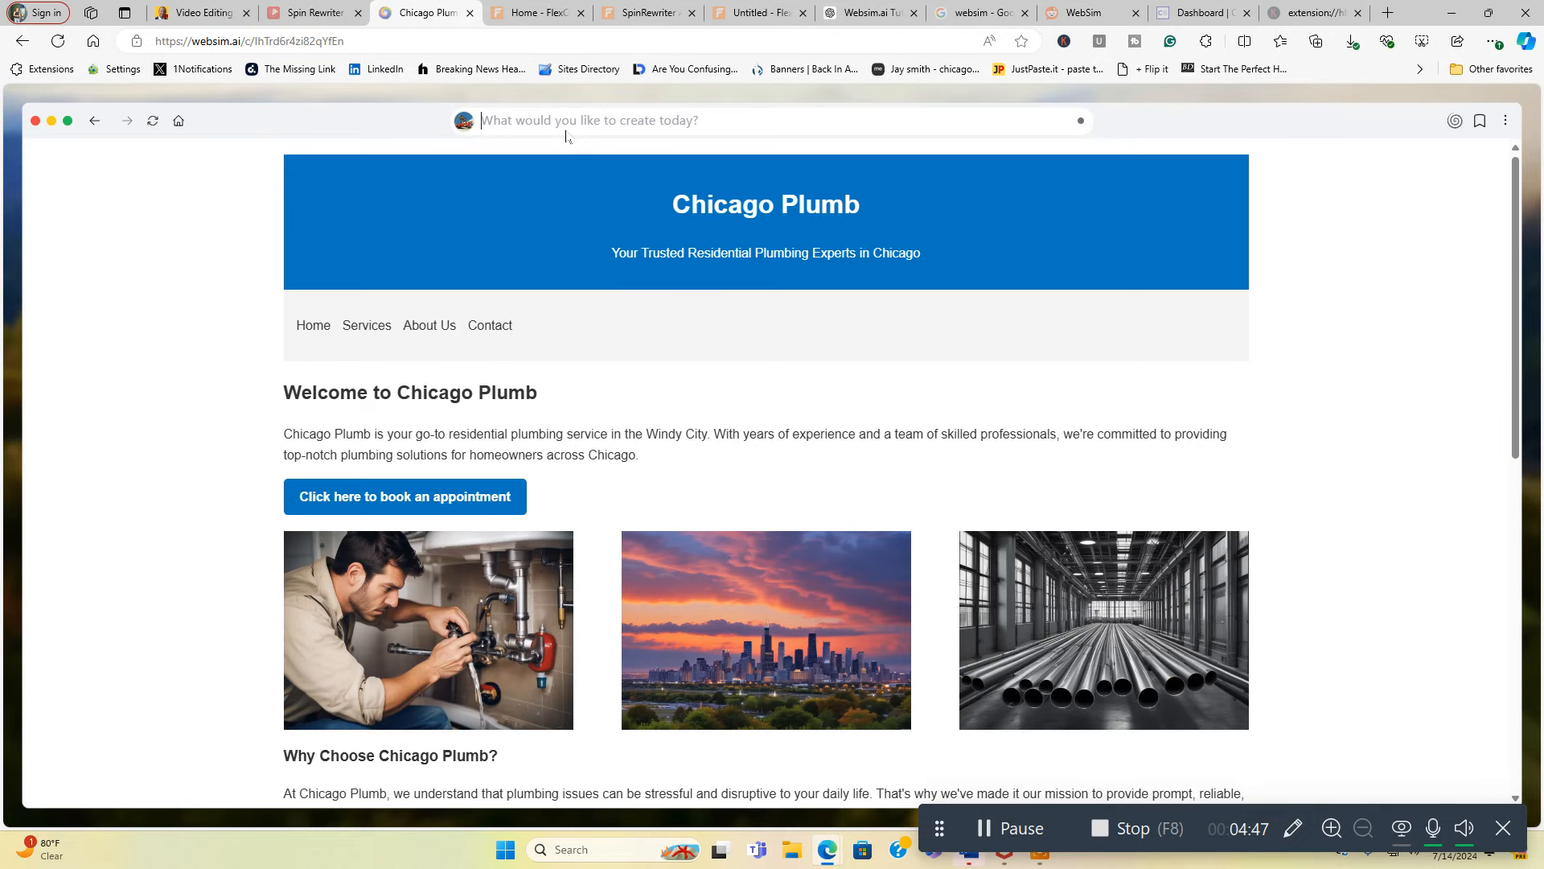
Step: Request the header 'The Best Chicago Area Residential Plumbers' and corrected spelling of 'plumb' site-wide
text(change the)
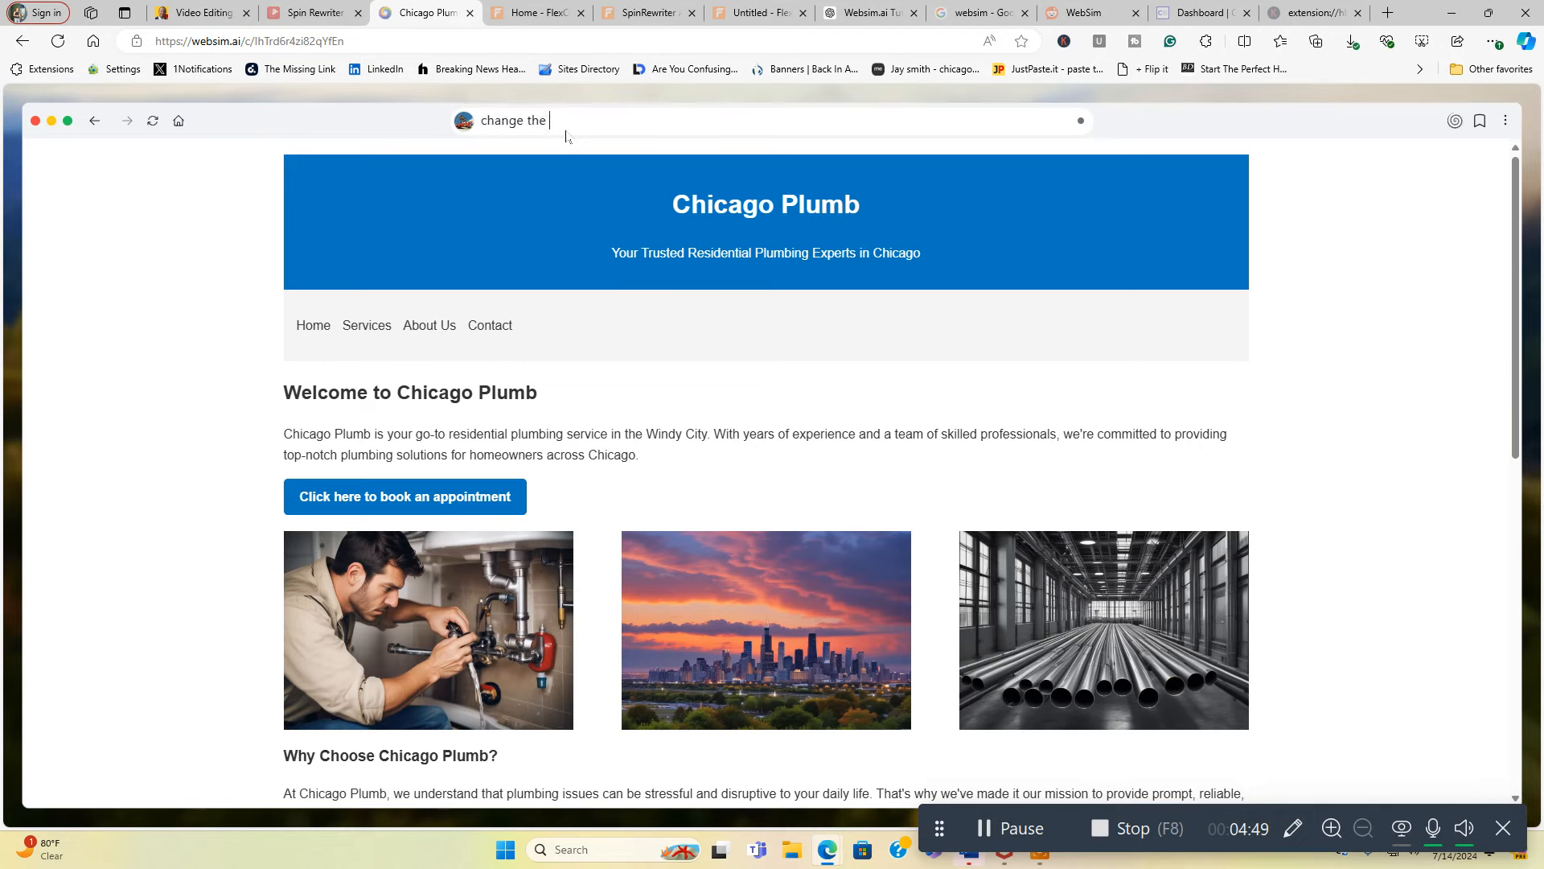
text(header and co)
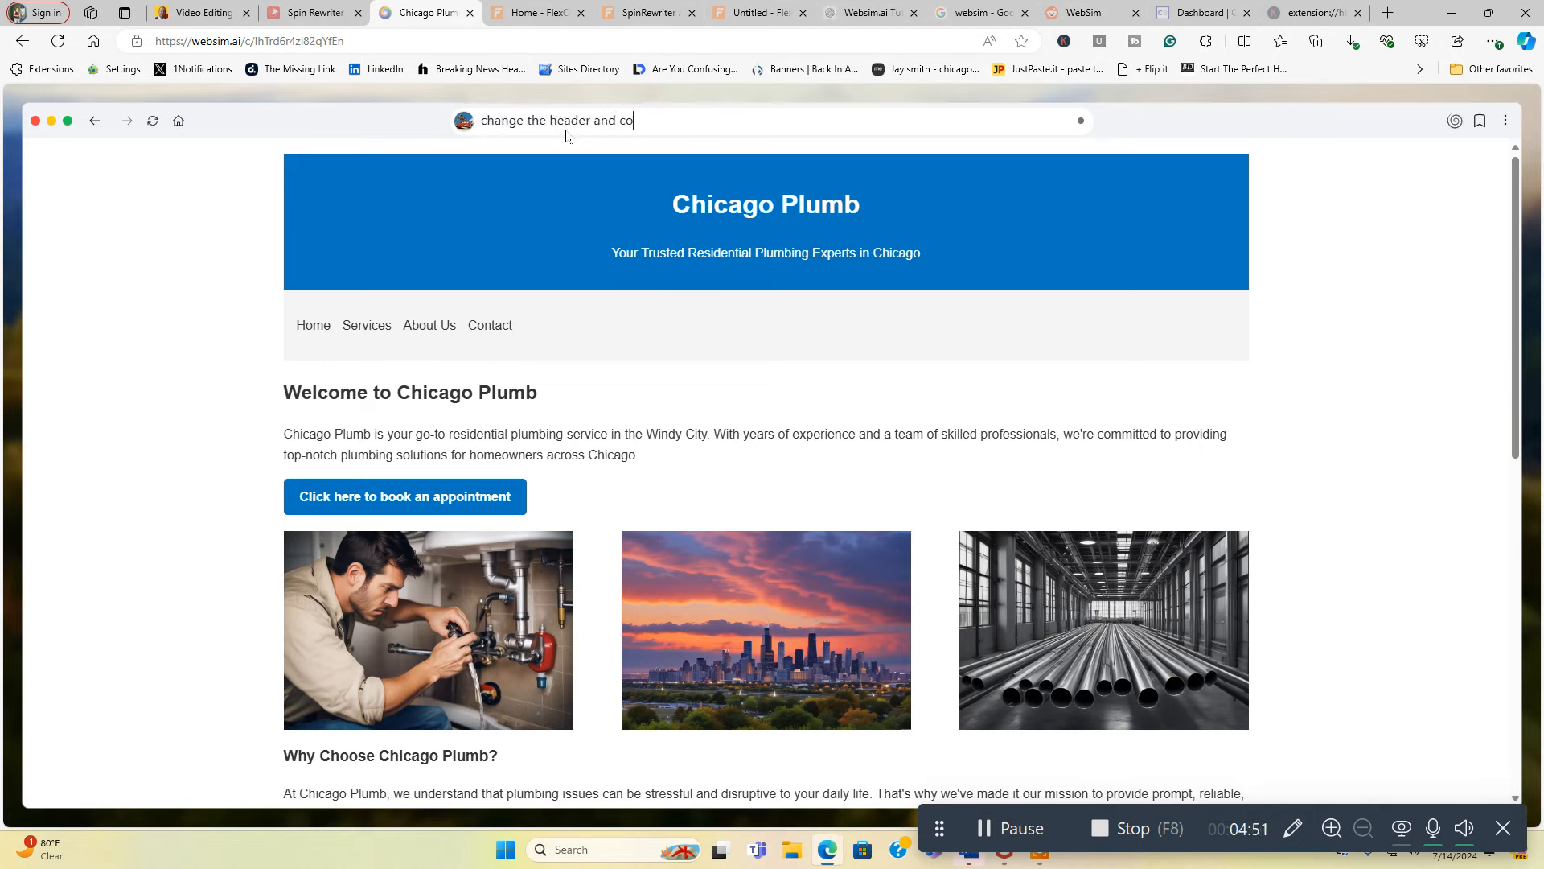
text(rrect the sp)
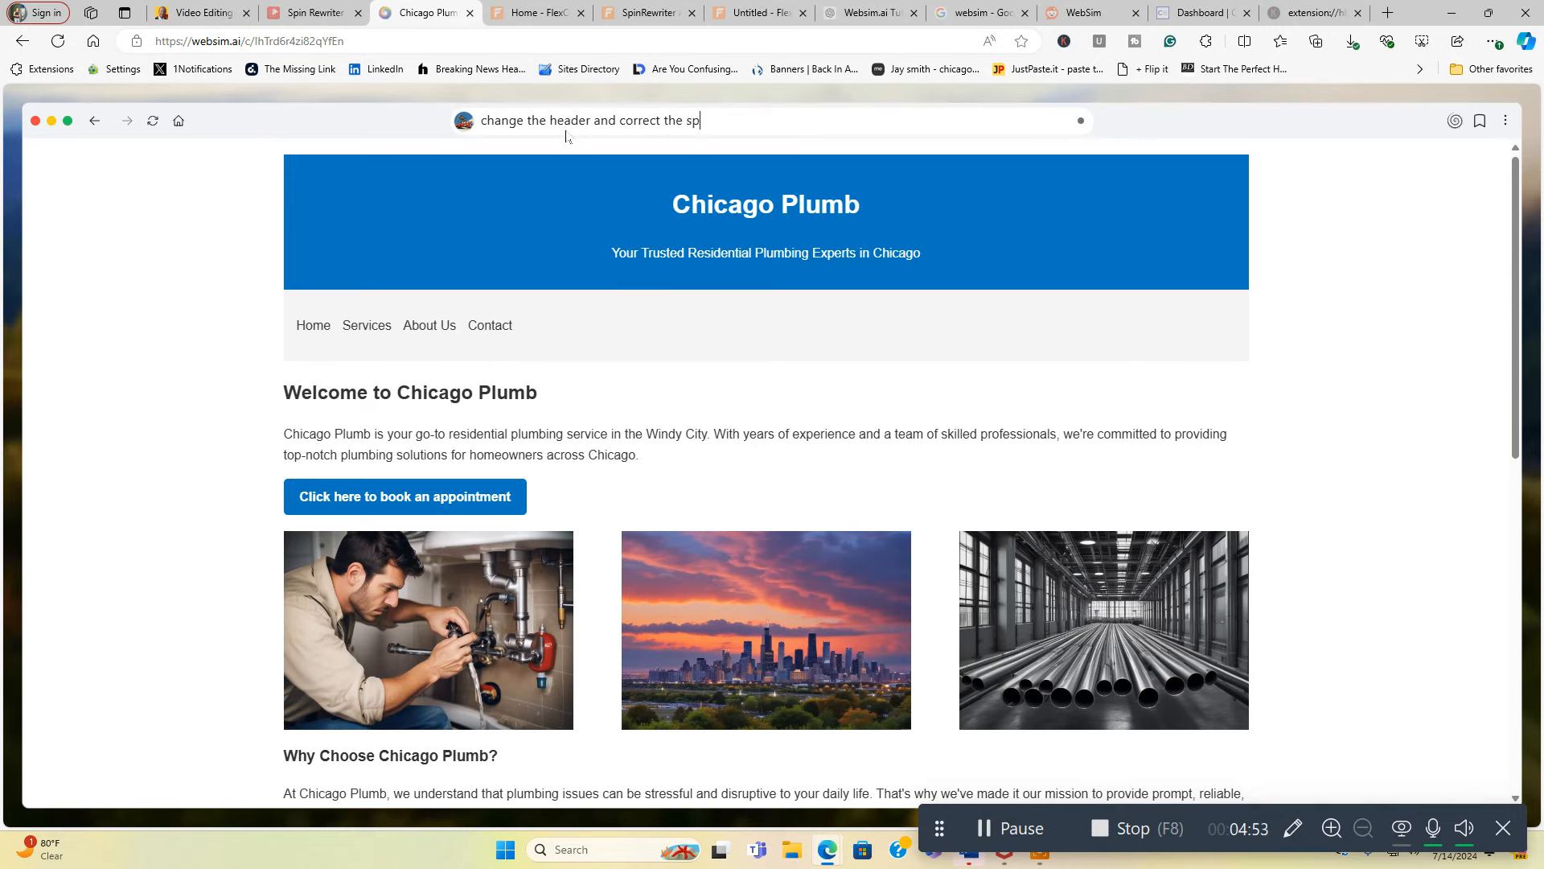
text(elling to)
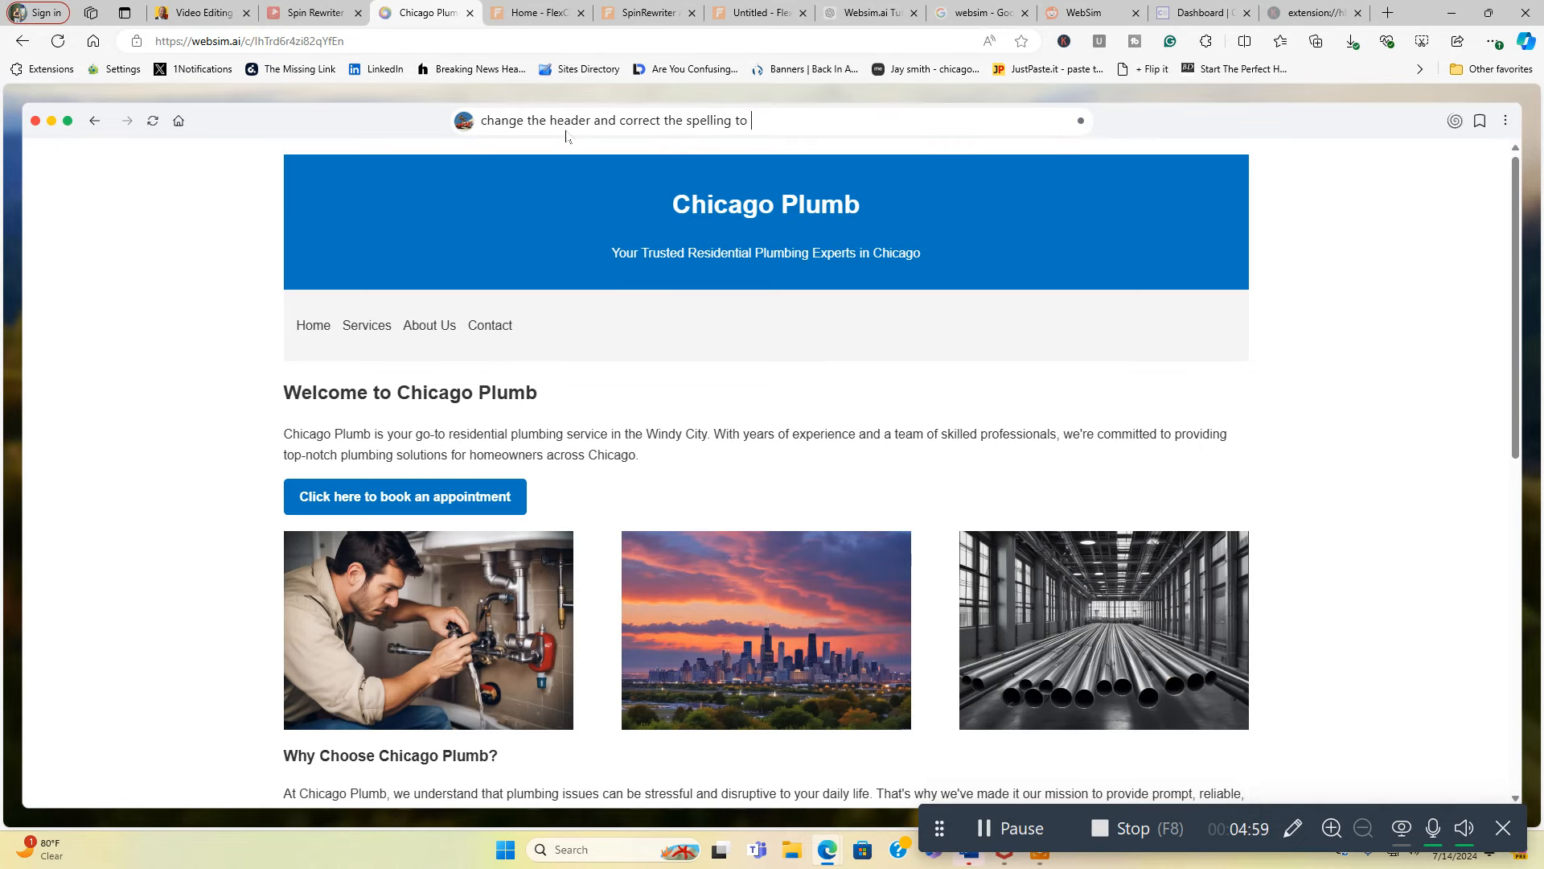
text(The Best)
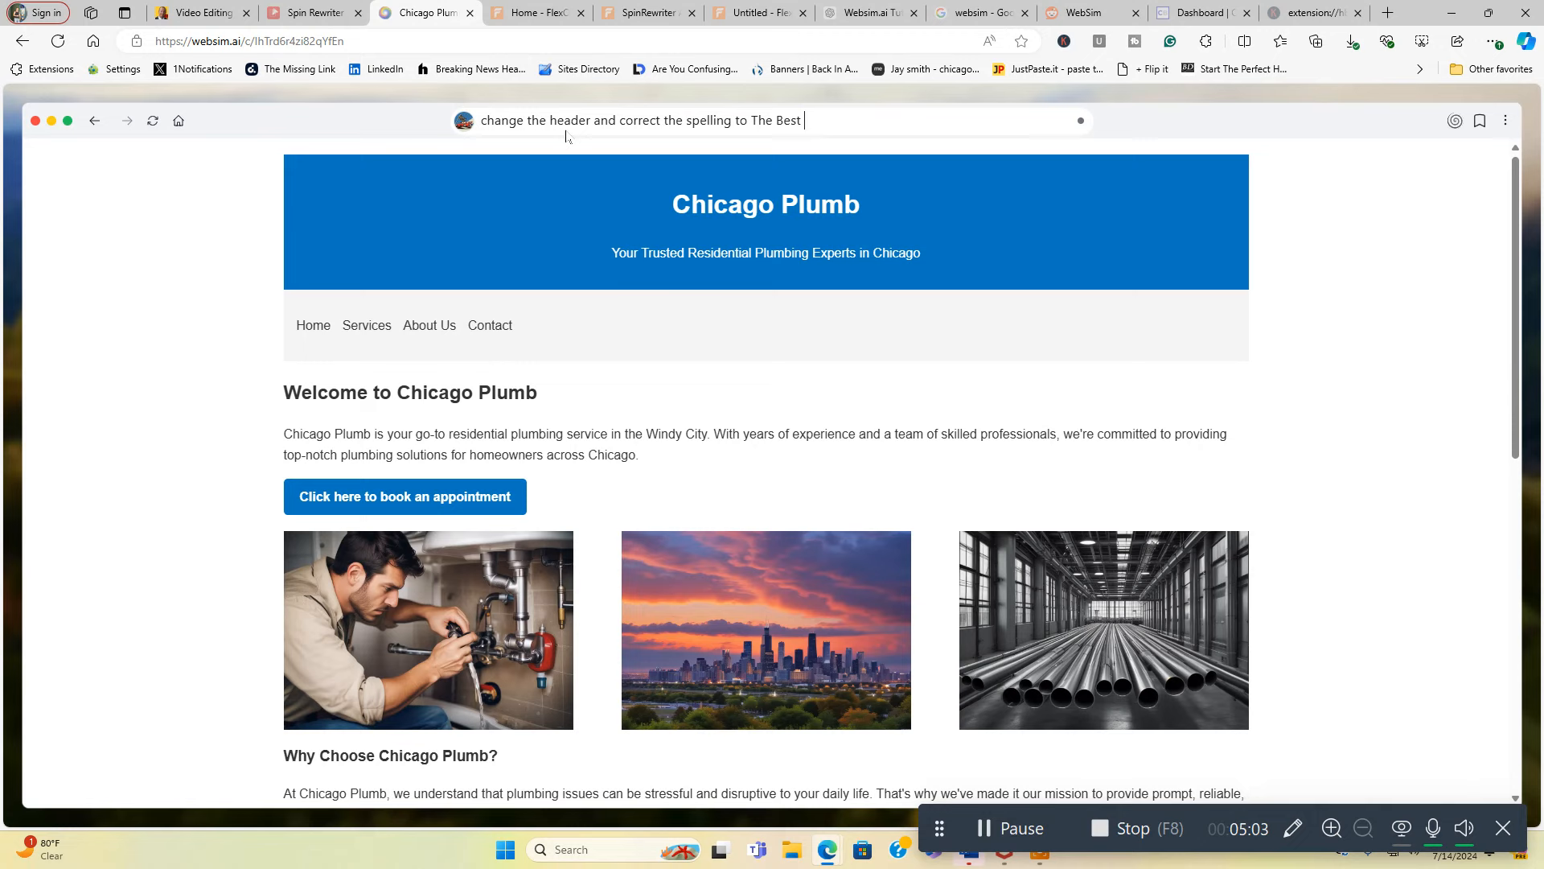
text(Chic)
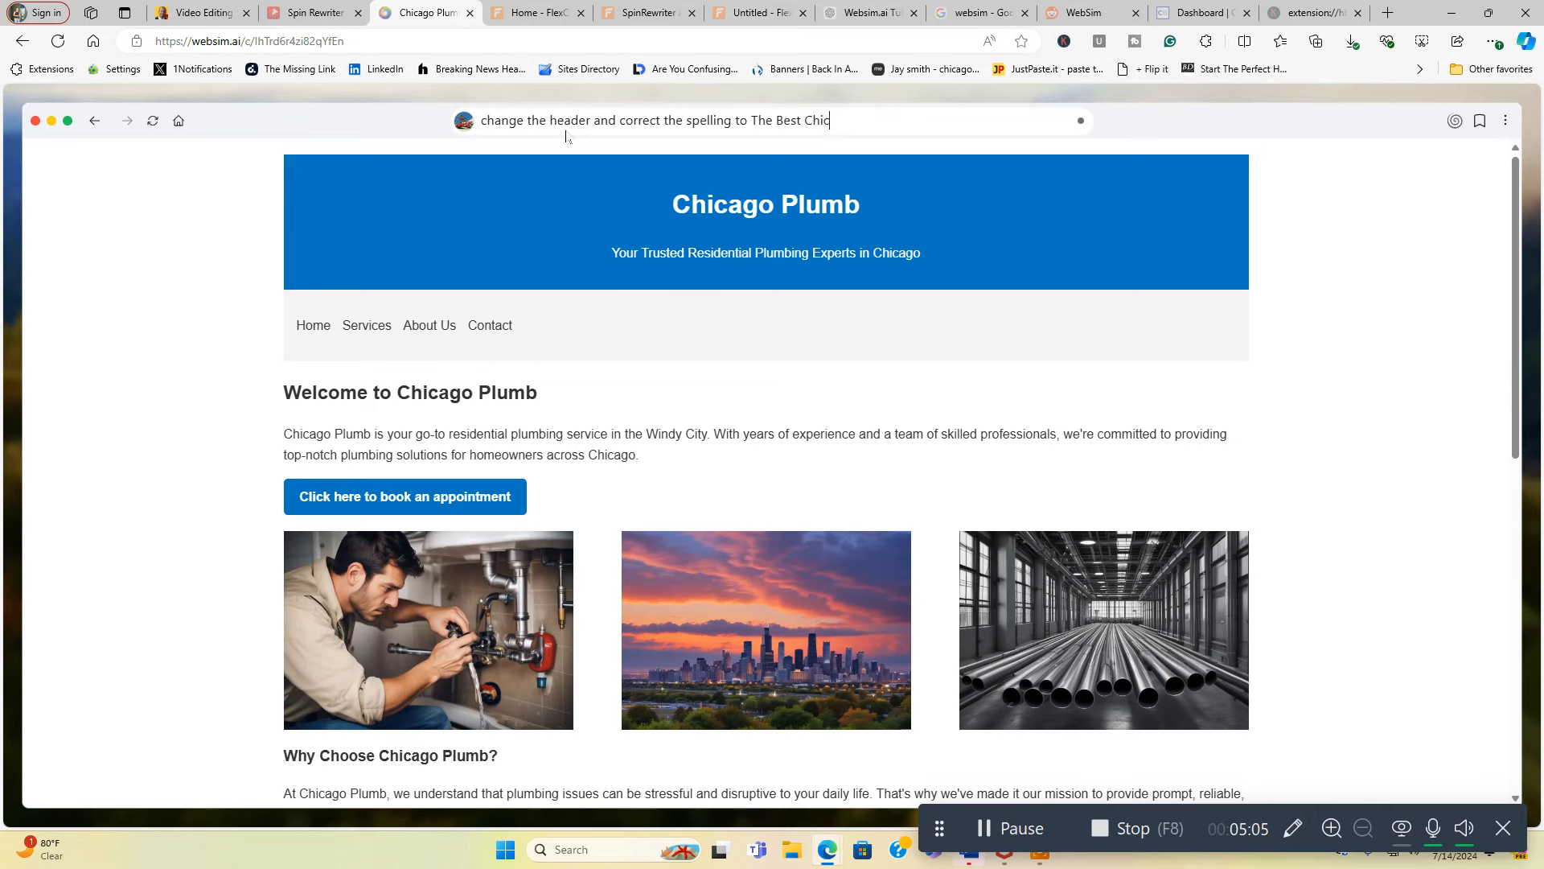
text(ago Area Residential Plumbers and fix all typos t)
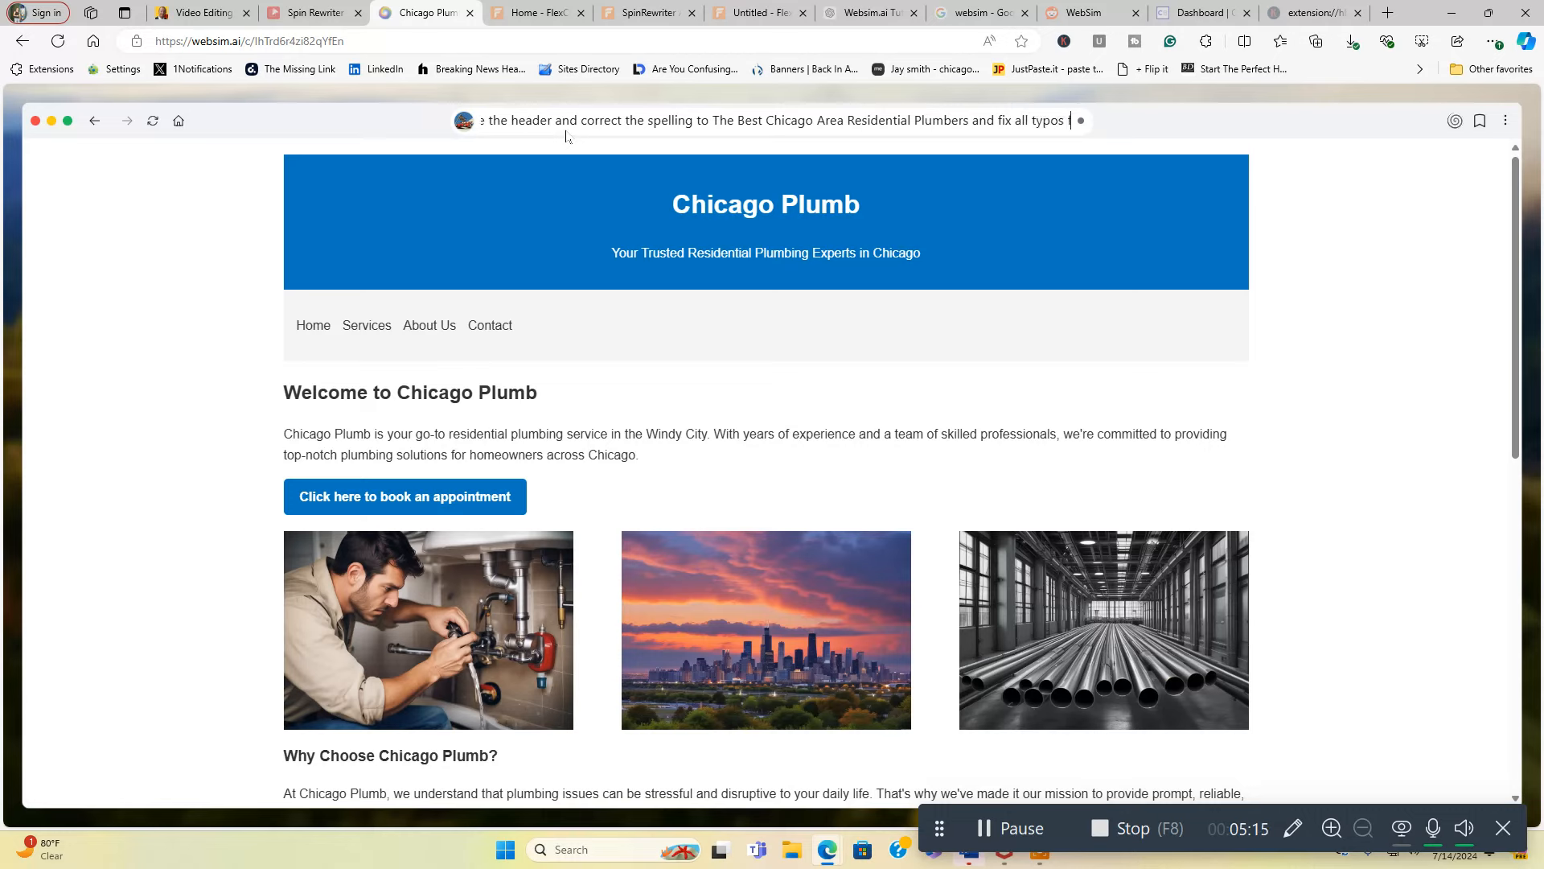
text(from)
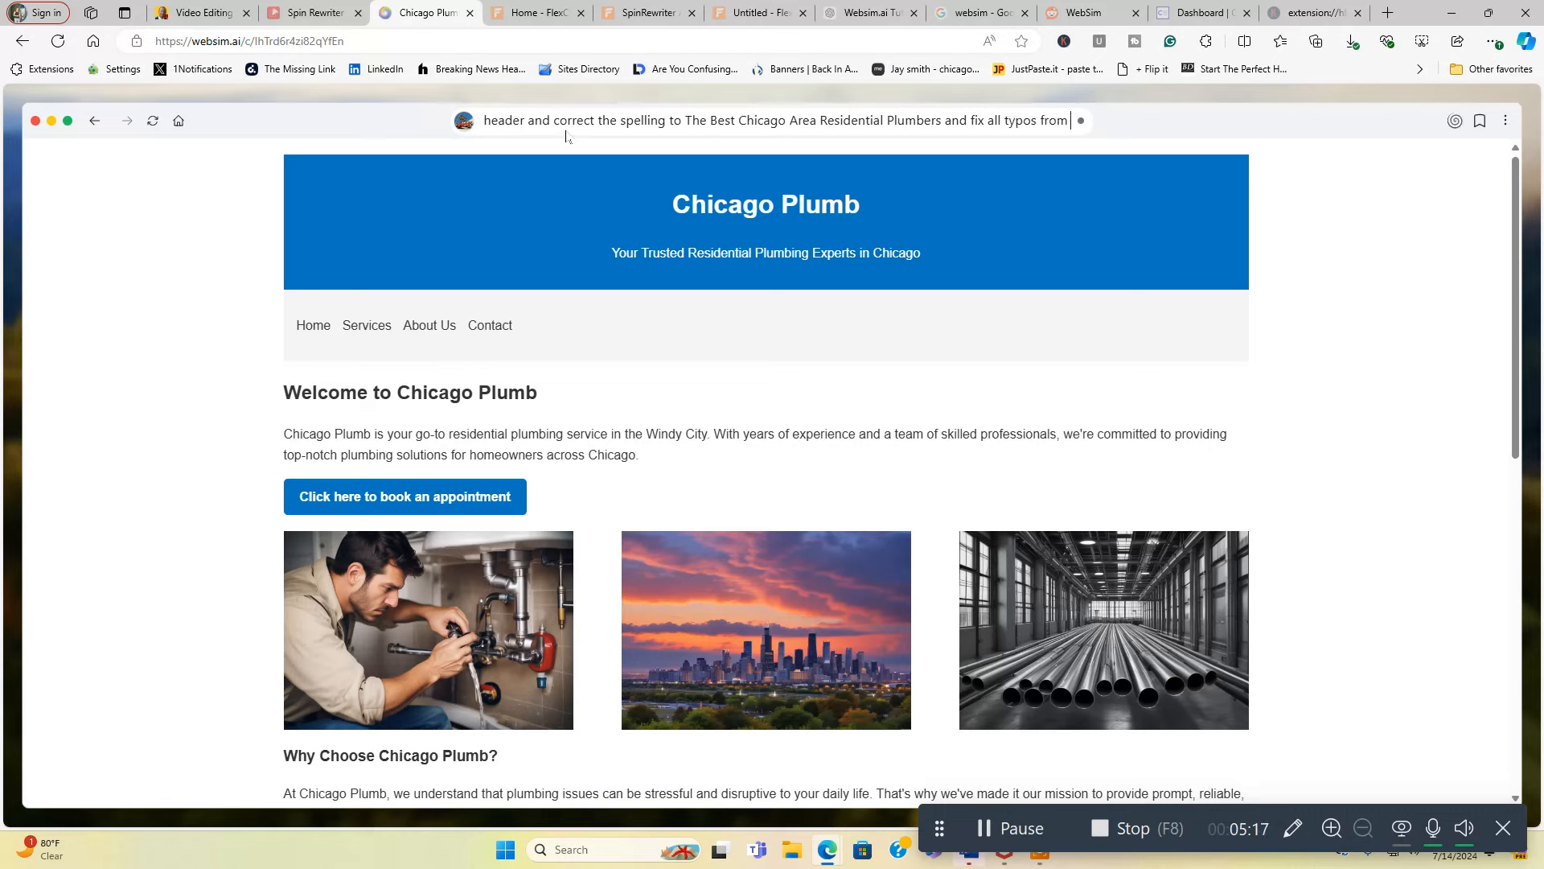
mouse_move(641, 230)
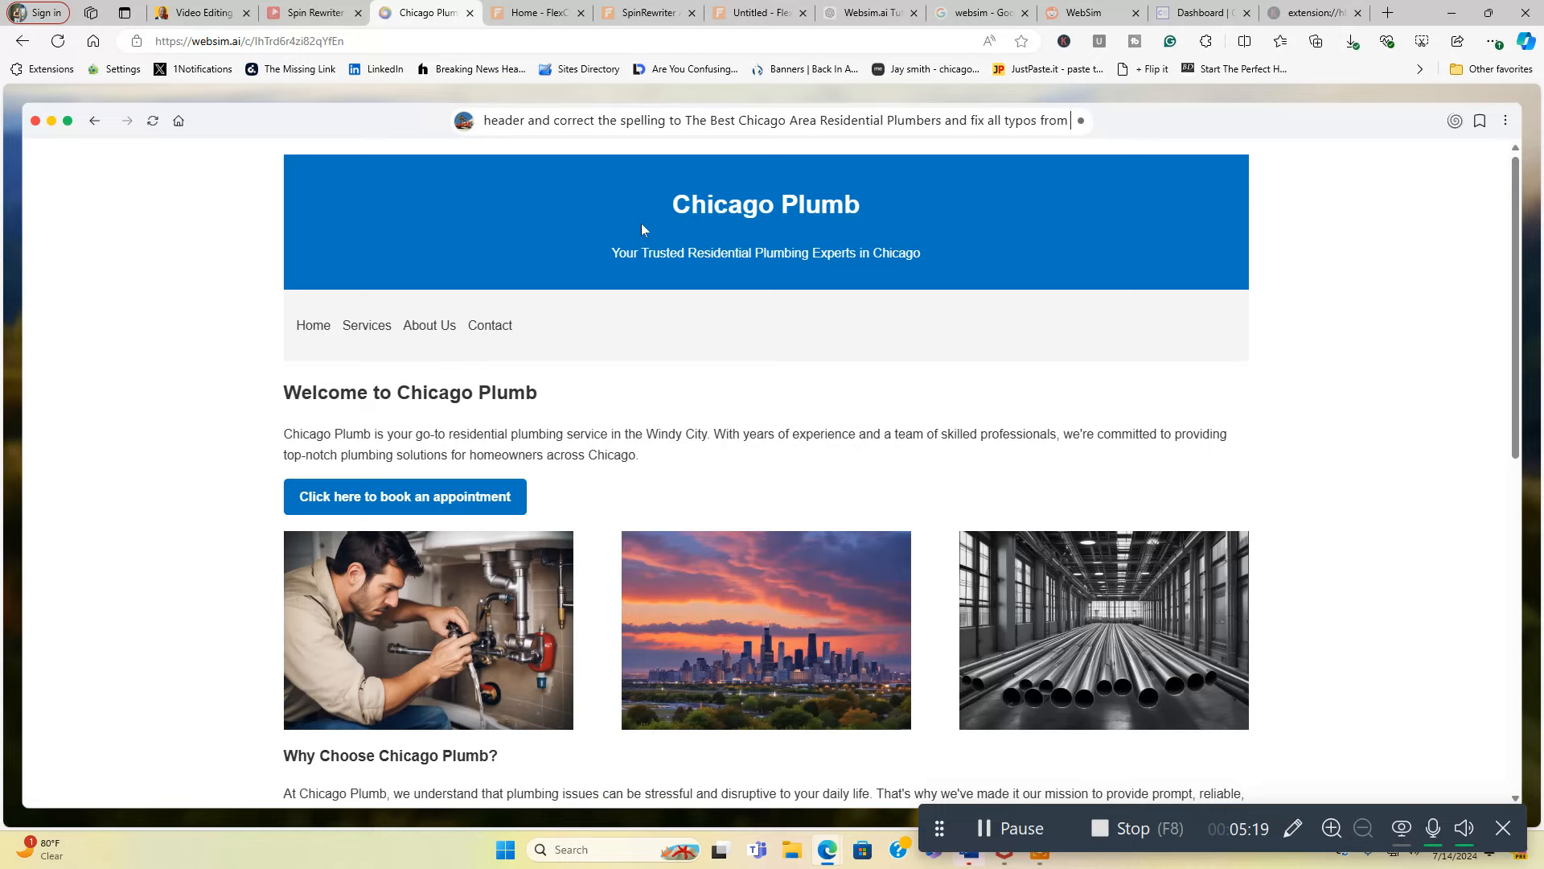
mouse_move(756, 357)
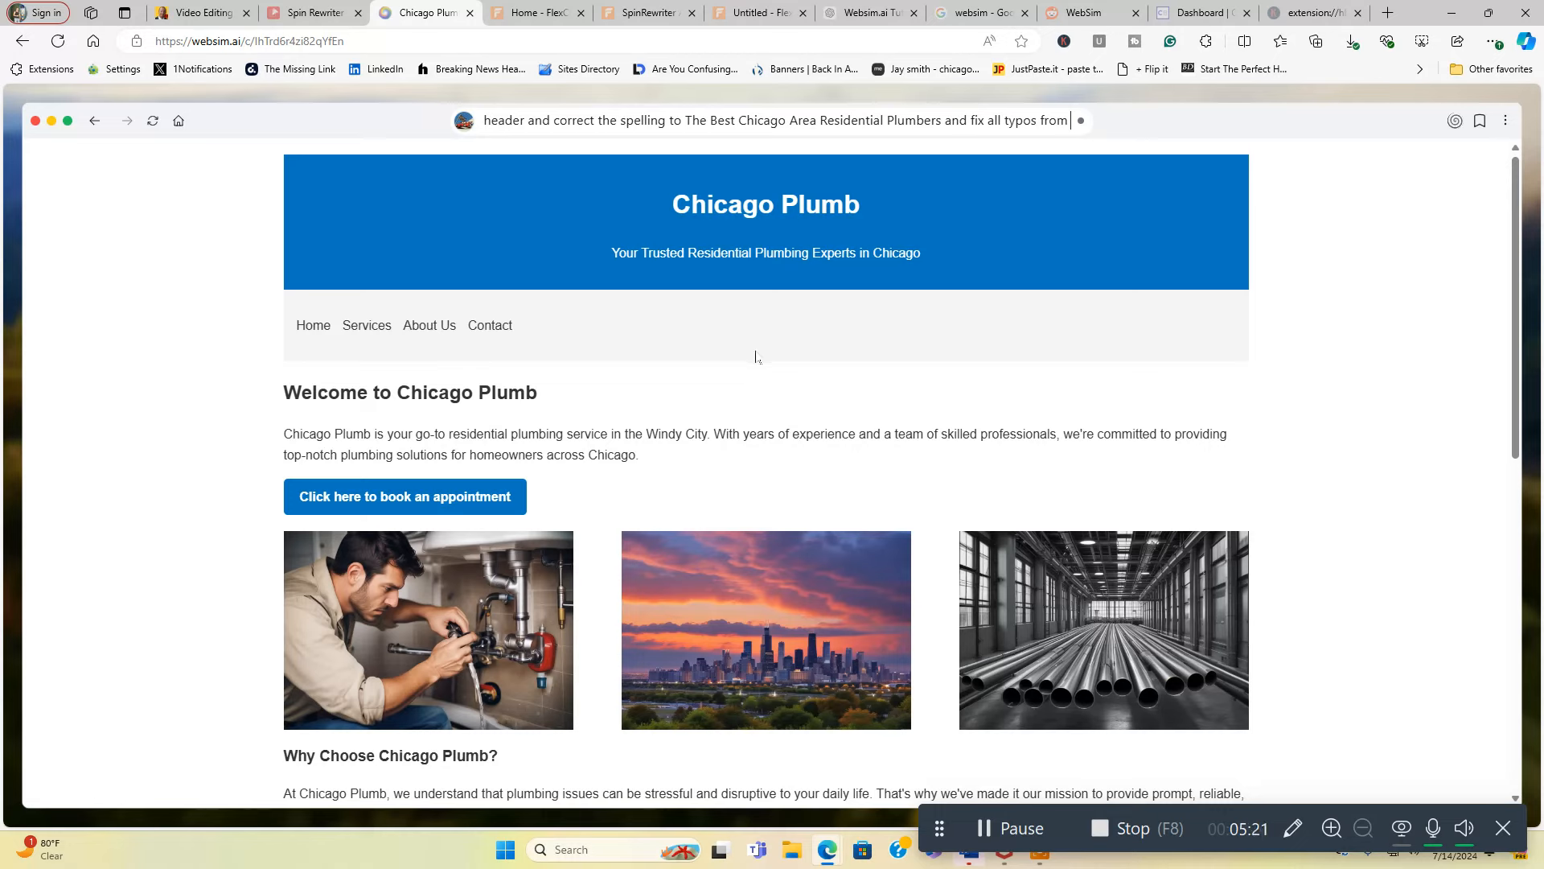
text(plumb throughout the website to the correct s)
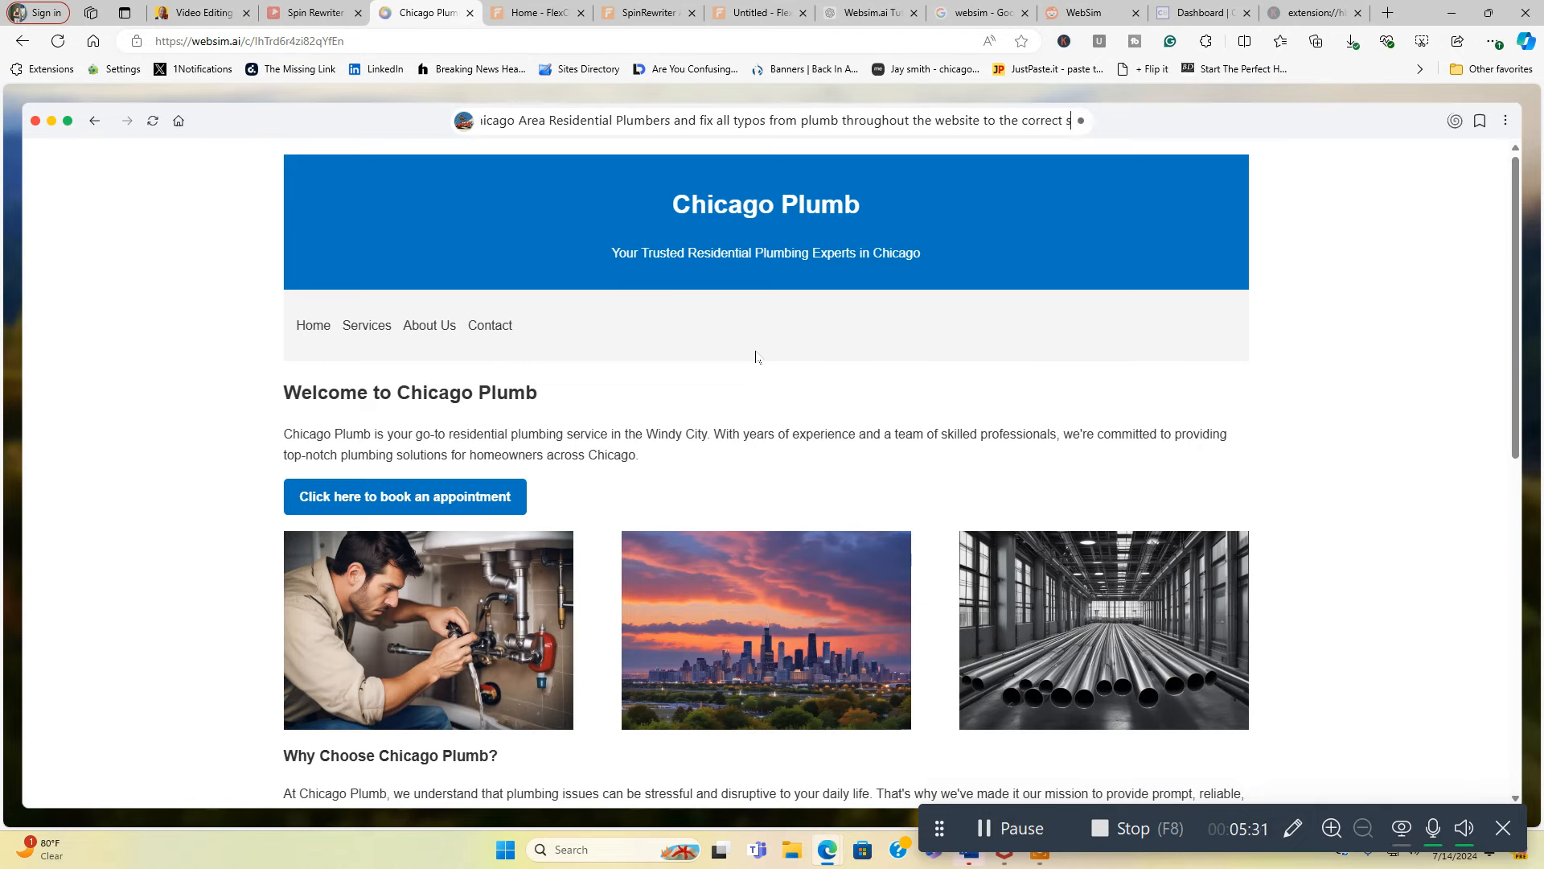
text(pelling of)
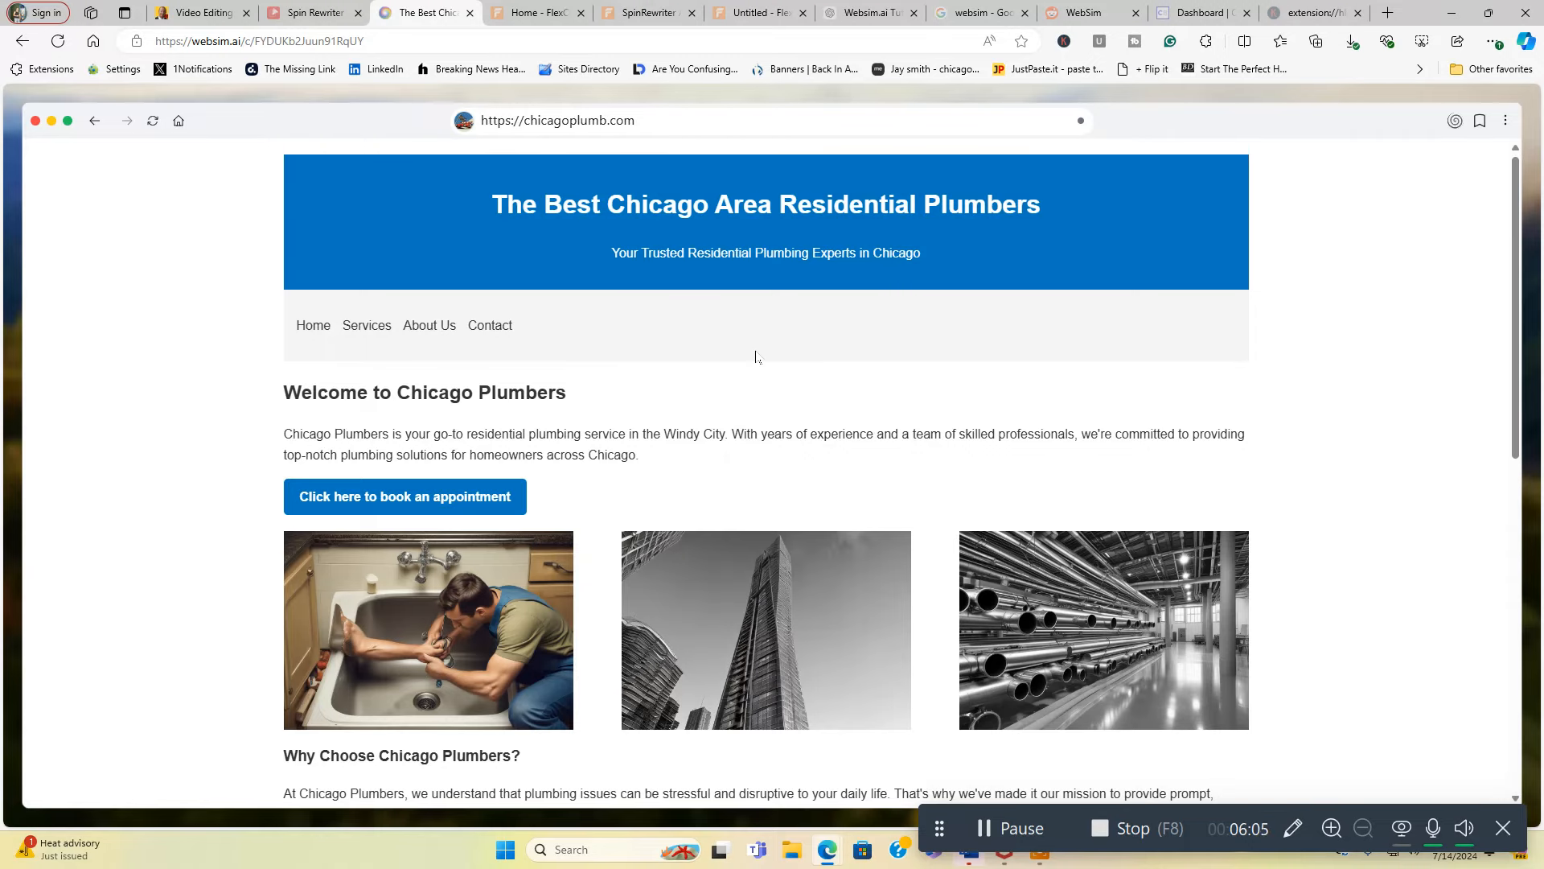
scroll(down, 3)
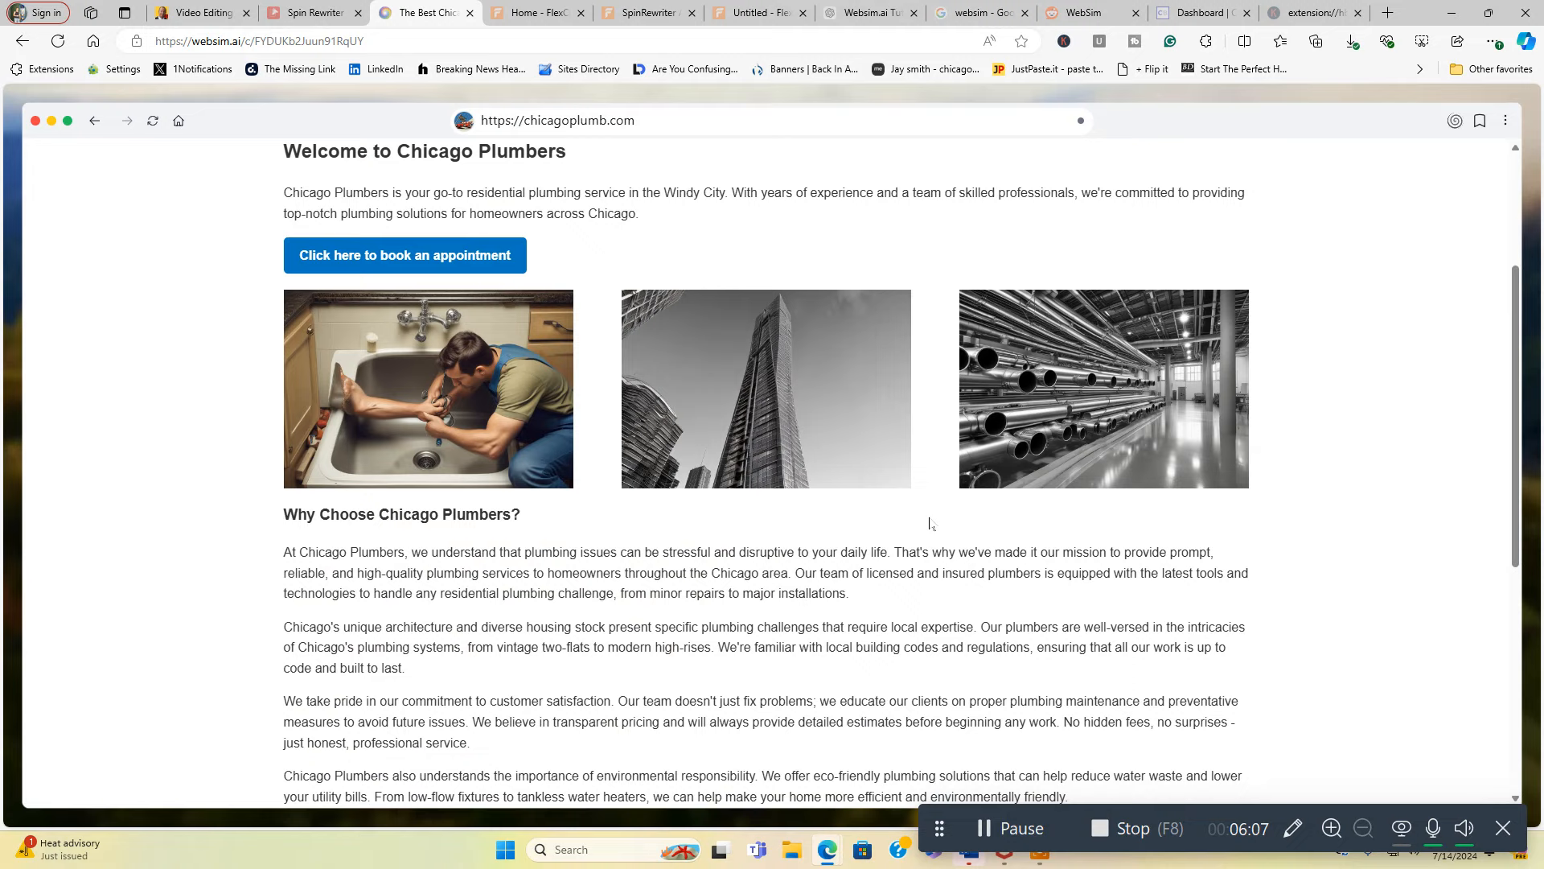
mouse_move(615, 489)
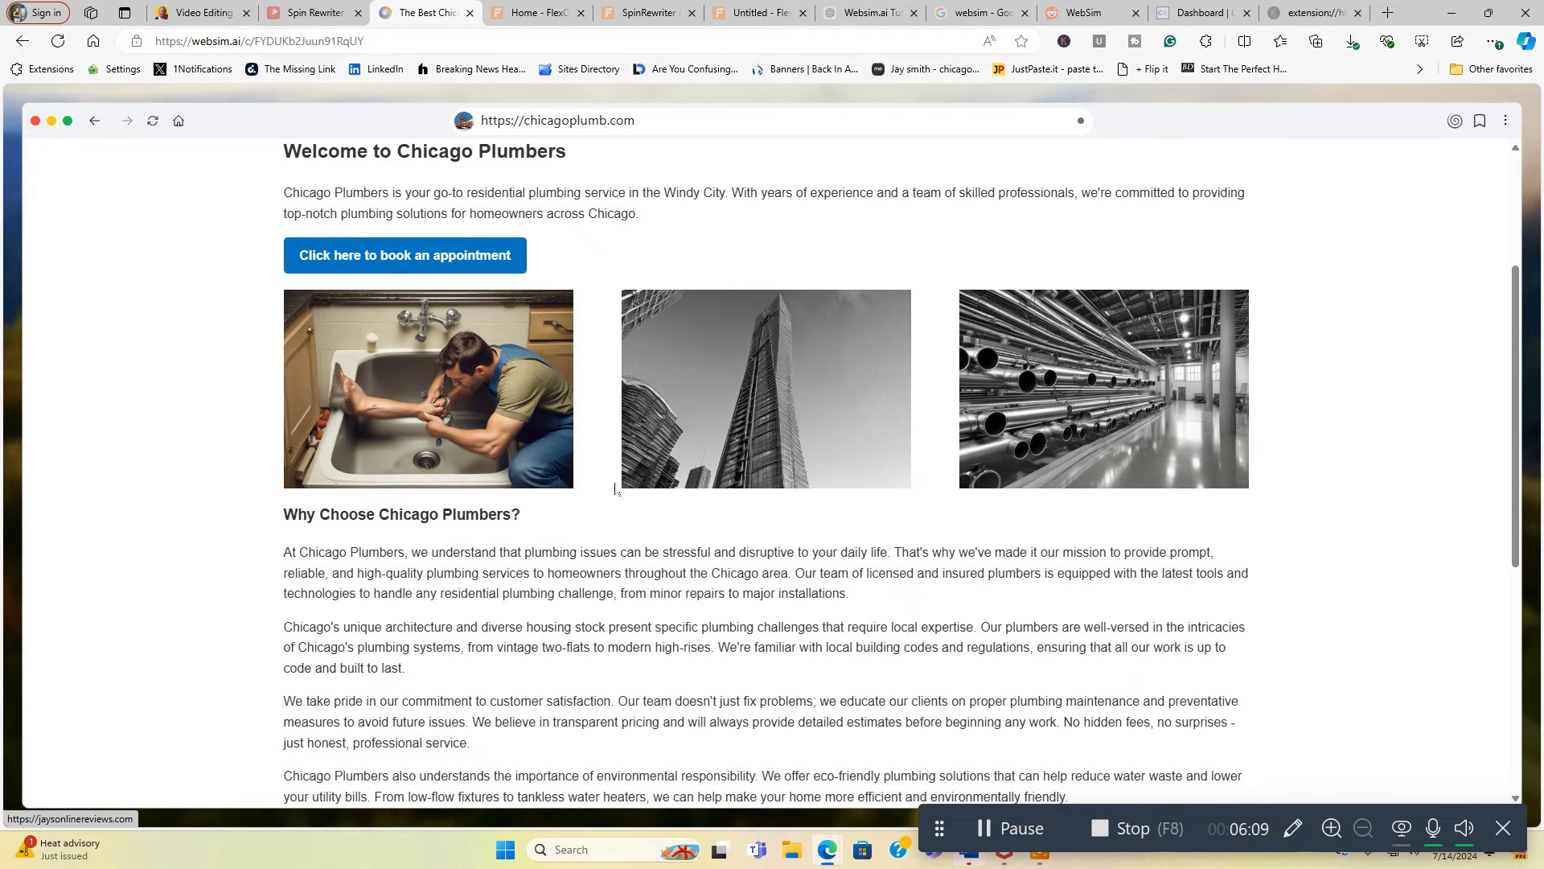
mouse_move(1191, 495)
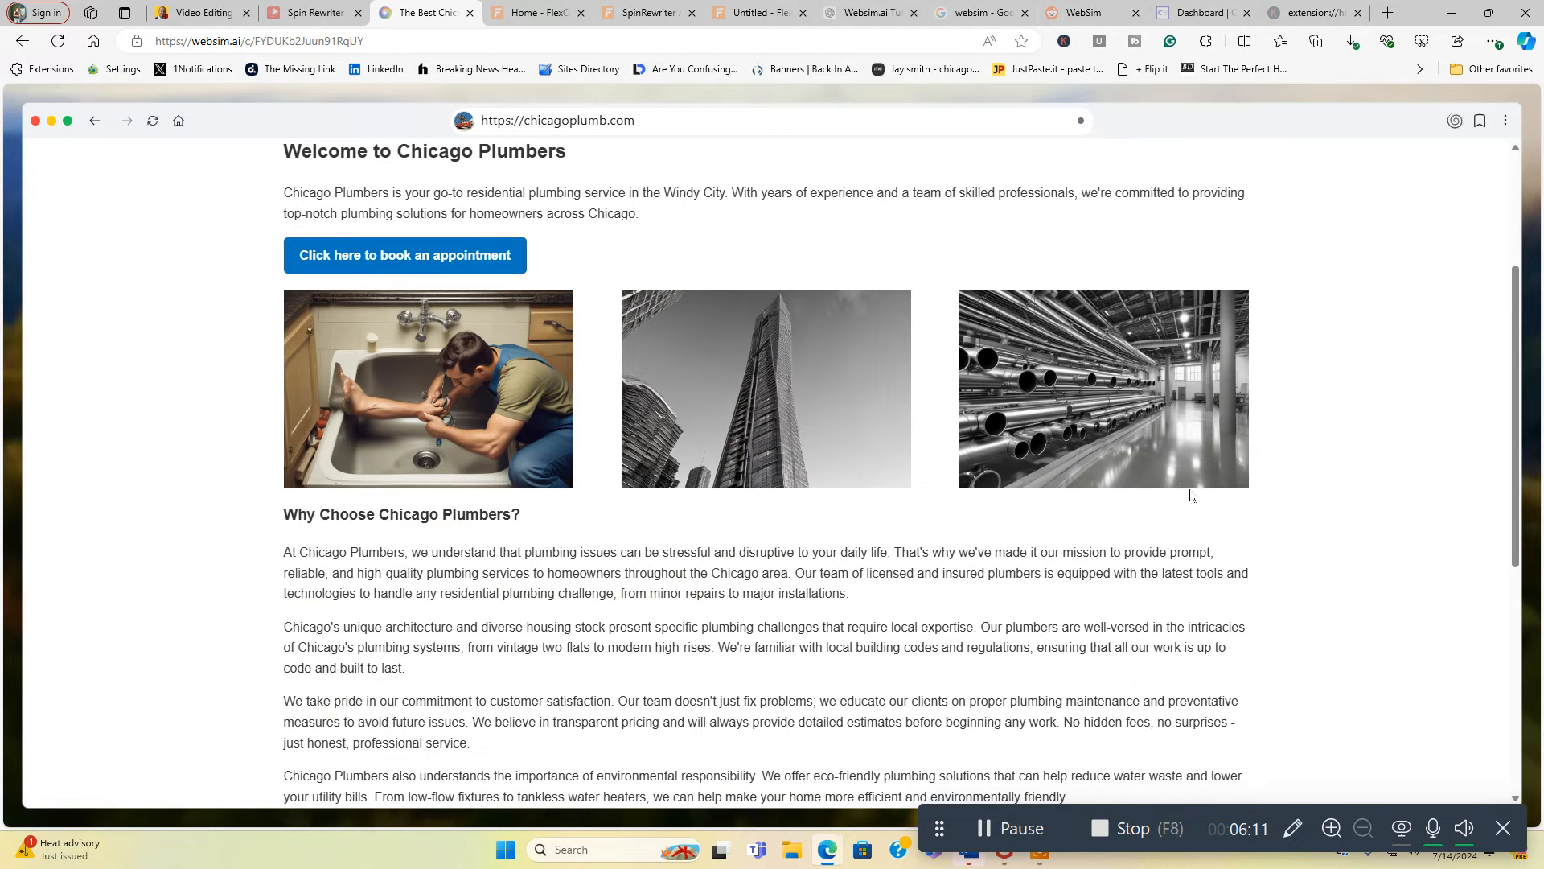
scroll(down, 3)
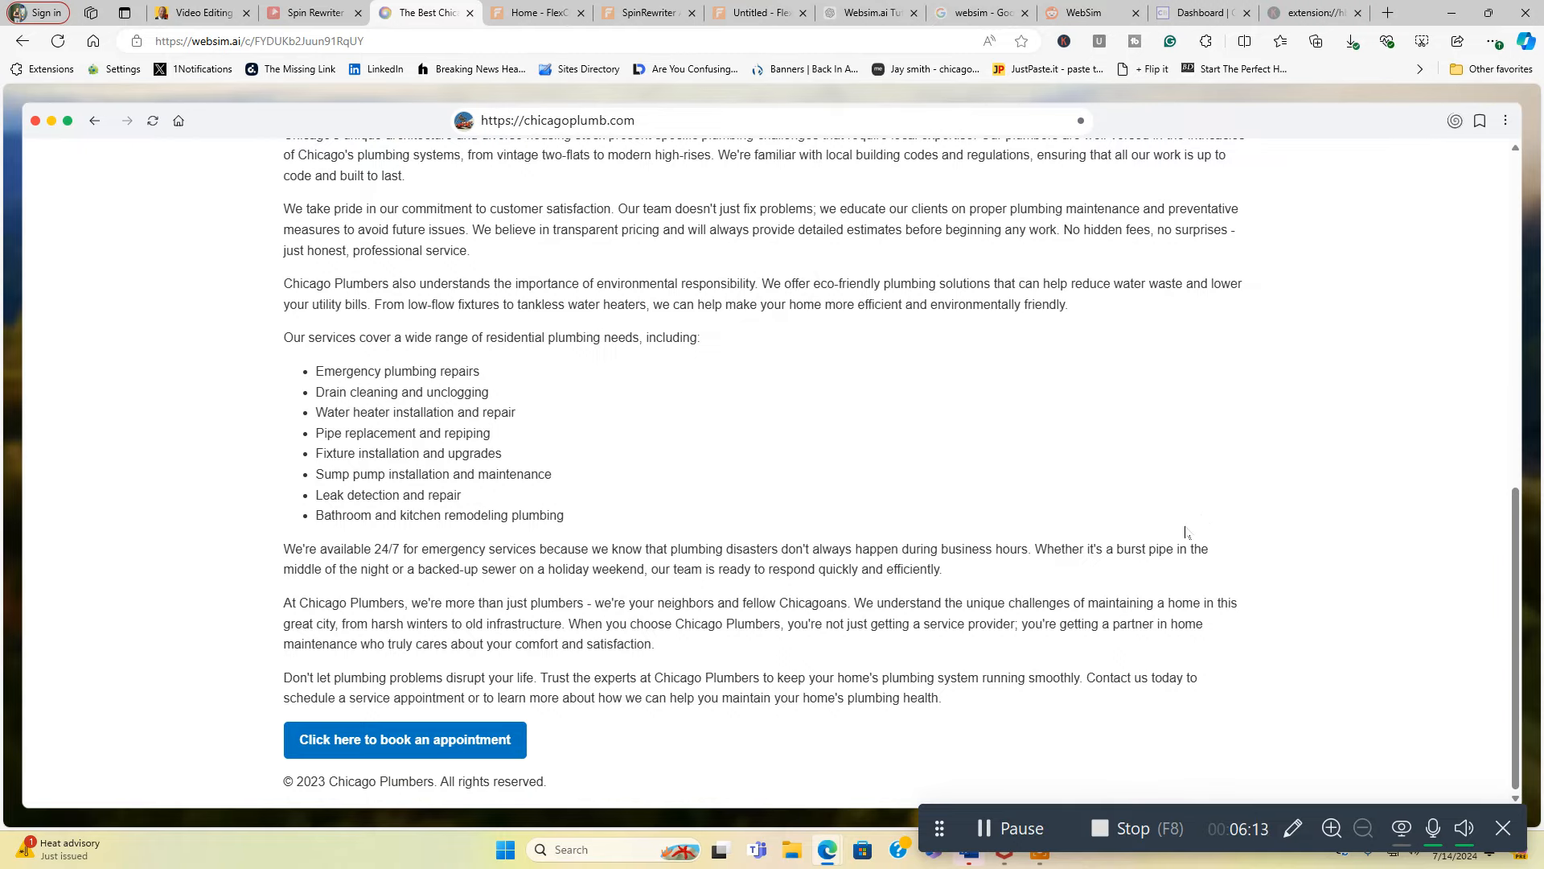
mouse_move(453, 733)
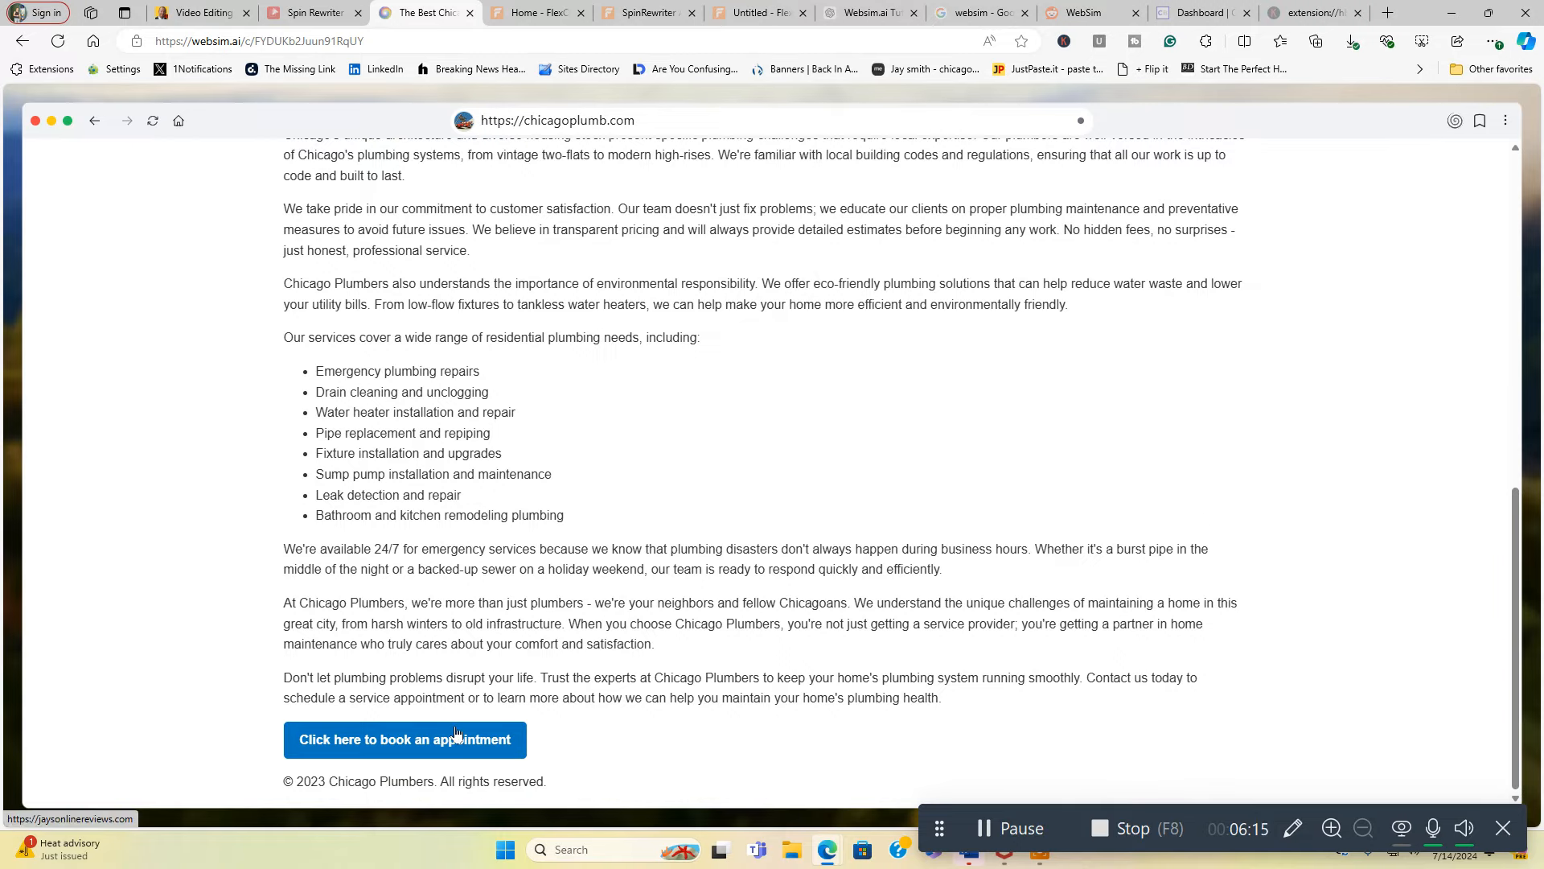
scroll(up, 3)
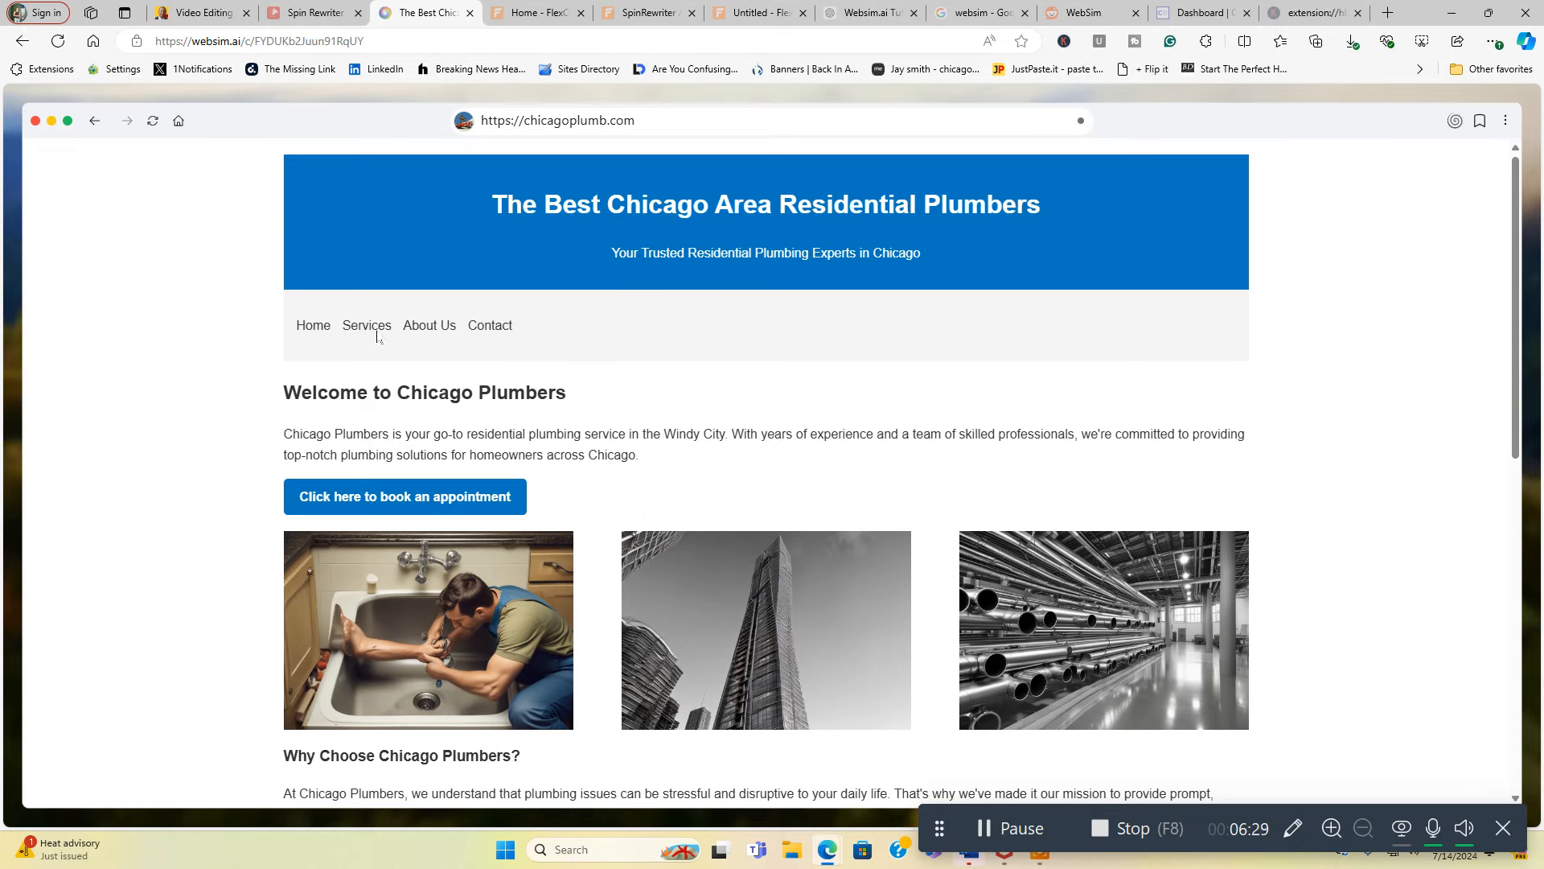
mouse_move(367, 325)
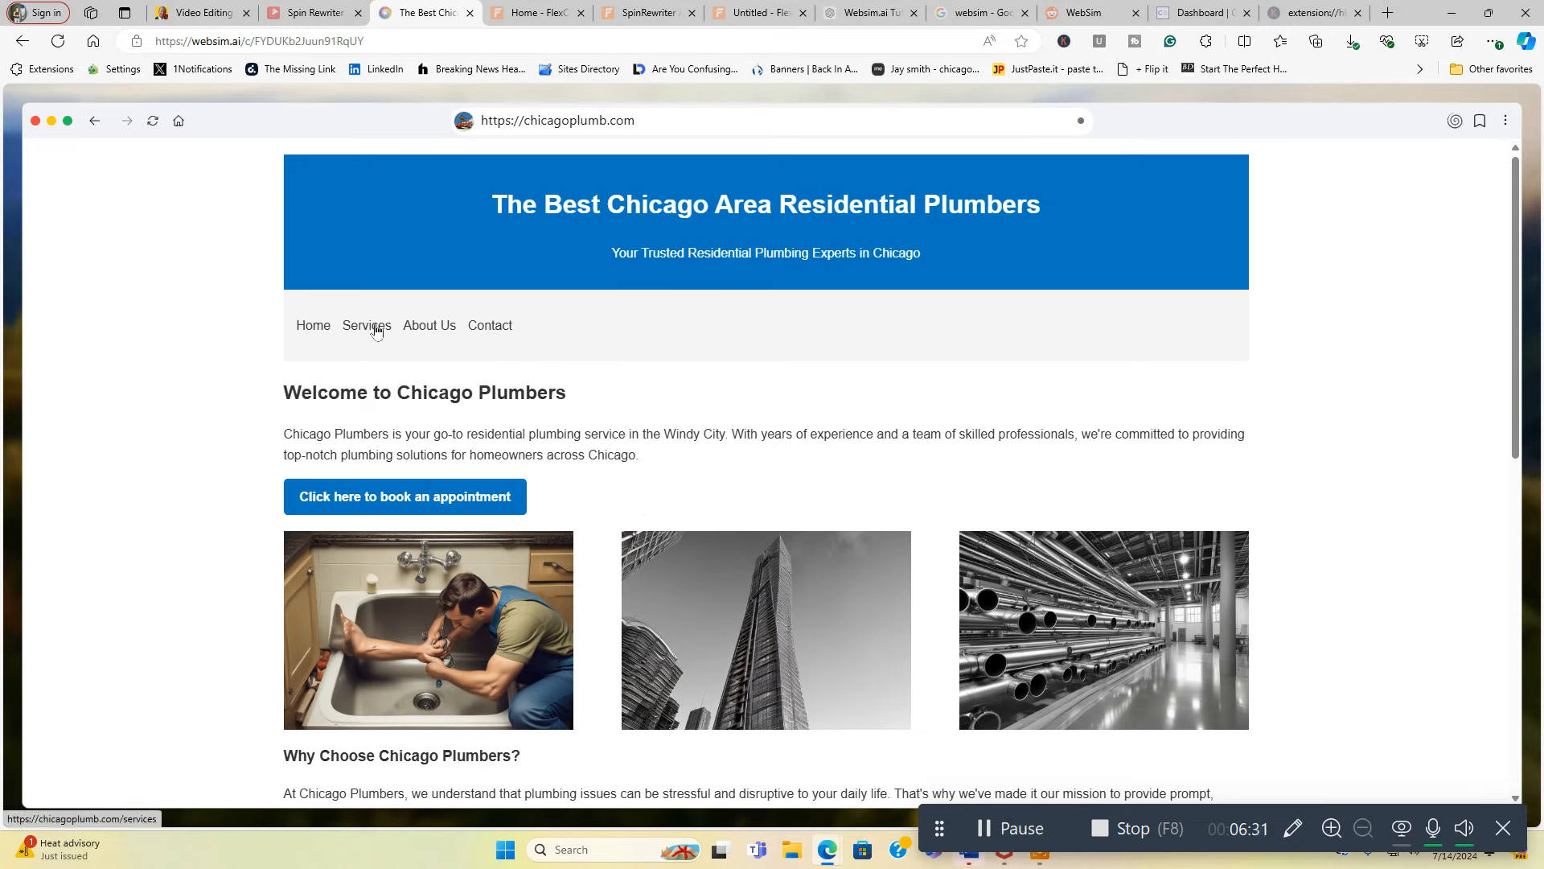
Step: Open the Services page from the navigation bar and review its service cards with photos
click(365, 325)
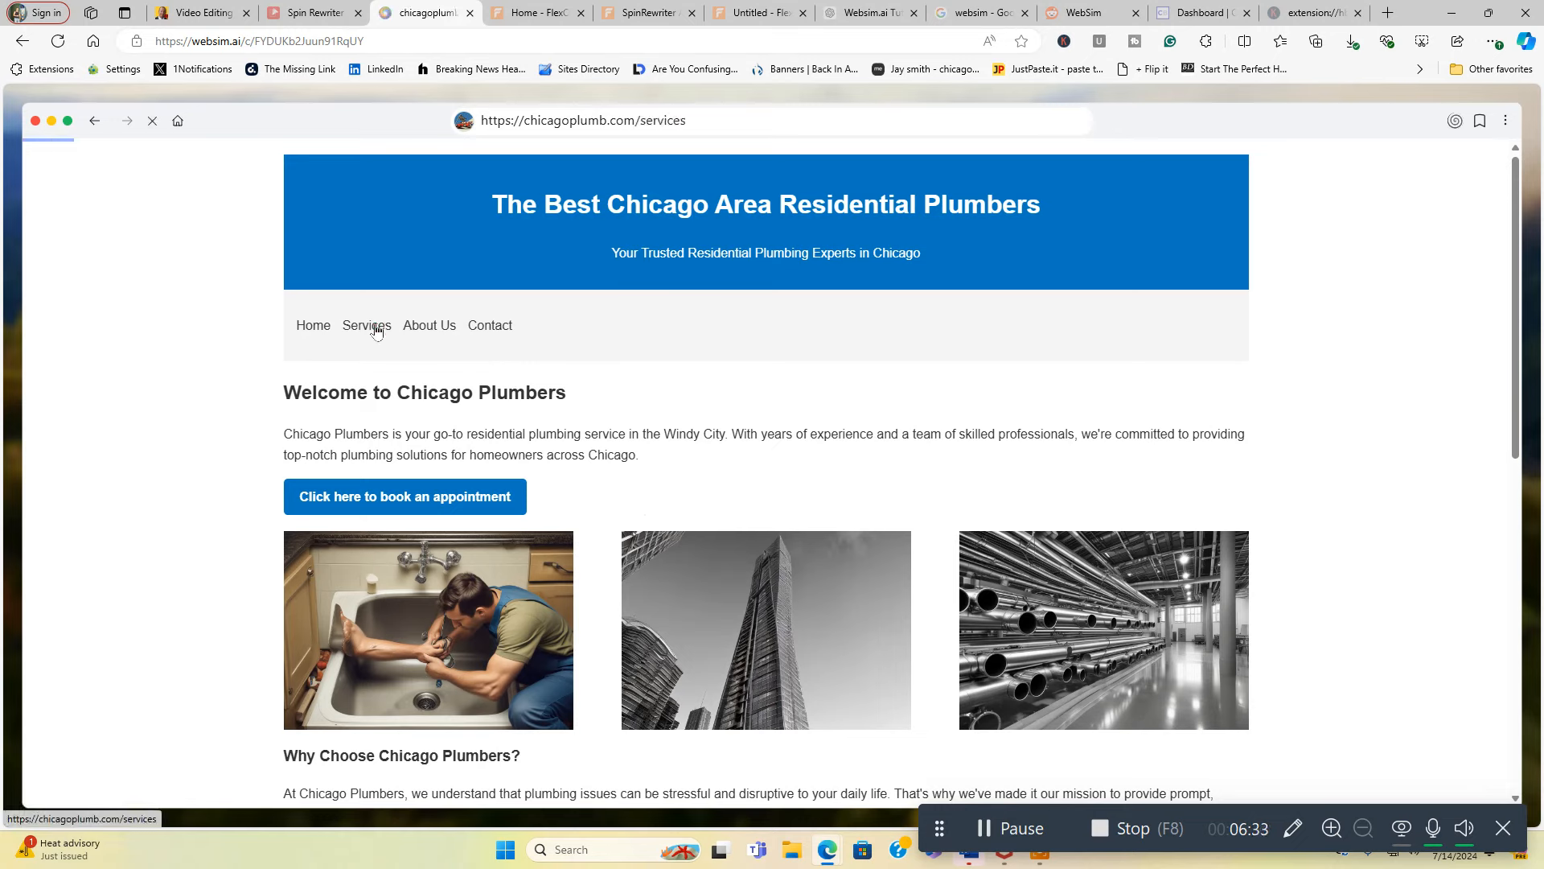
click(365, 325)
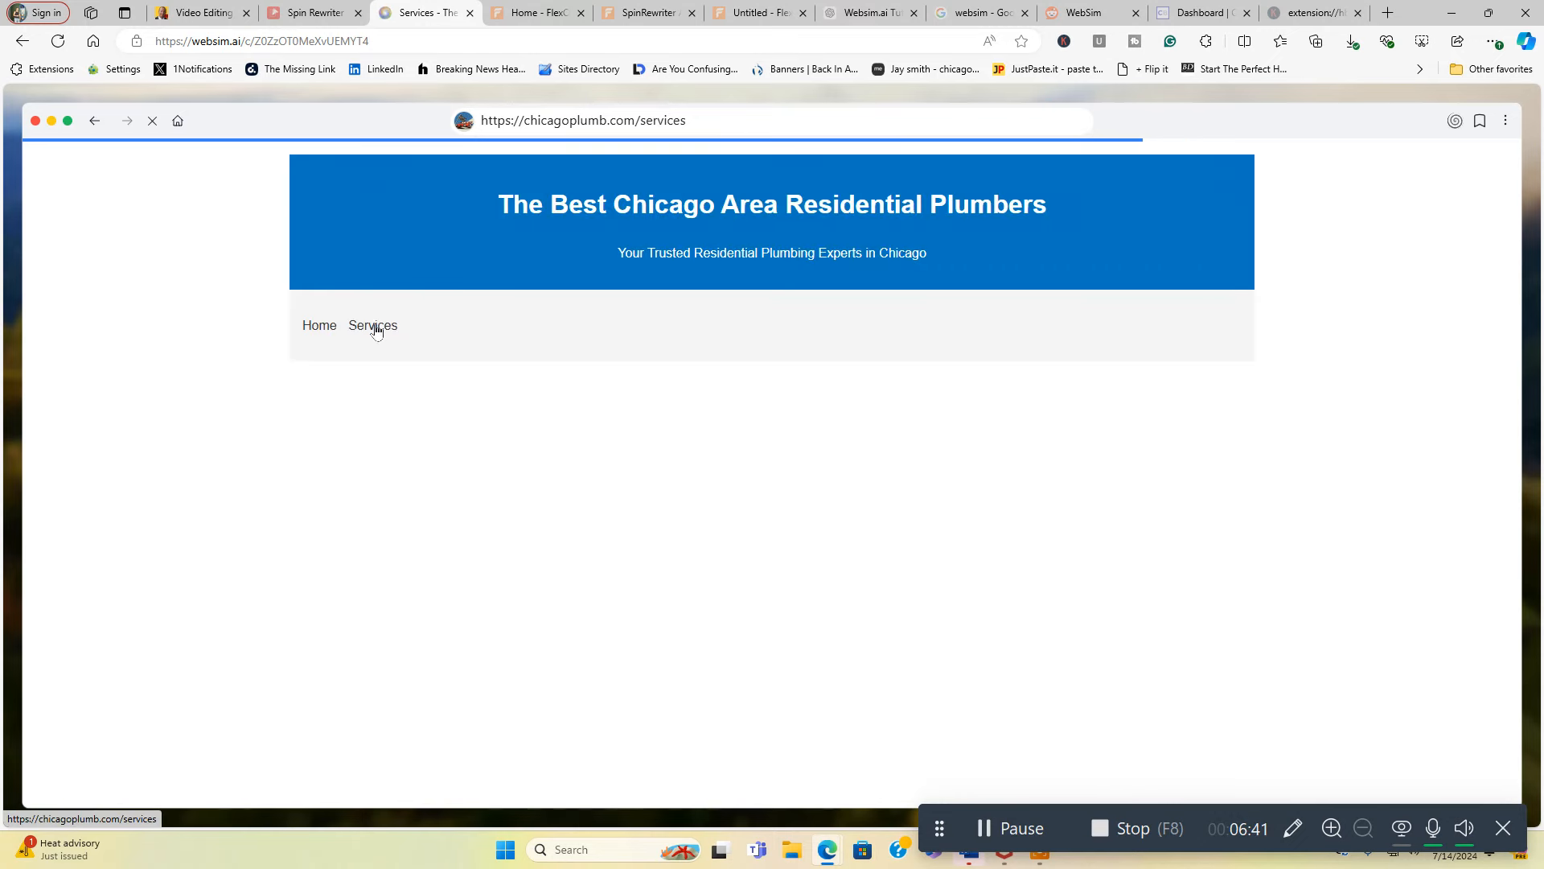
click(371, 325)
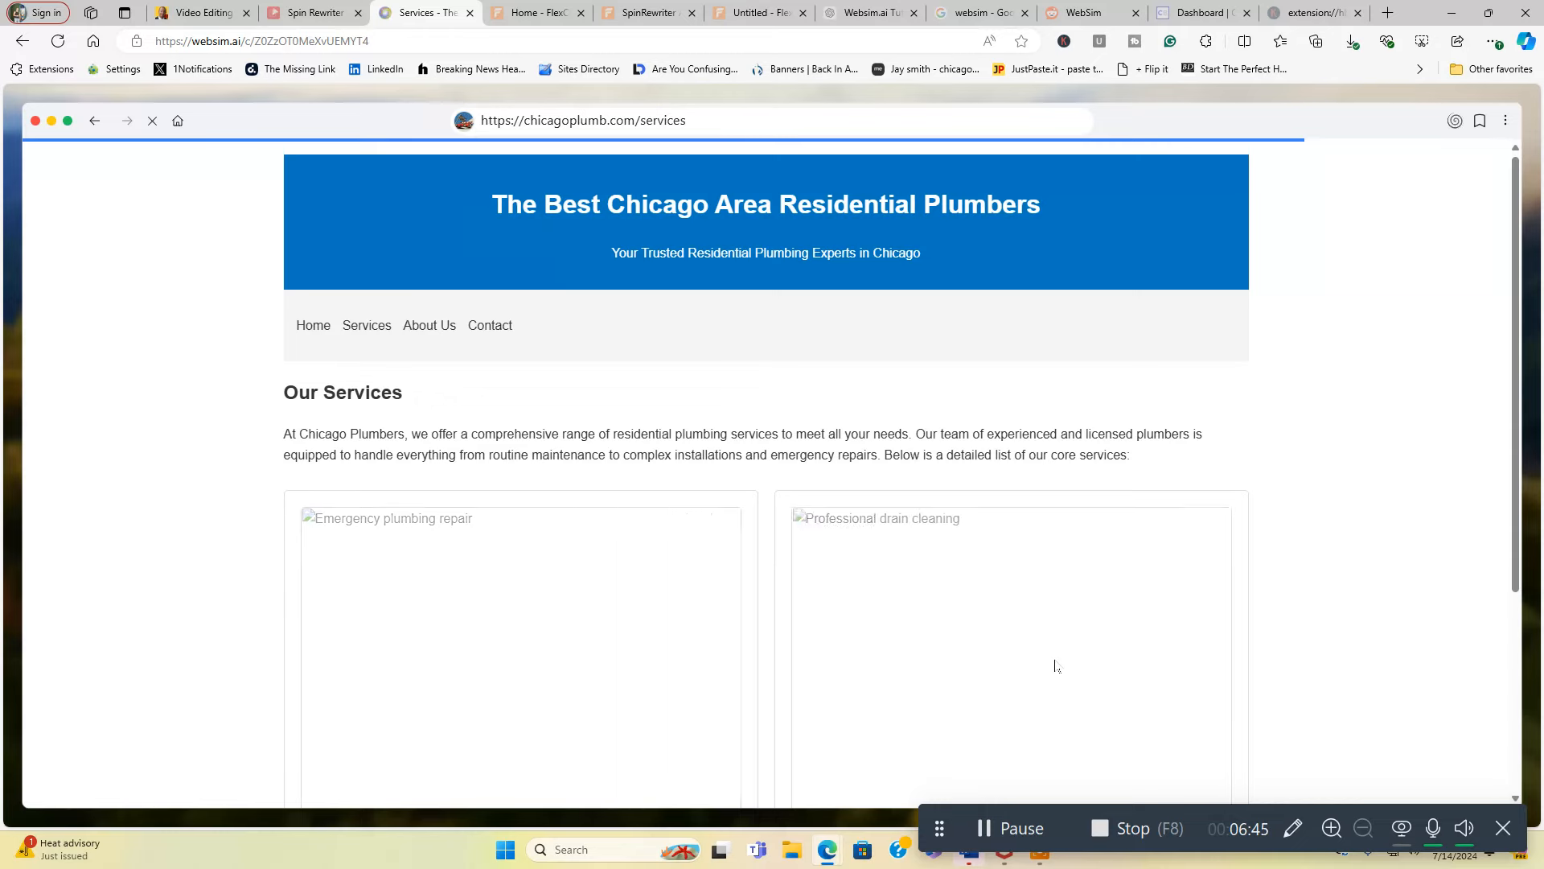
scroll(down, 3)
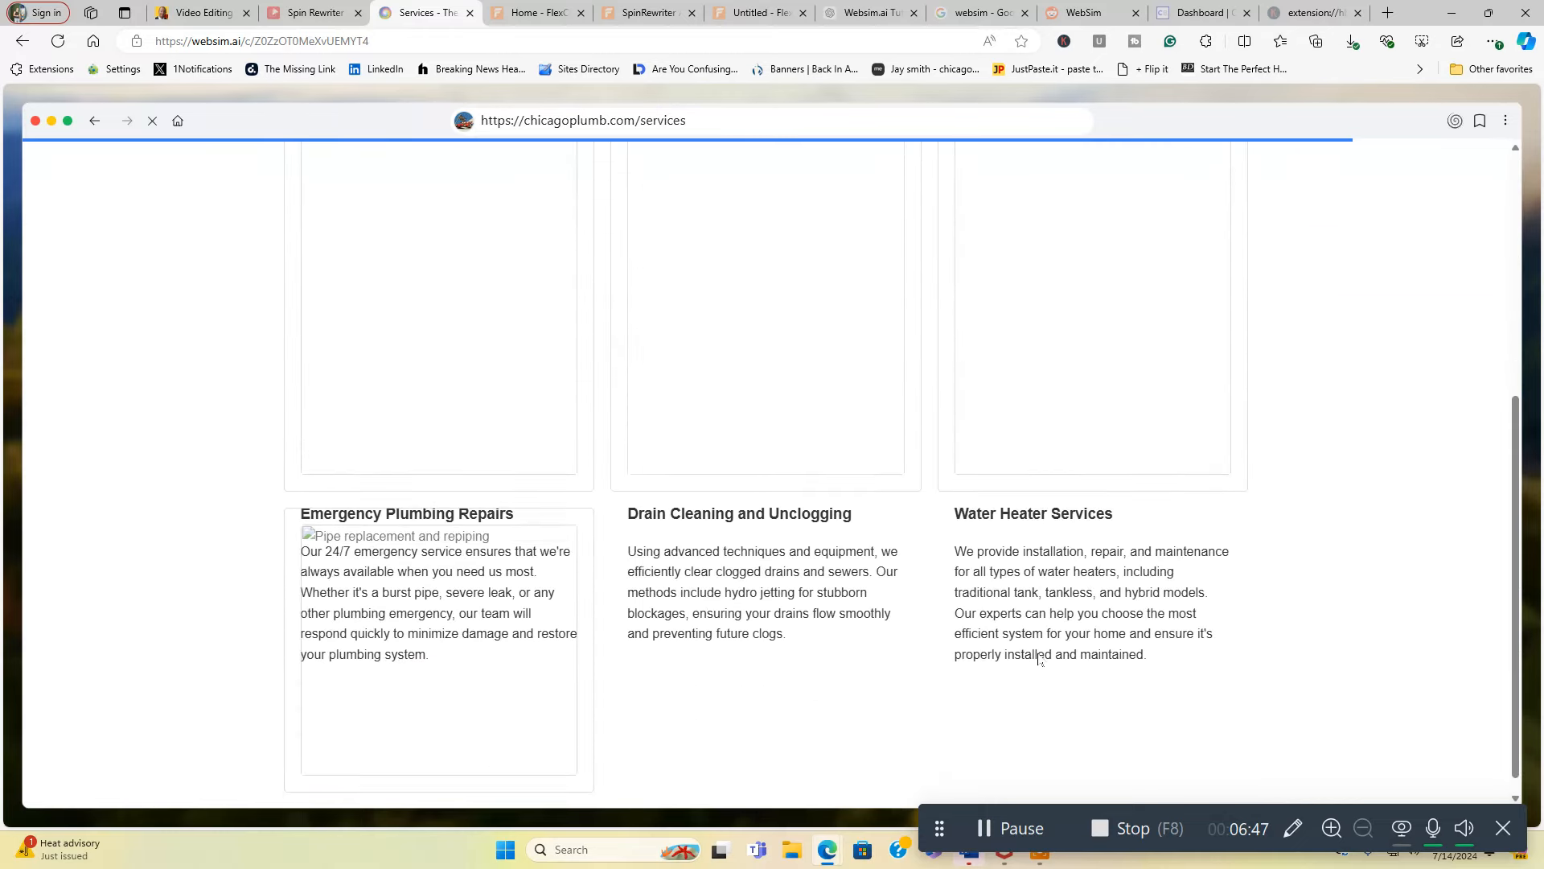
scroll(up, 3)
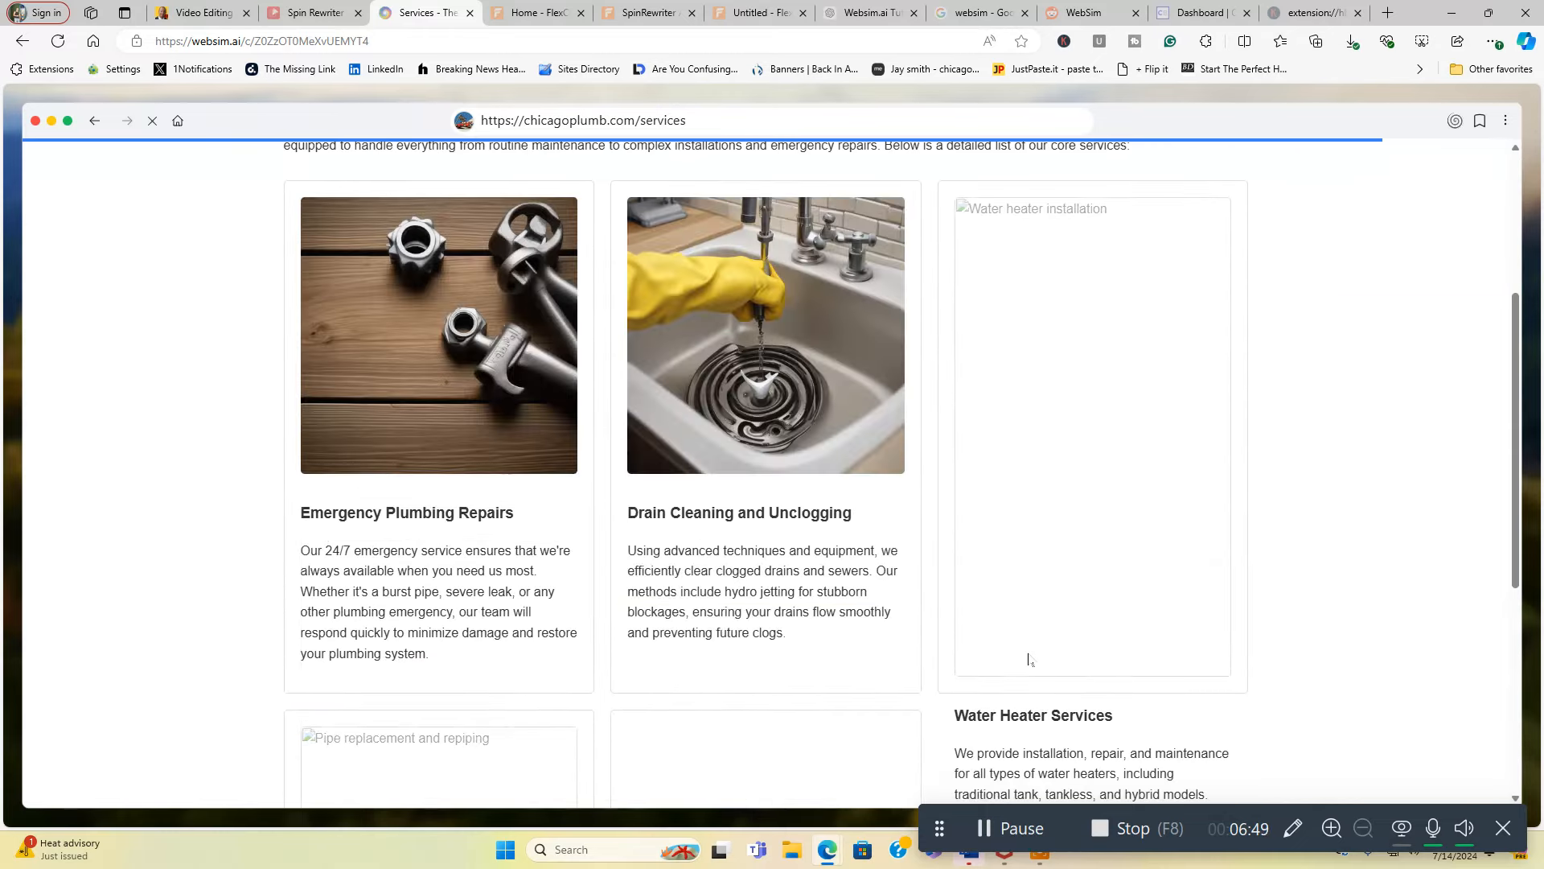
scroll(down, 3)
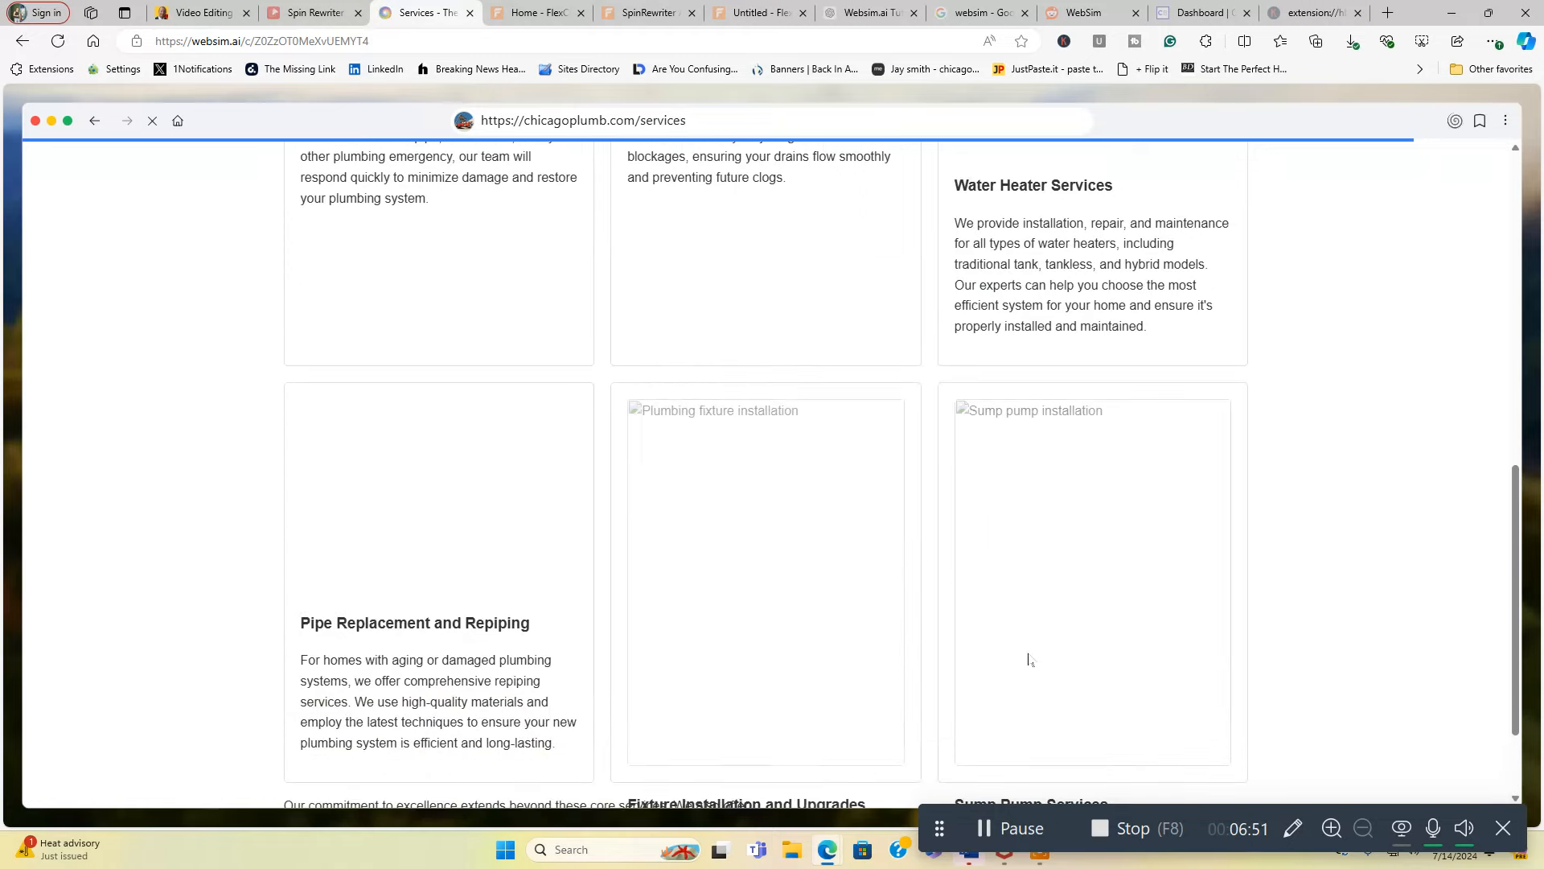
scroll(up, 3)
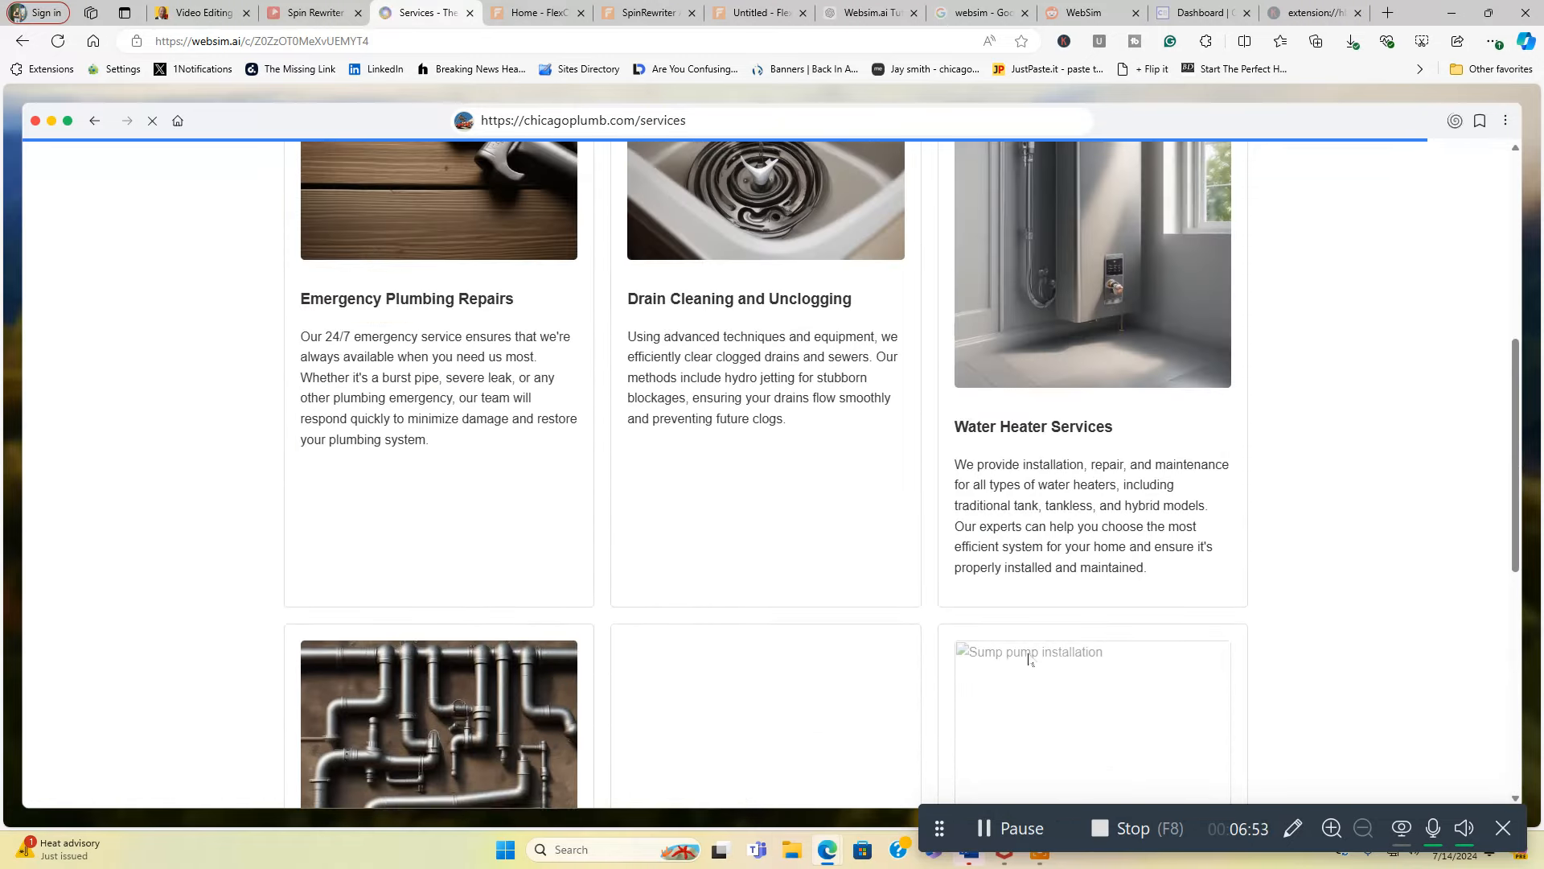
scroll(up, 3)
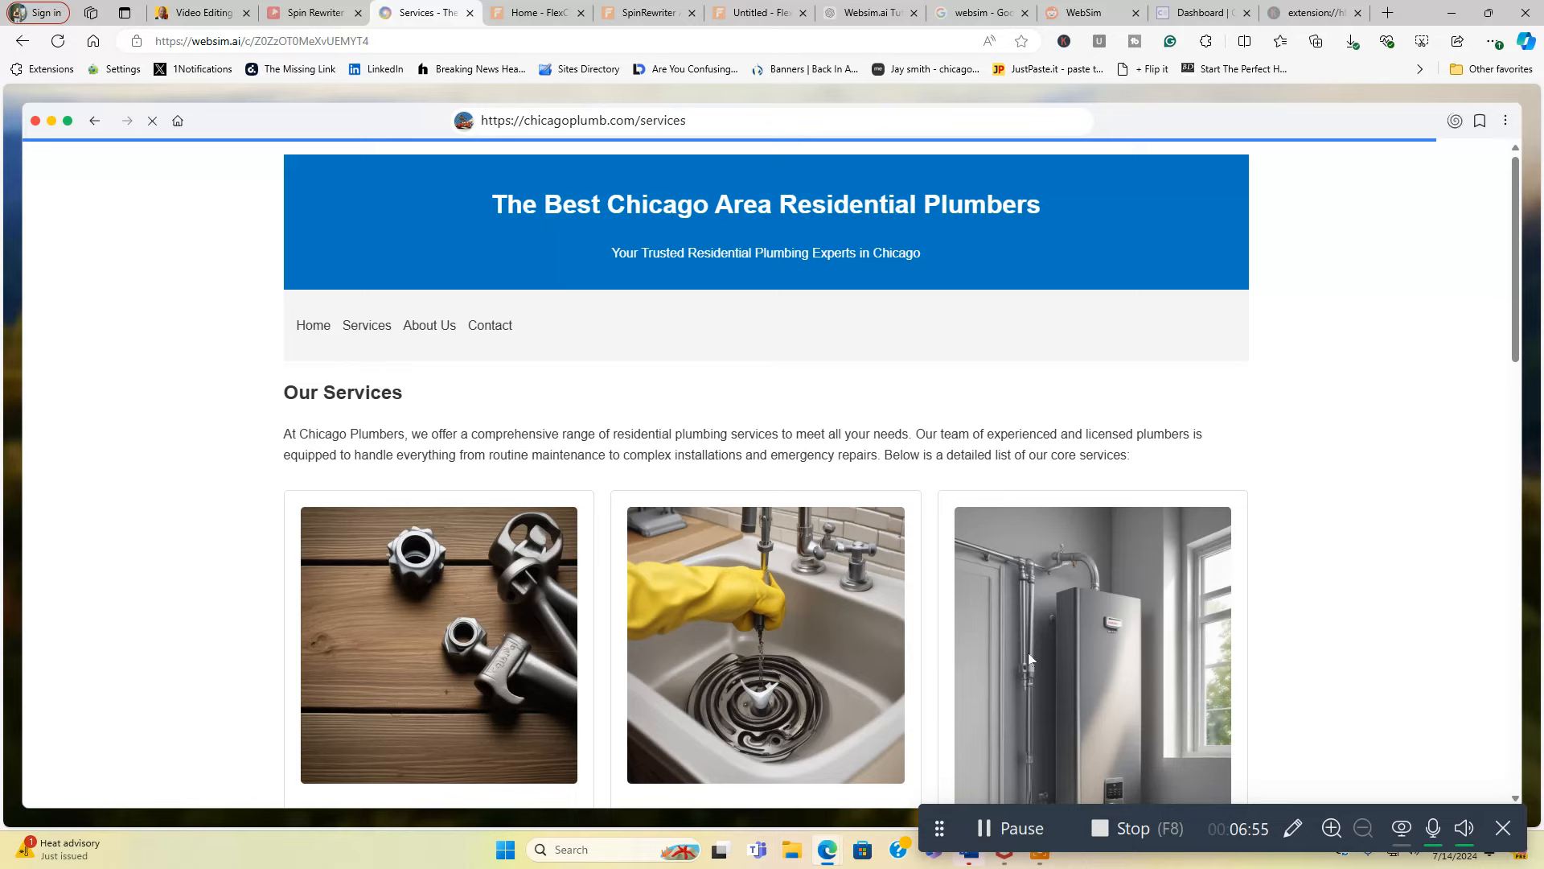
mouse_move(489, 325)
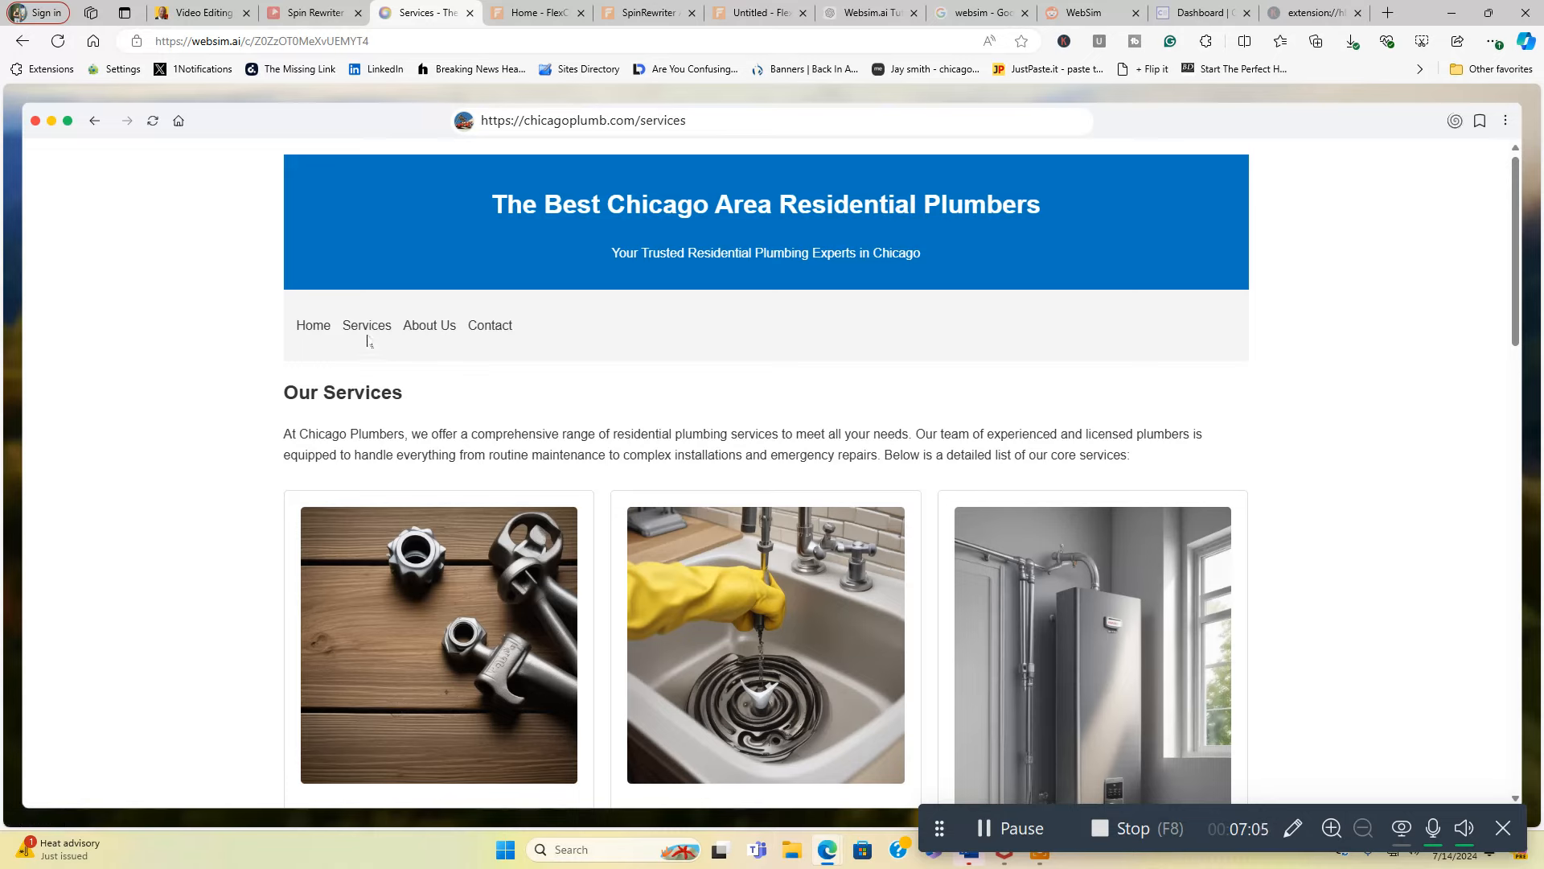
mouse_move(314, 325)
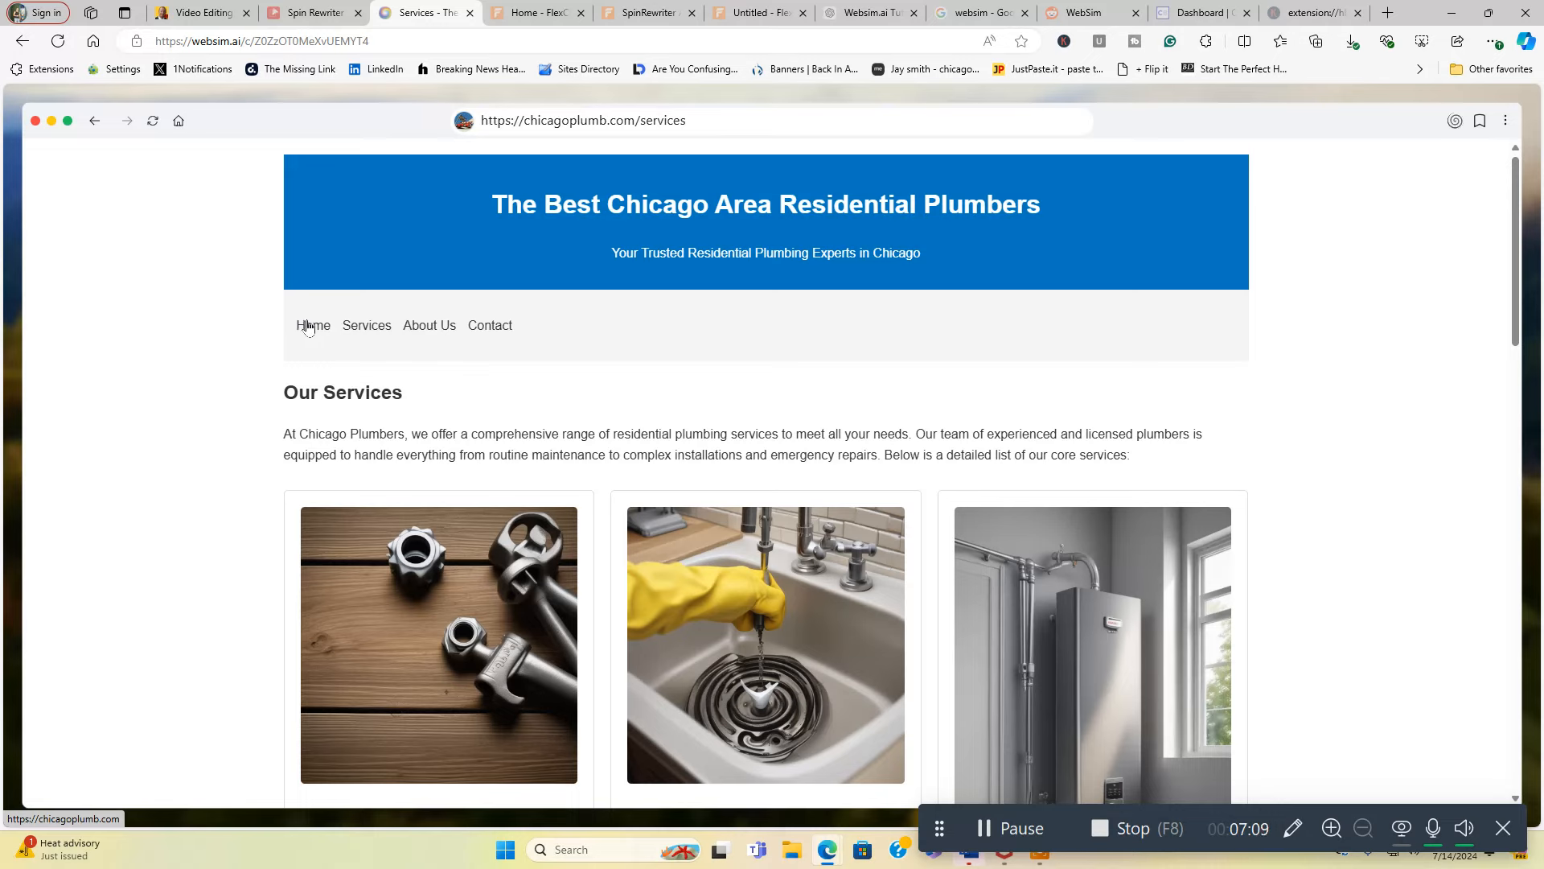
mouse_move(1439, 244)
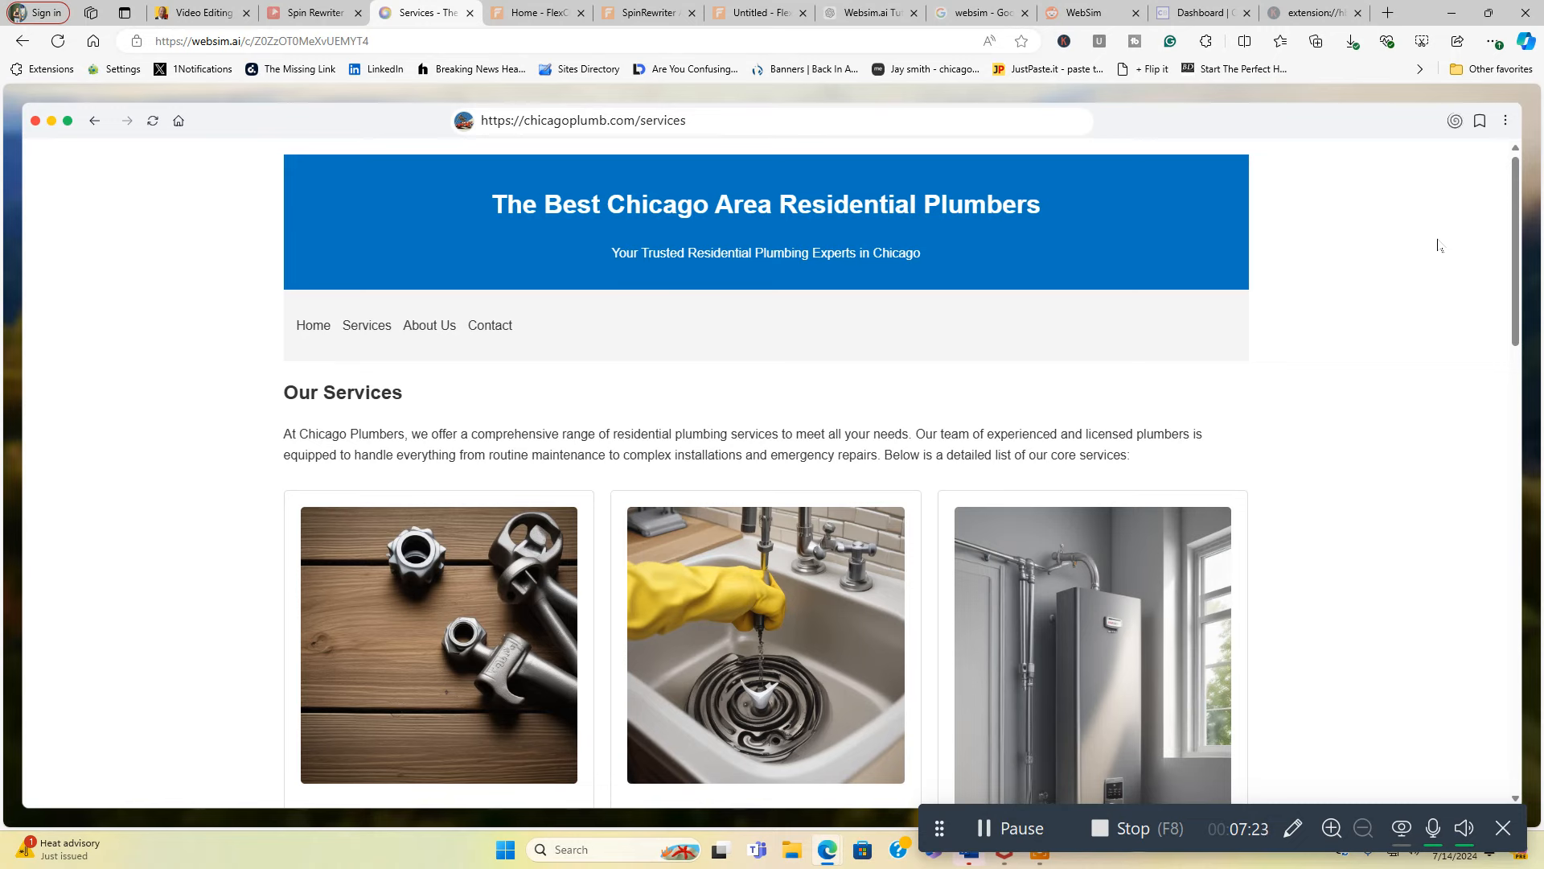
mouse_move(325, 205)
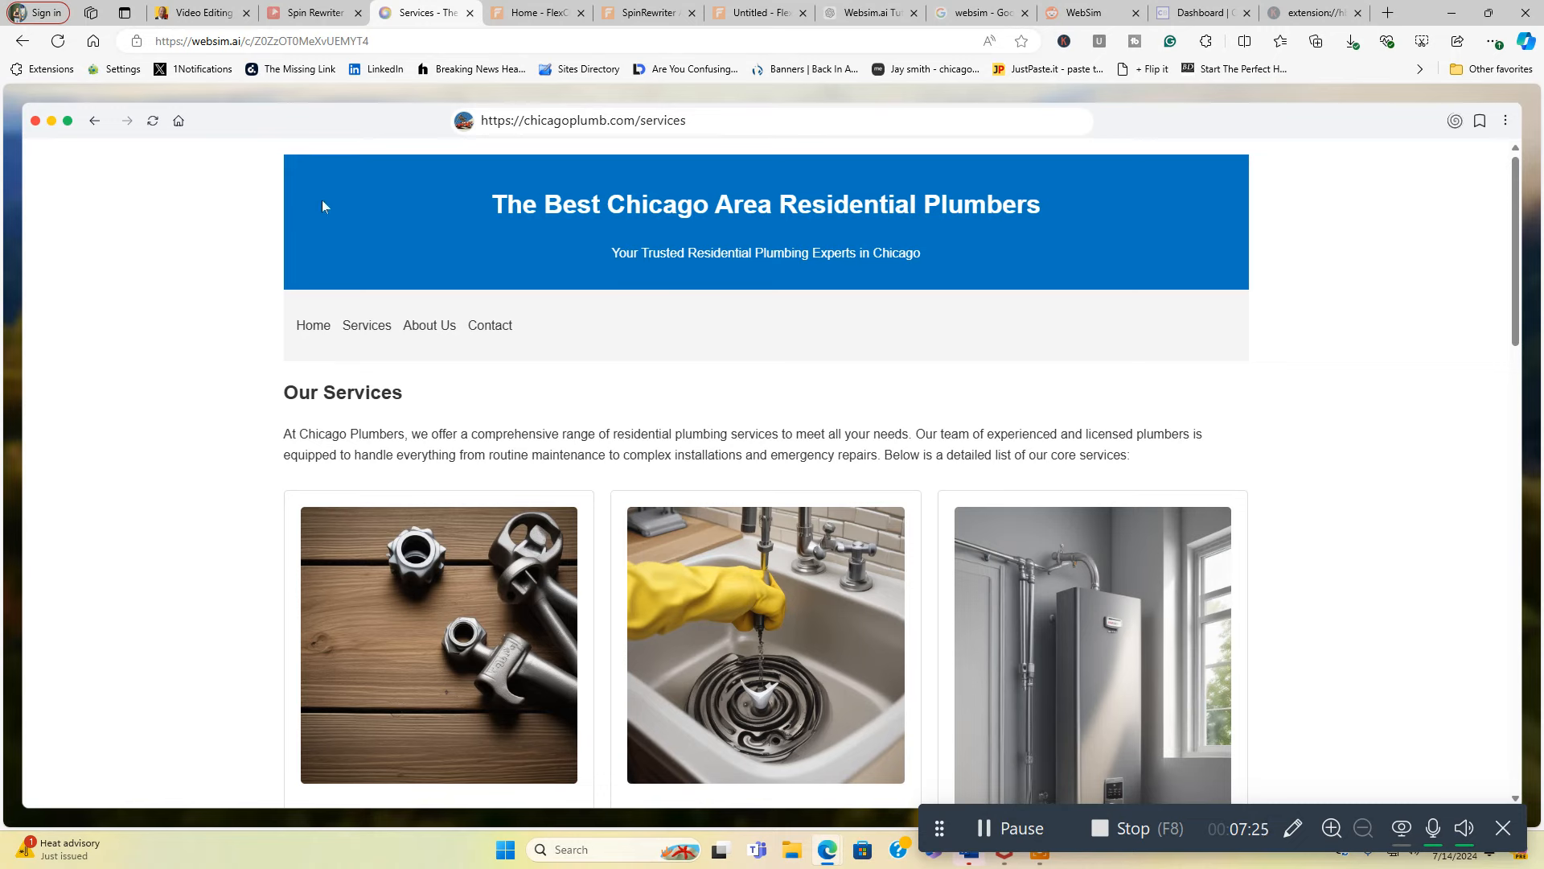
mouse_move(1020, 268)
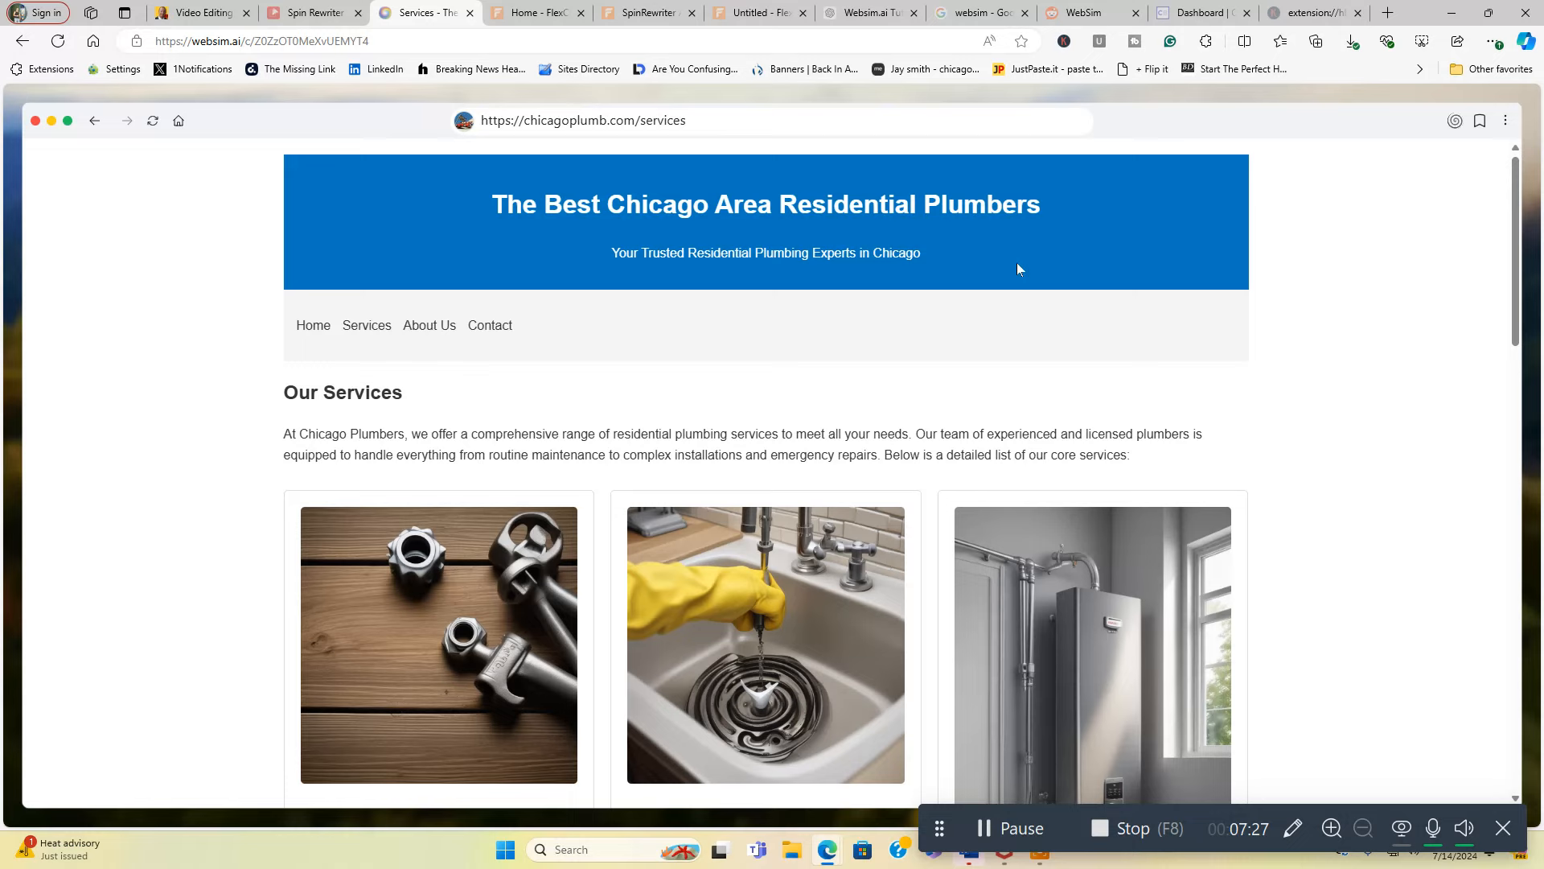
mouse_move(1502, 135)
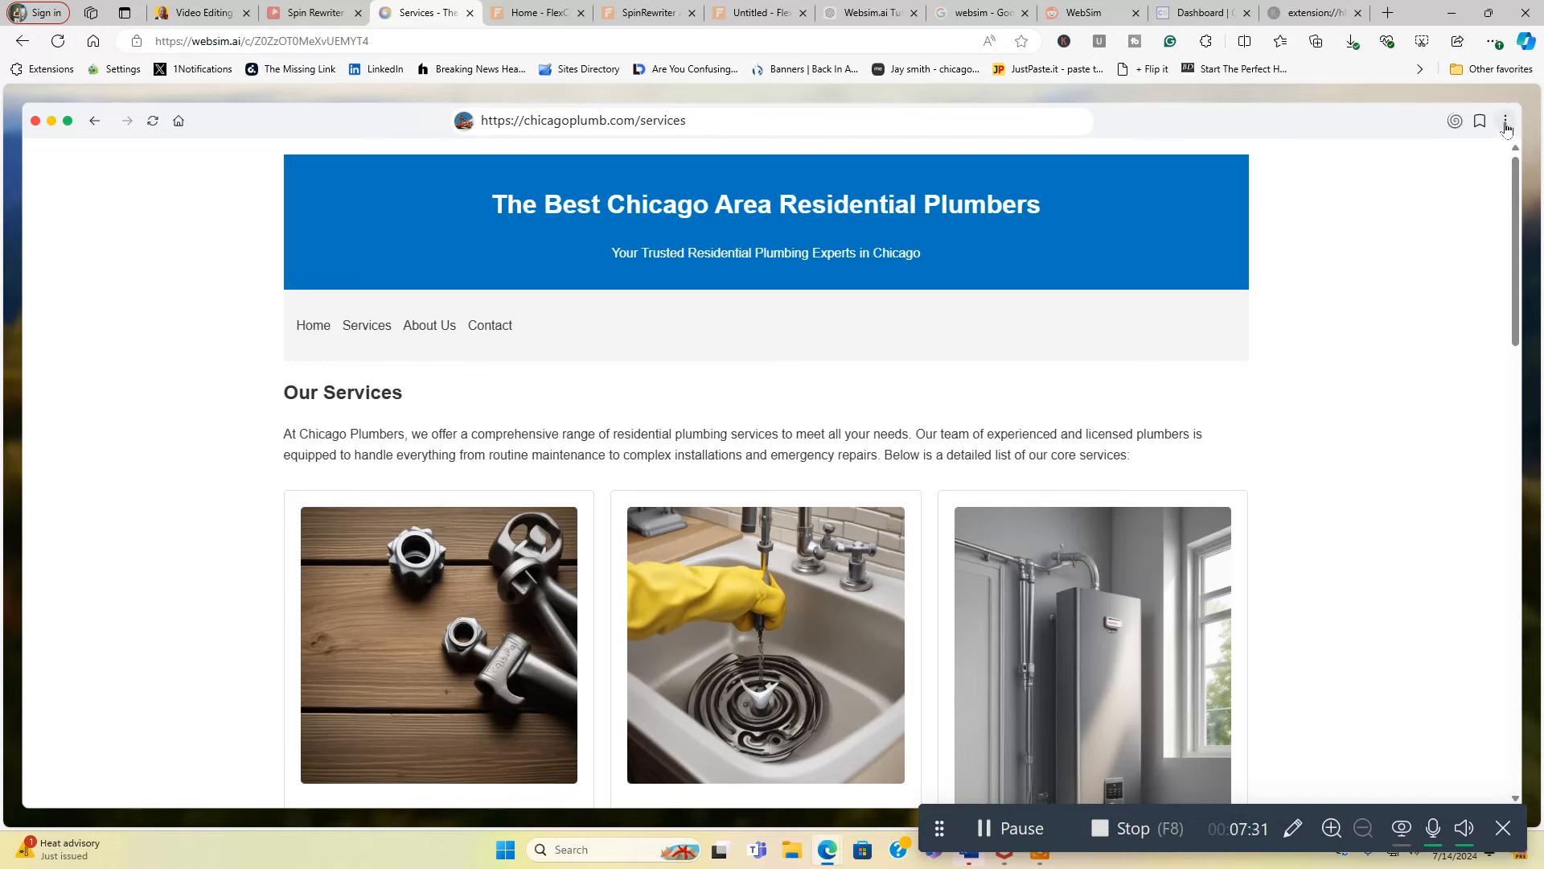
Step: Show the Copy URL and Download options, then open the Realm of Dragons & Dungeons creation
click(1506, 121)
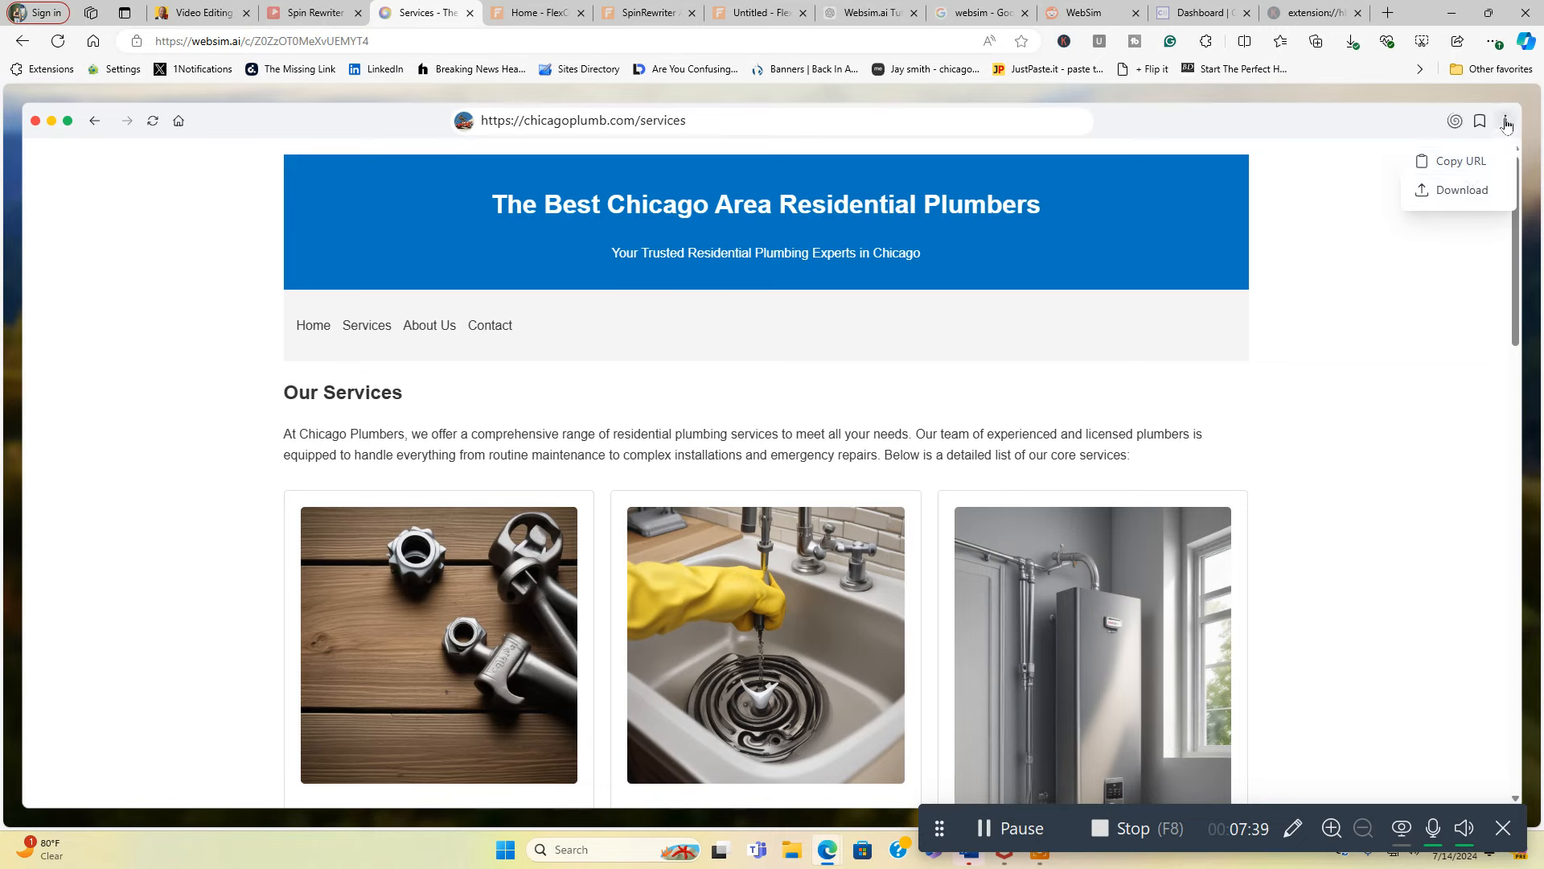
mouse_move(1462, 189)
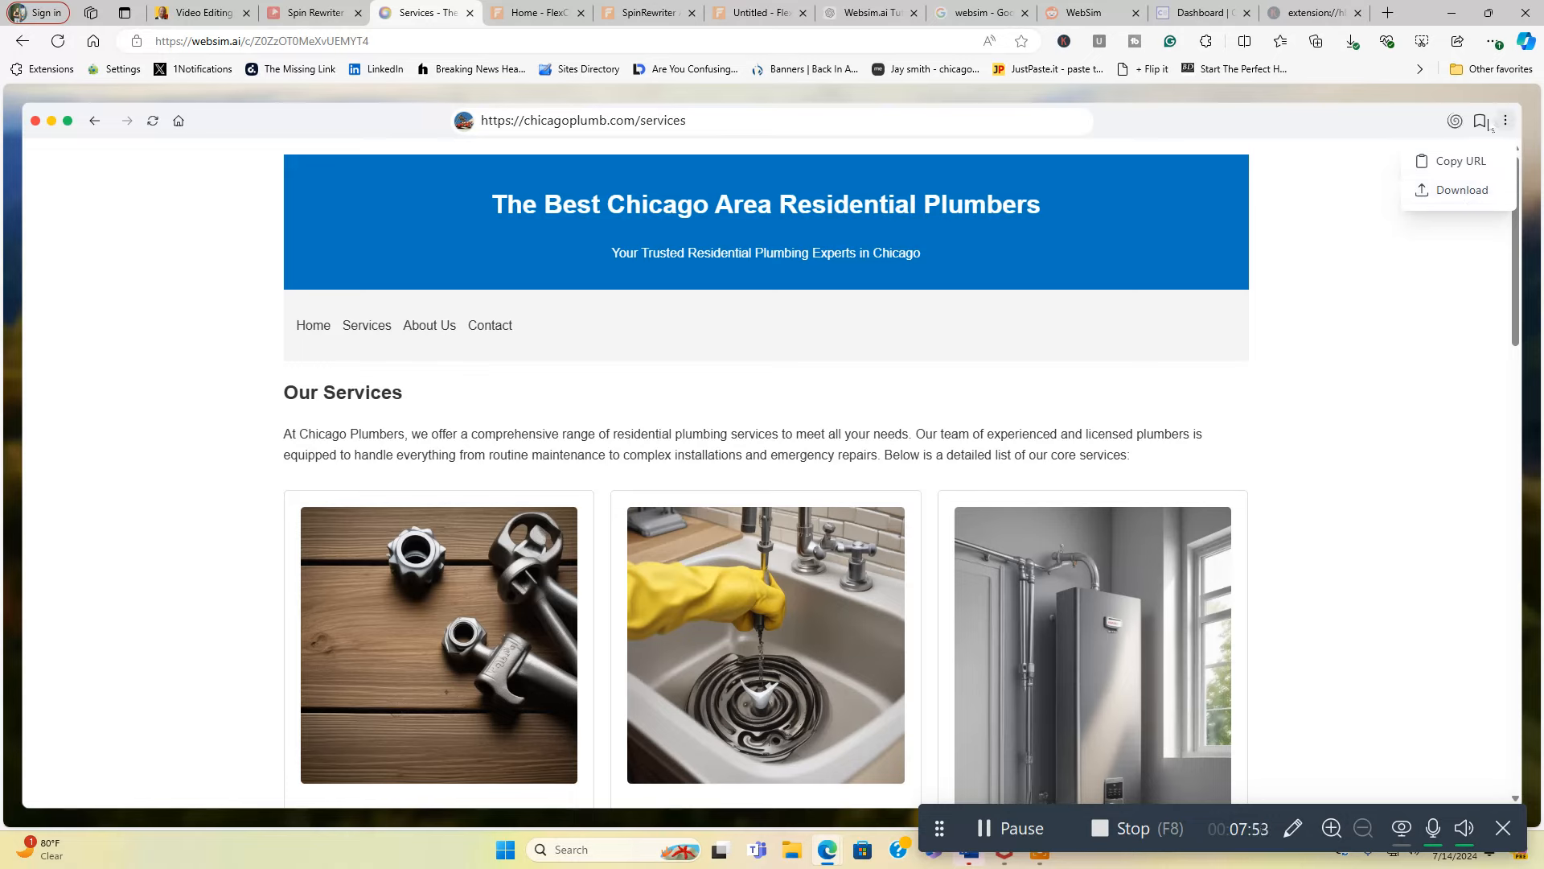
click(359, 254)
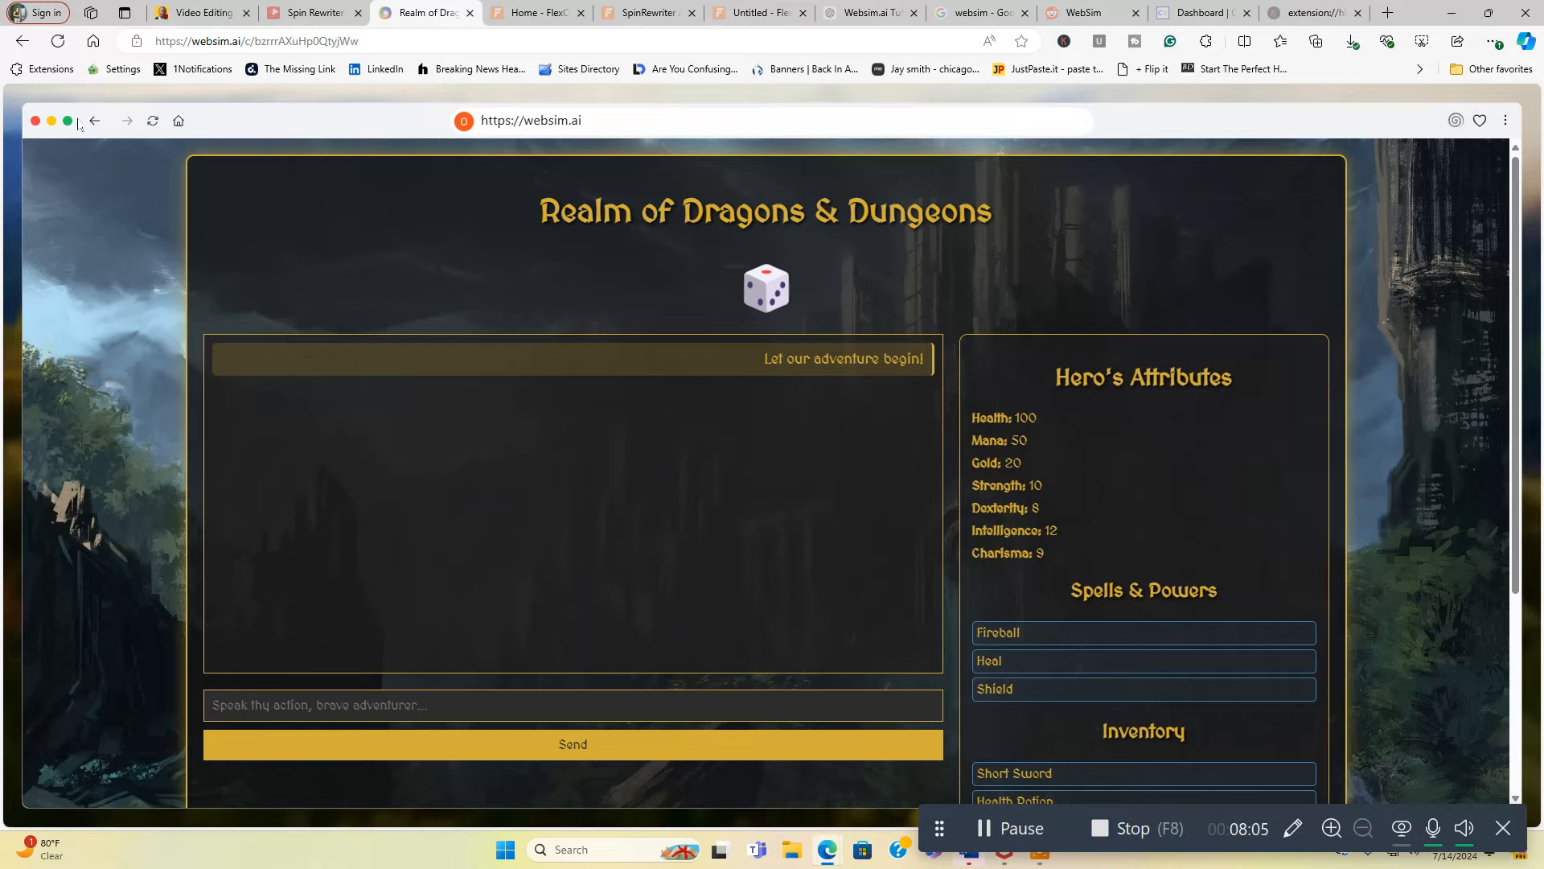
mouse_move(21, 40)
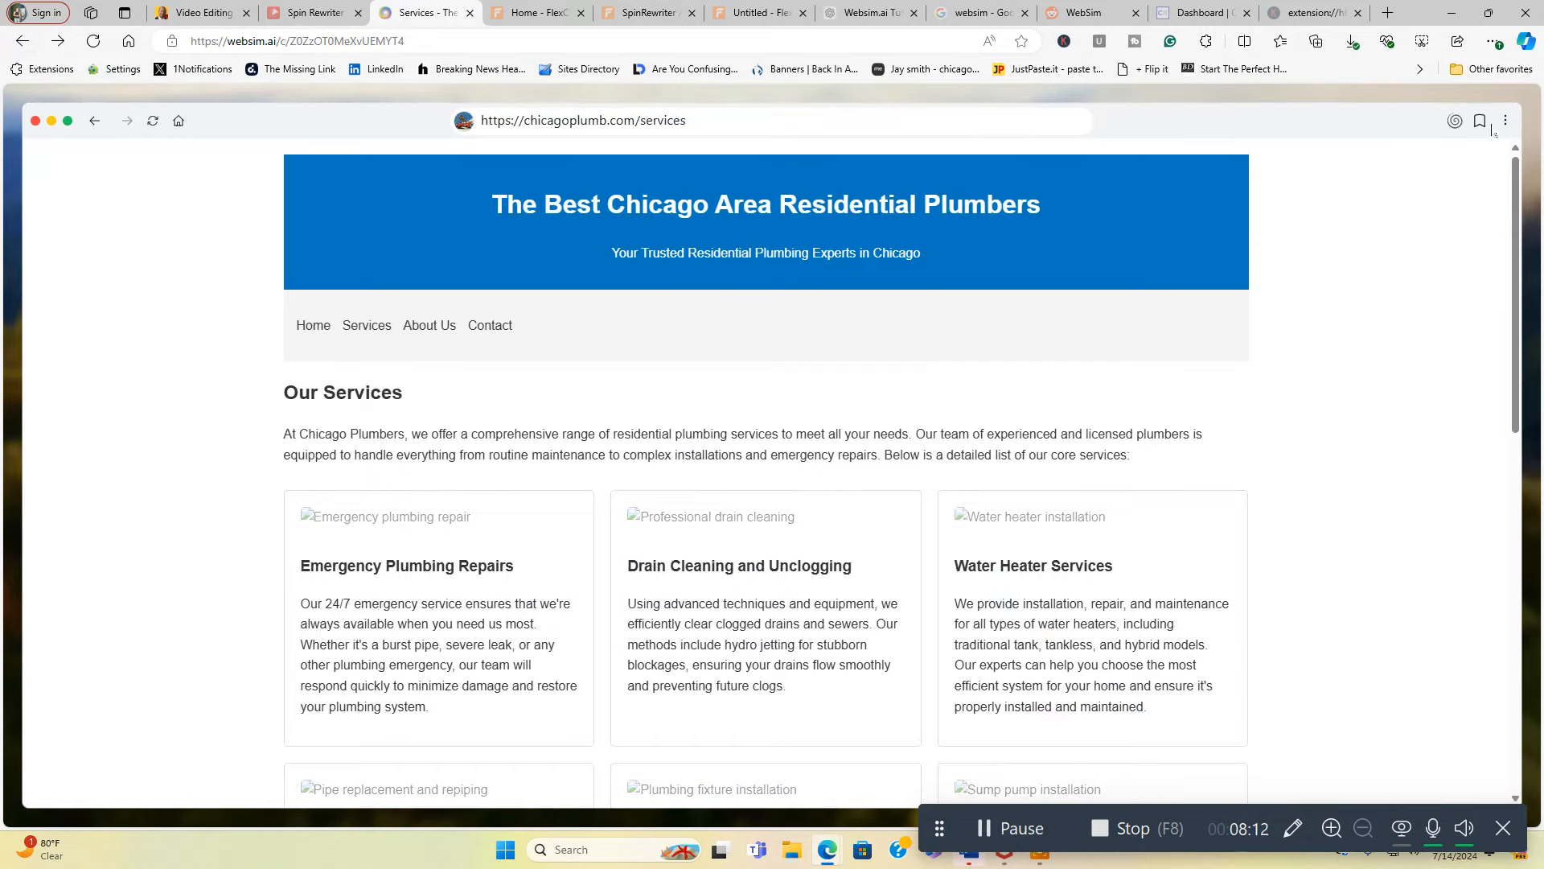
Step: Bookmark the Chicago plumbers Services page from the Websim toolbar
click(1478, 121)
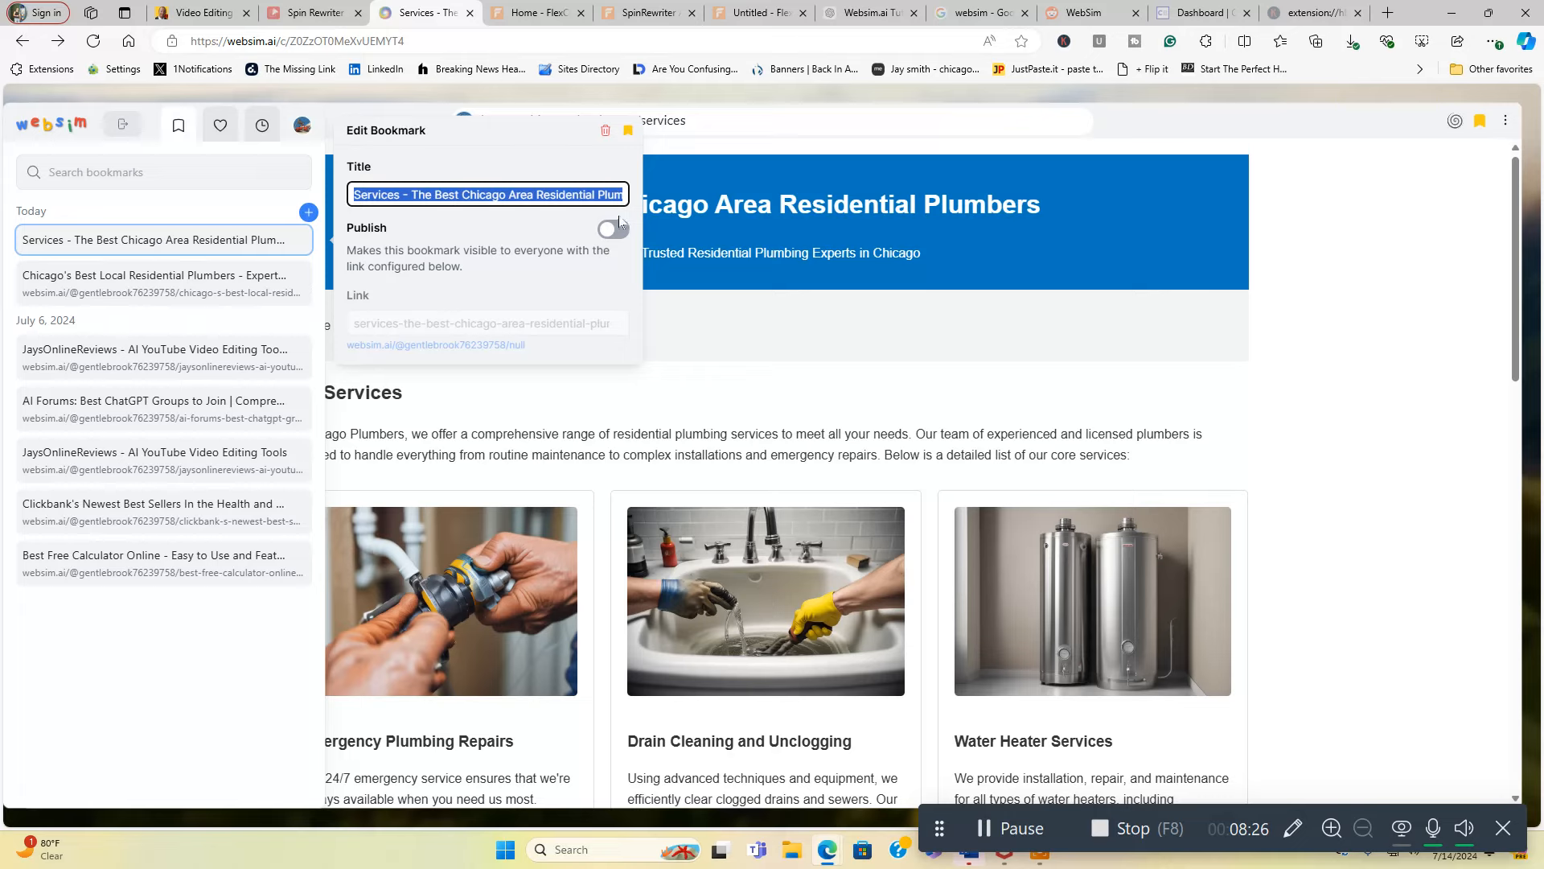
Step: Publish the Services page bookmark so it gets a shareable link
click(613, 230)
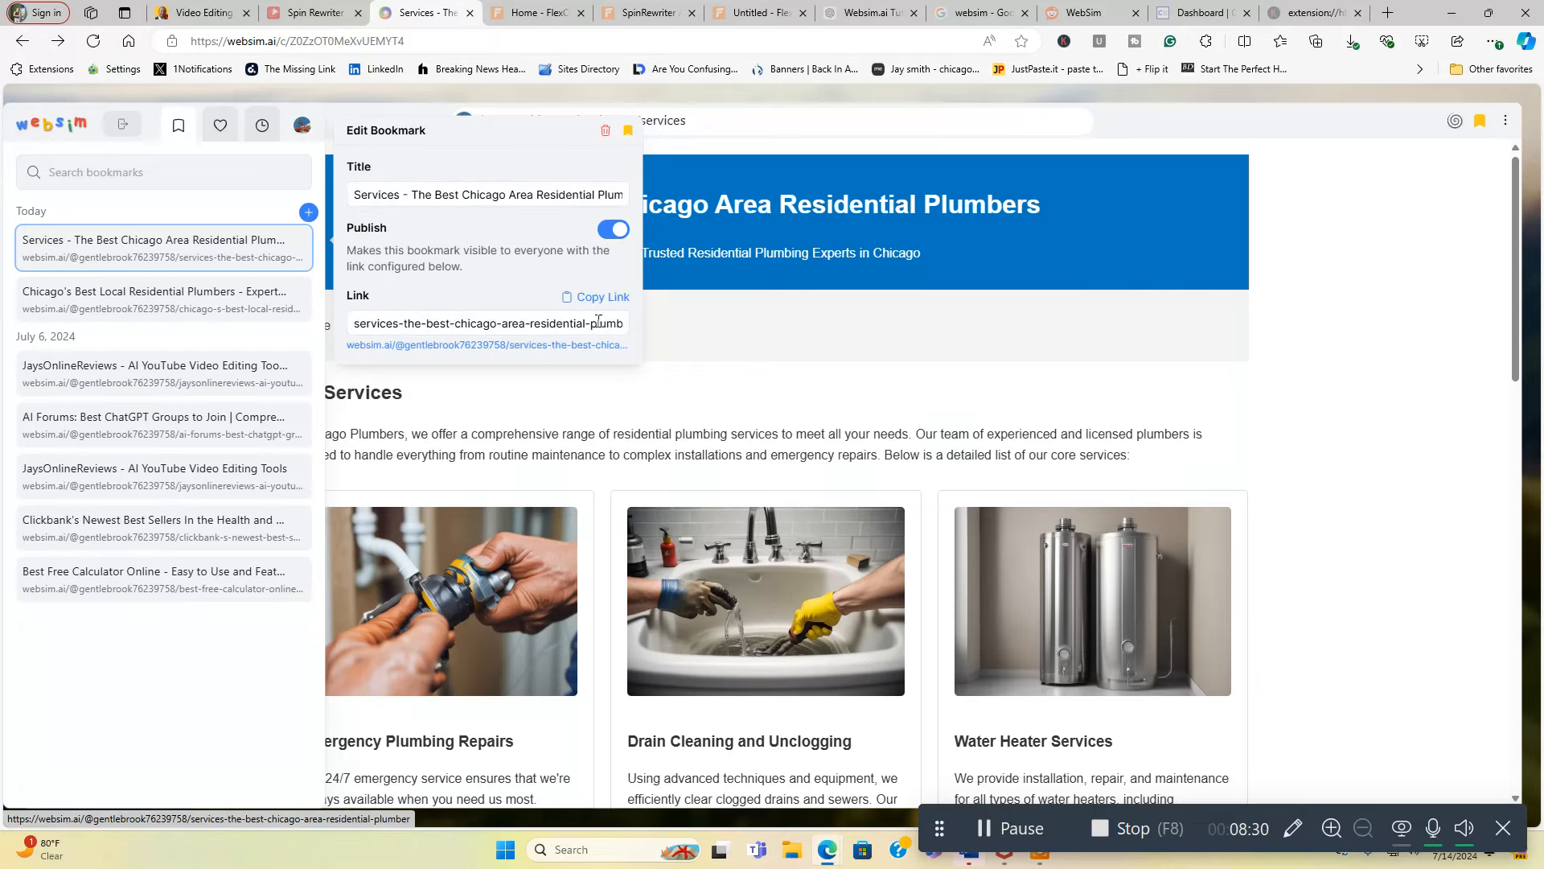
mouse_move(981, 243)
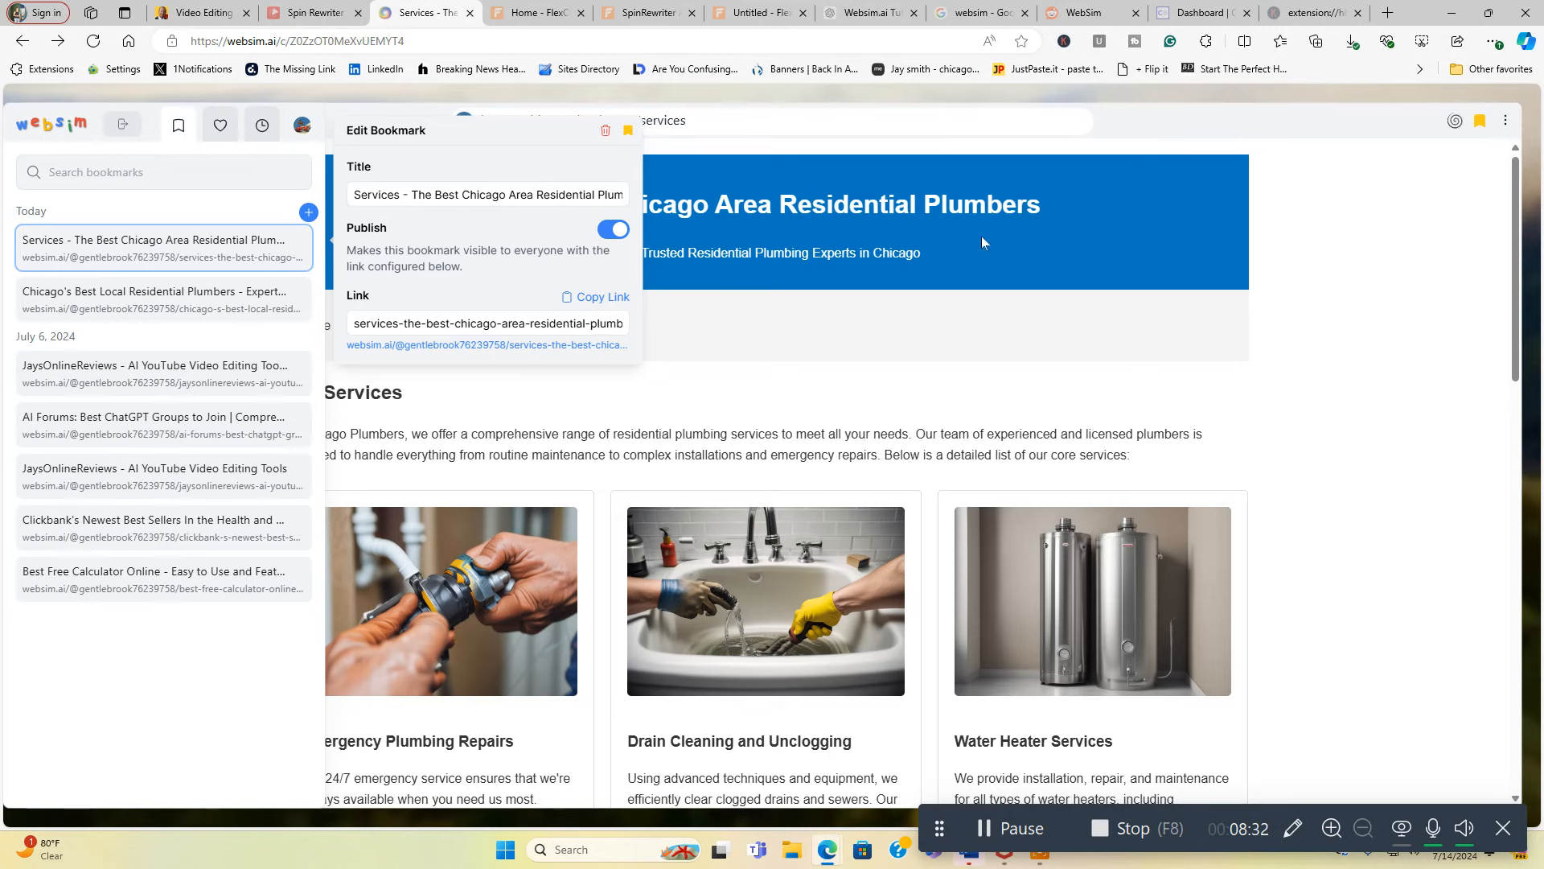
mouse_move(350, 358)
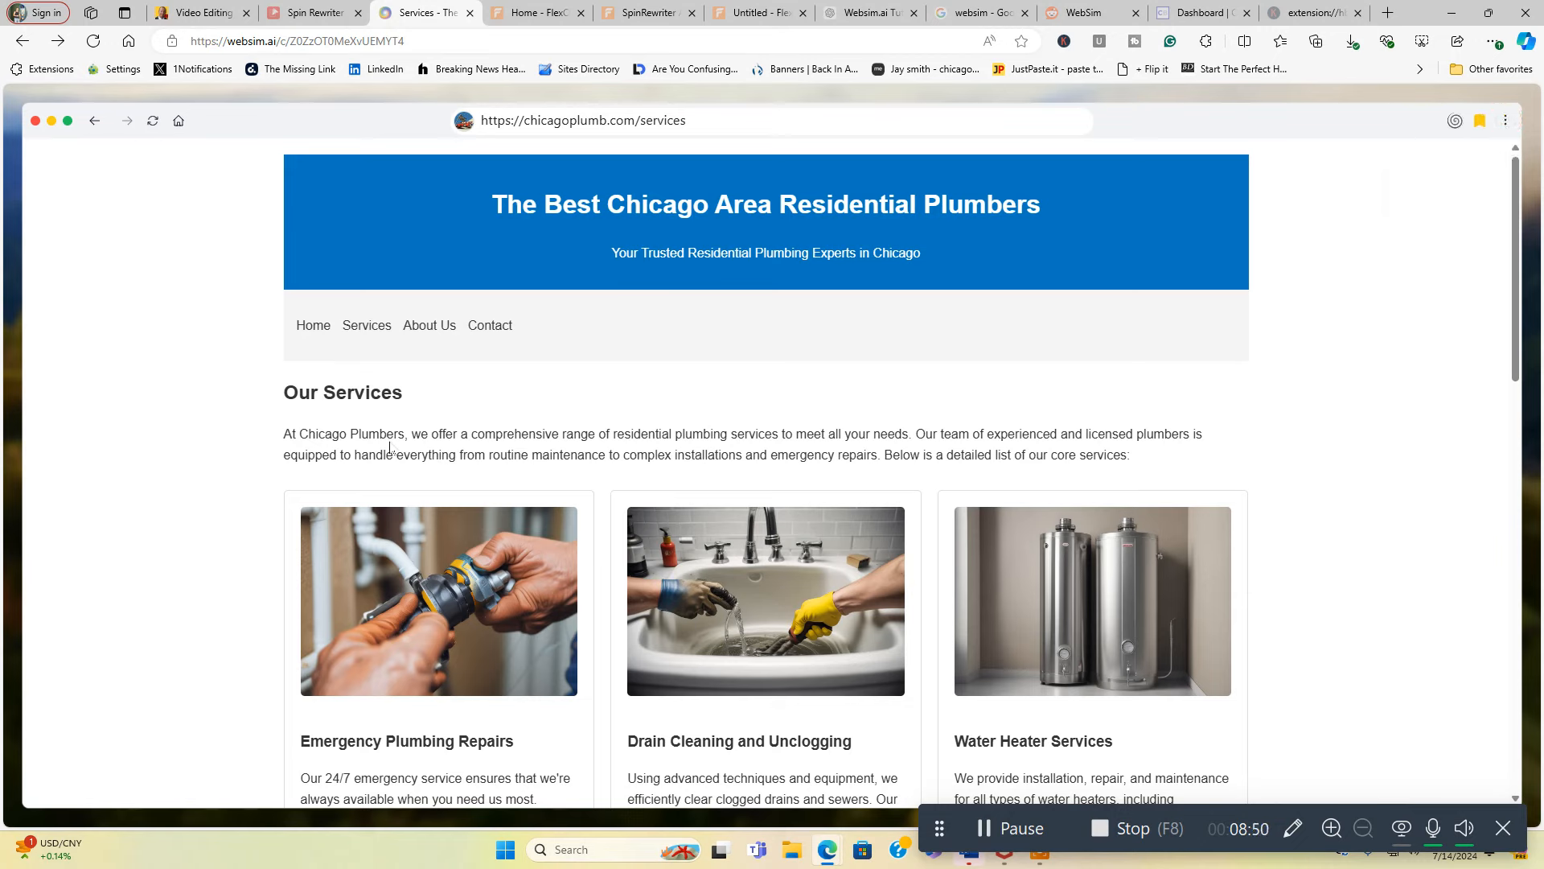
mouse_move(179, 121)
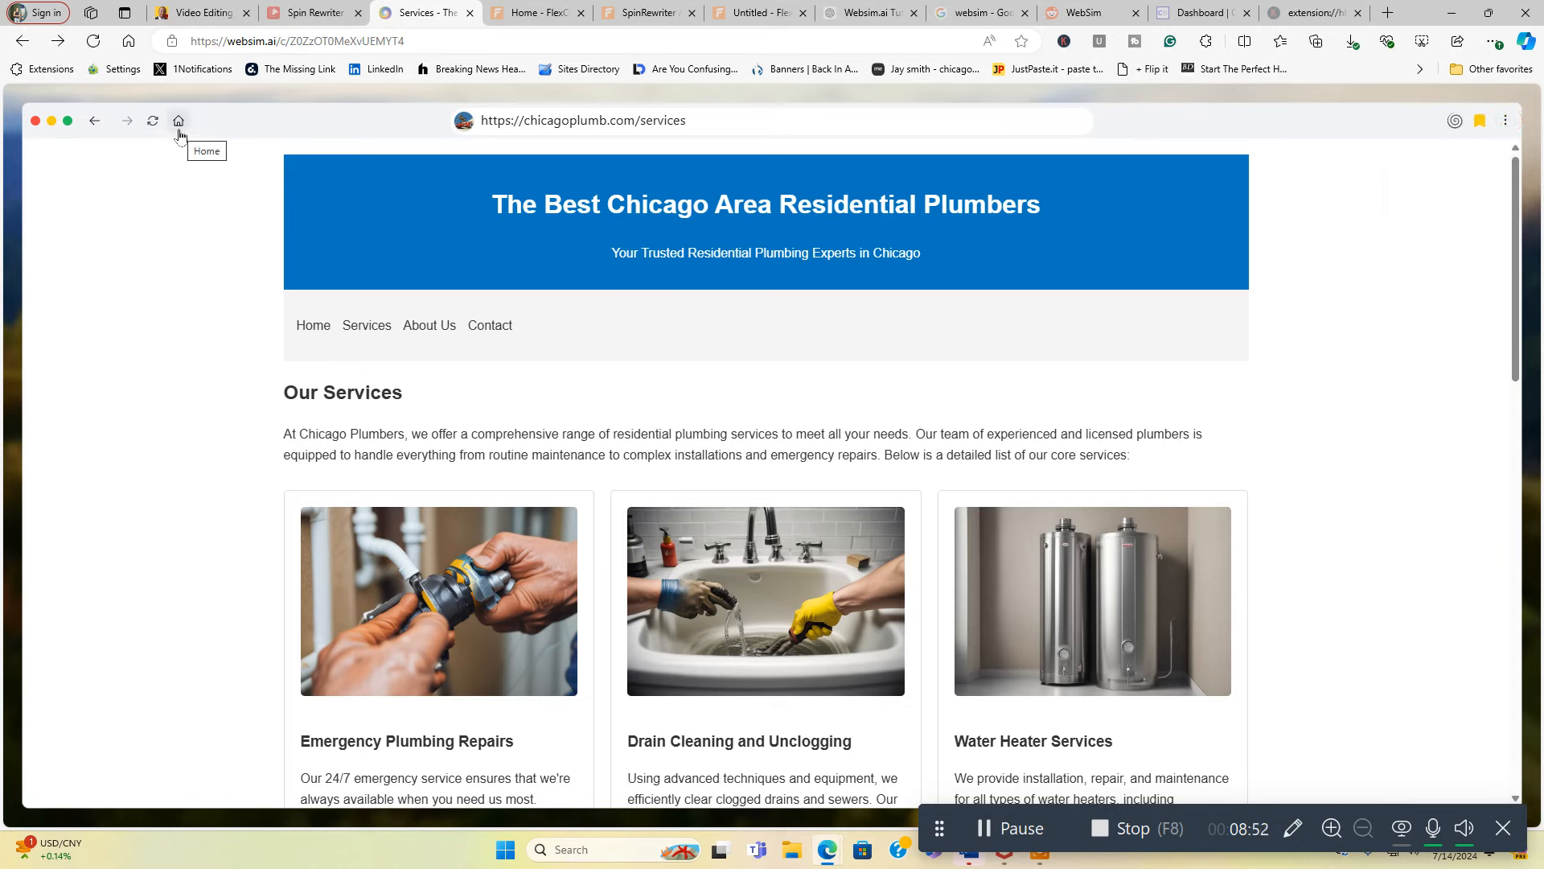
mouse_move(194, 107)
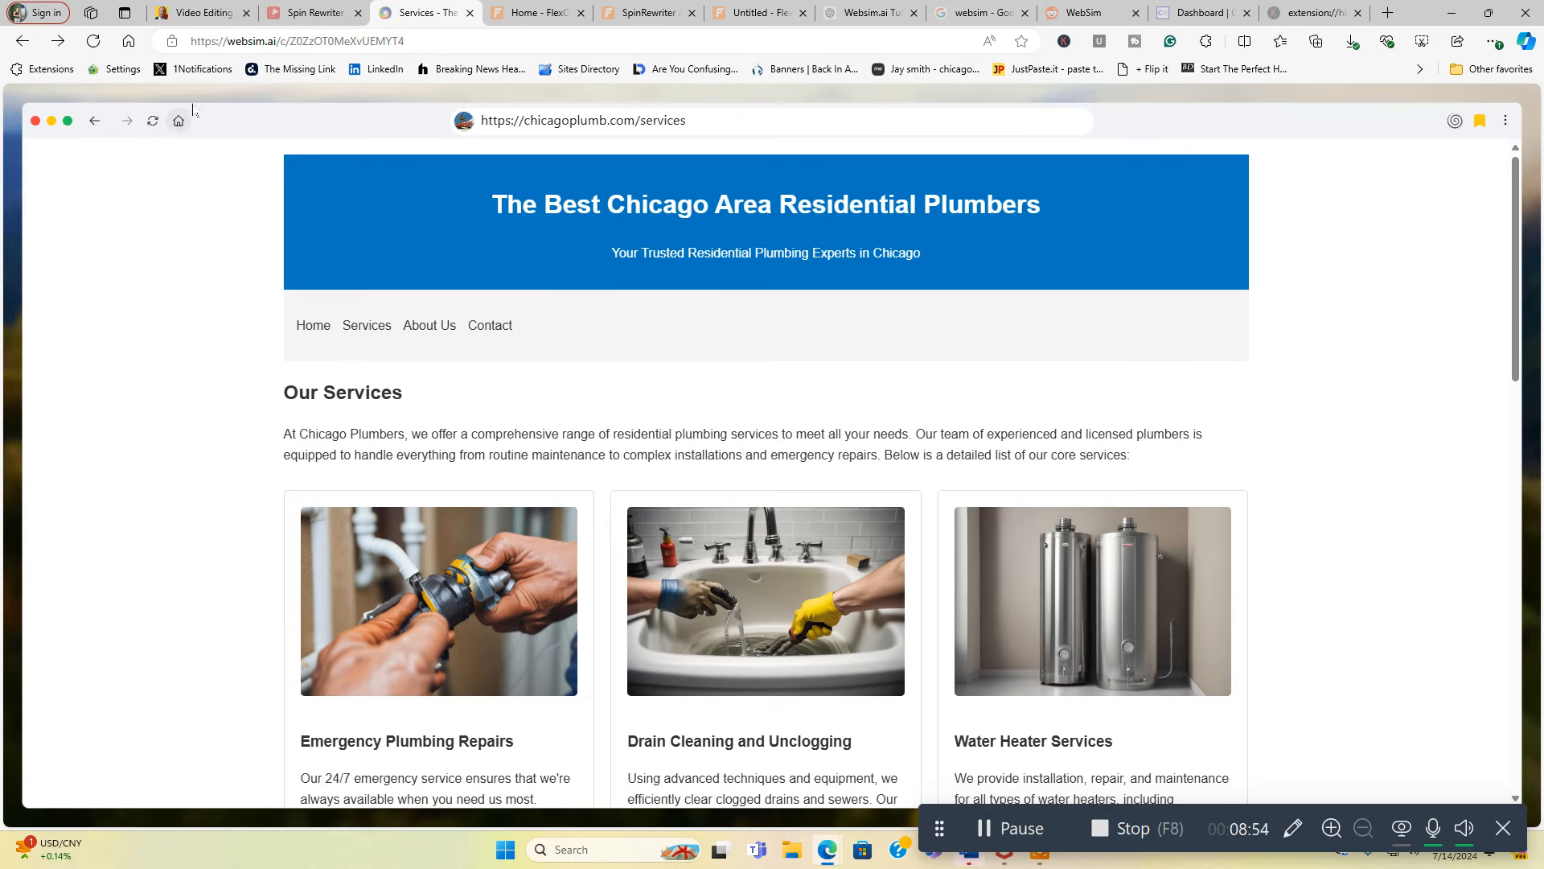
mouse_move(196, 11)
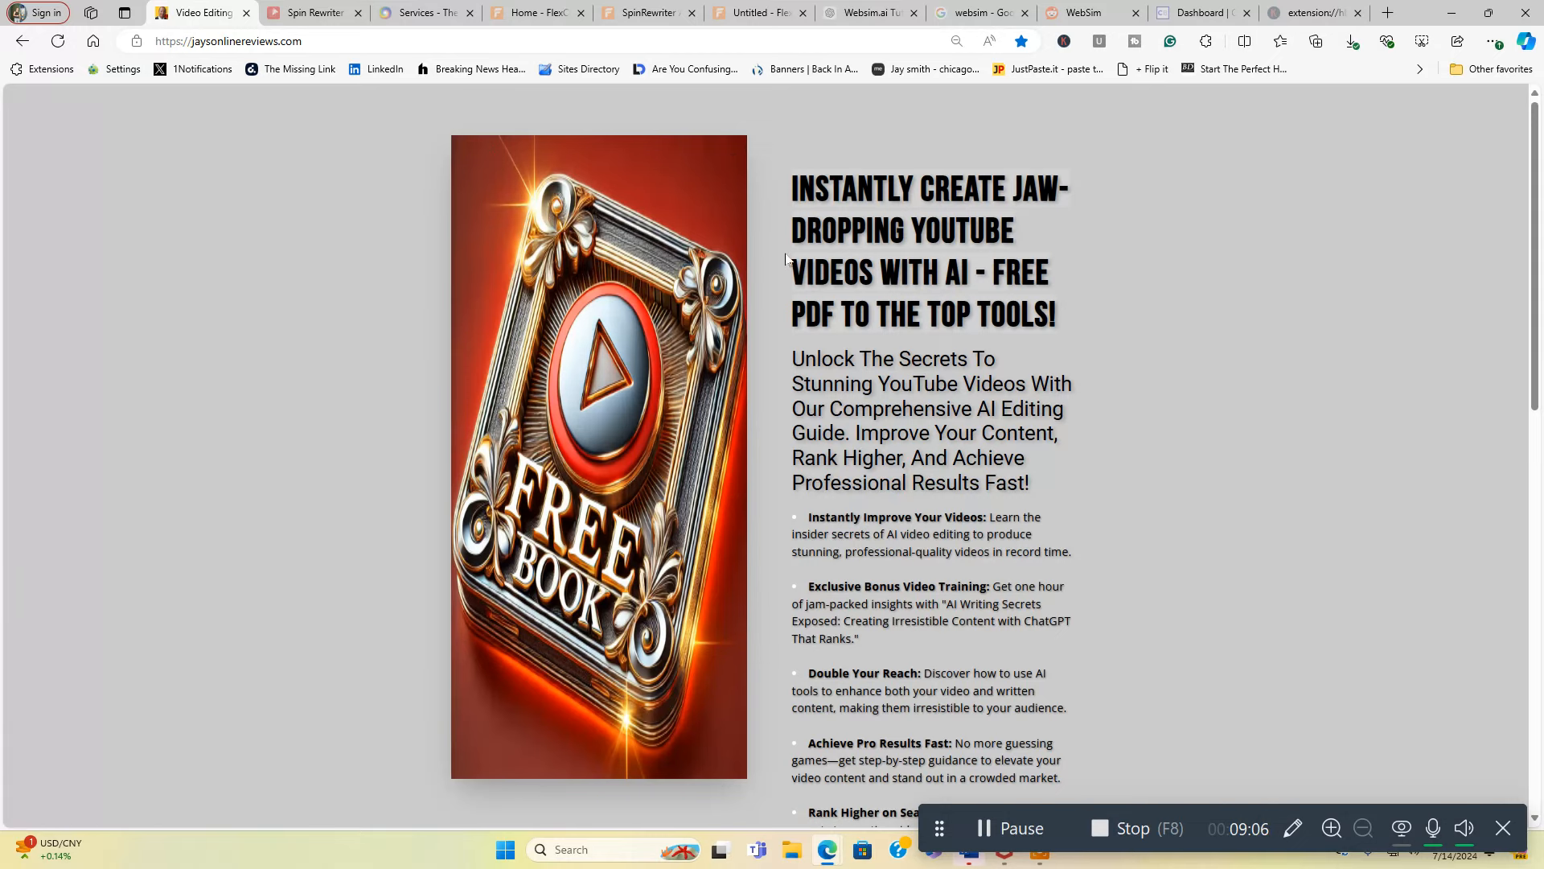
mouse_move(1172, 508)
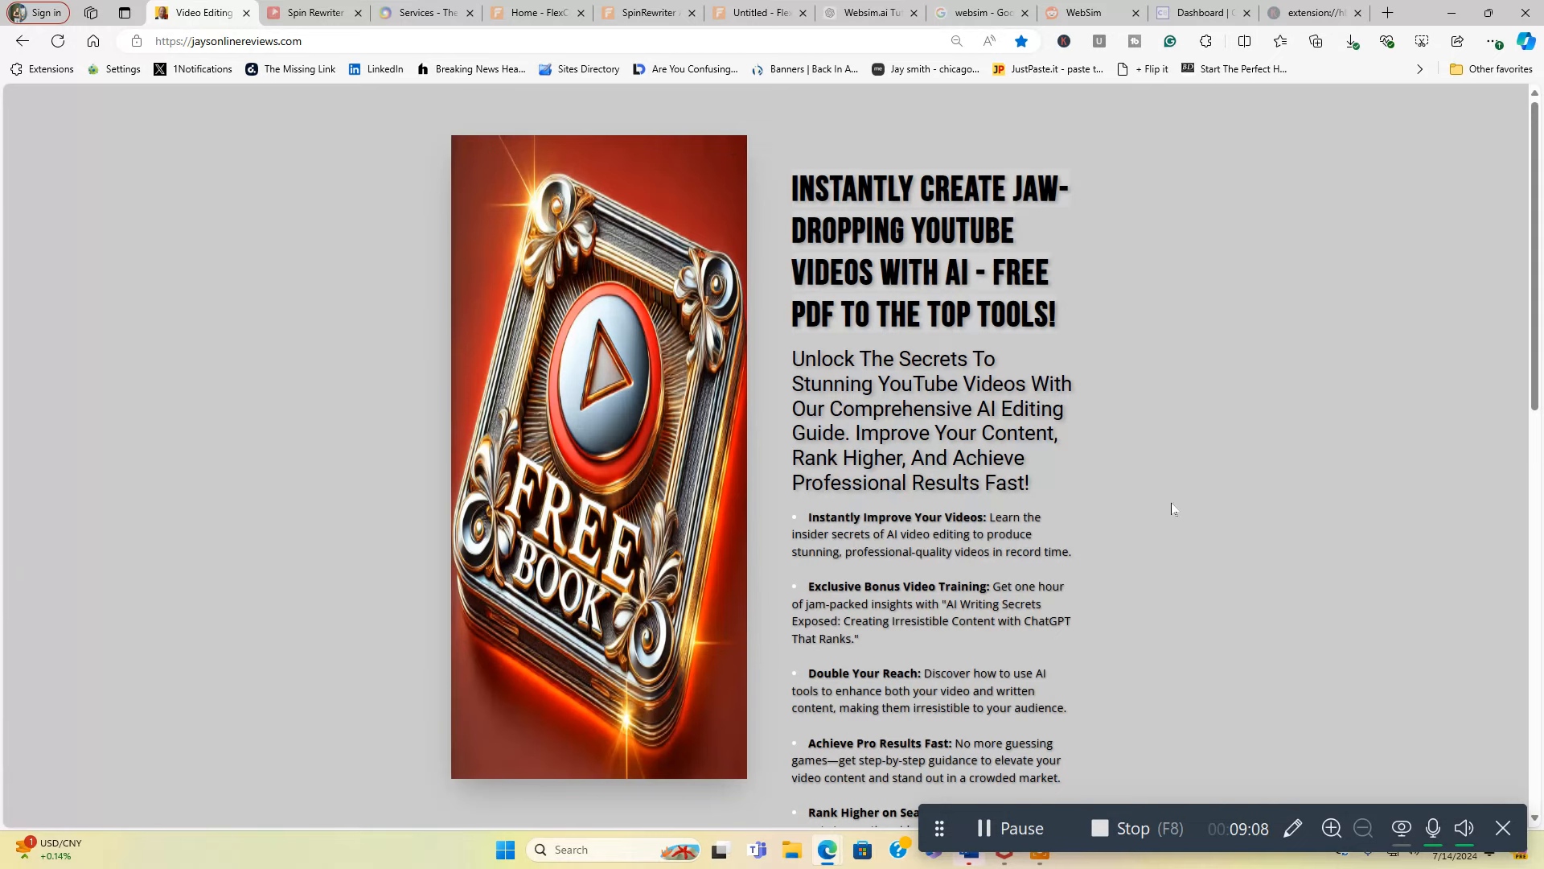
Step: Scroll through the jaysonlinereviews.com free AI video-editing guide page with its signup form and links
scroll(down, 3)
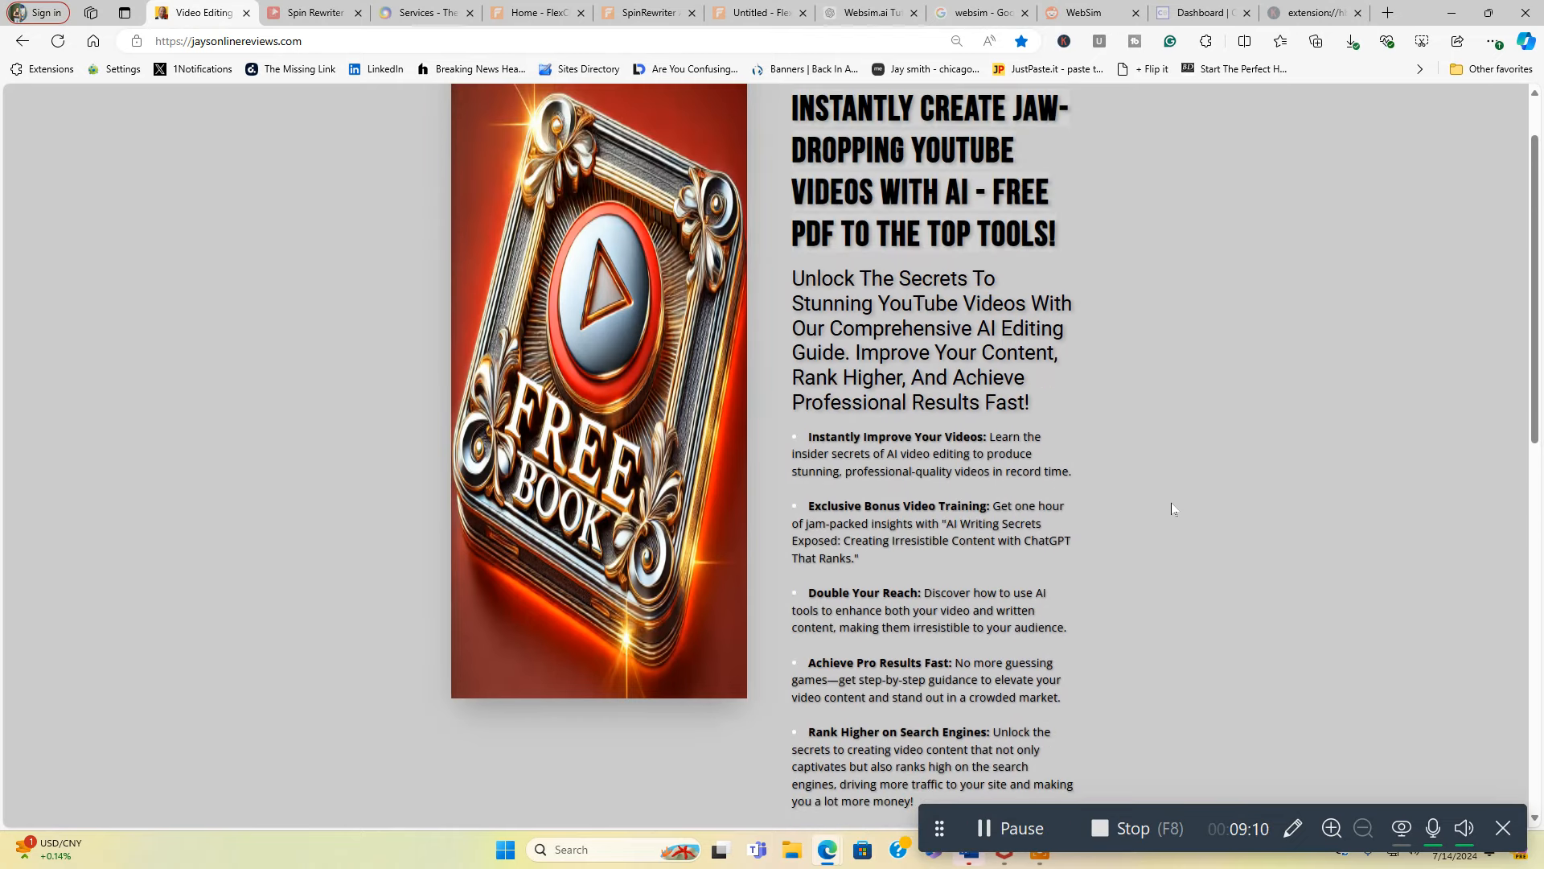
scroll(down, 3)
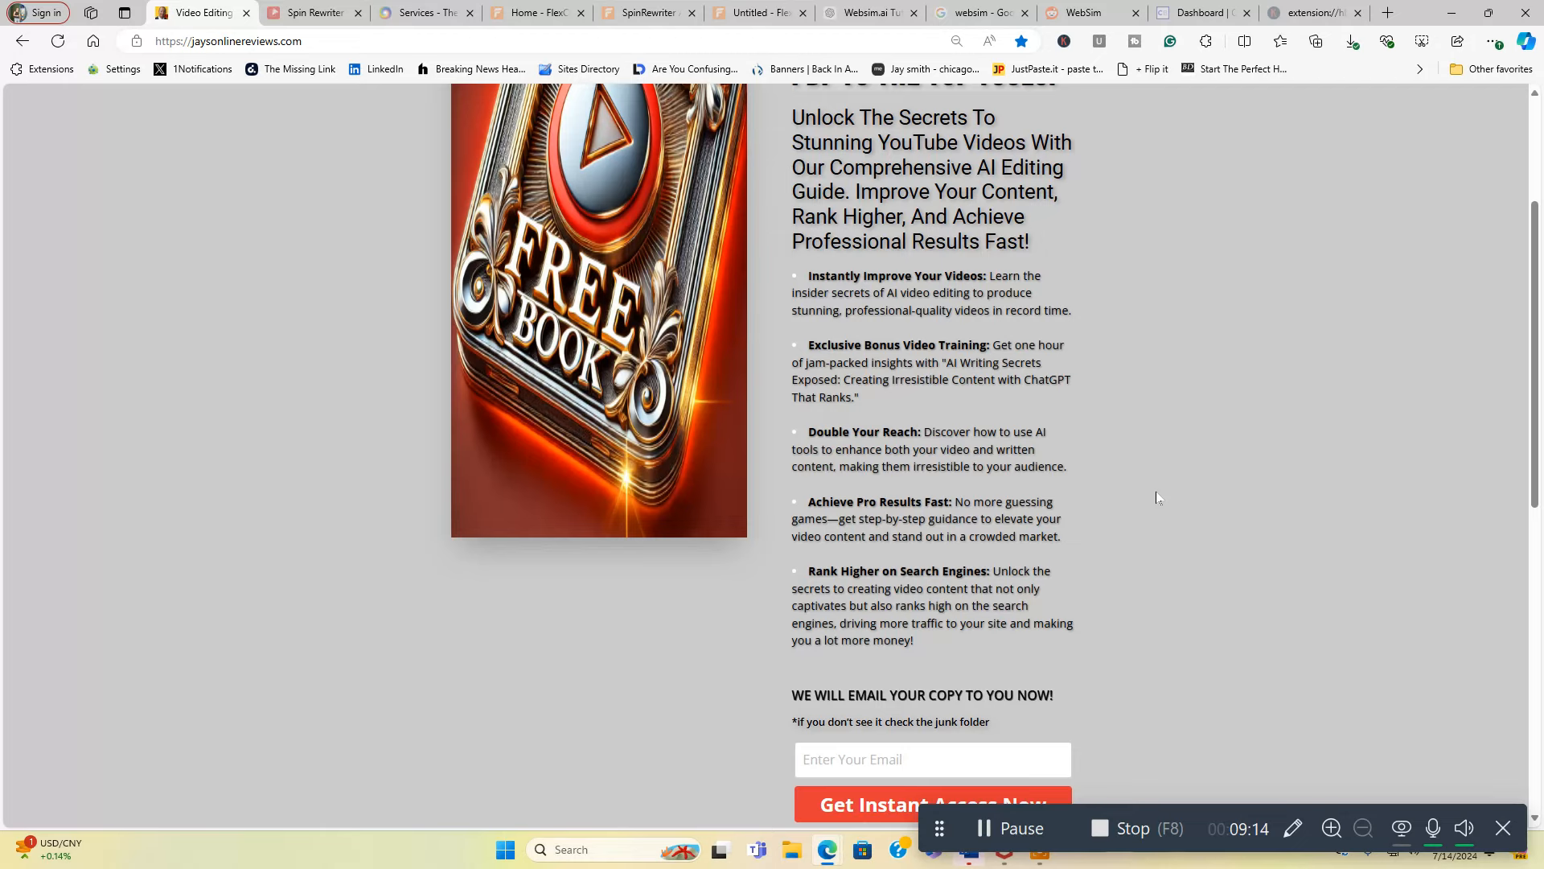
scroll(up, 3)
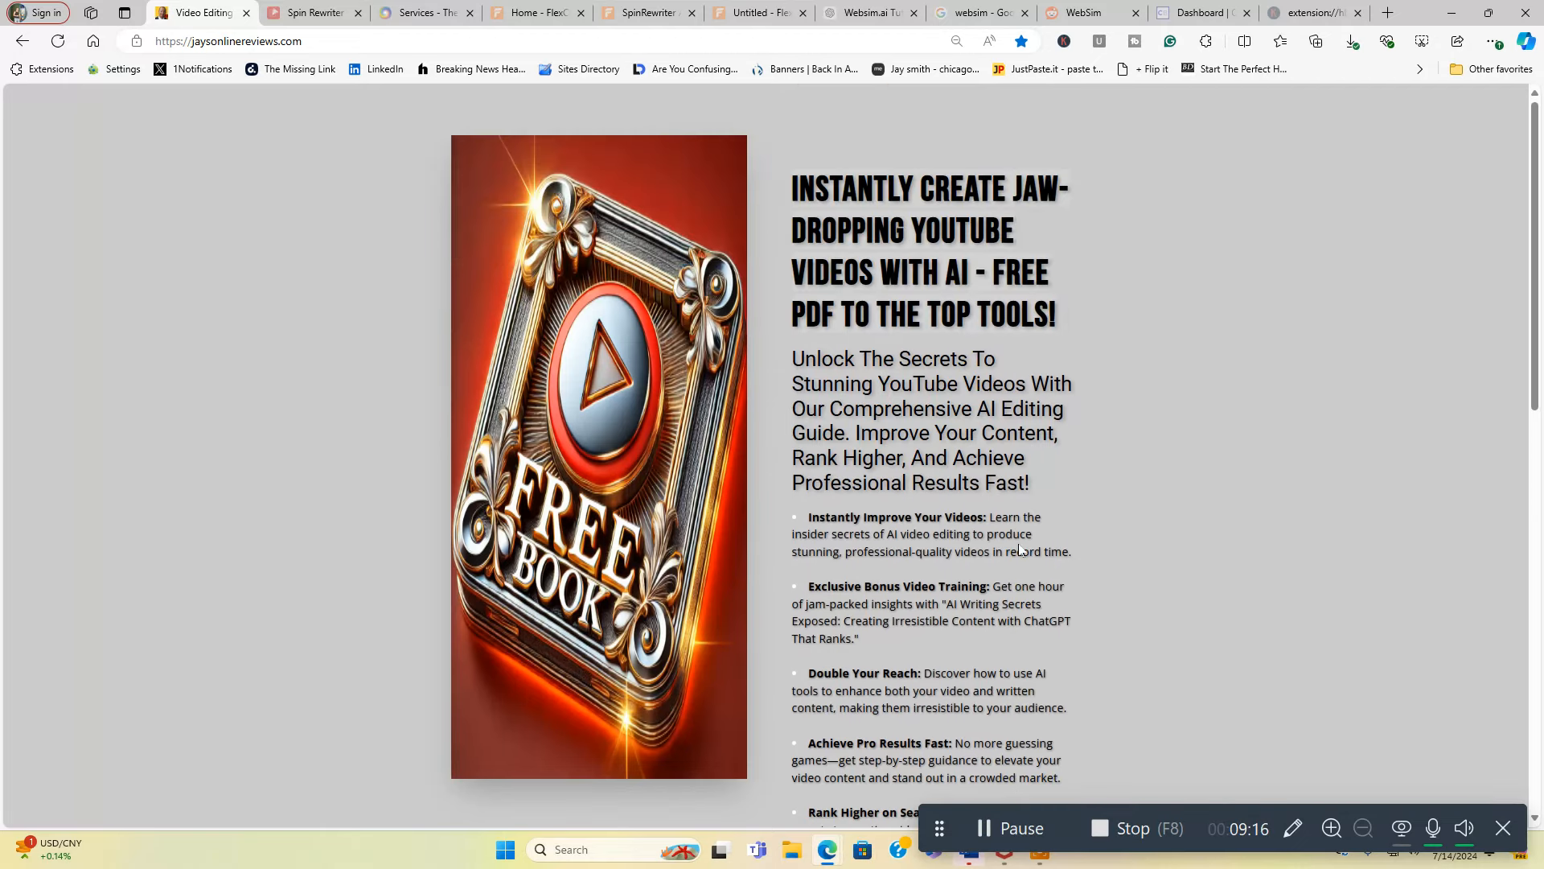
scroll(down, 3)
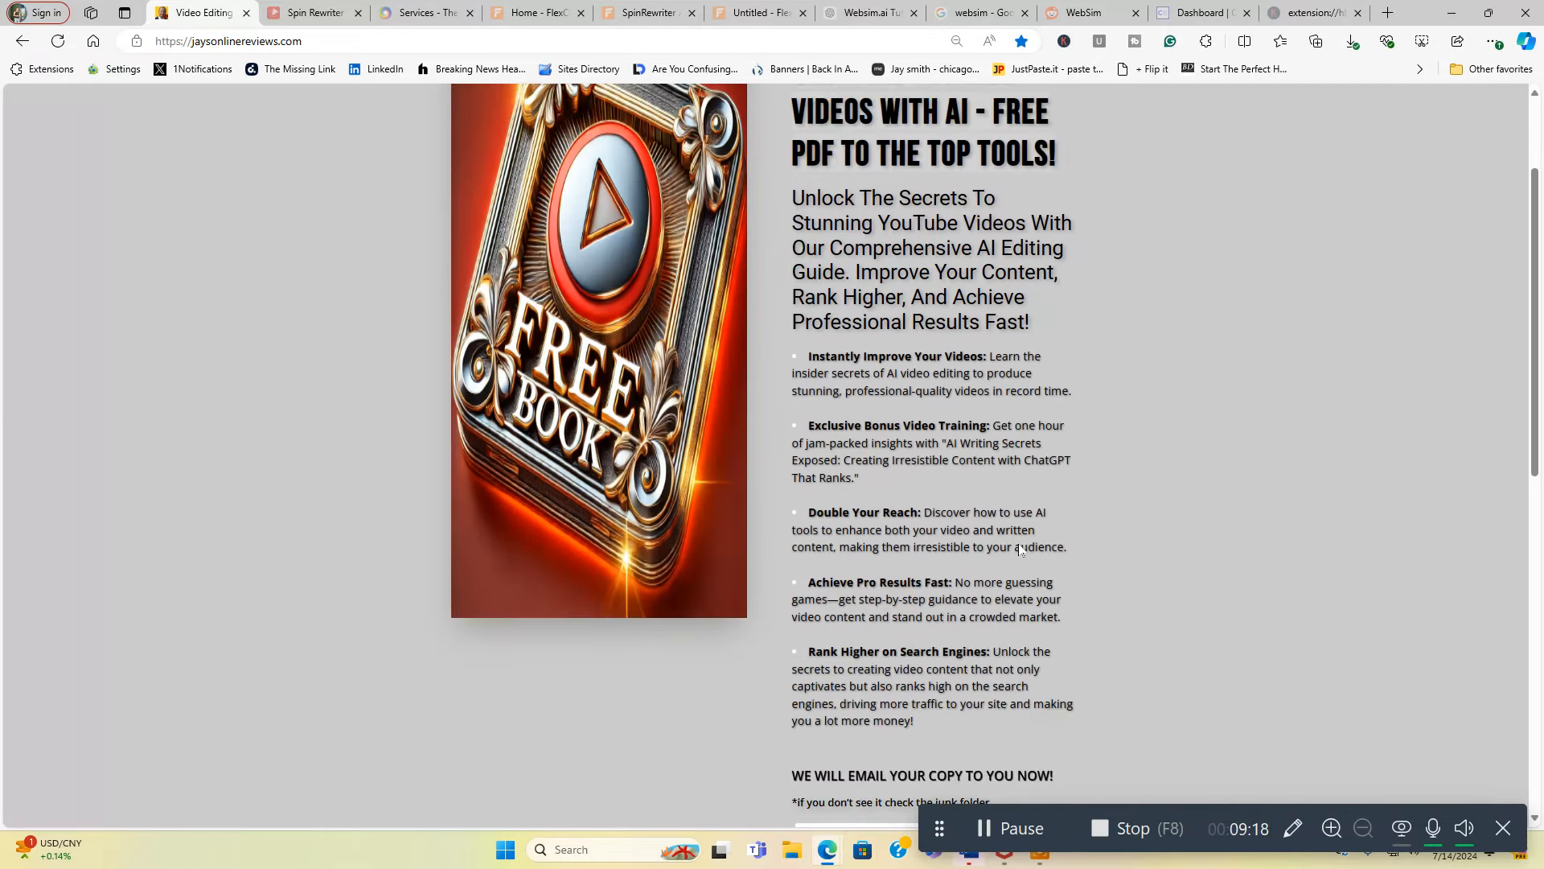
scroll(down, 3)
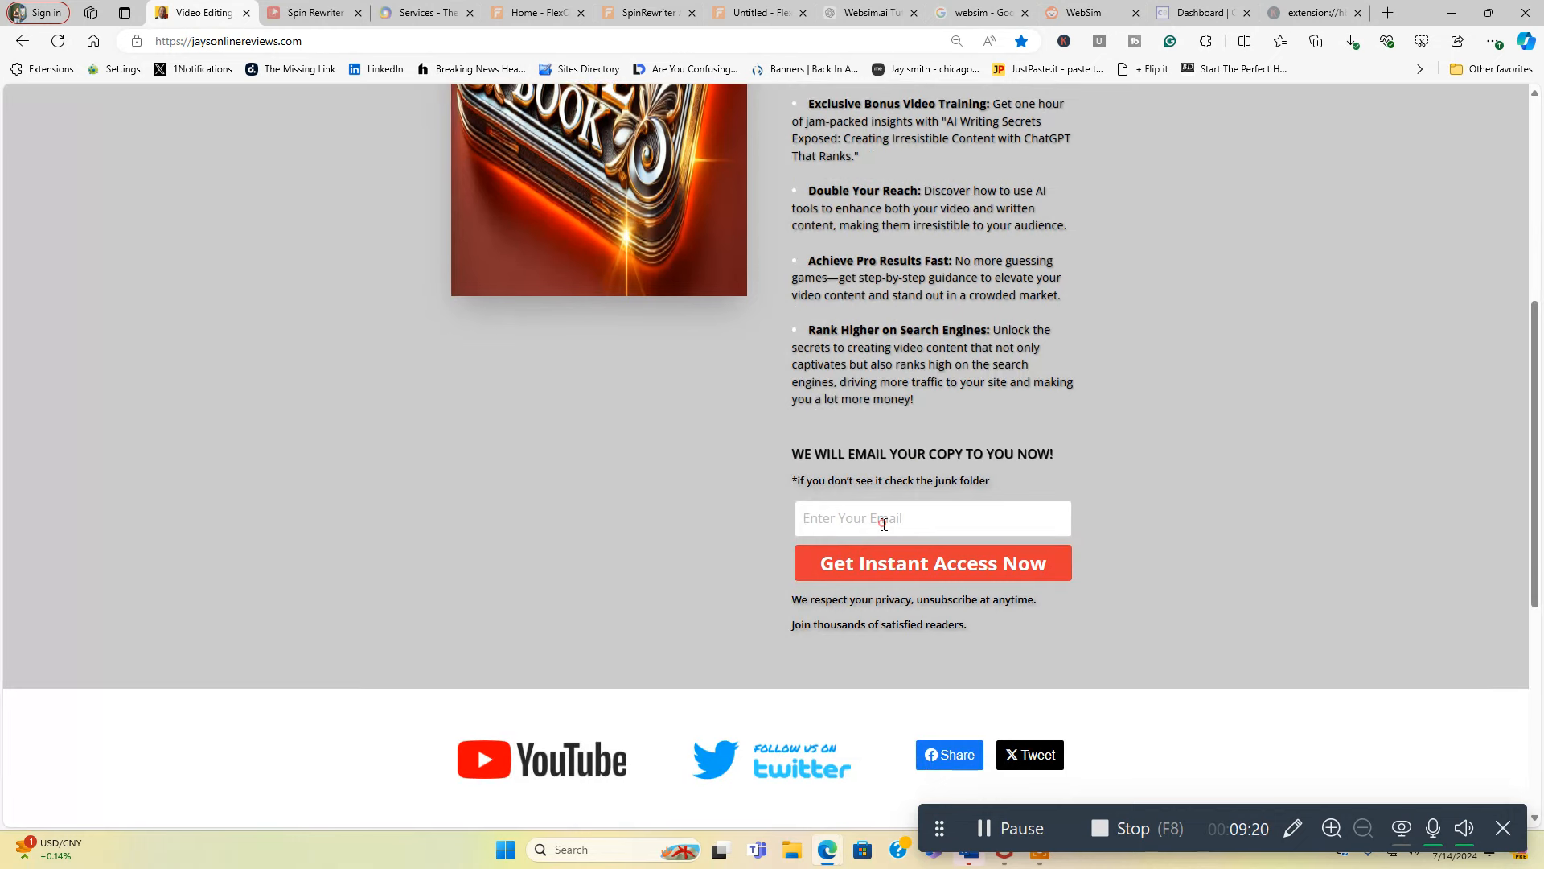
mouse_move(1122, 473)
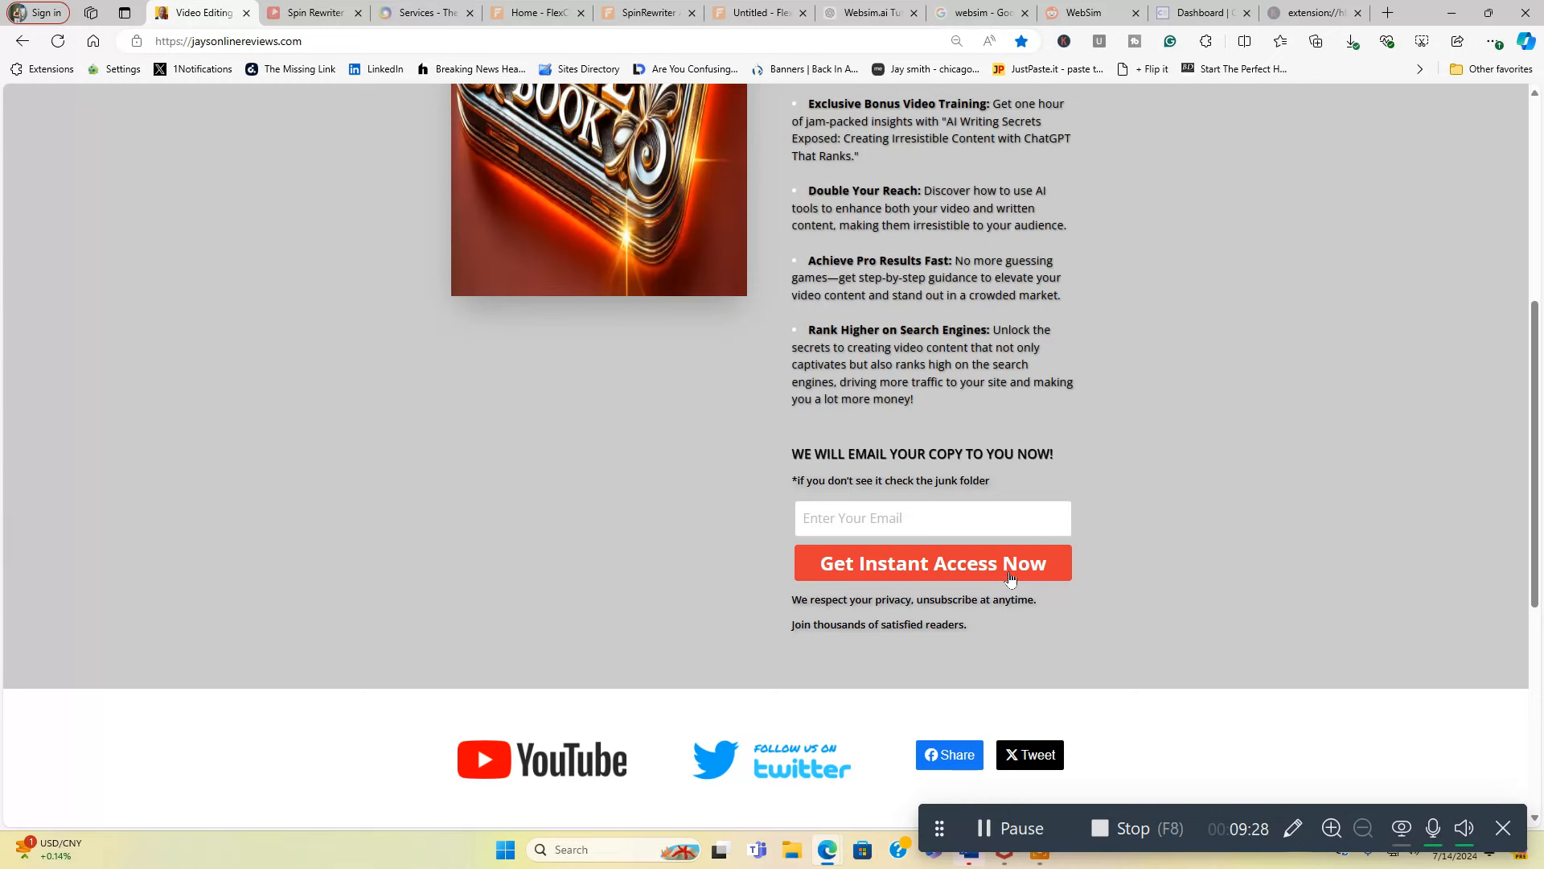
scroll(up, 3)
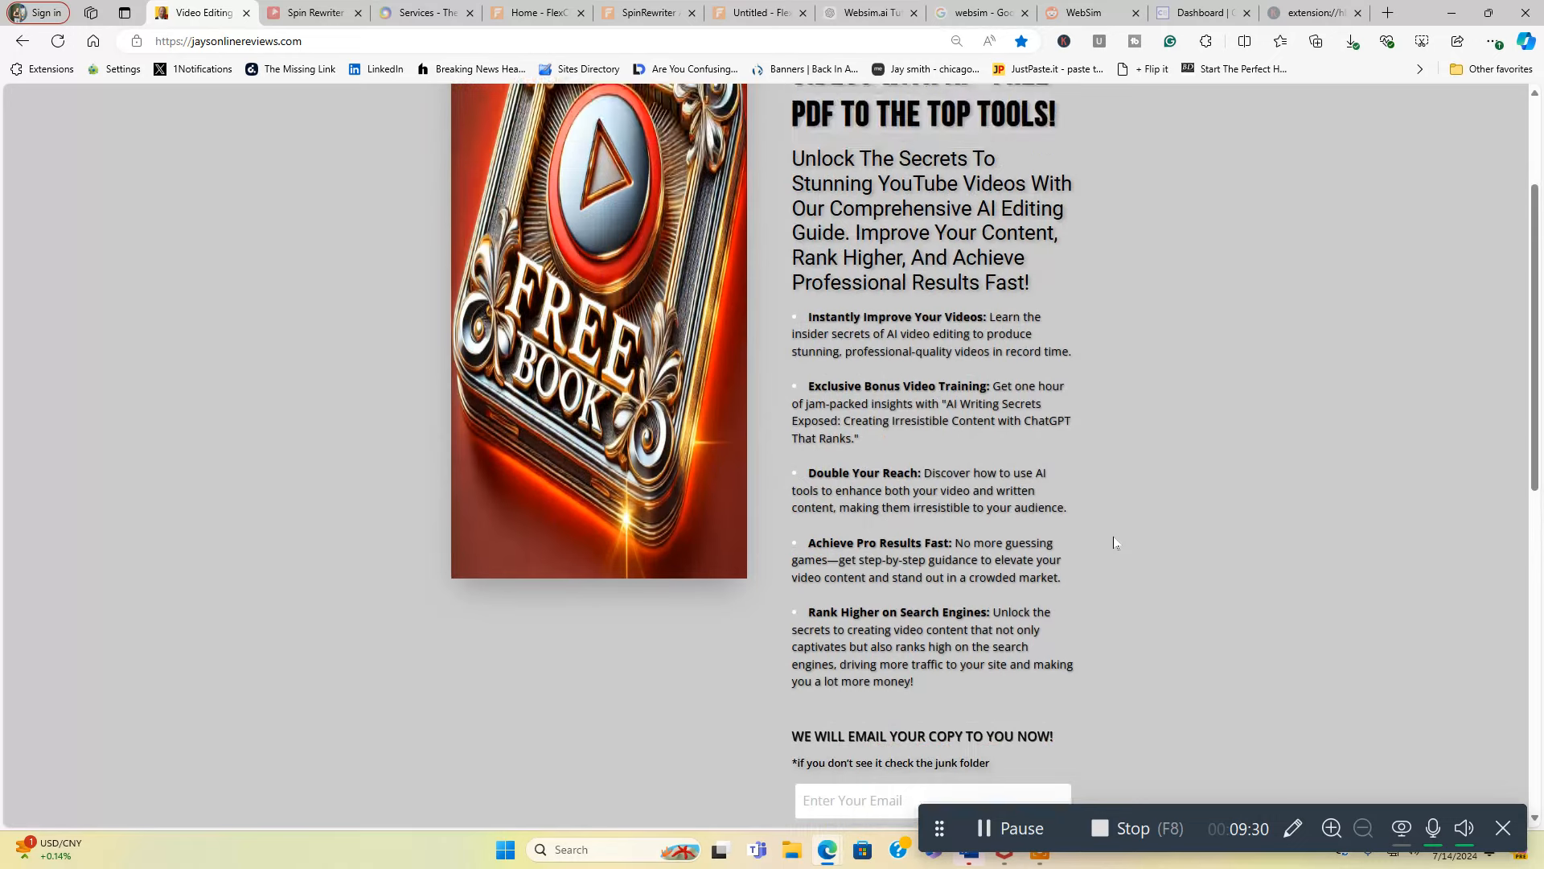
scroll(up, 3)
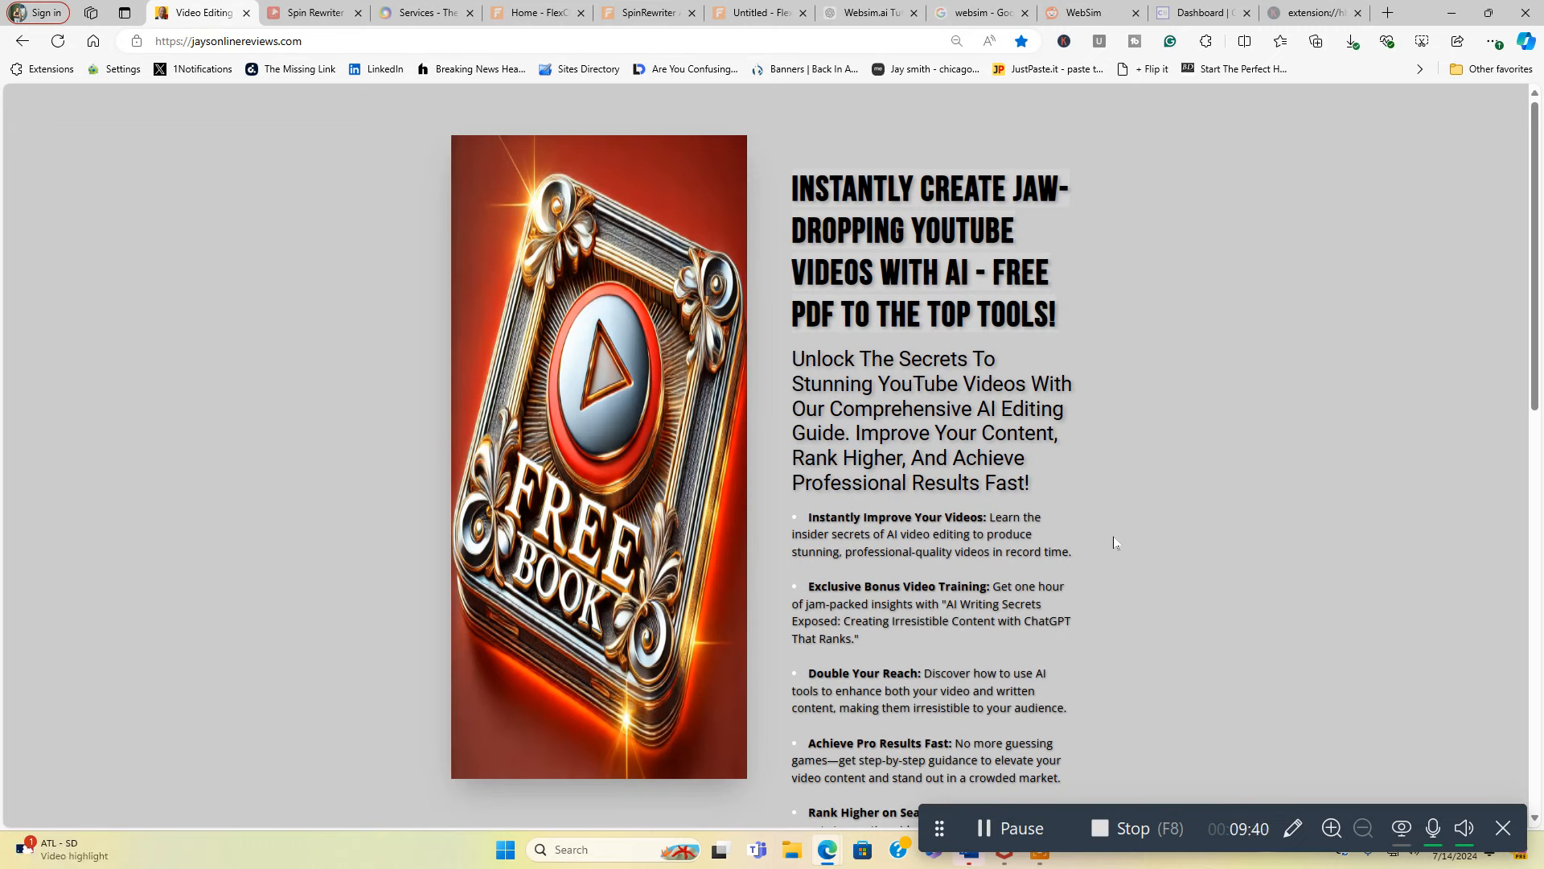
mouse_move(878, 299)
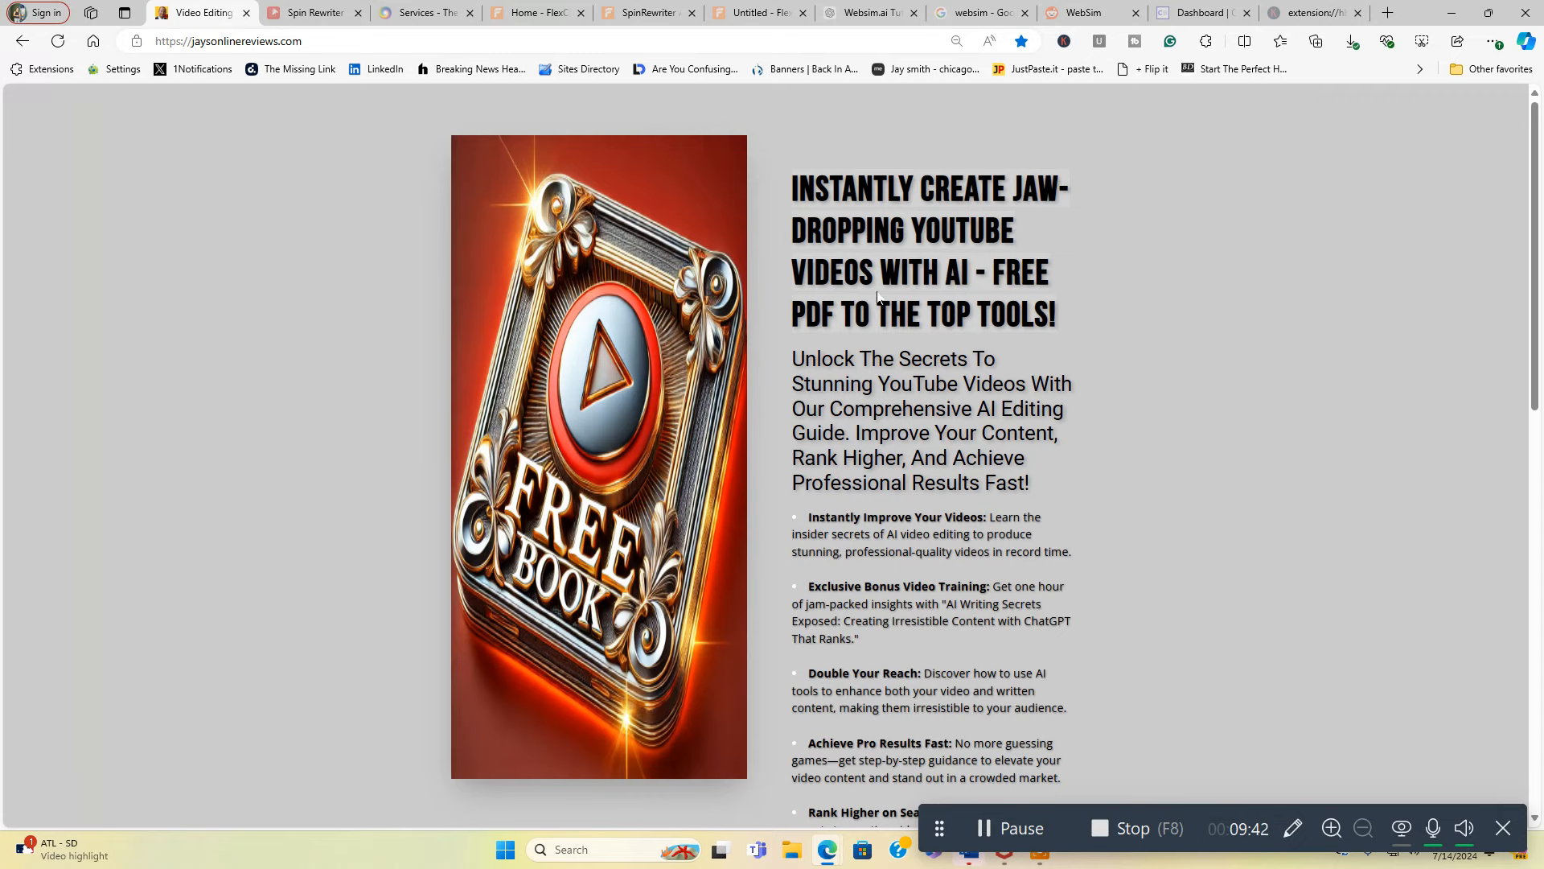
mouse_move(425, 11)
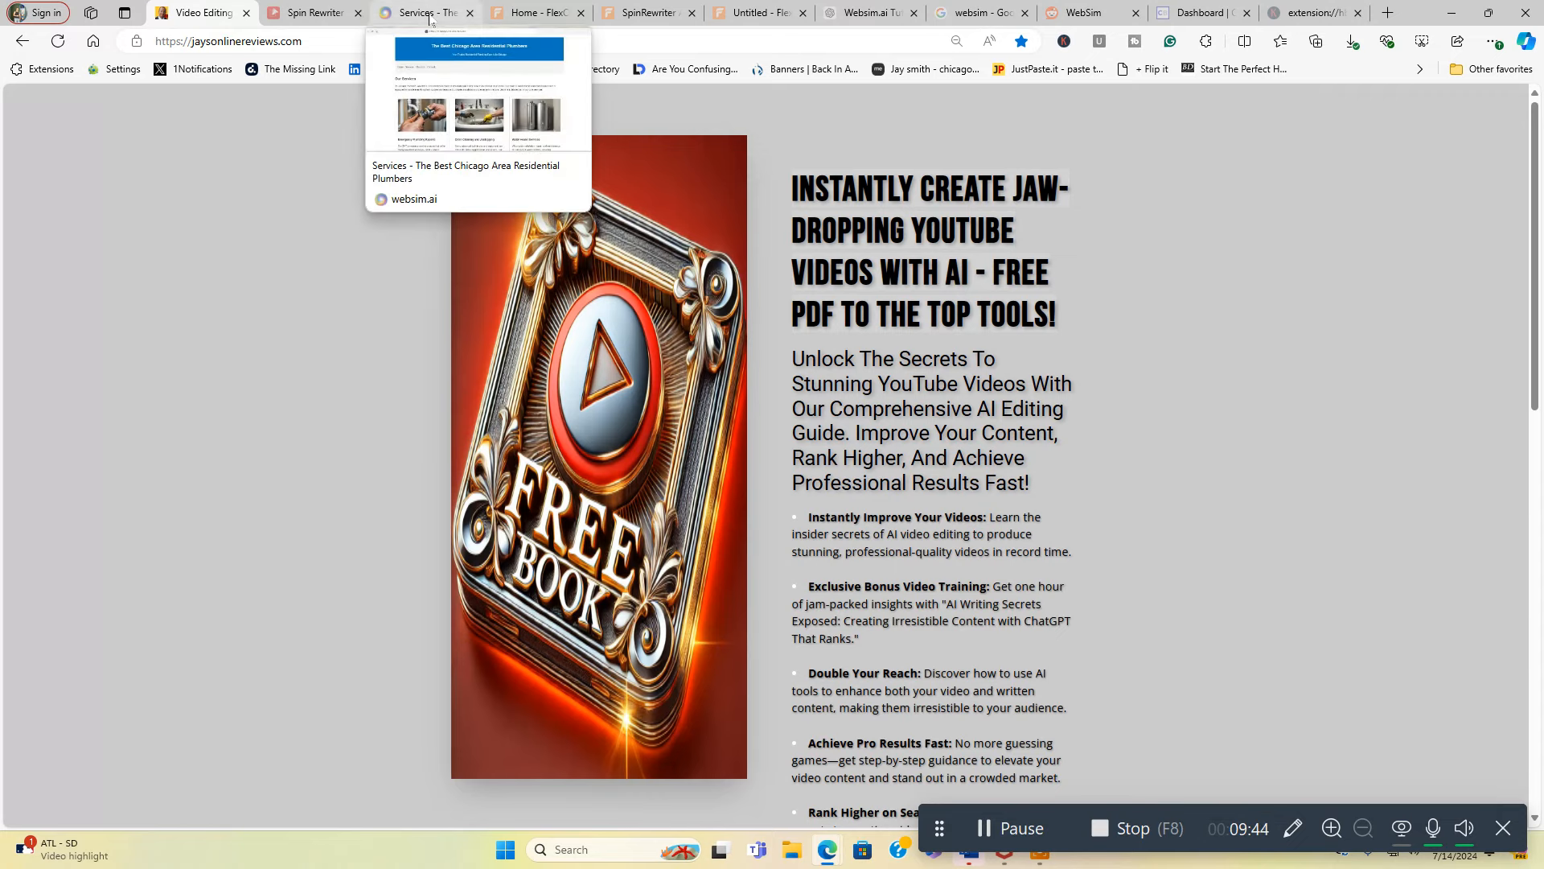
Step: Return from the plumbing site's Services page to the Websim start page via the frame's back and home controls
click(423, 11)
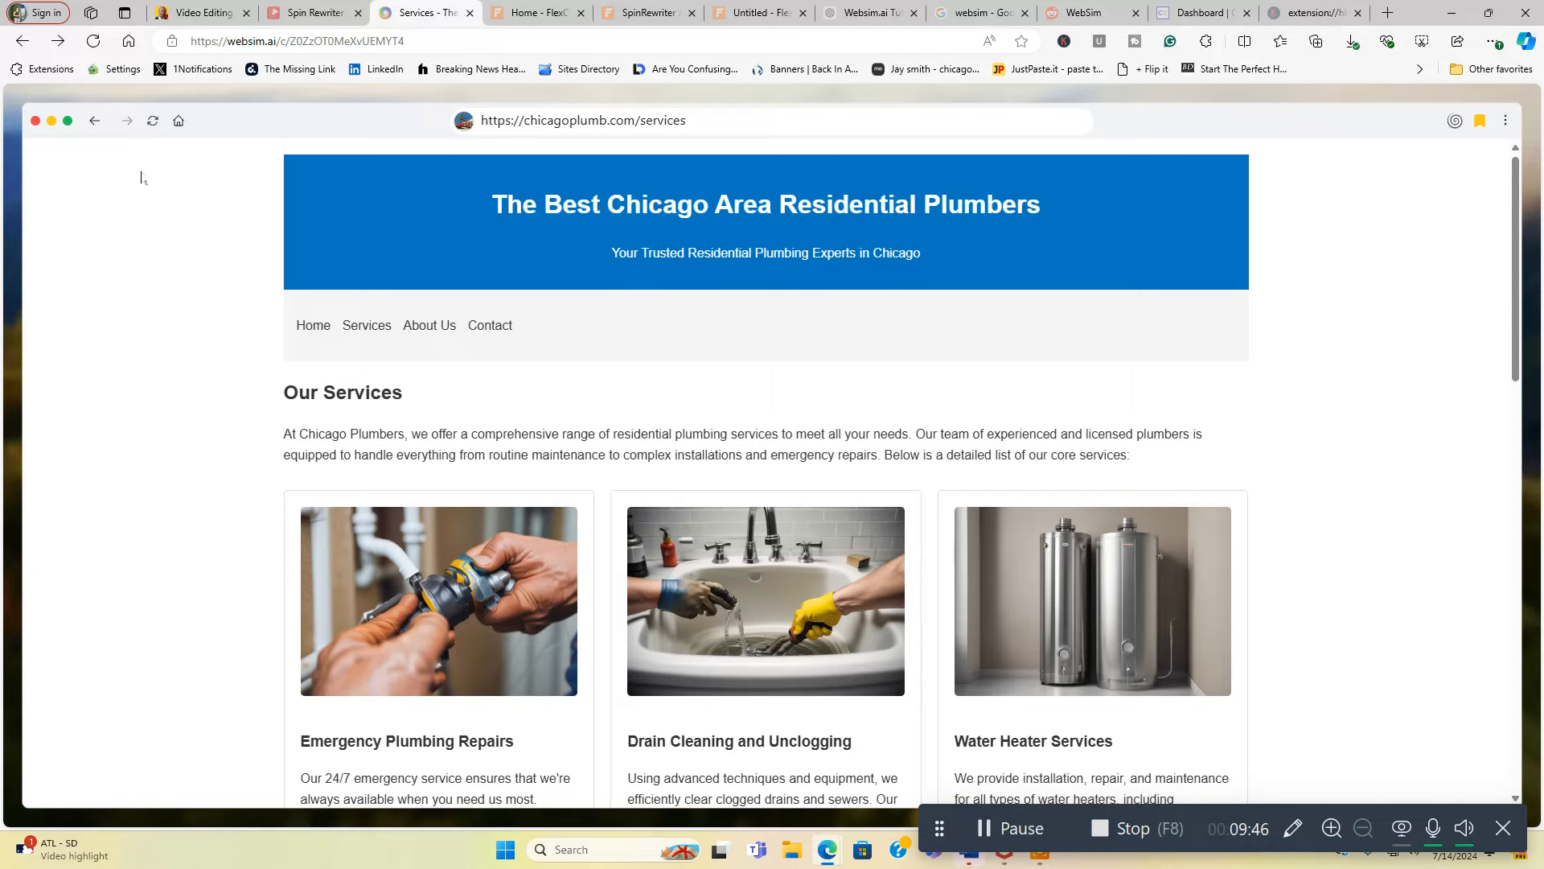
click(95, 120)
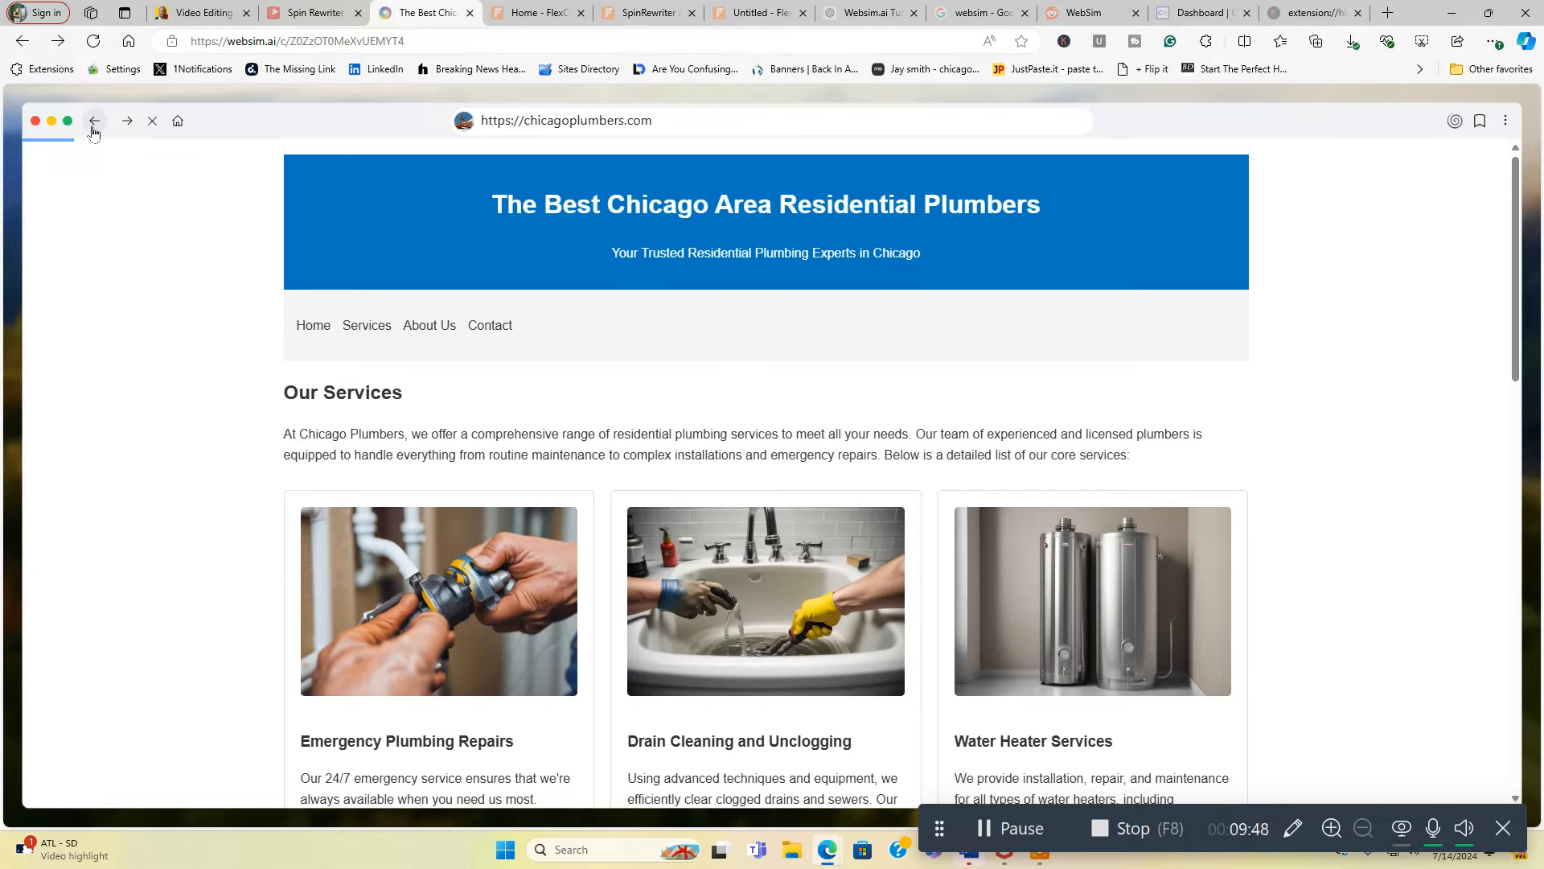
click(95, 121)
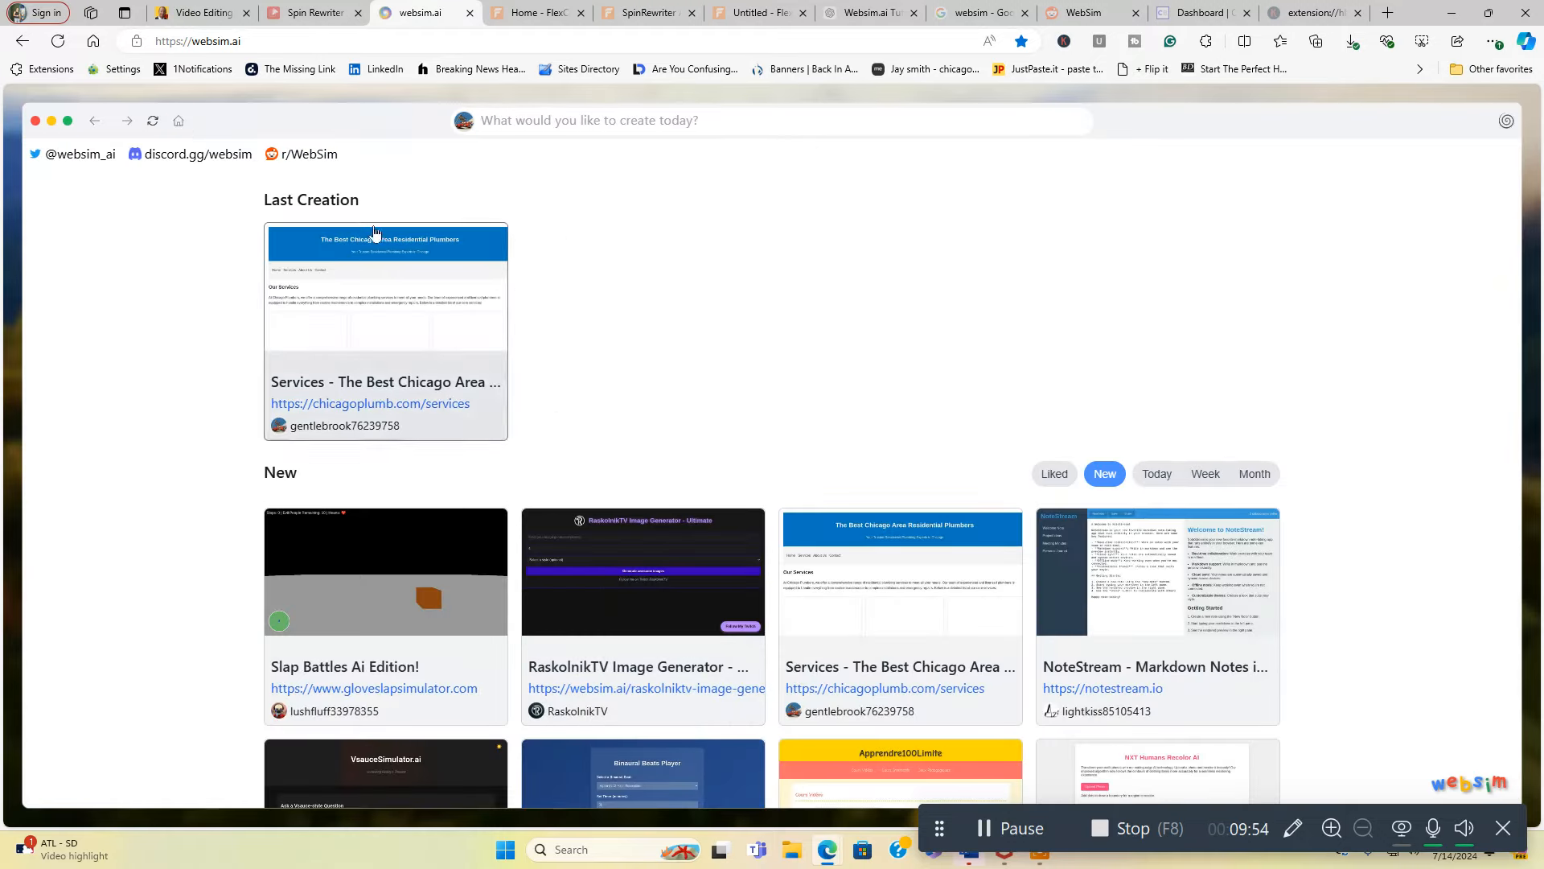
scroll(down, 3)
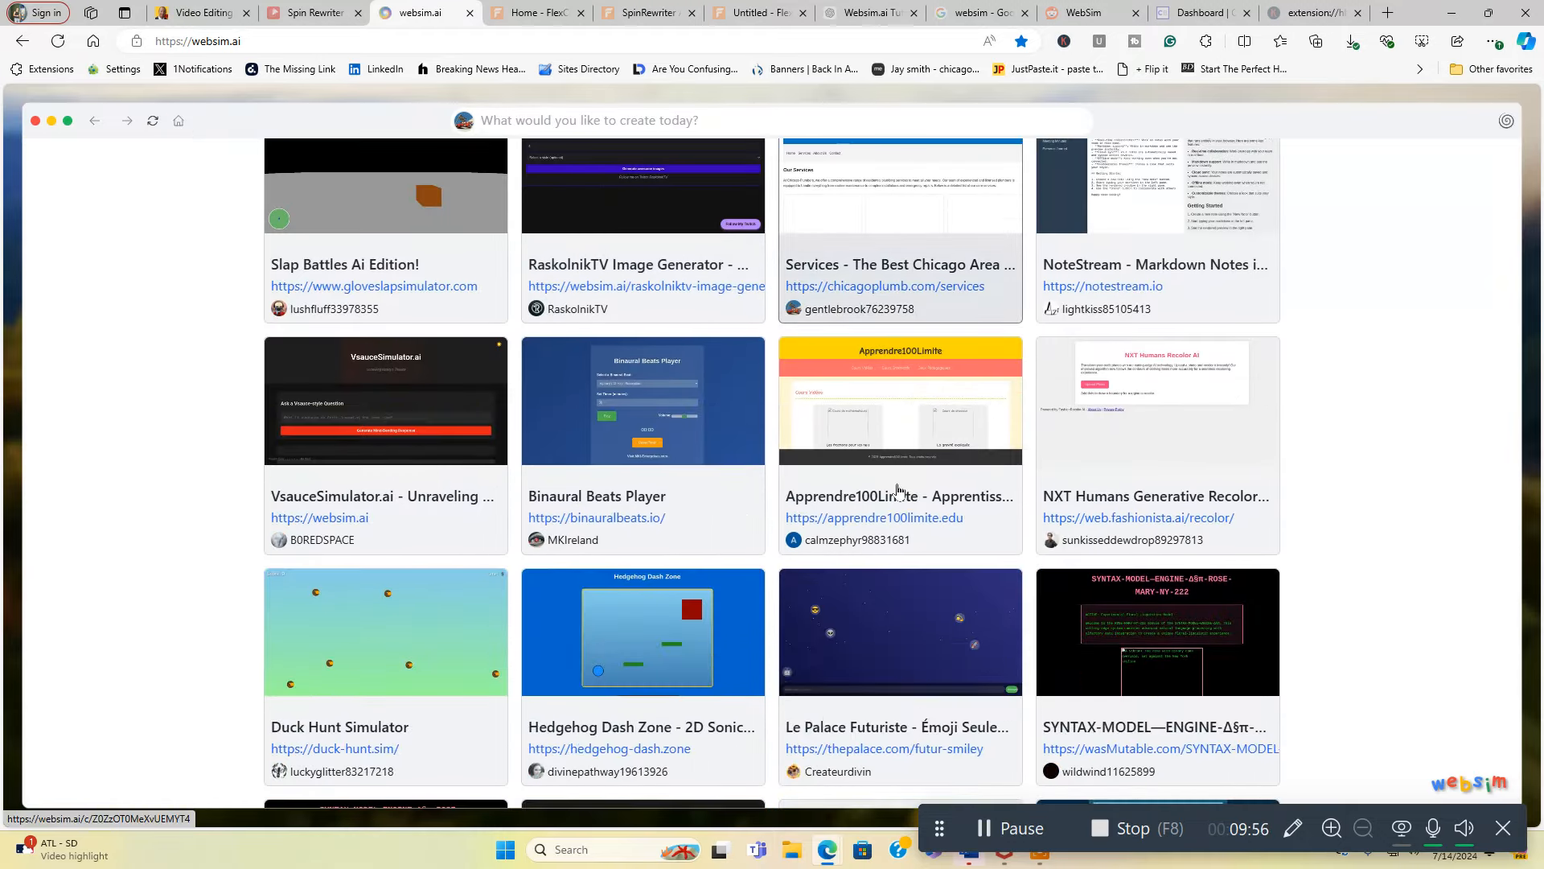
mouse_move(739, 672)
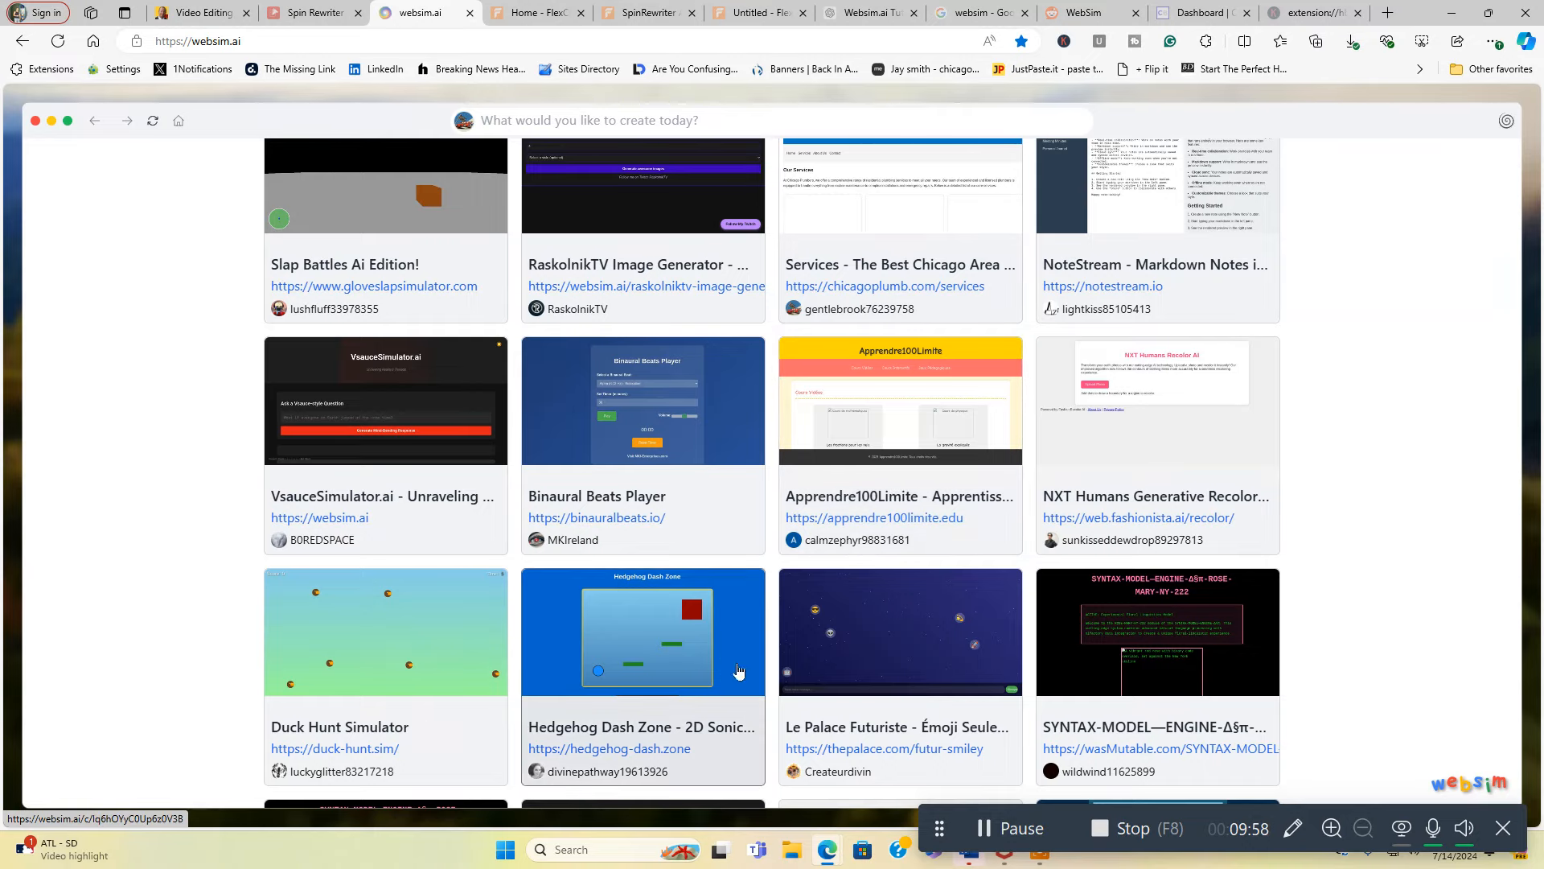
scroll(down, 3)
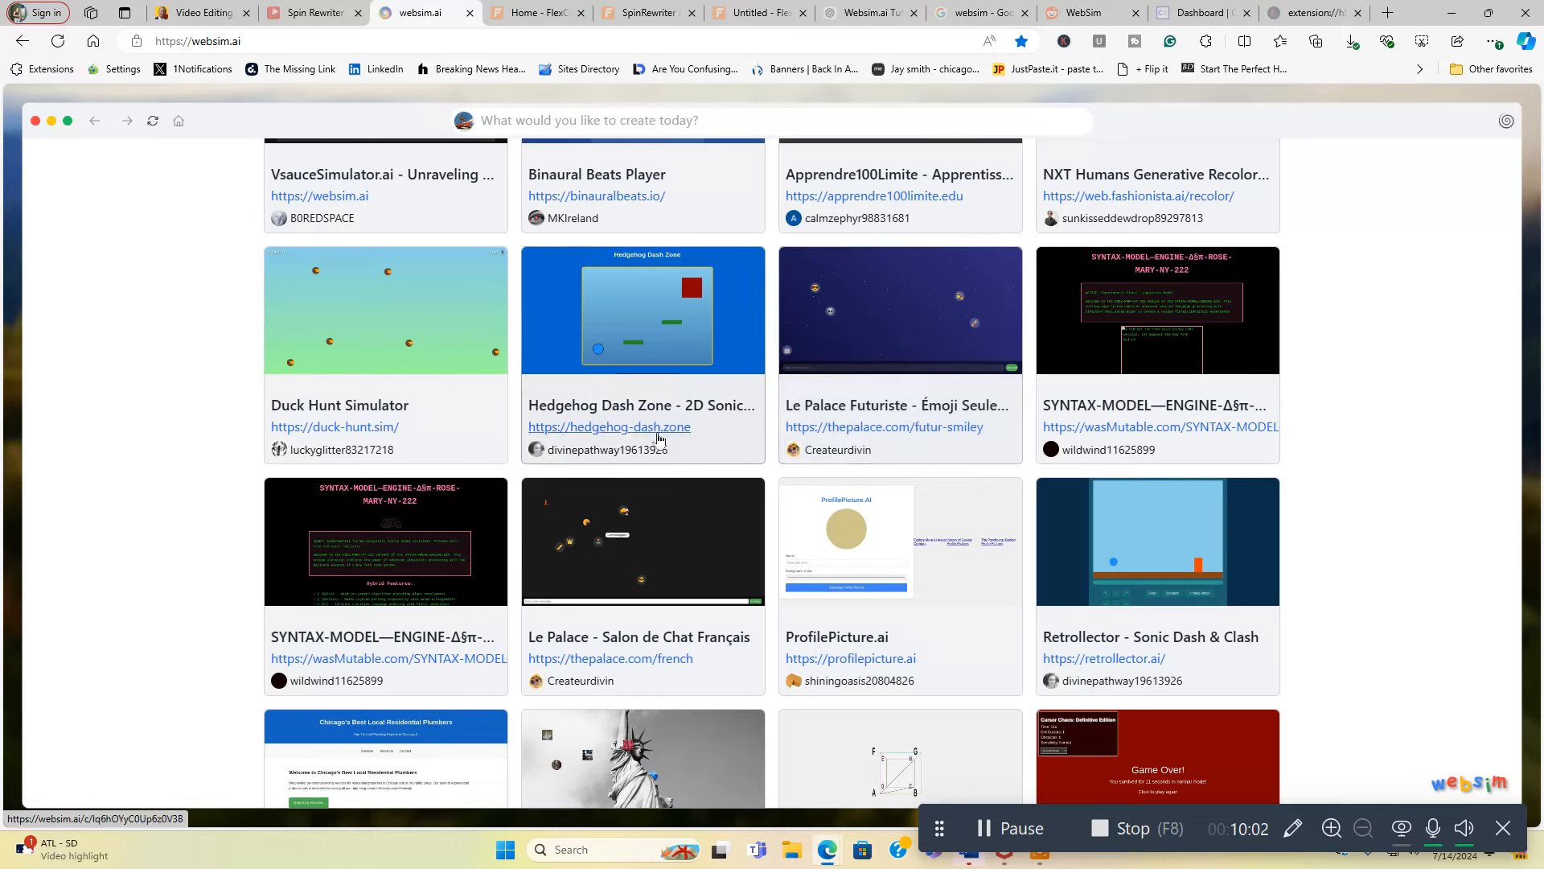
mouse_move(344, 432)
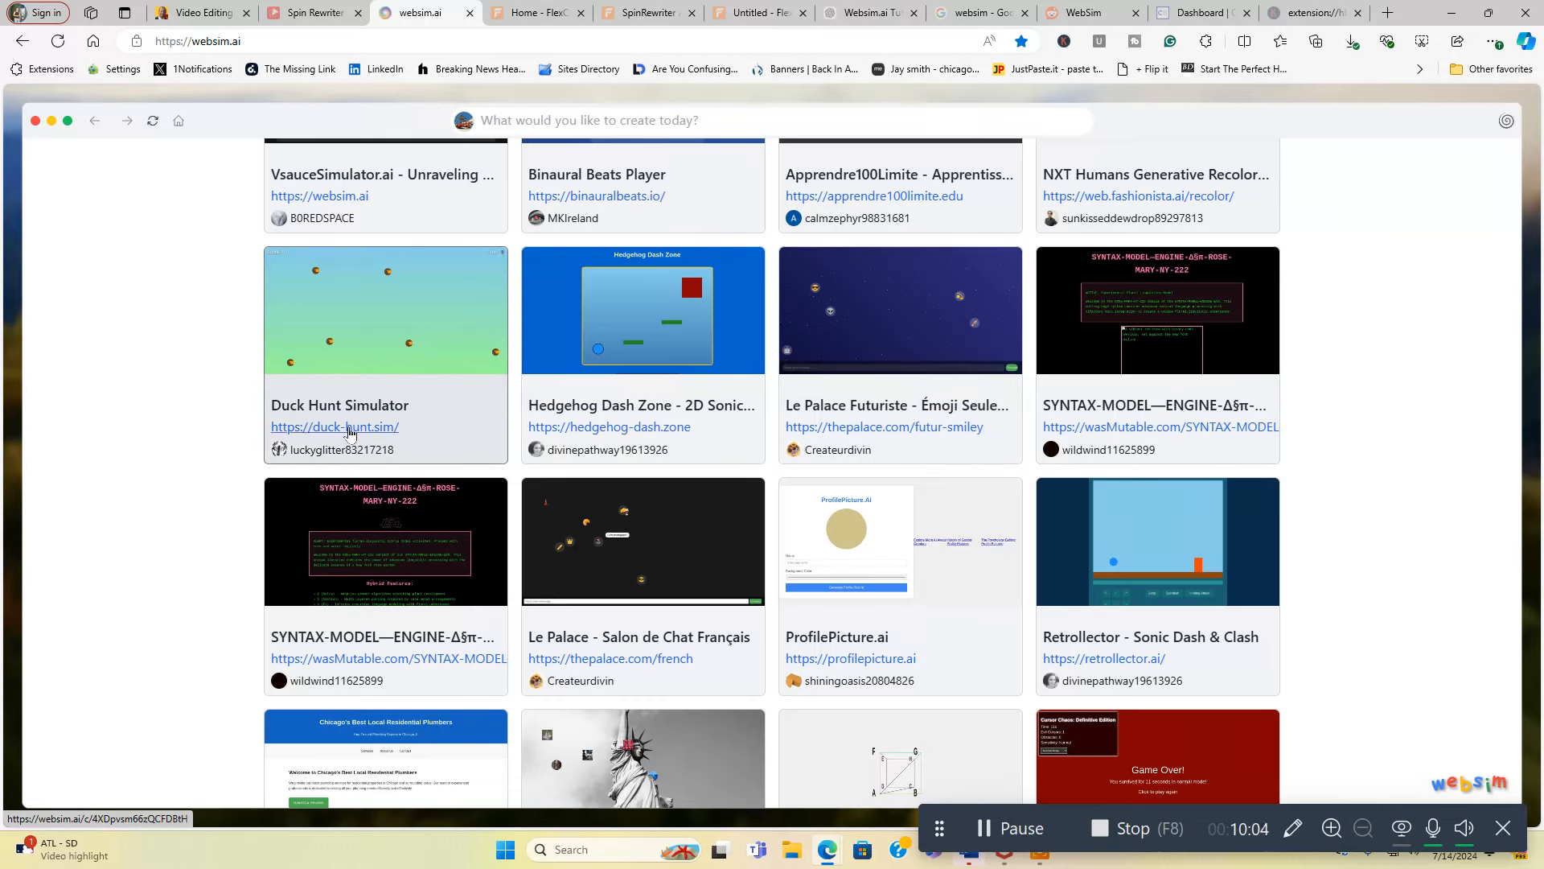
mouse_move(388, 441)
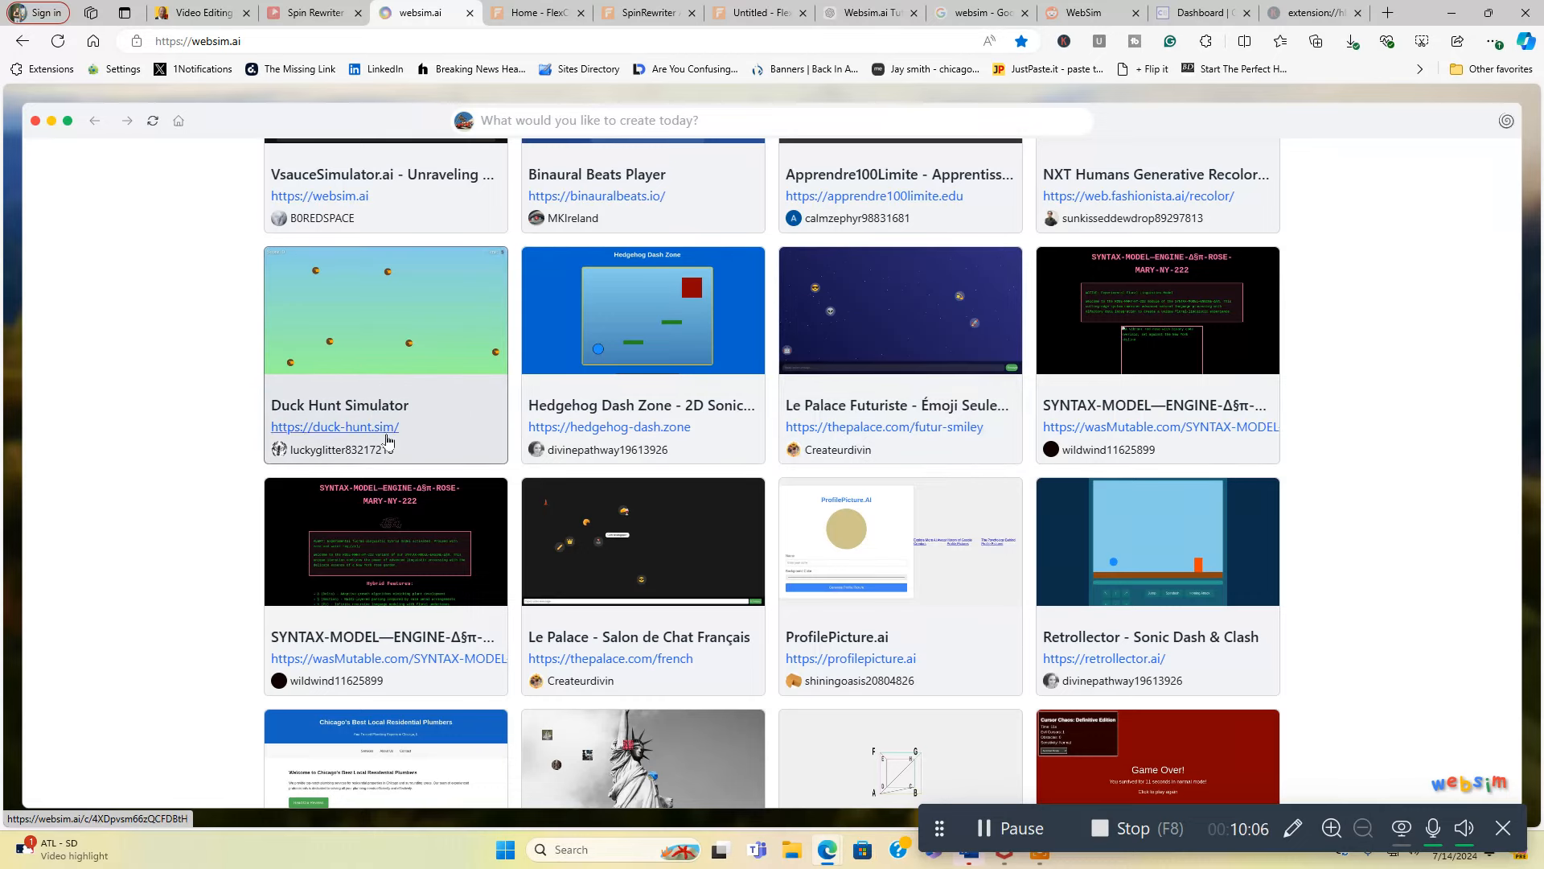
mouse_move(1256, 655)
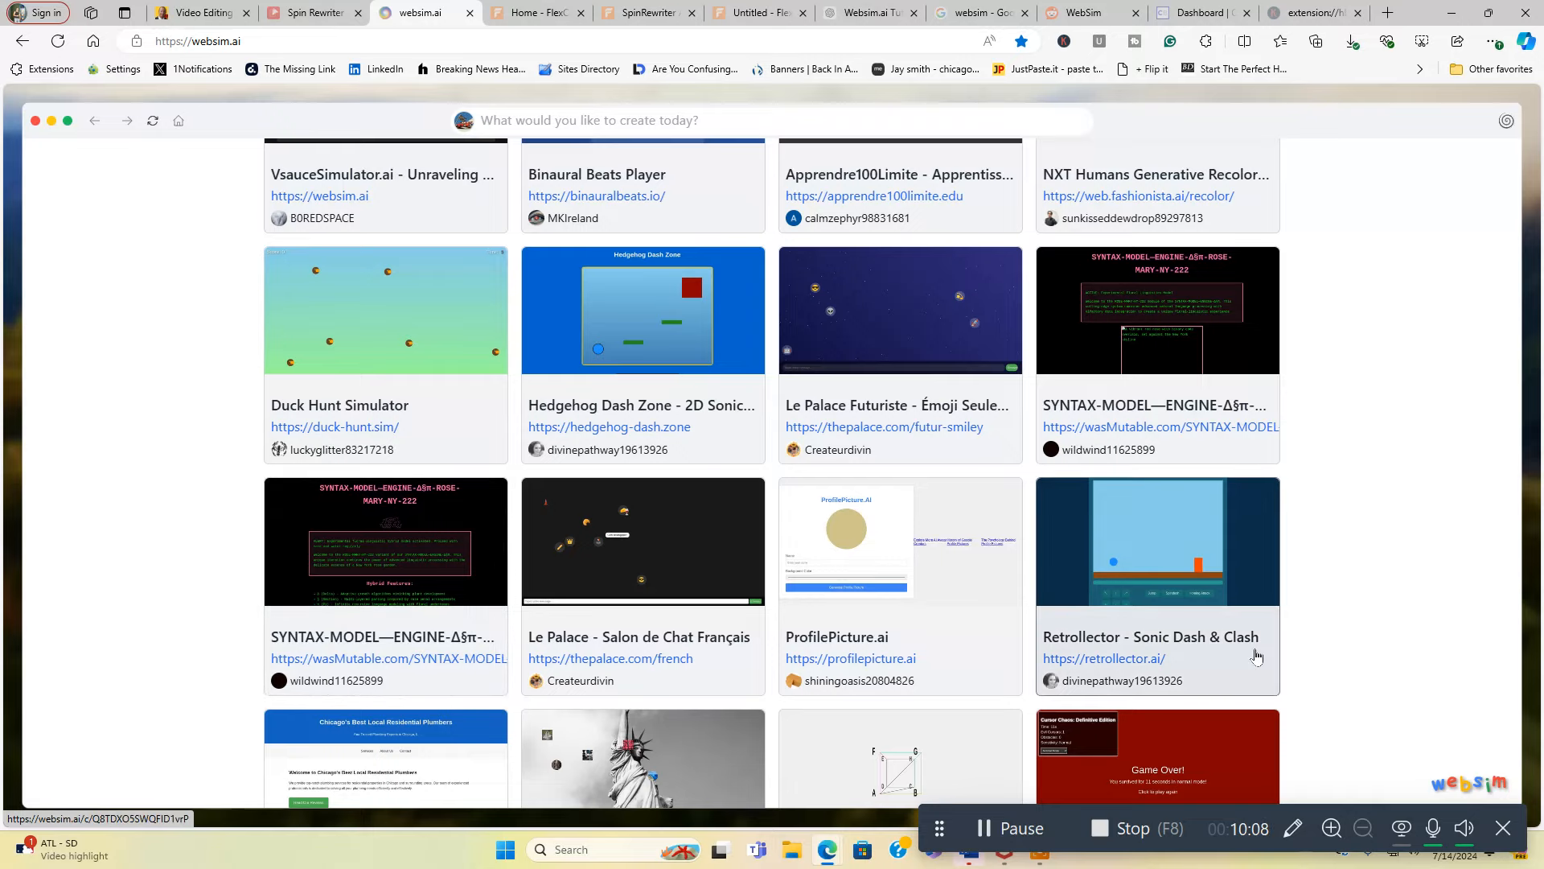
scroll(down, 3)
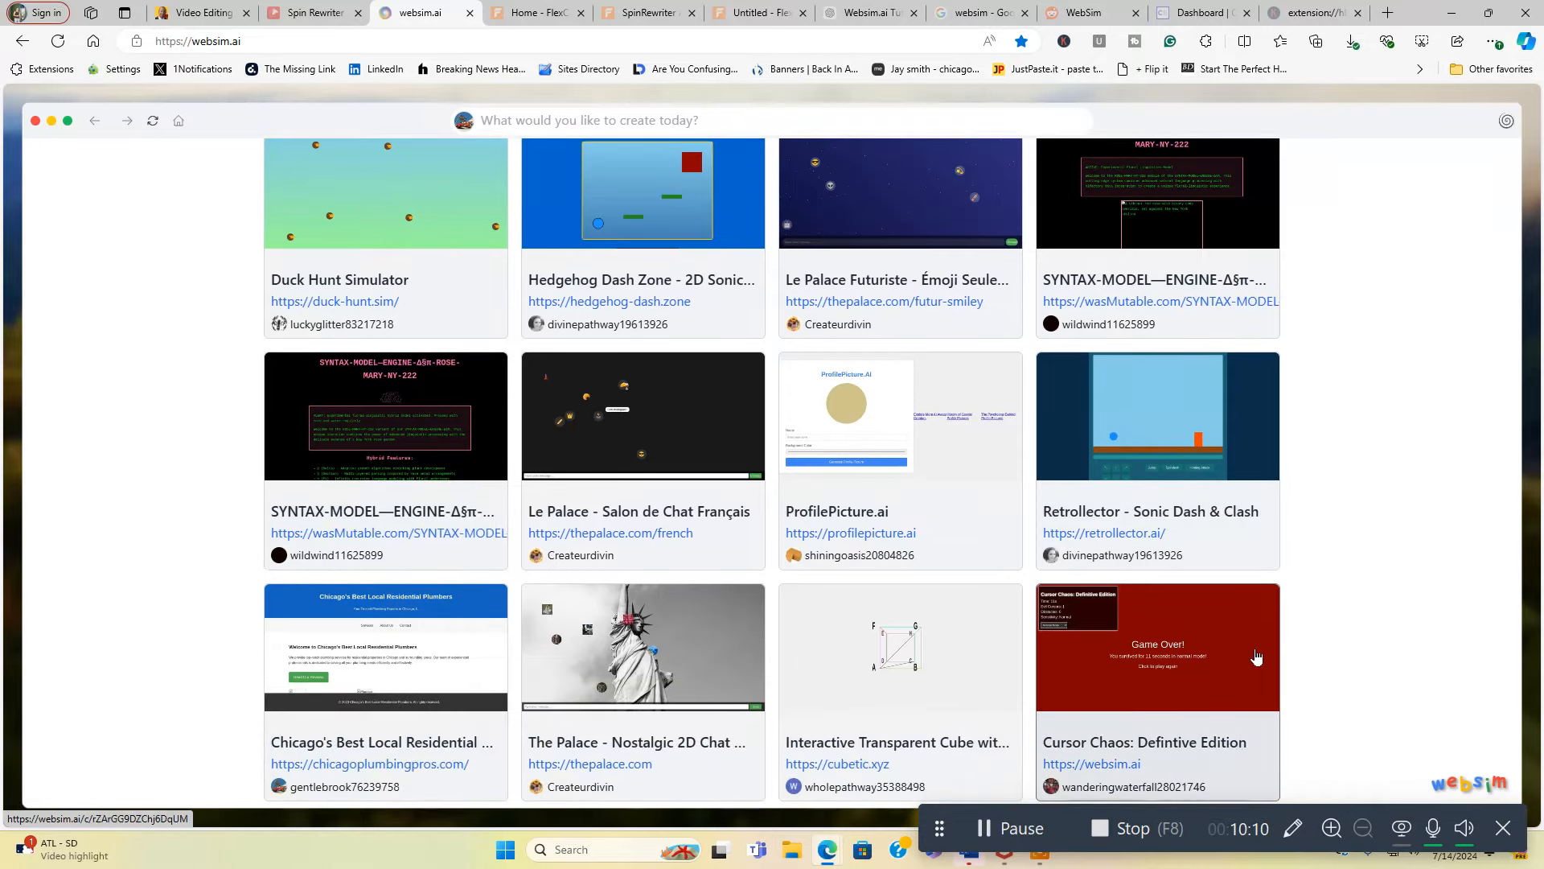